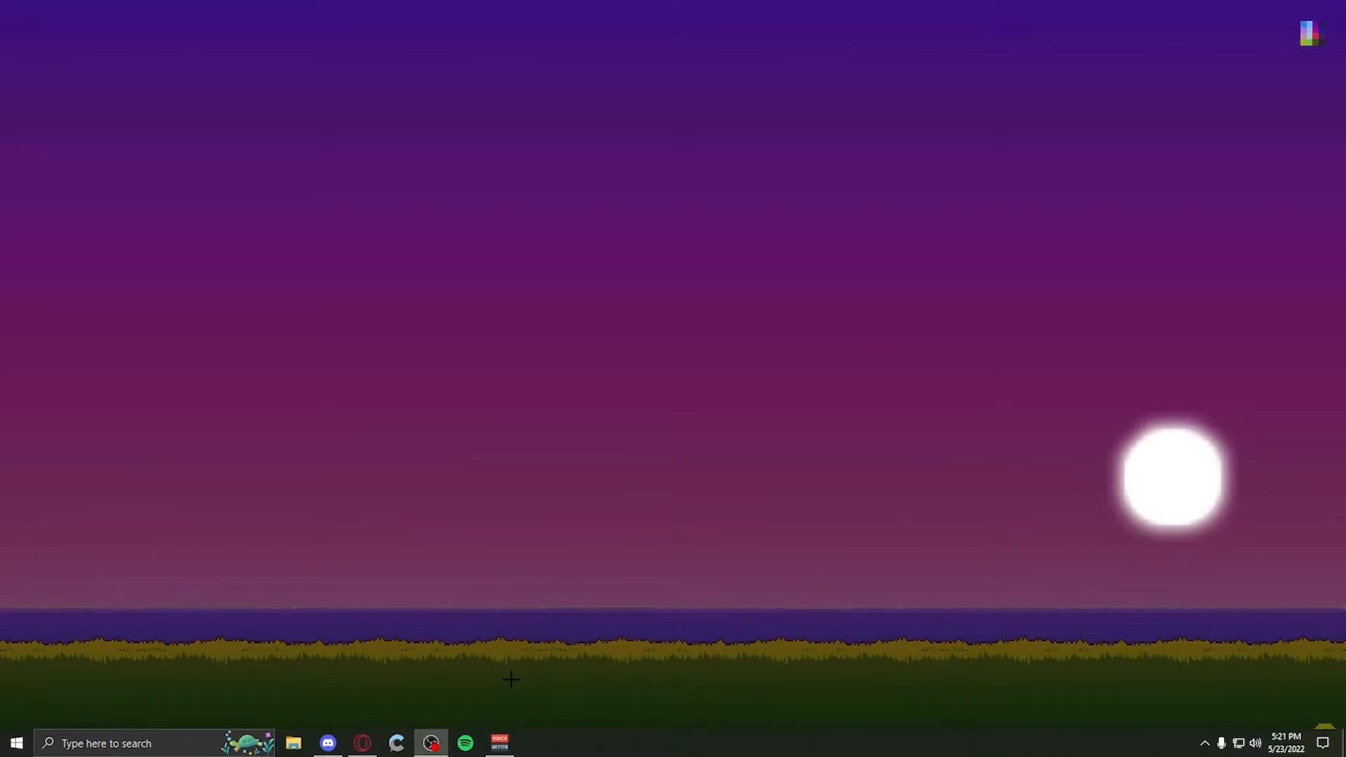
pyautogui.moveTo(412, 527)
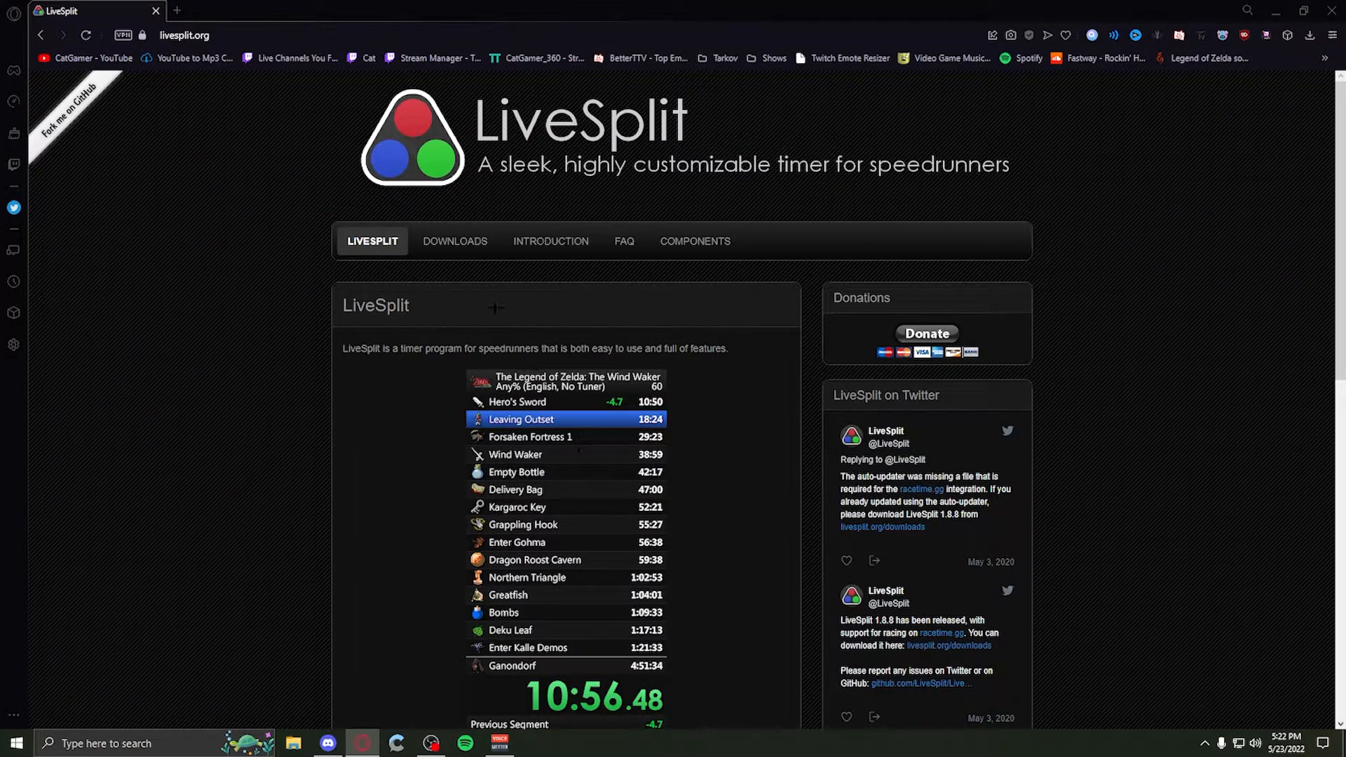
# - Go to the Downloads page on livesplit.org listing LiveSplit 1.8.19
pyautogui.click(454, 241)
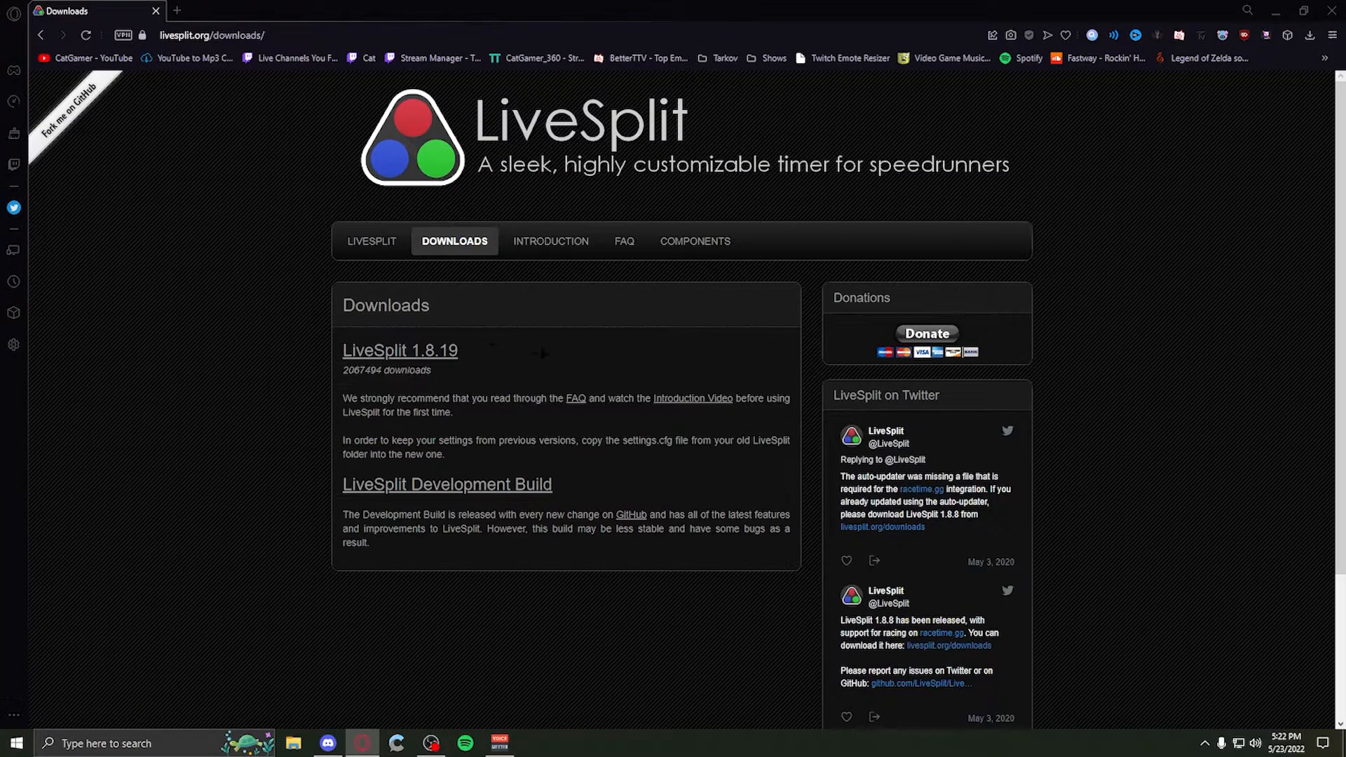
pyautogui.moveTo(271, 355)
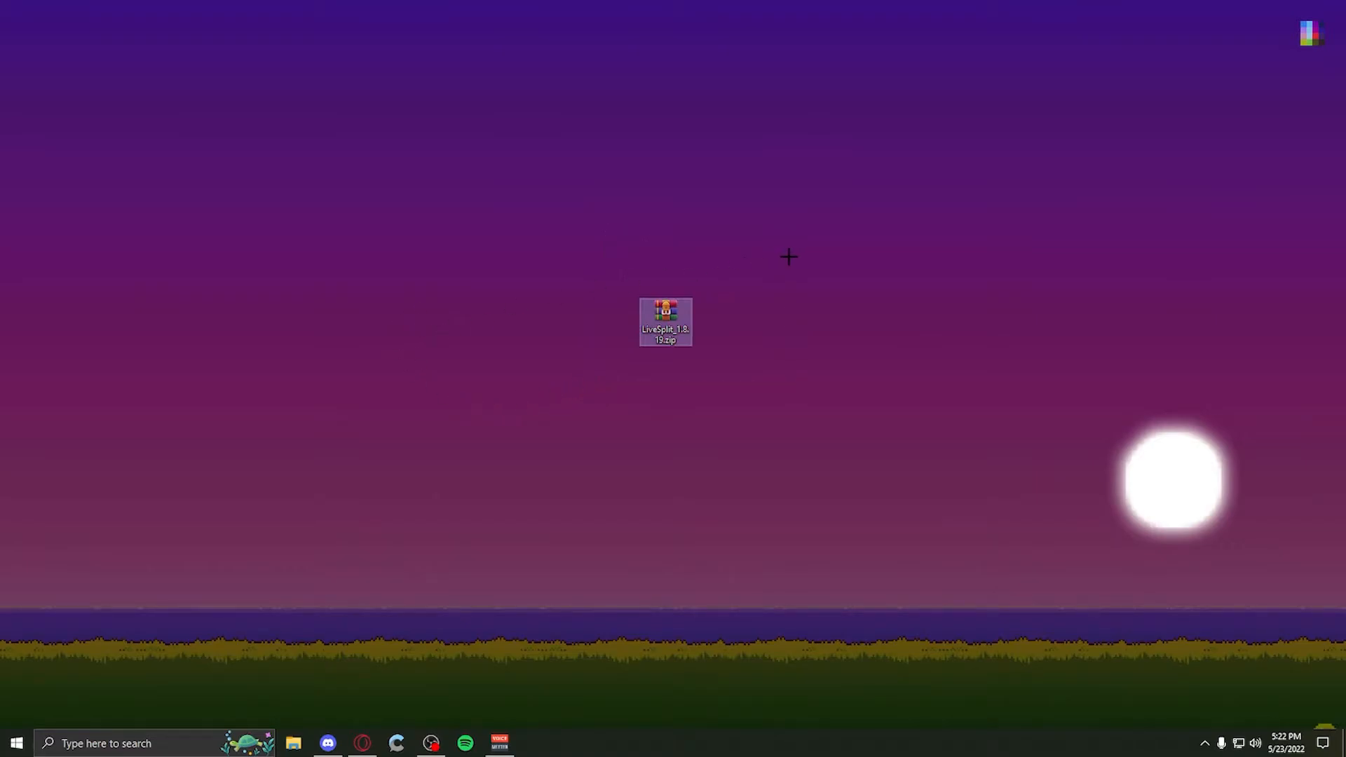
pyautogui.moveTo(780, 264)
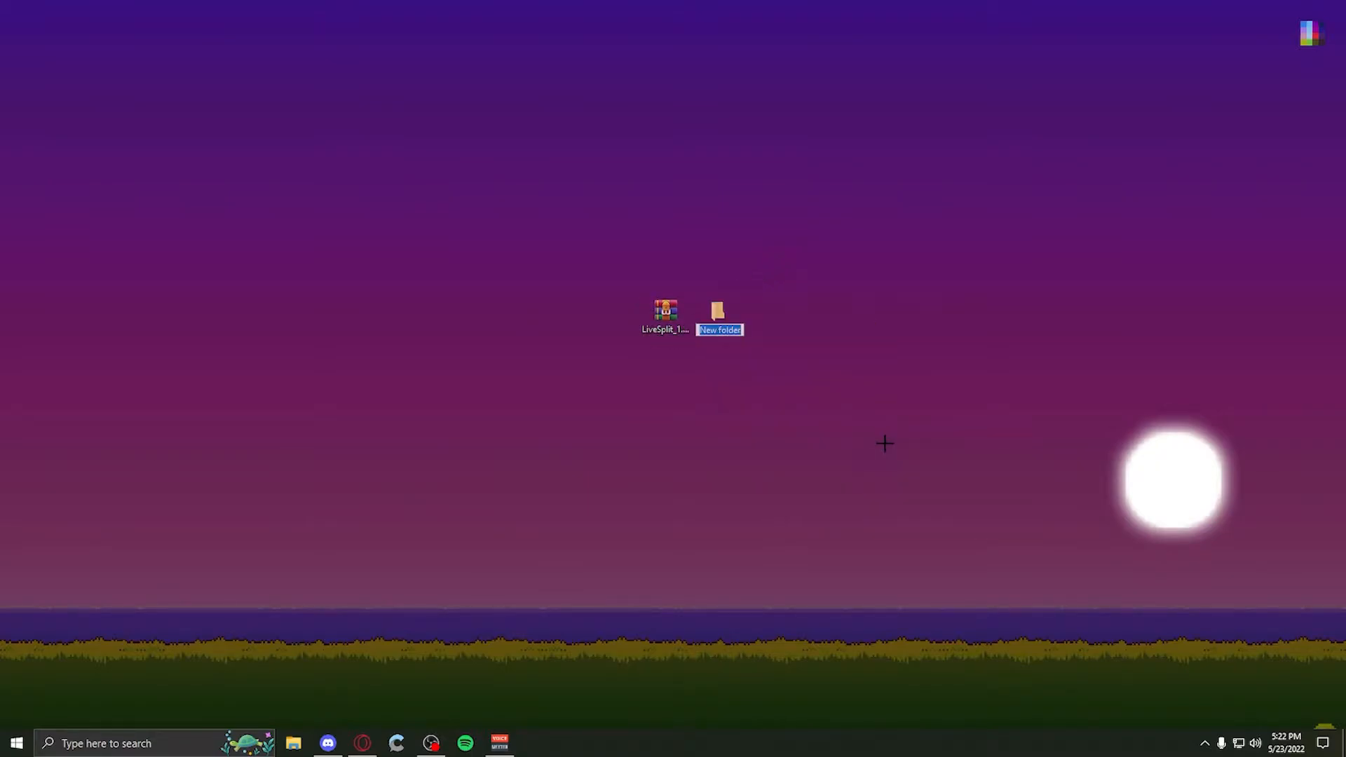
# - Name the new desktop folder 'timer sure' and open the LiveSplit zip archive
pyautogui.write('timer s')
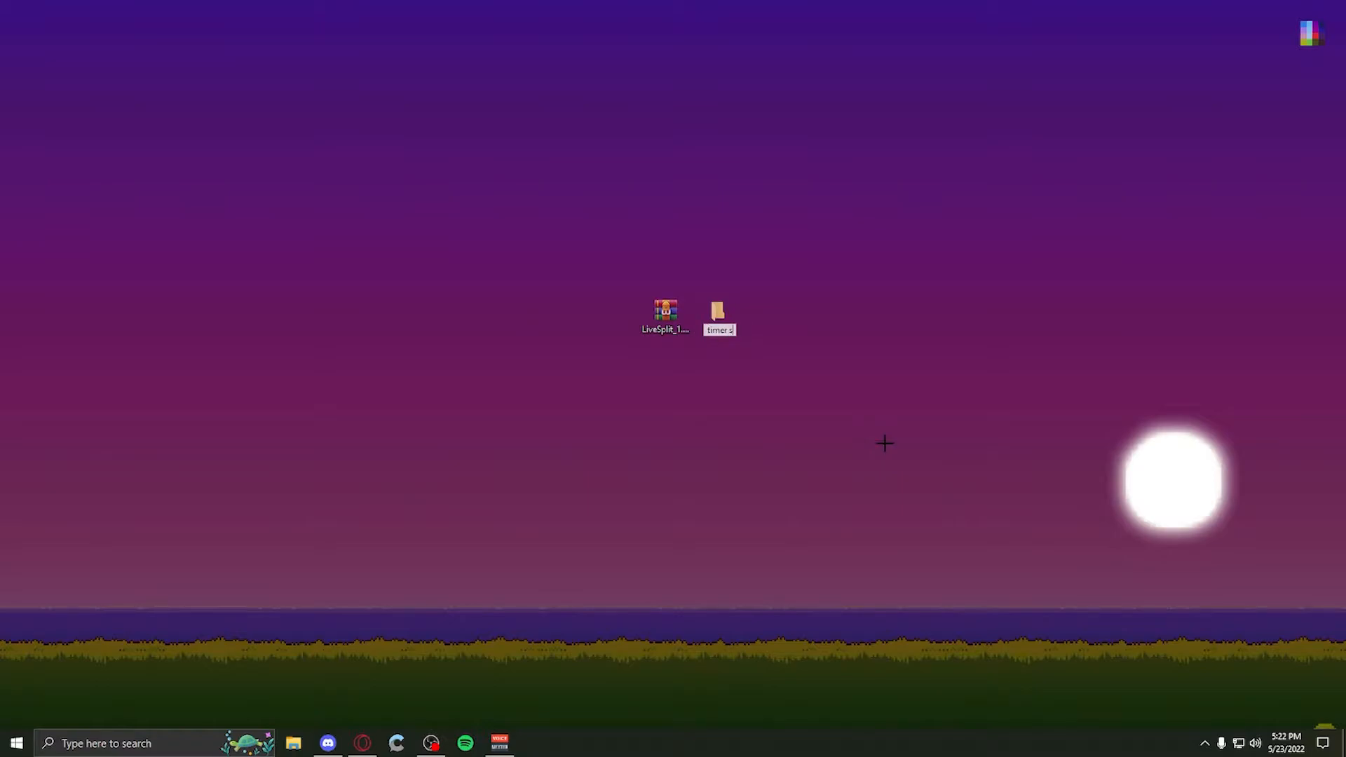
pyautogui.click(666, 317)
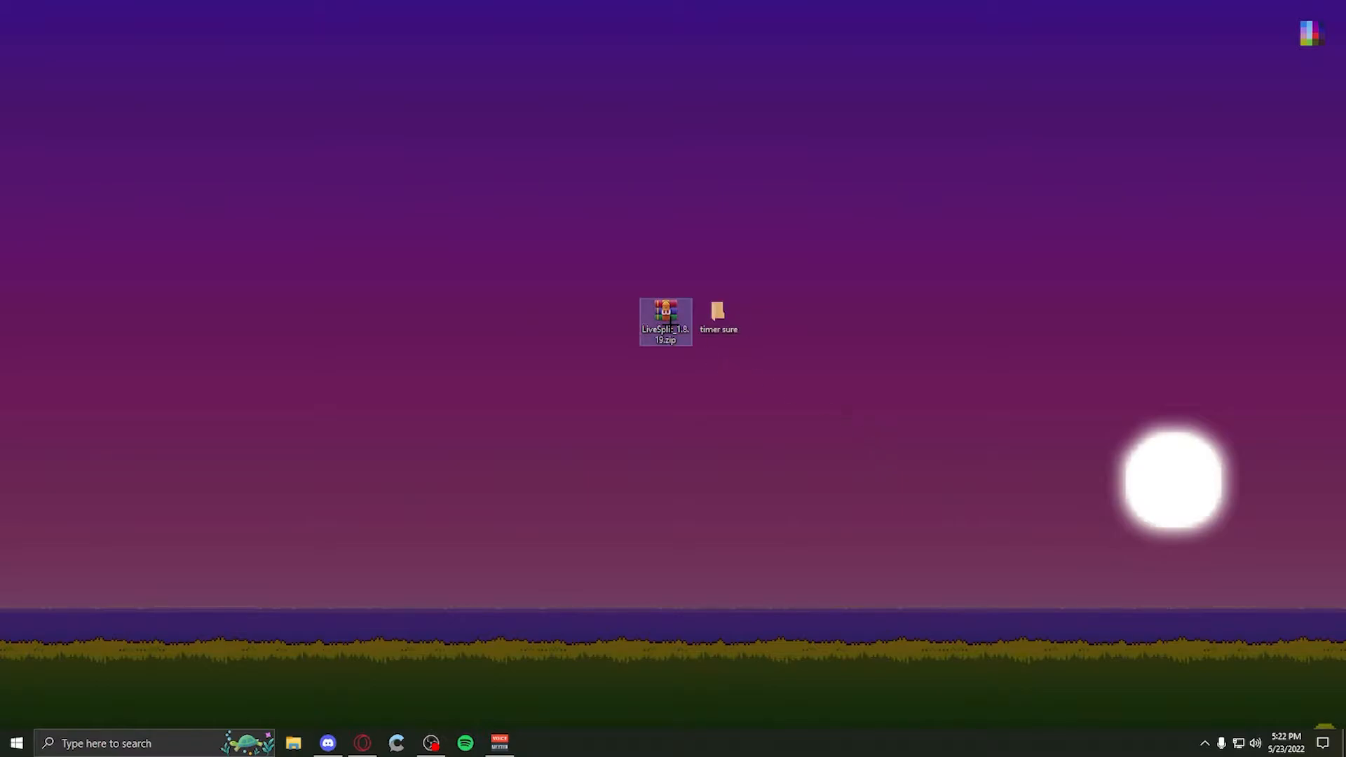
pyautogui.doubleClick(665, 320)
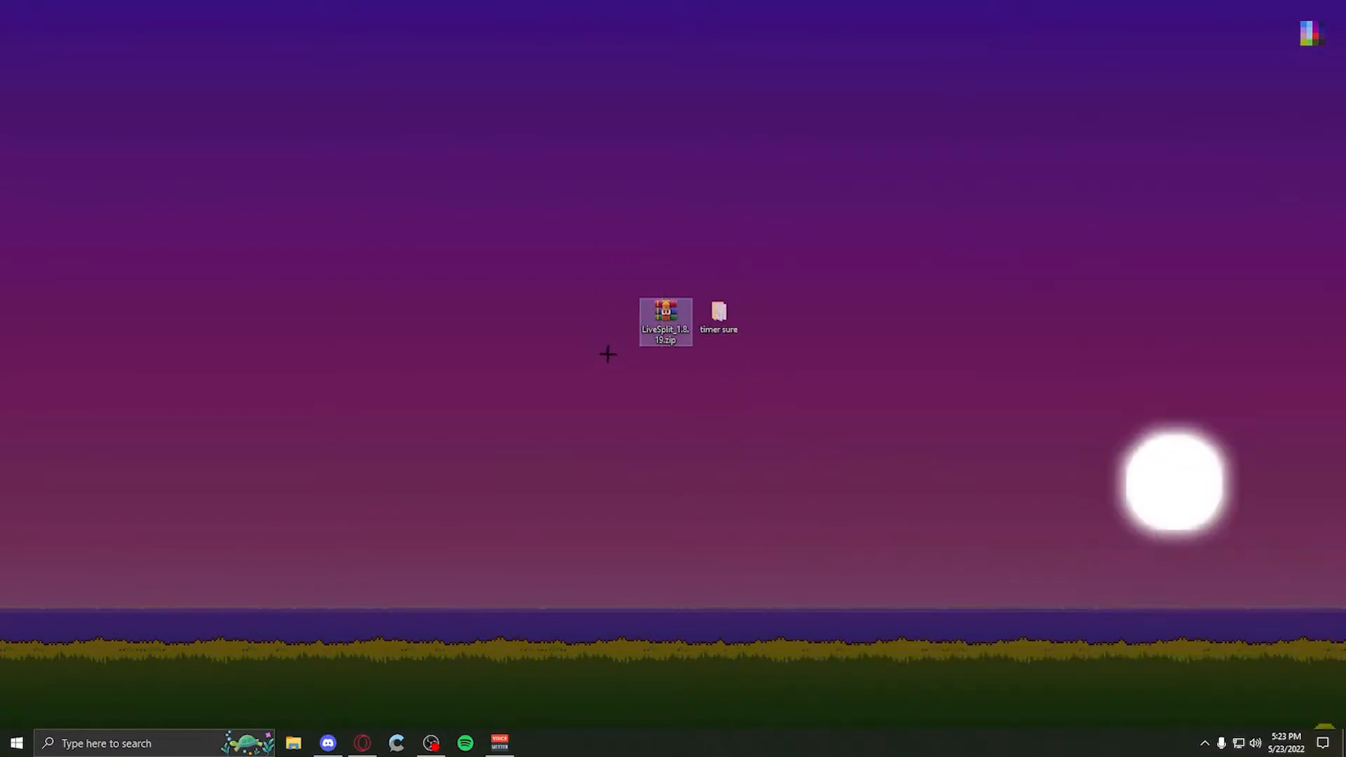
# - Open the 'timer sure' folder and scroll through the extracted LiveSplit files
pyautogui.doubleClick(719, 311)
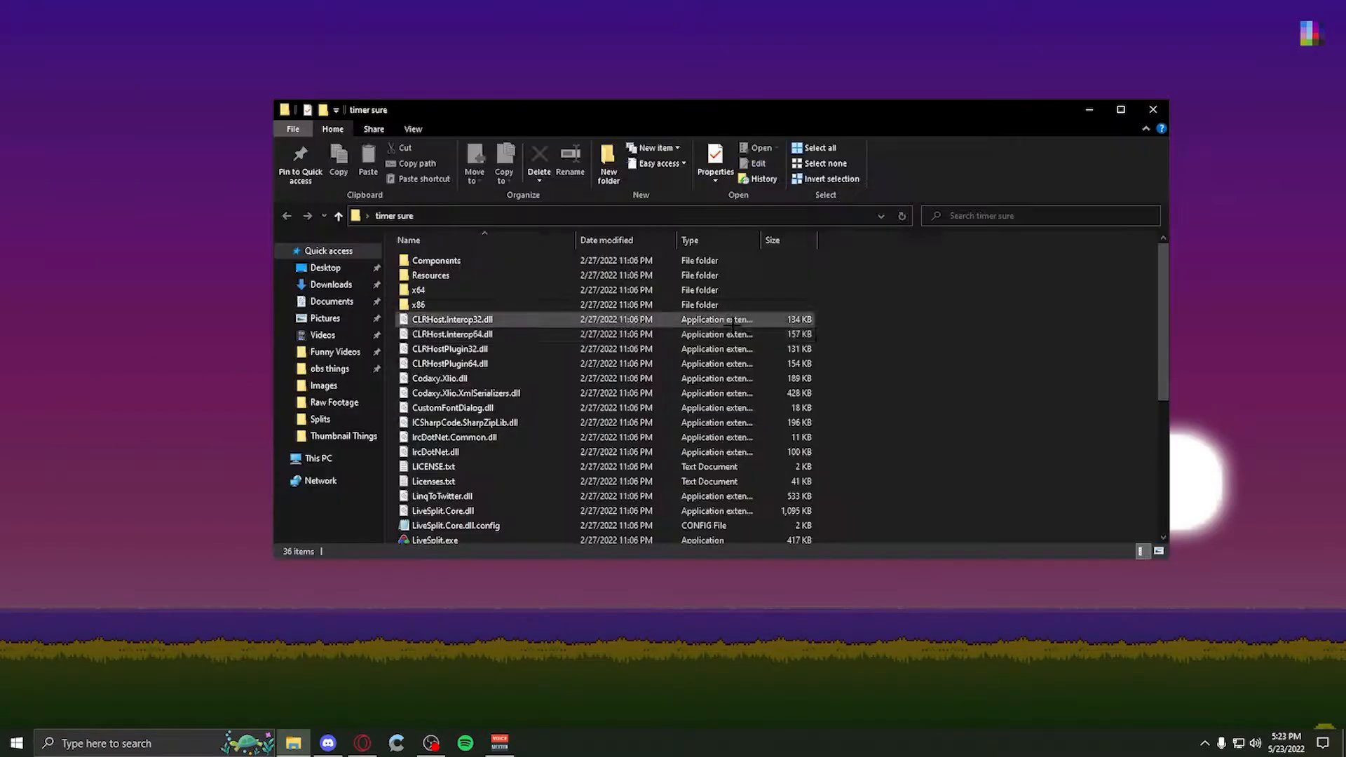
pyautogui.scroll(-3)
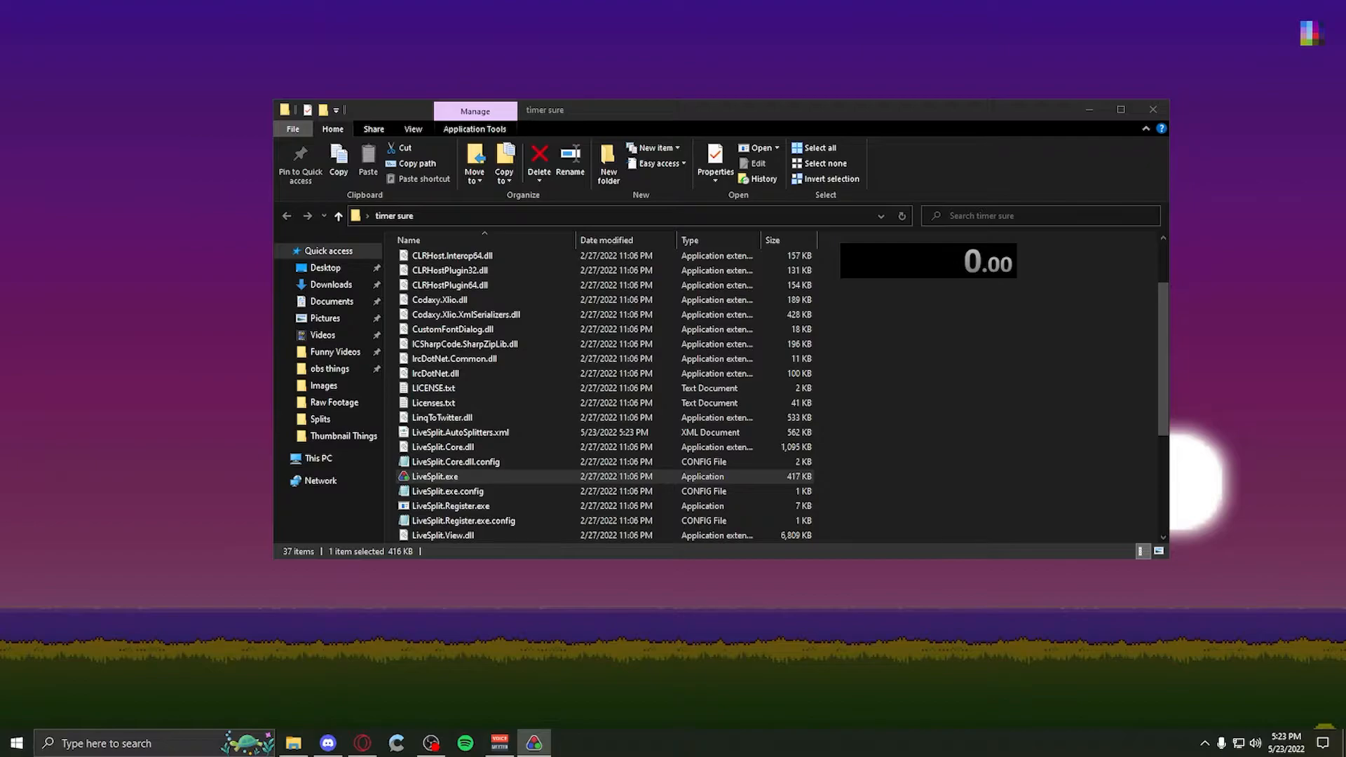
# - In the splits editor, set the game name to Super Mario Odyssey
pyautogui.rightClick(927, 261)
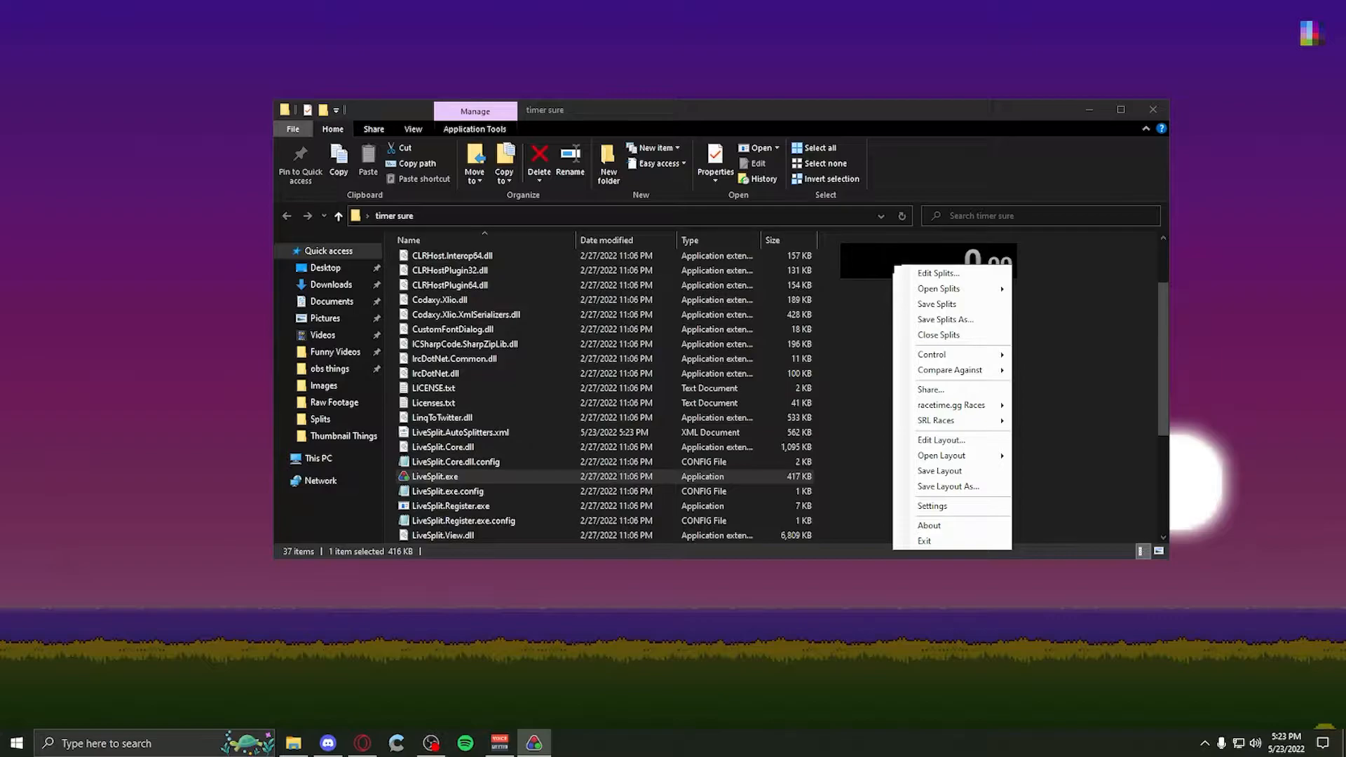
pyautogui.click(940, 272)
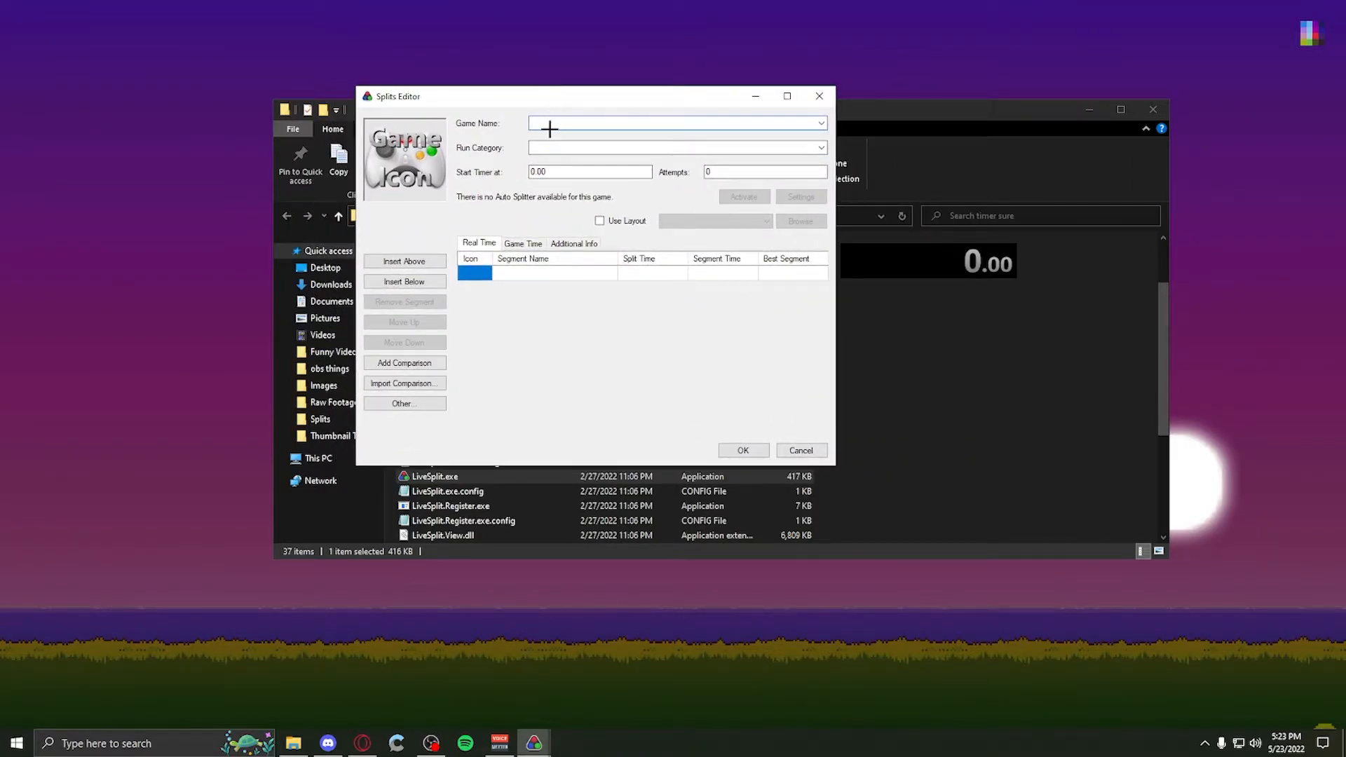
pyautogui.write('super m')
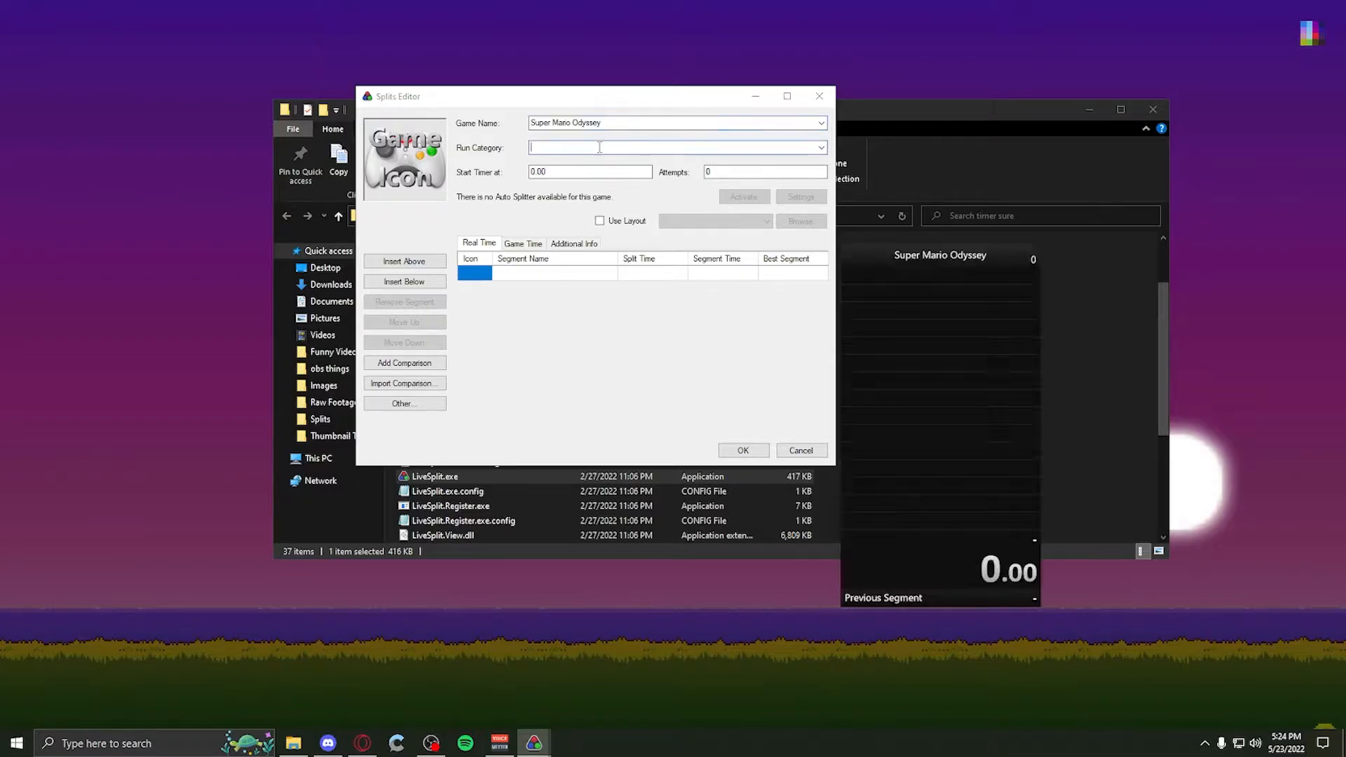
pyautogui.click(819, 147)
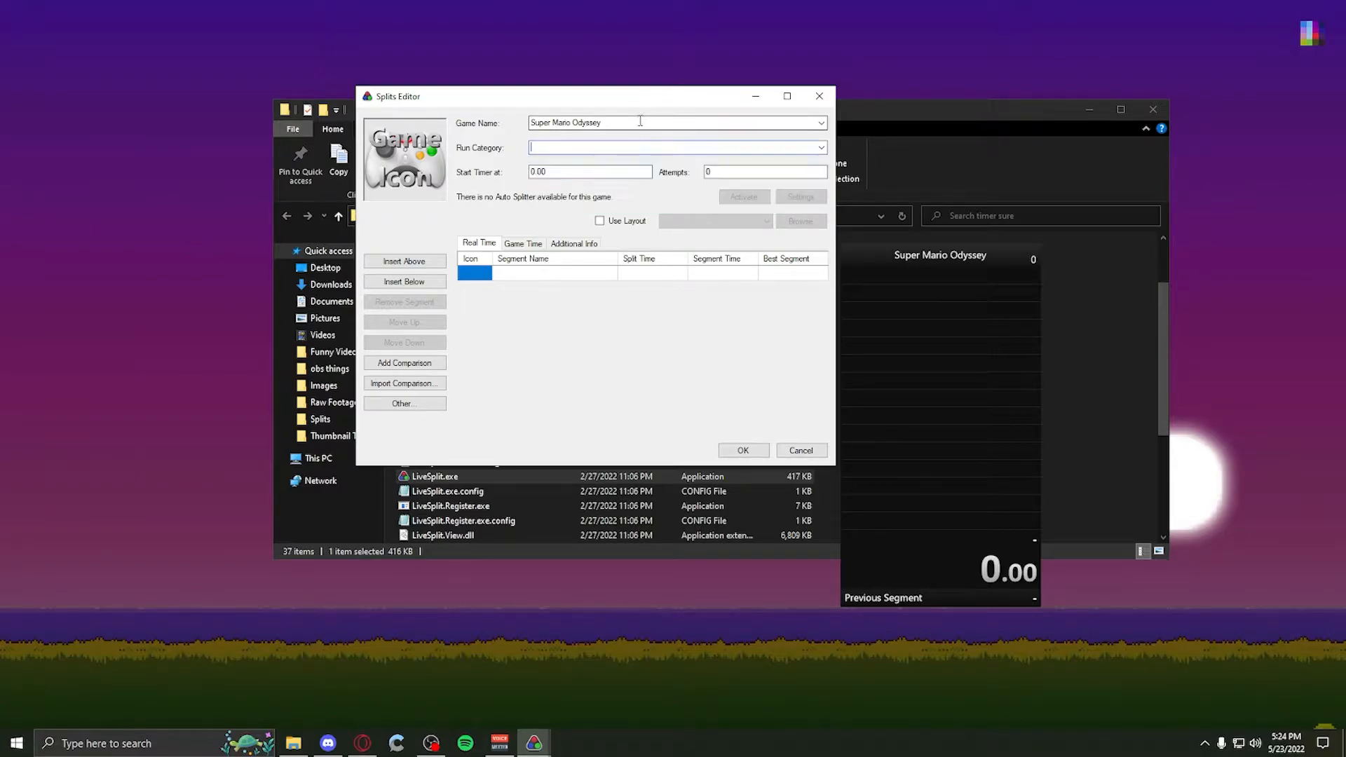
pyautogui.write('c')
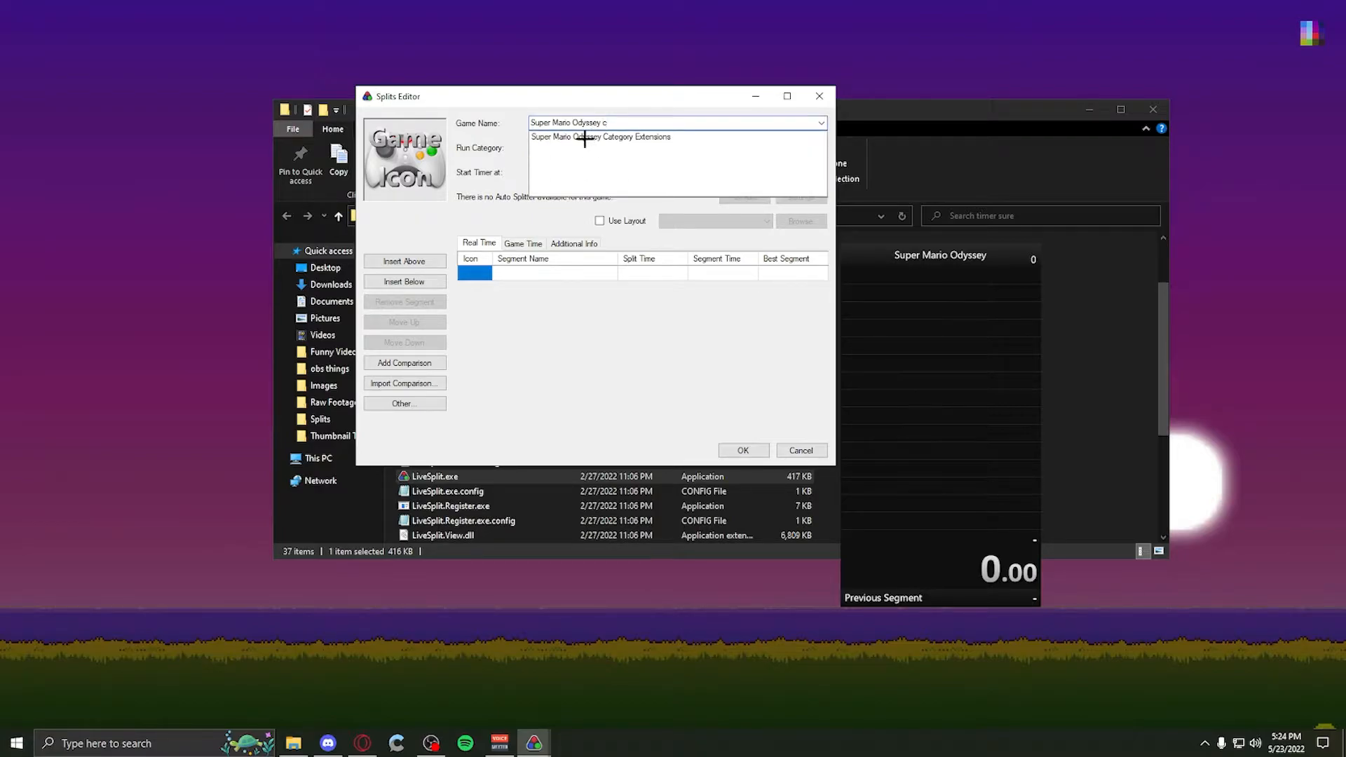
pyautogui.click(600, 136)
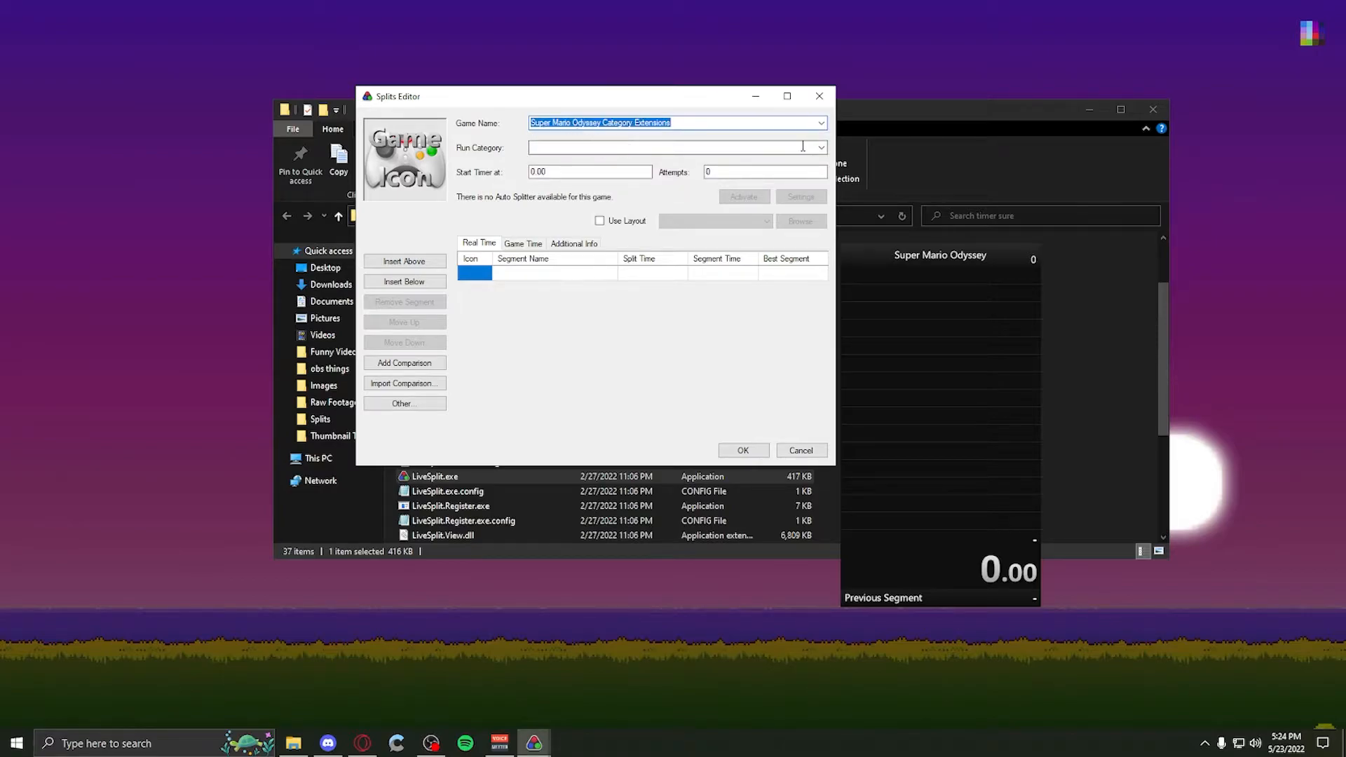
# - Set the run category to Any% and the timer start to -4.00
pyautogui.click(820, 146)
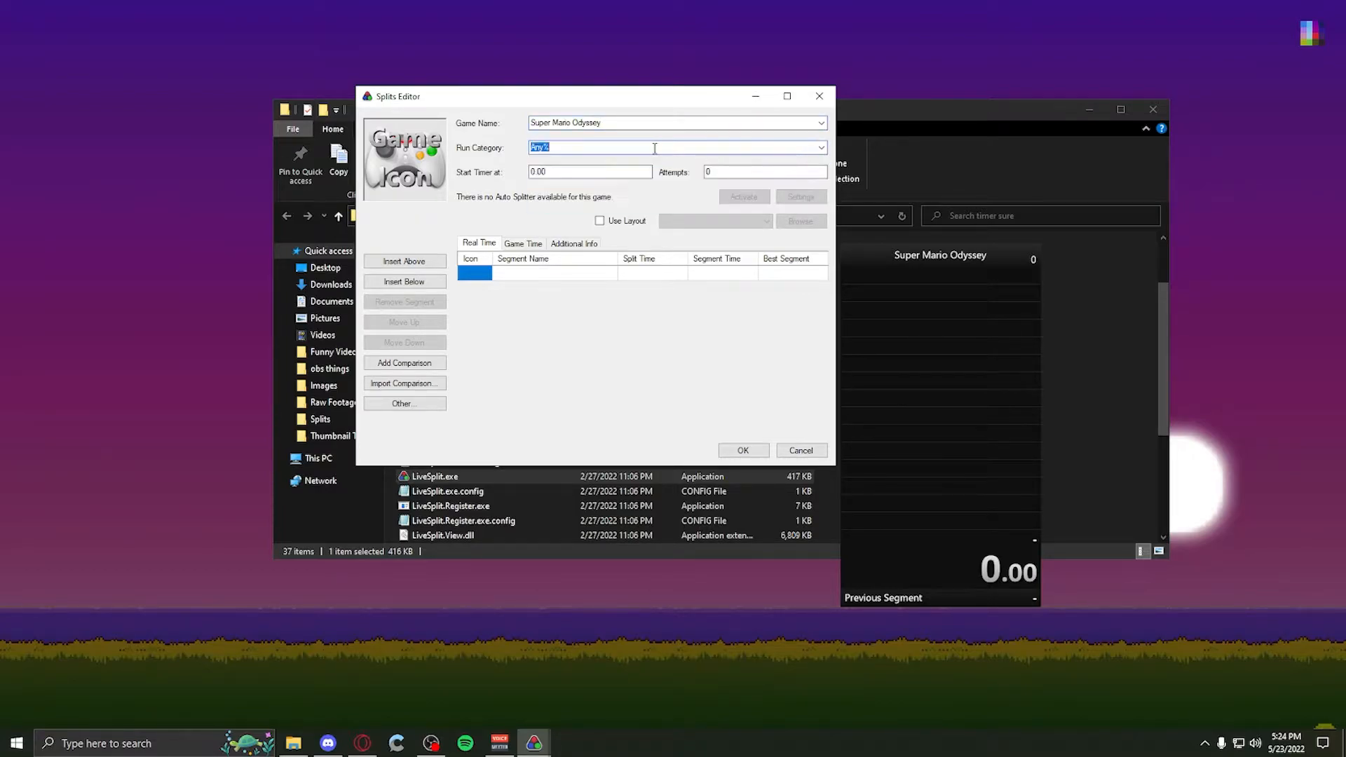
pyautogui.click(590, 171)
pyautogui.write('4')
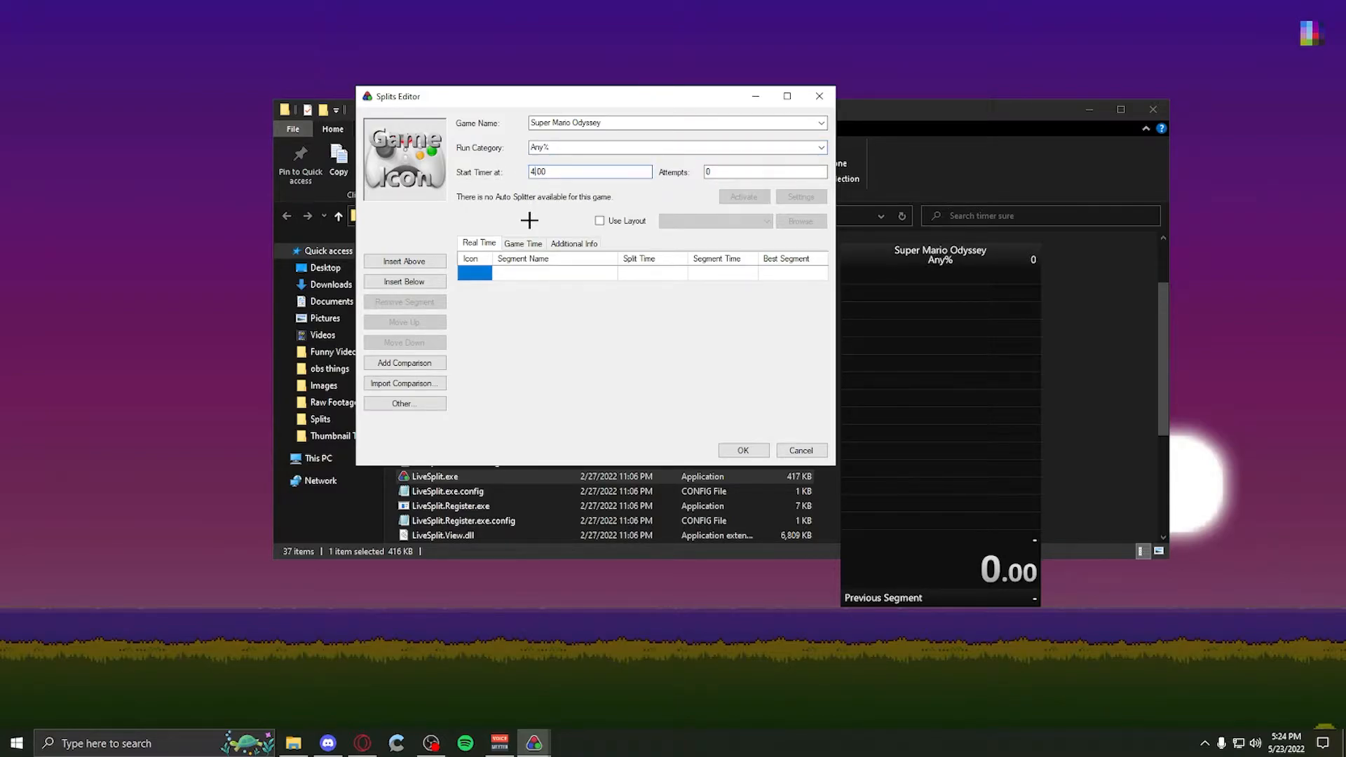
pyautogui.tripleClick(589, 172)
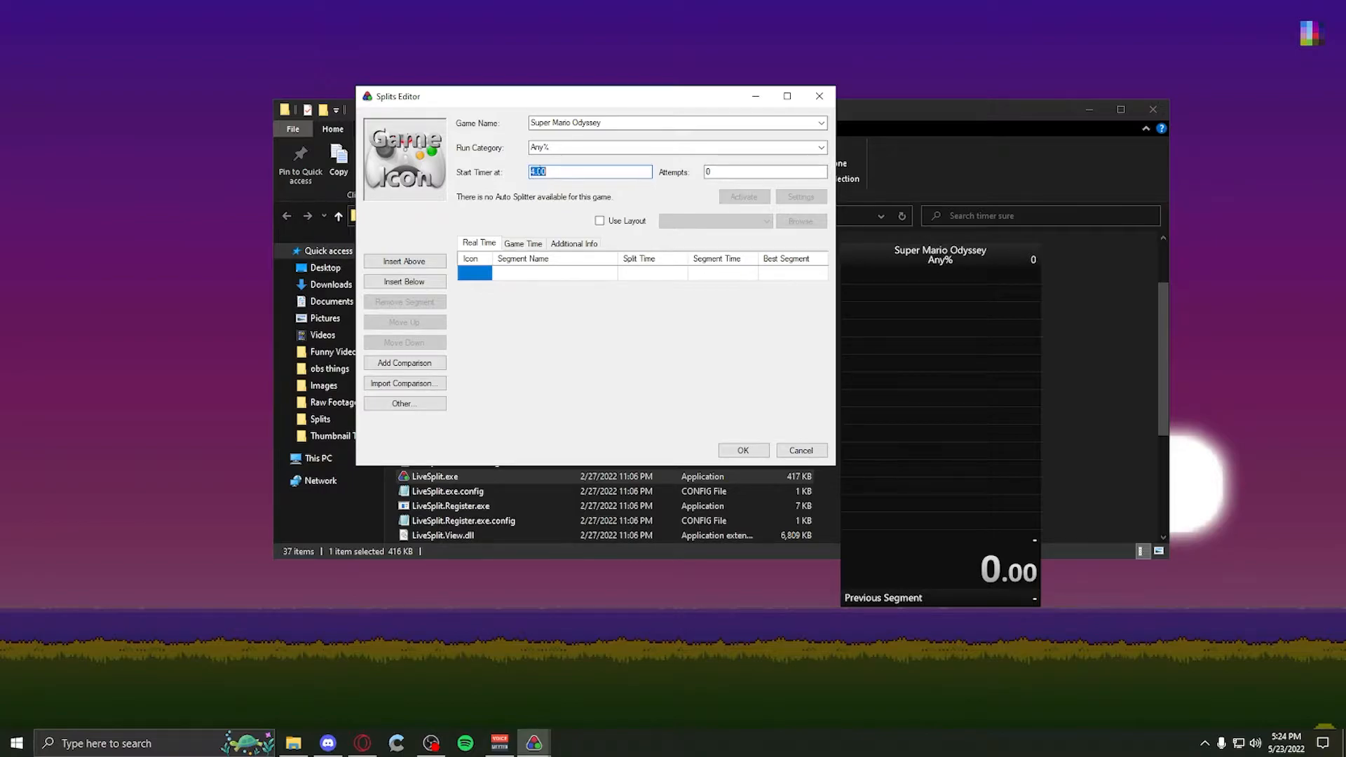
pyautogui.write('4')
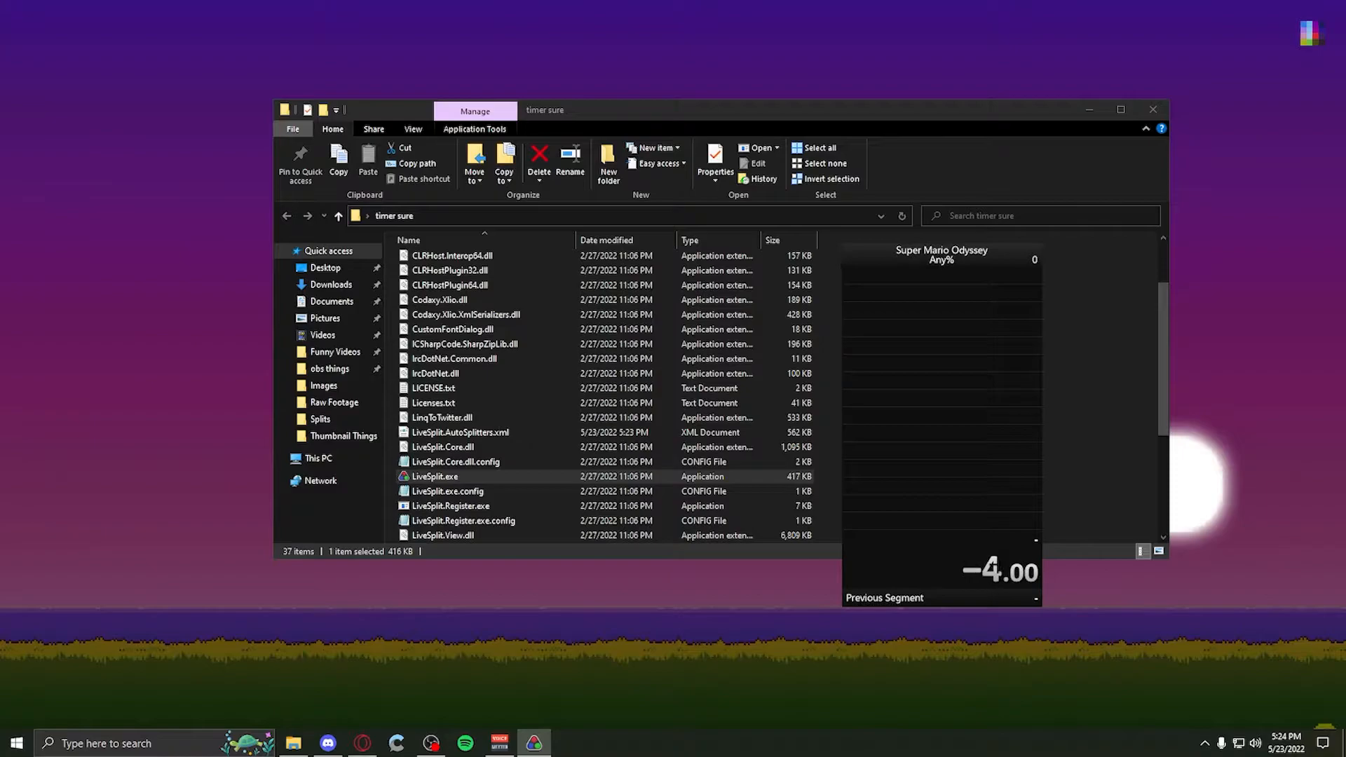
pyautogui.moveTo(923, 557)
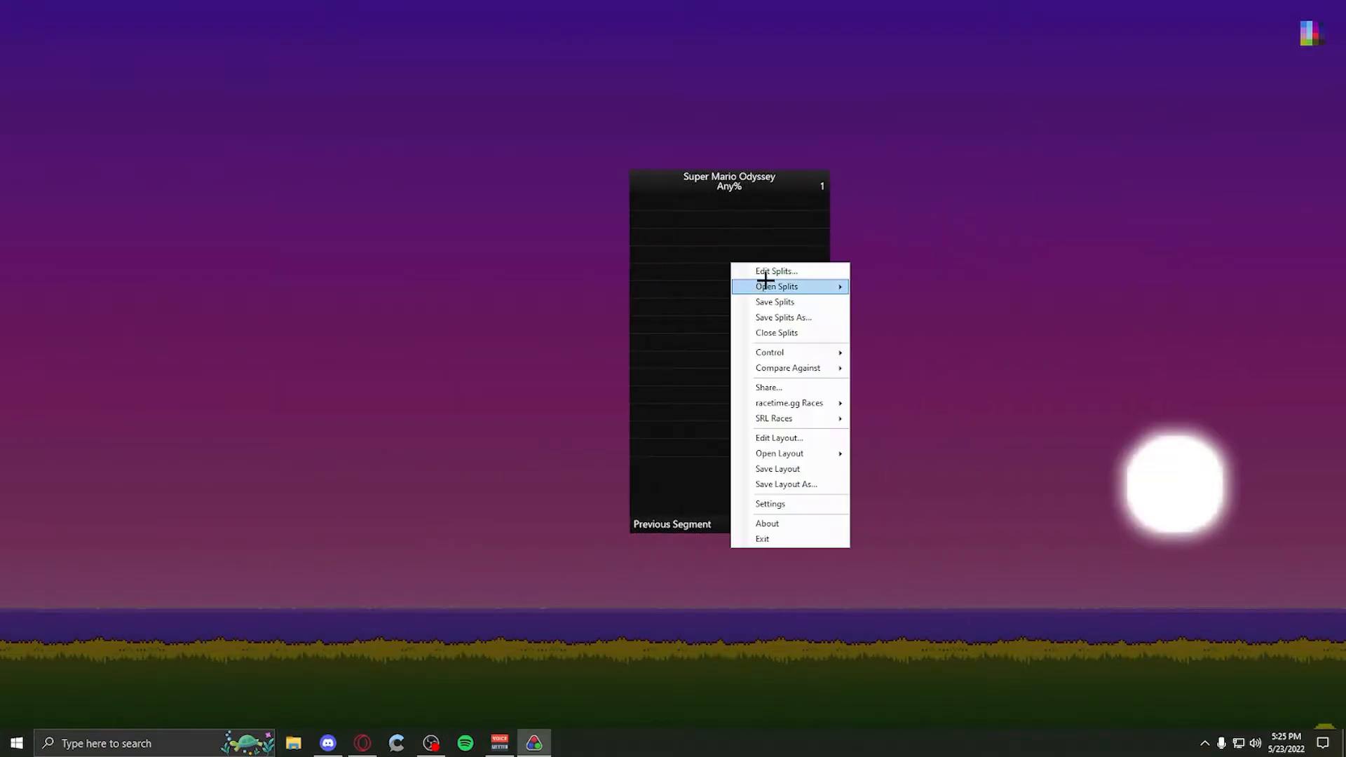
# - Give the first split an icon image and name it 'Moon kingdom'
pyautogui.click(775, 272)
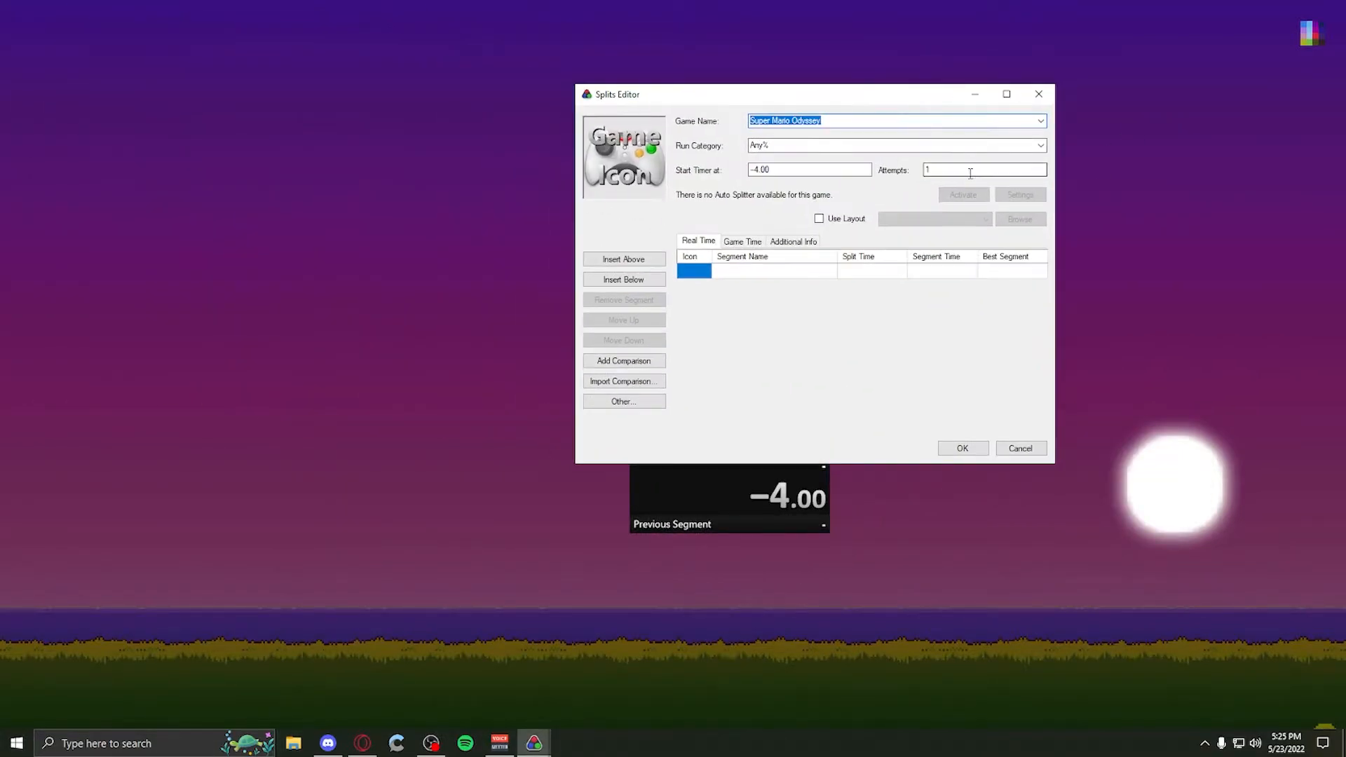
pyautogui.click(983, 169)
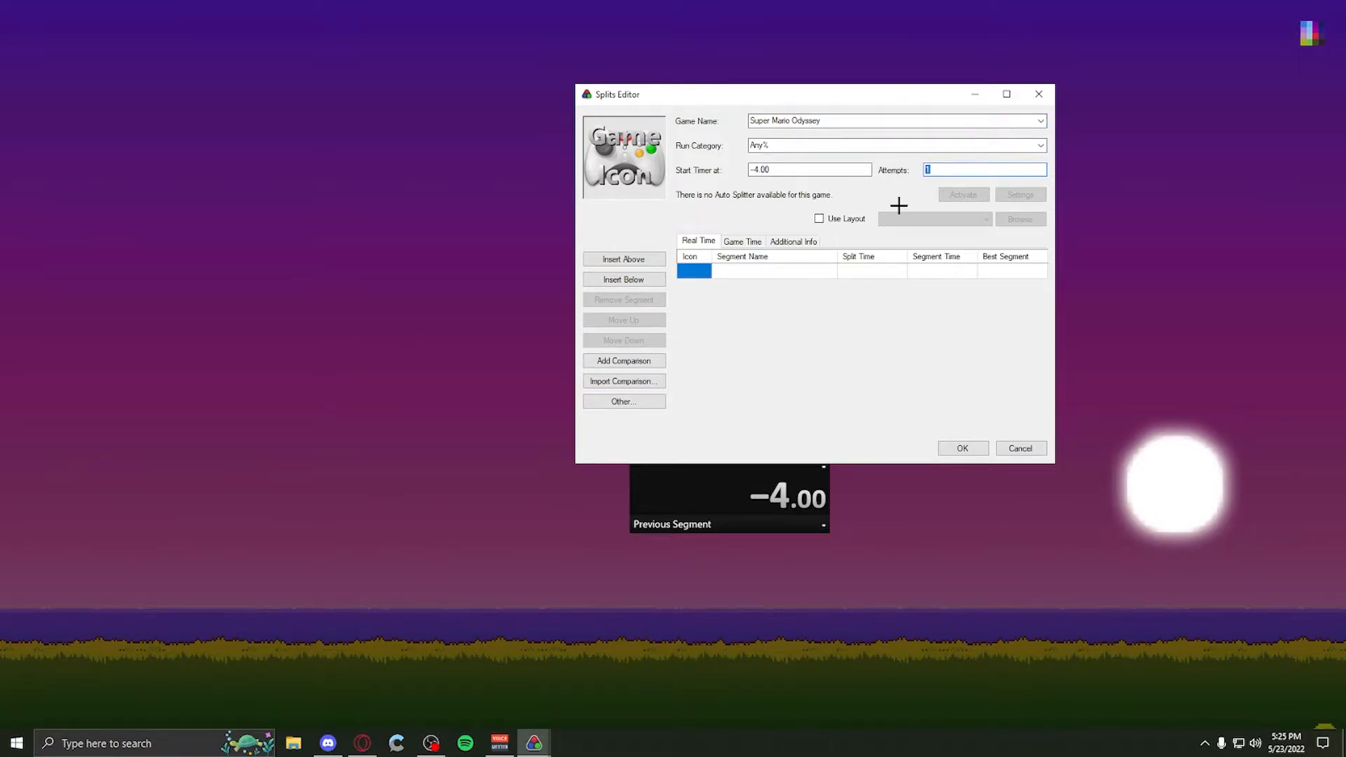
pyautogui.moveTo(684, 201)
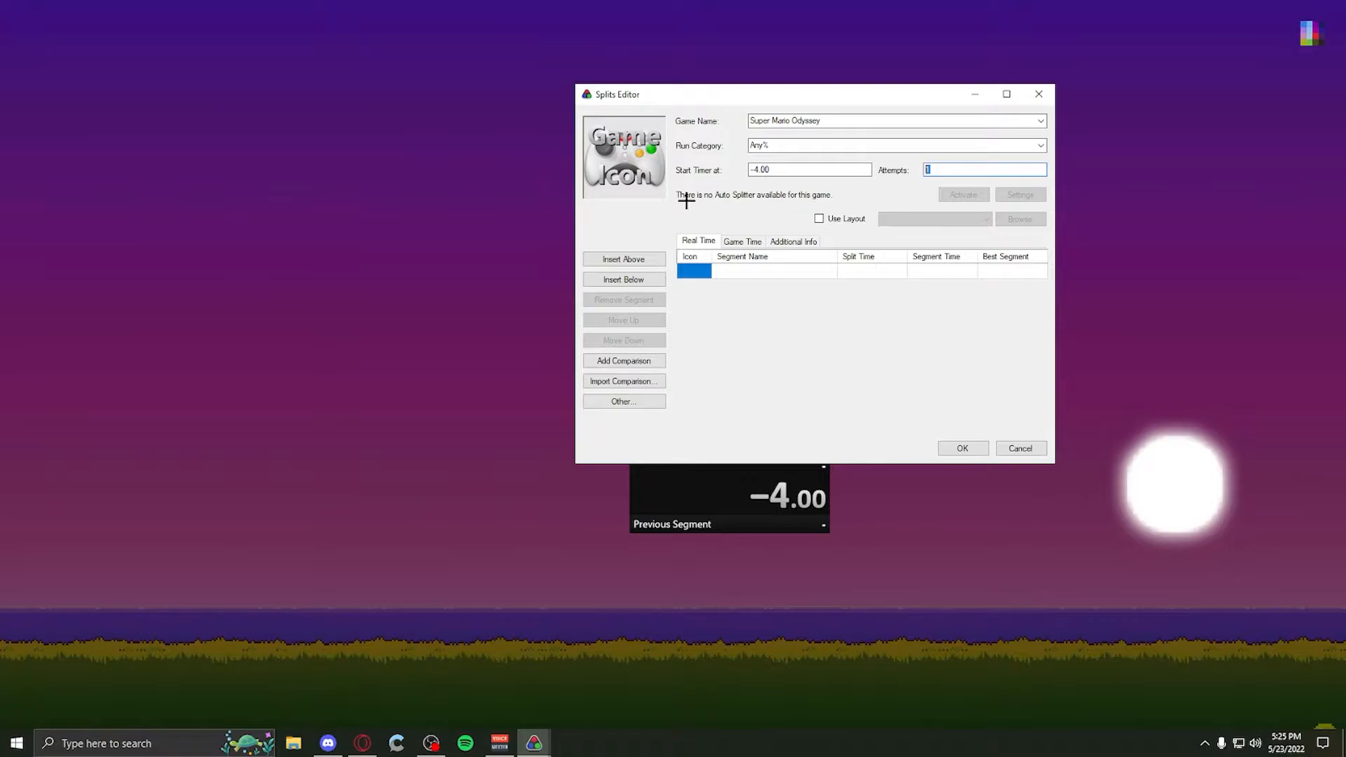
pyautogui.moveTo(719, 199)
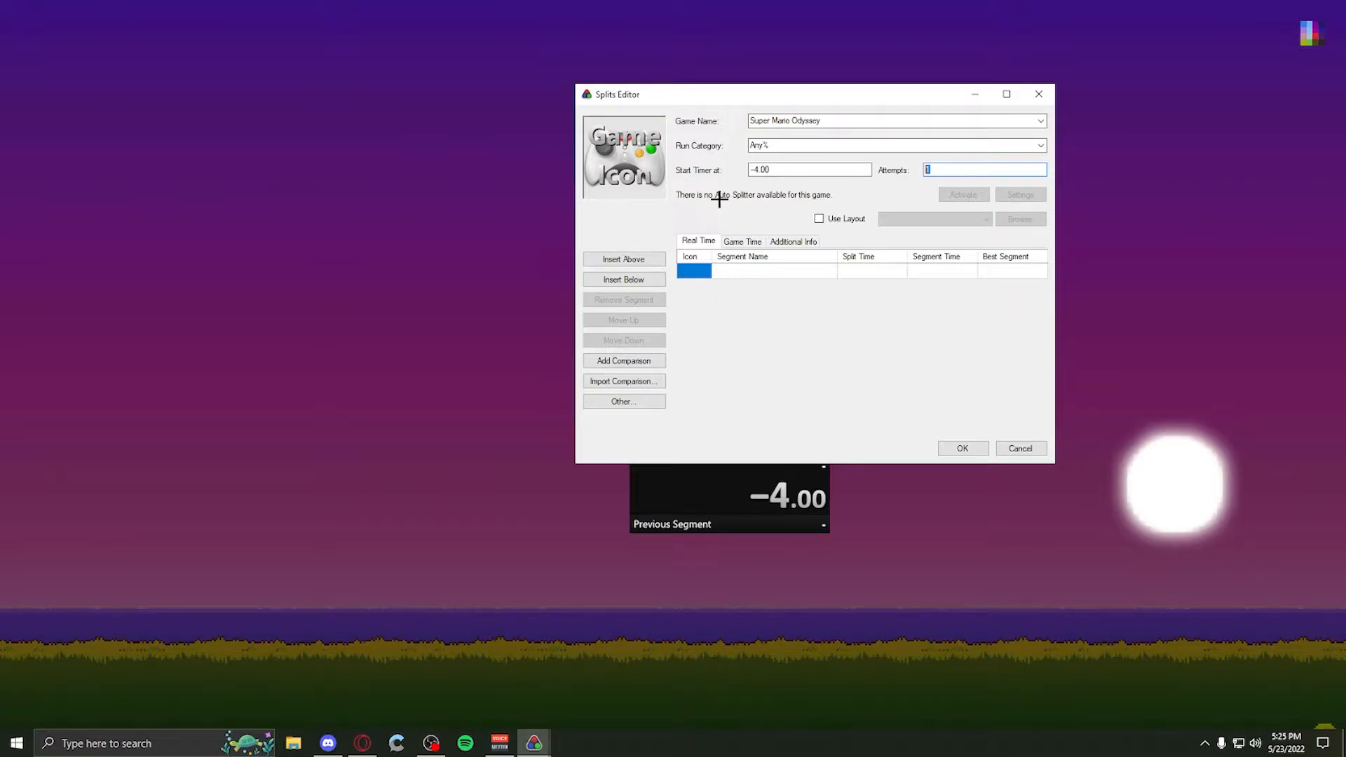
pyautogui.moveTo(711, 101)
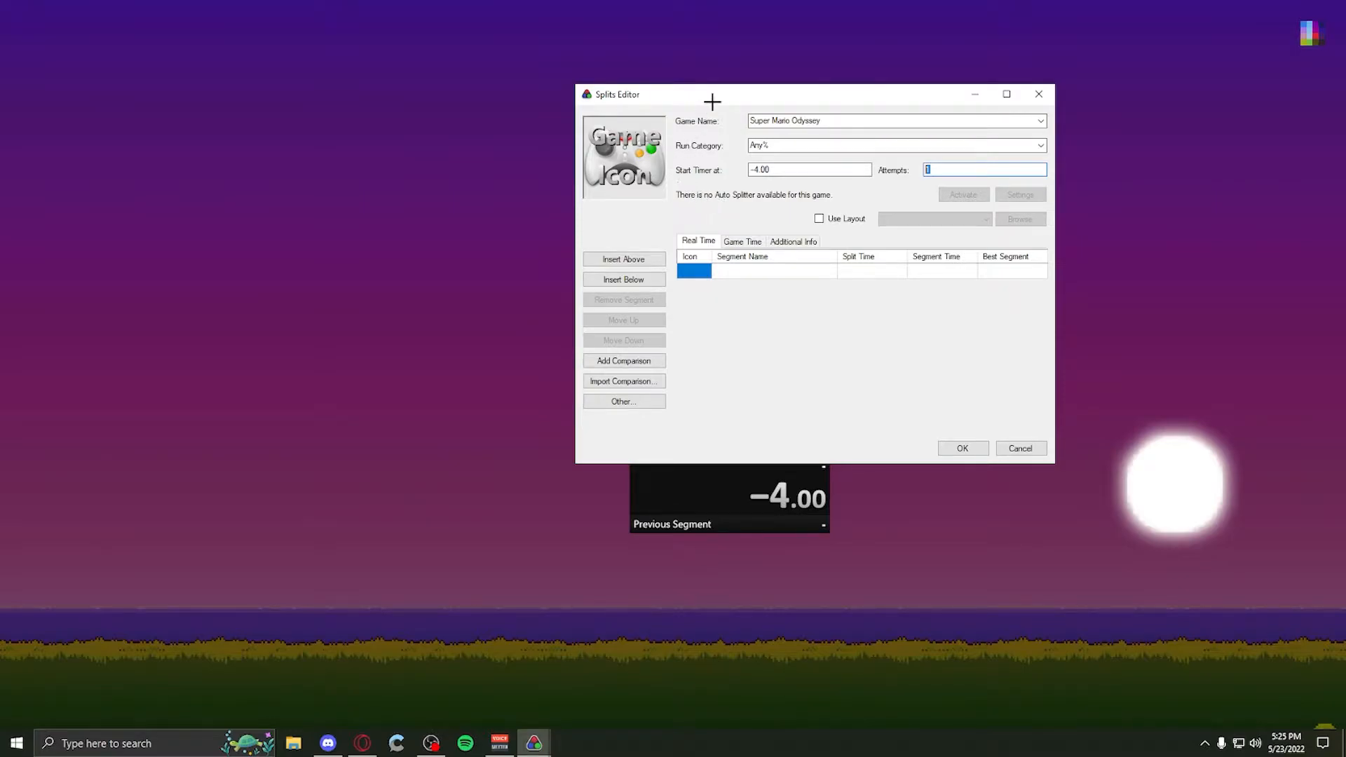
pyautogui.moveTo(723, 142)
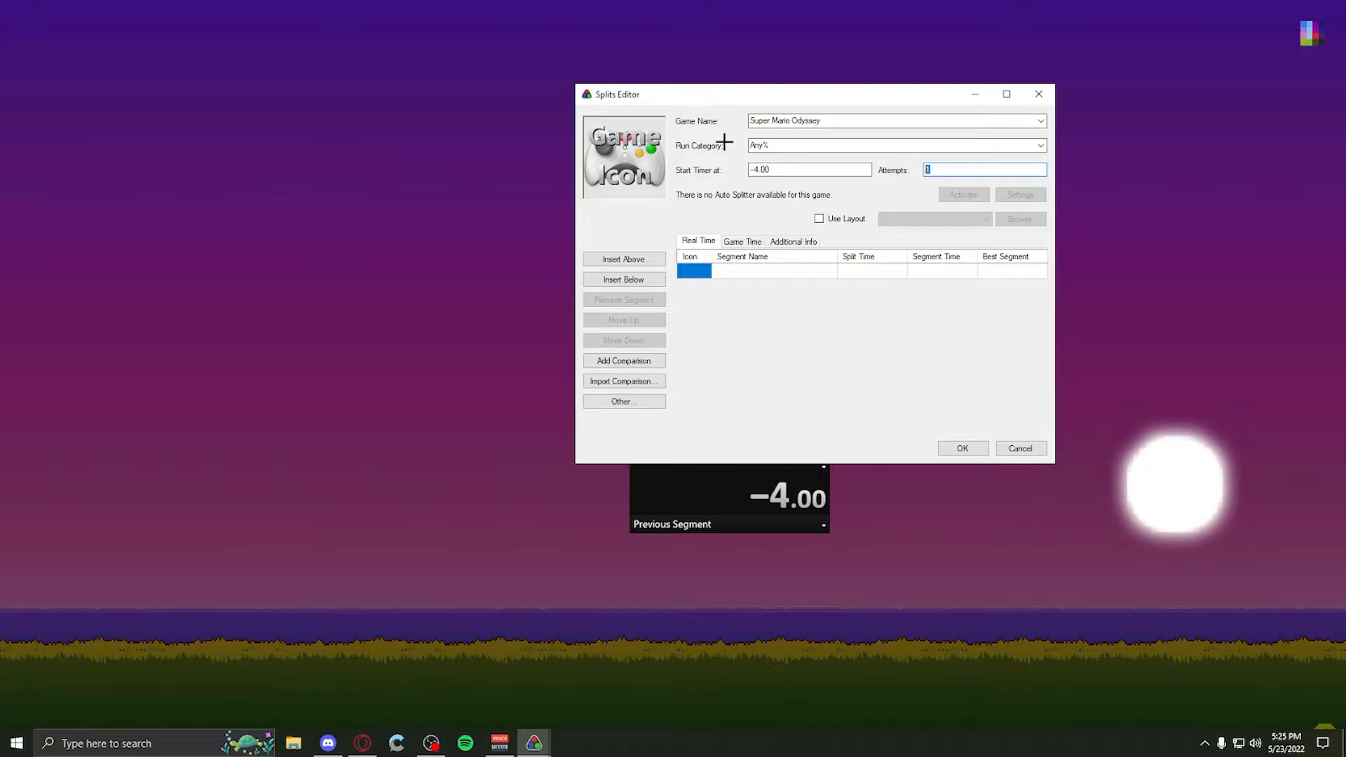
pyautogui.click(623, 156)
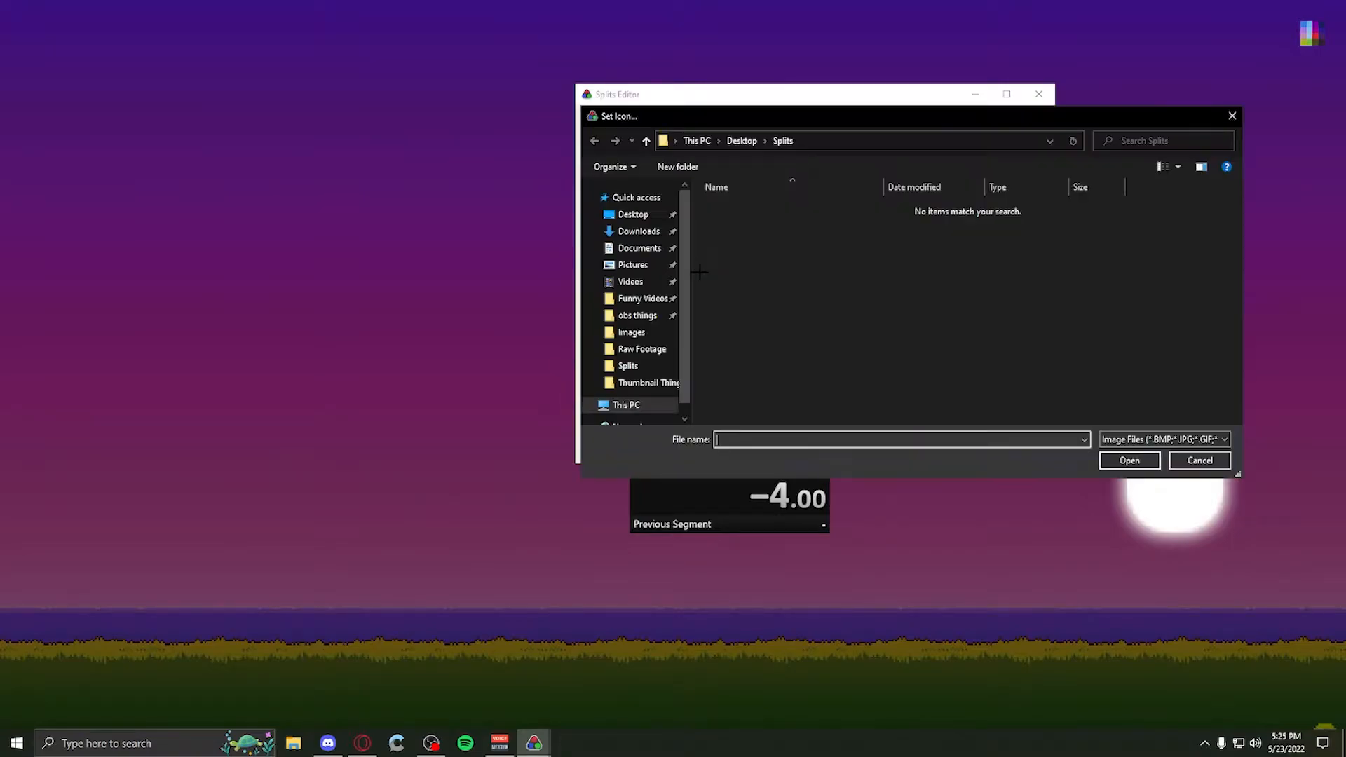
pyautogui.click(639, 230)
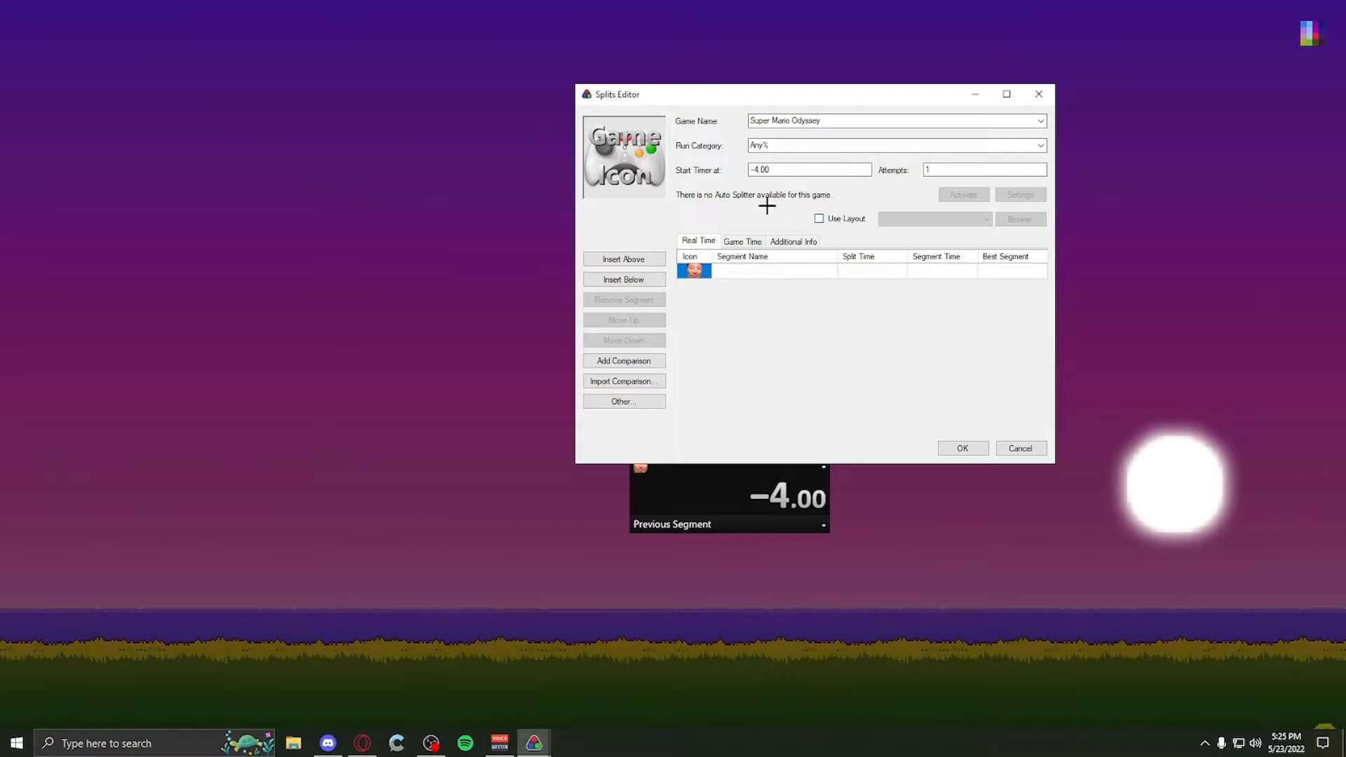
pyautogui.click(768, 270)
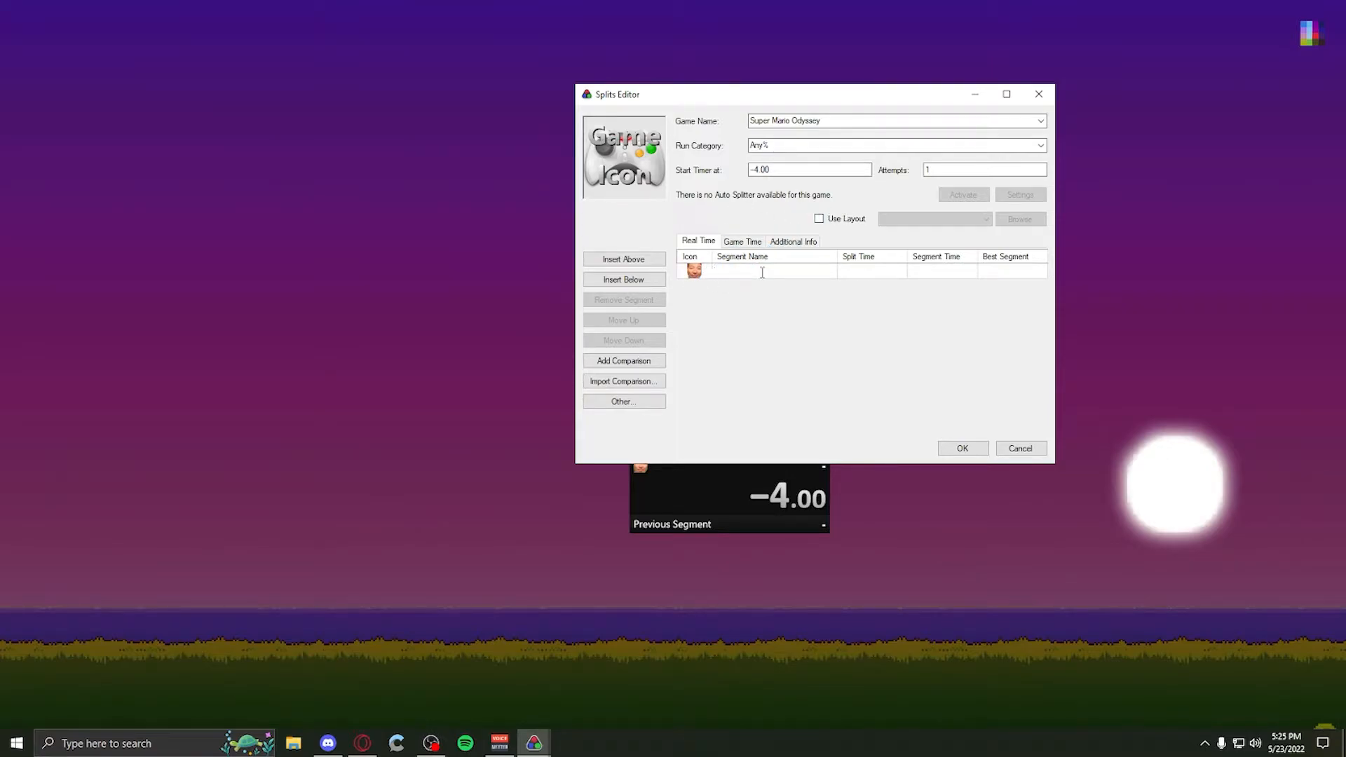
pyautogui.write('Moon king')
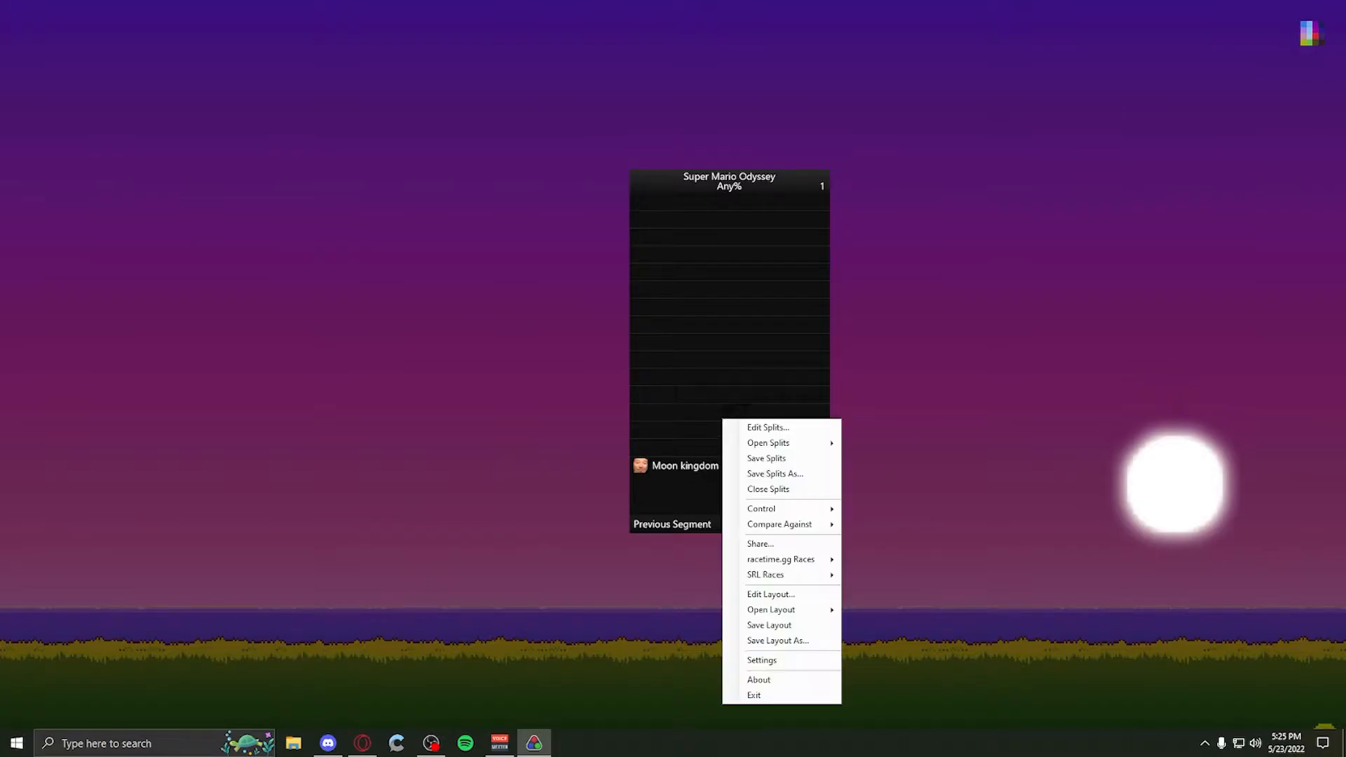
# - Insert blank segments below Moon kingdom and check the Additional Info tab
pyautogui.click(766, 427)
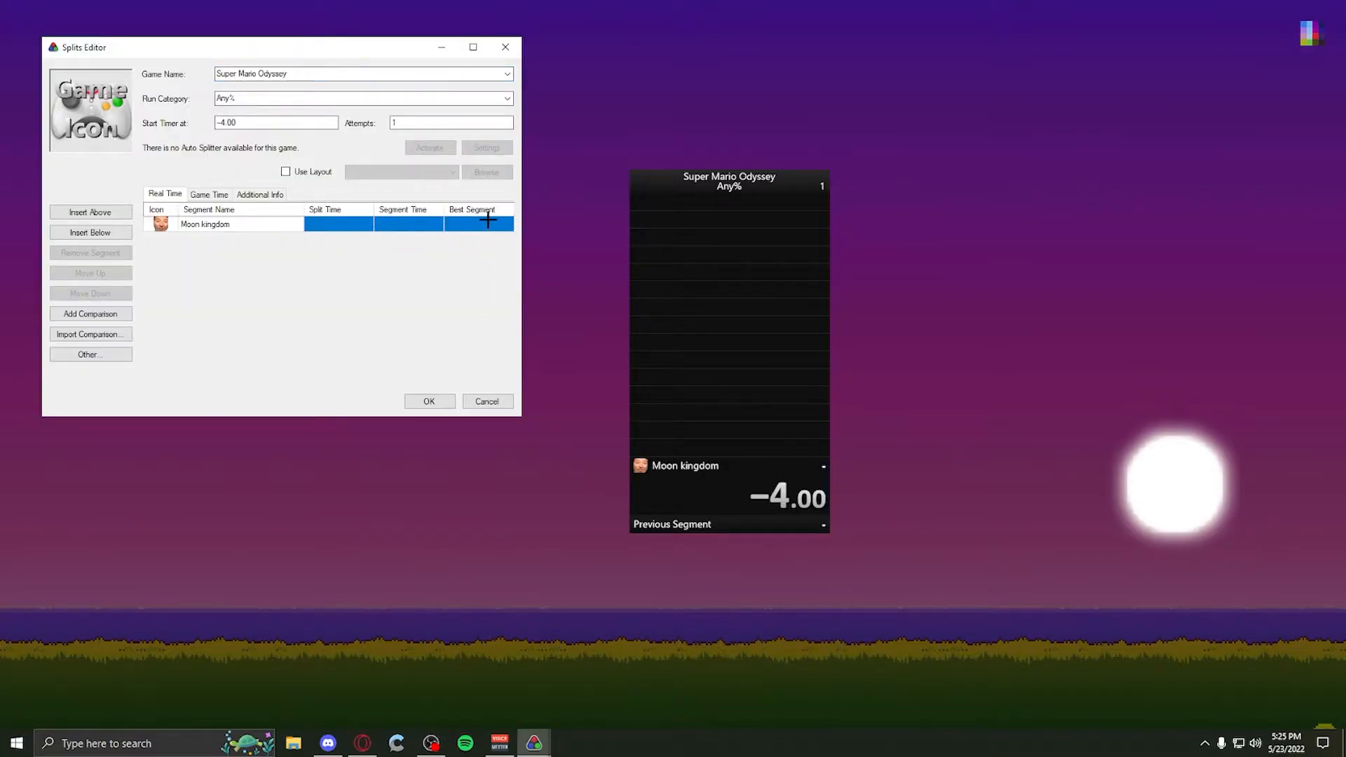
pyautogui.moveTo(399, 209)
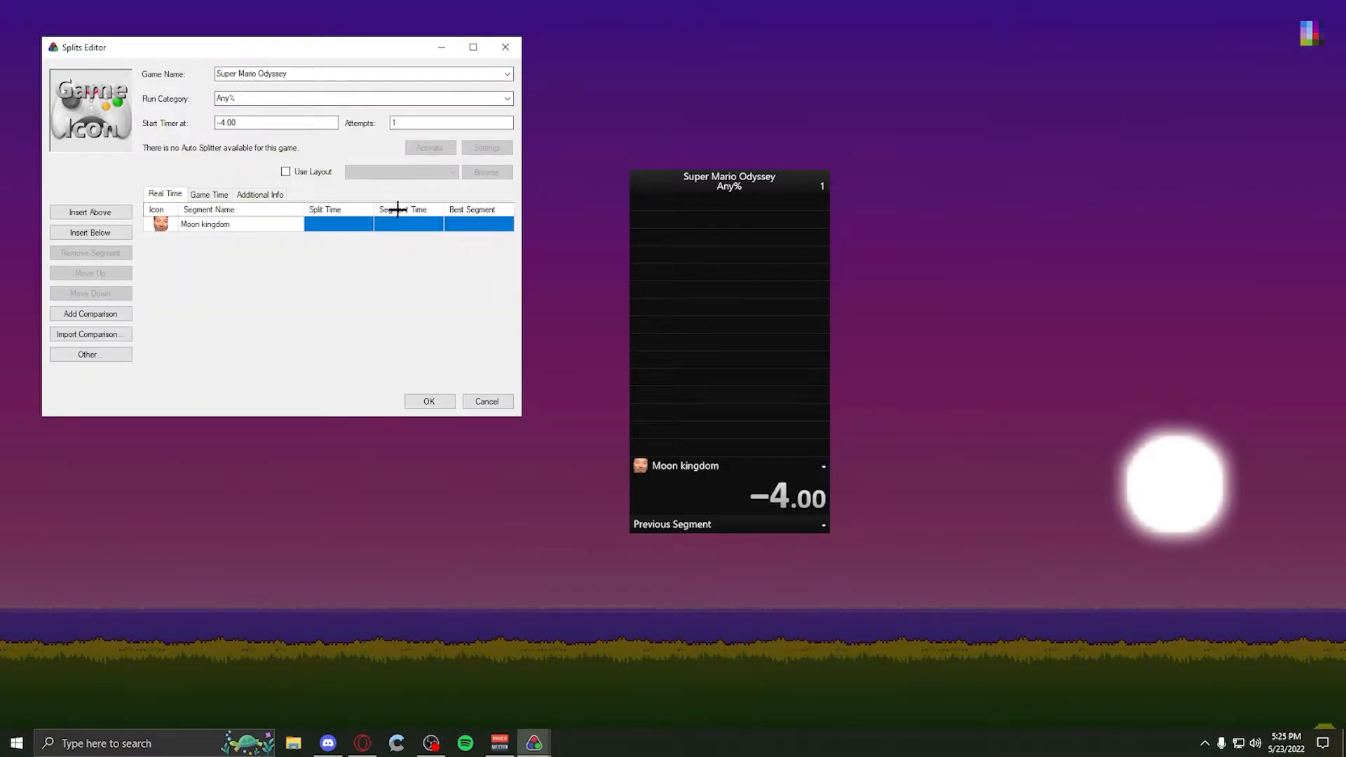
pyautogui.moveTo(281, 46); pyautogui.dragTo(325, 53)
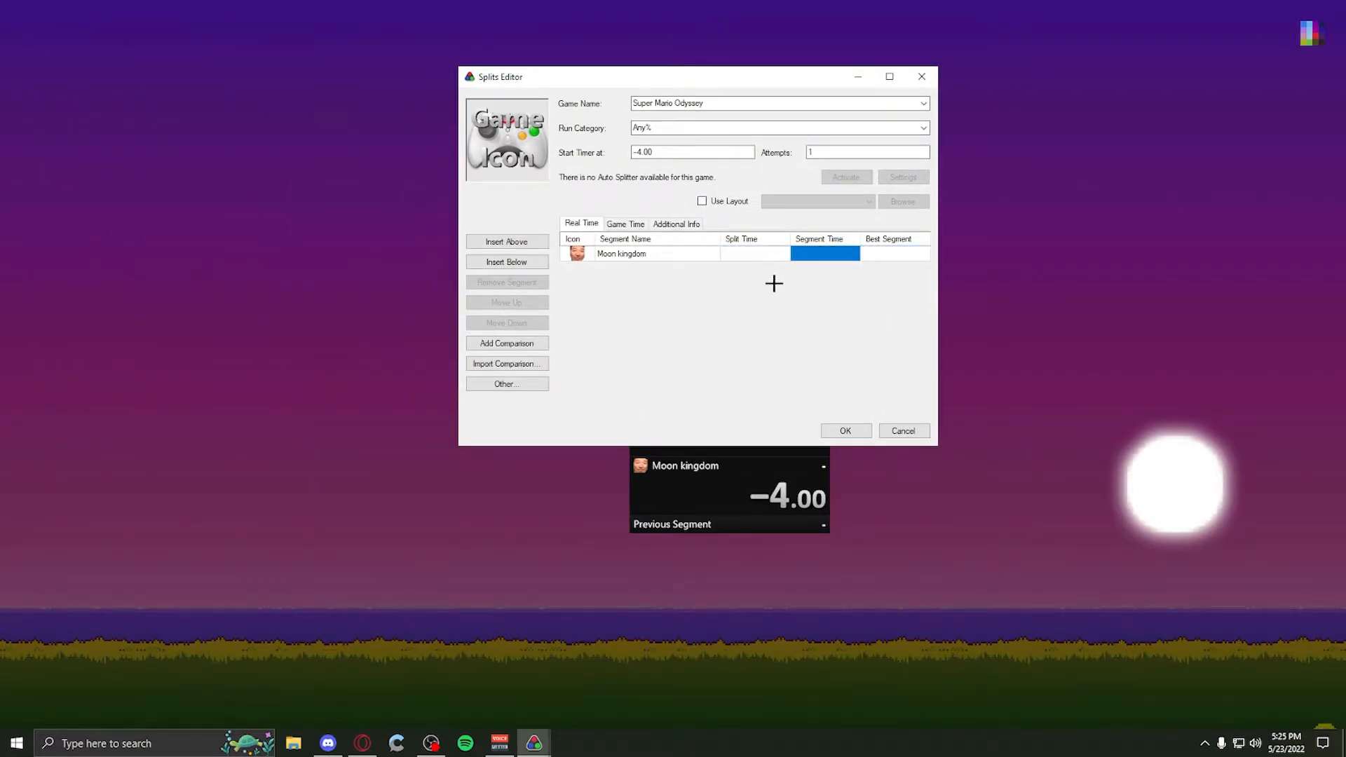
pyautogui.moveTo(754, 252)
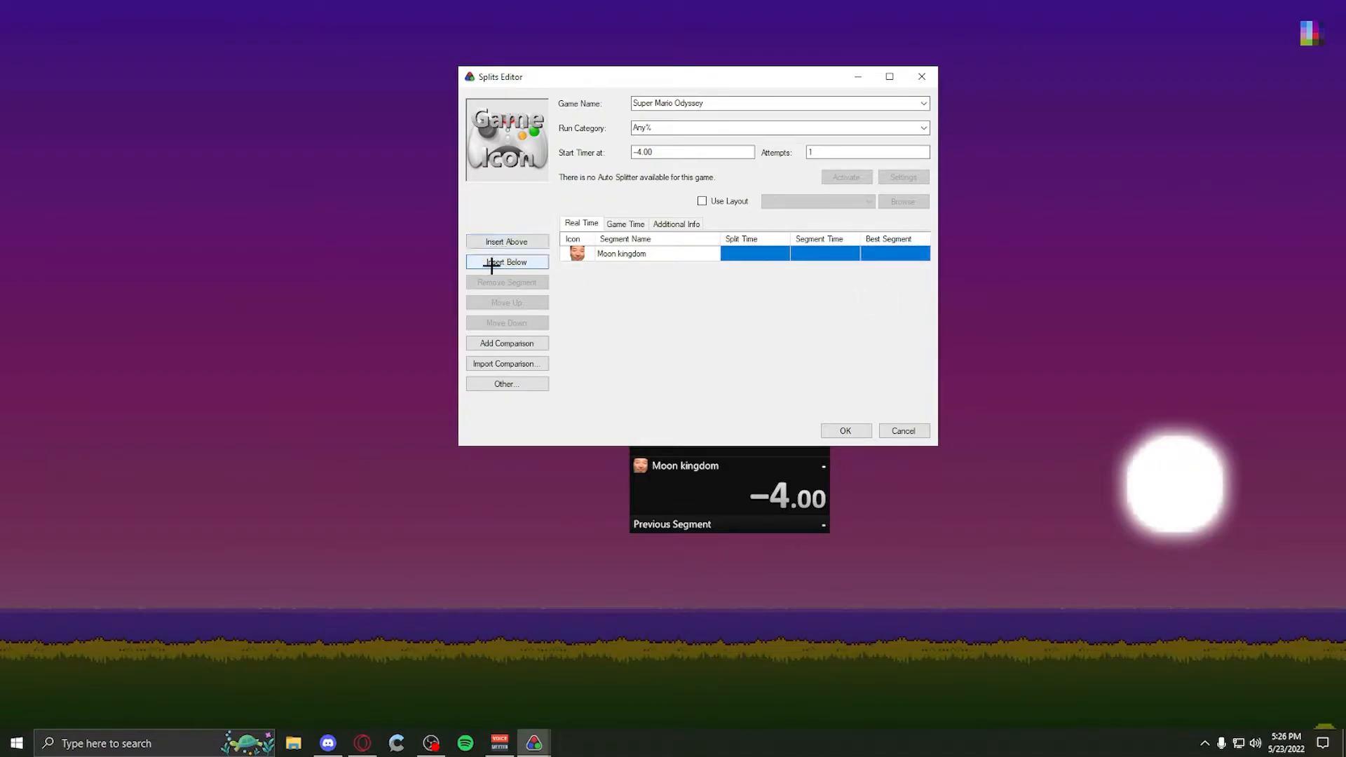
pyautogui.click(506, 262)
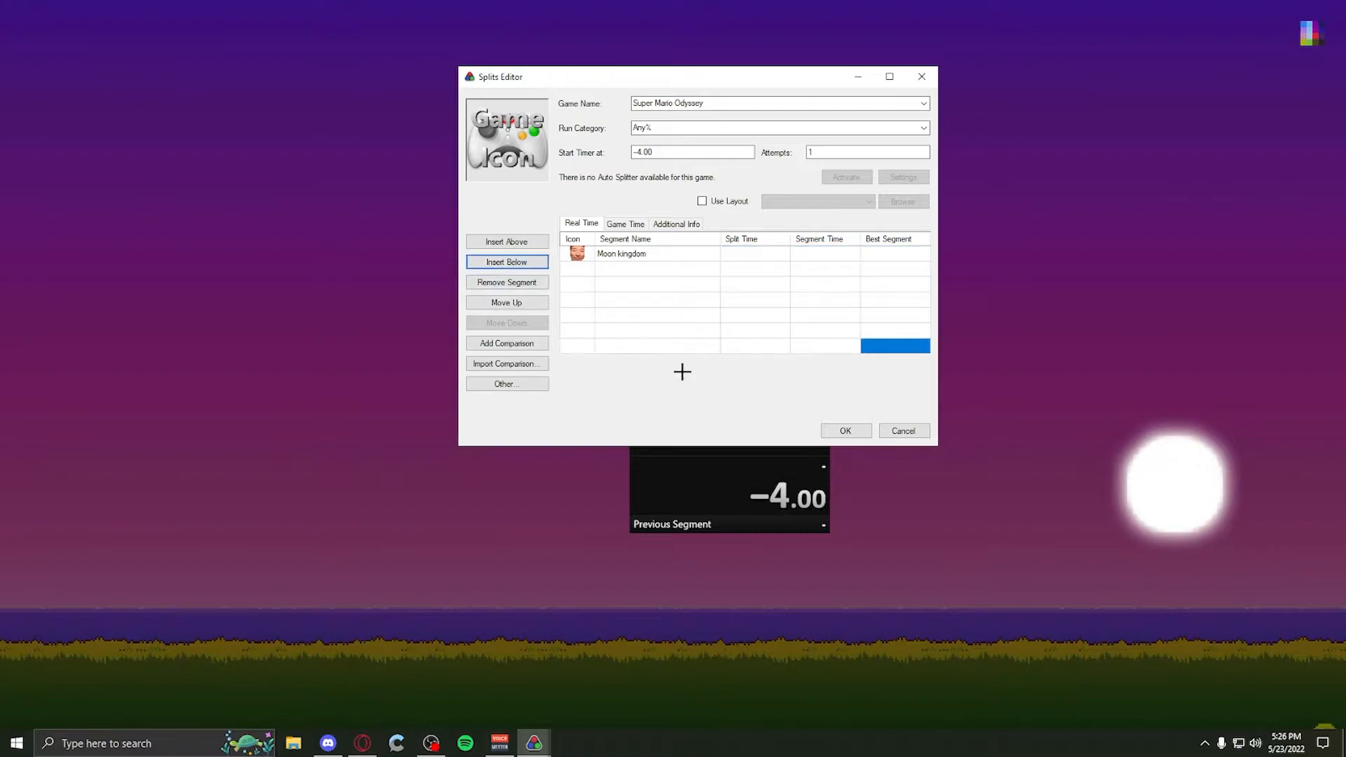
pyautogui.click(676, 223)
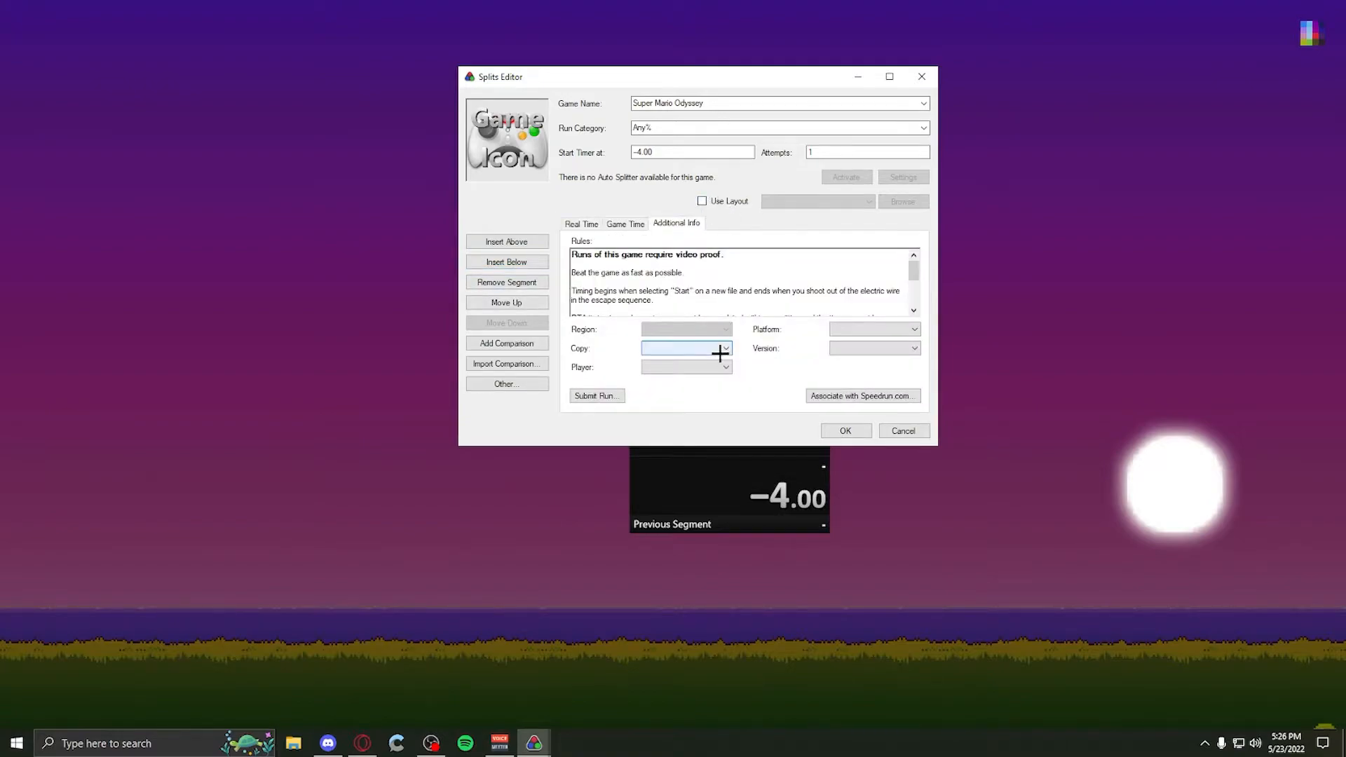
pyautogui.click(726, 347)
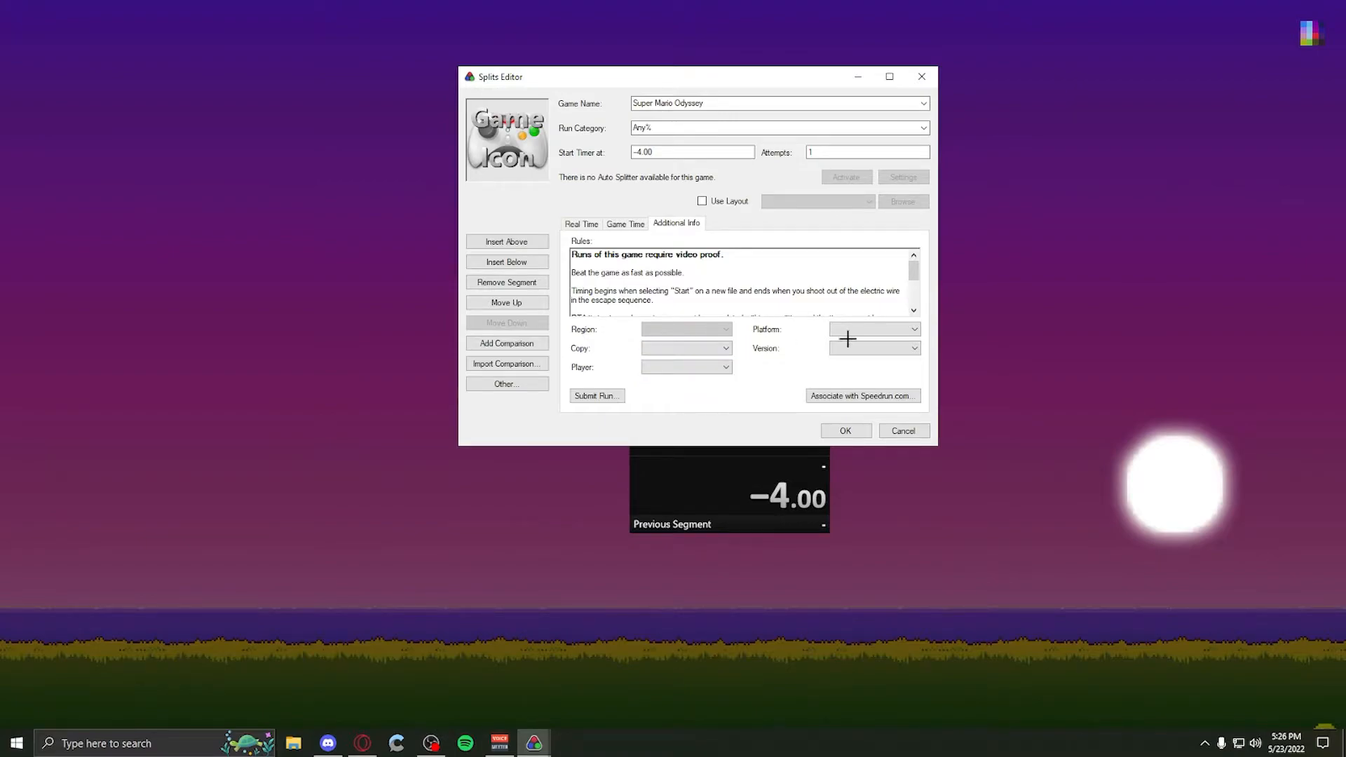
pyautogui.click(870, 347)
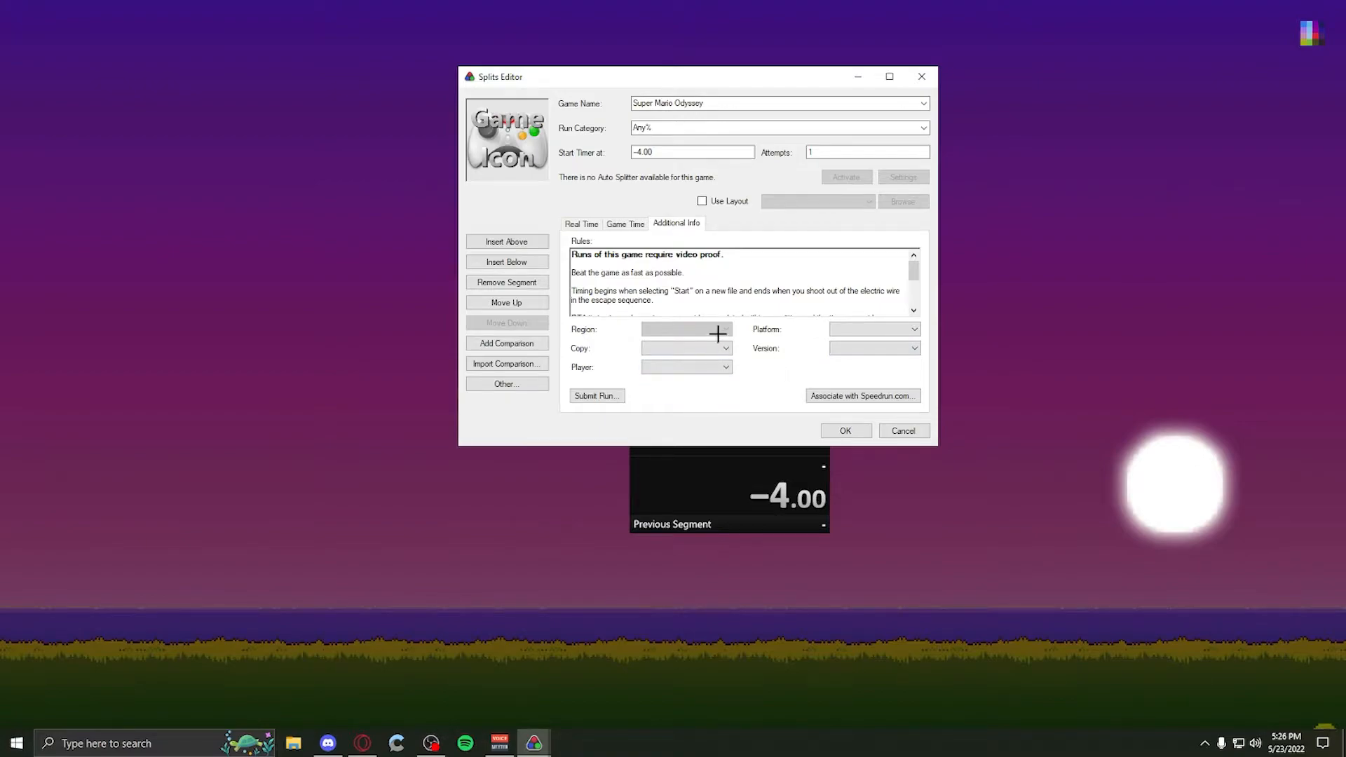
pyautogui.moveTo(740, 333)
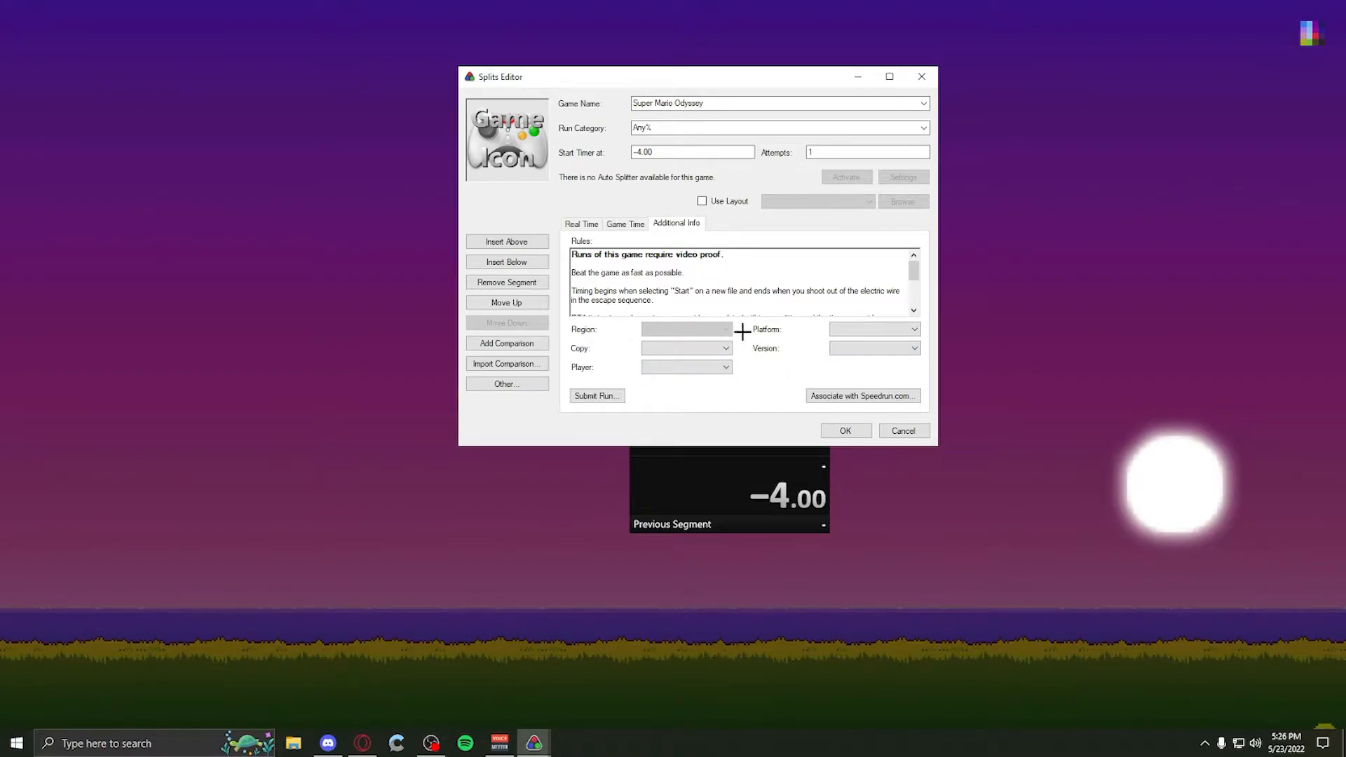
pyautogui.moveTo(606, 238)
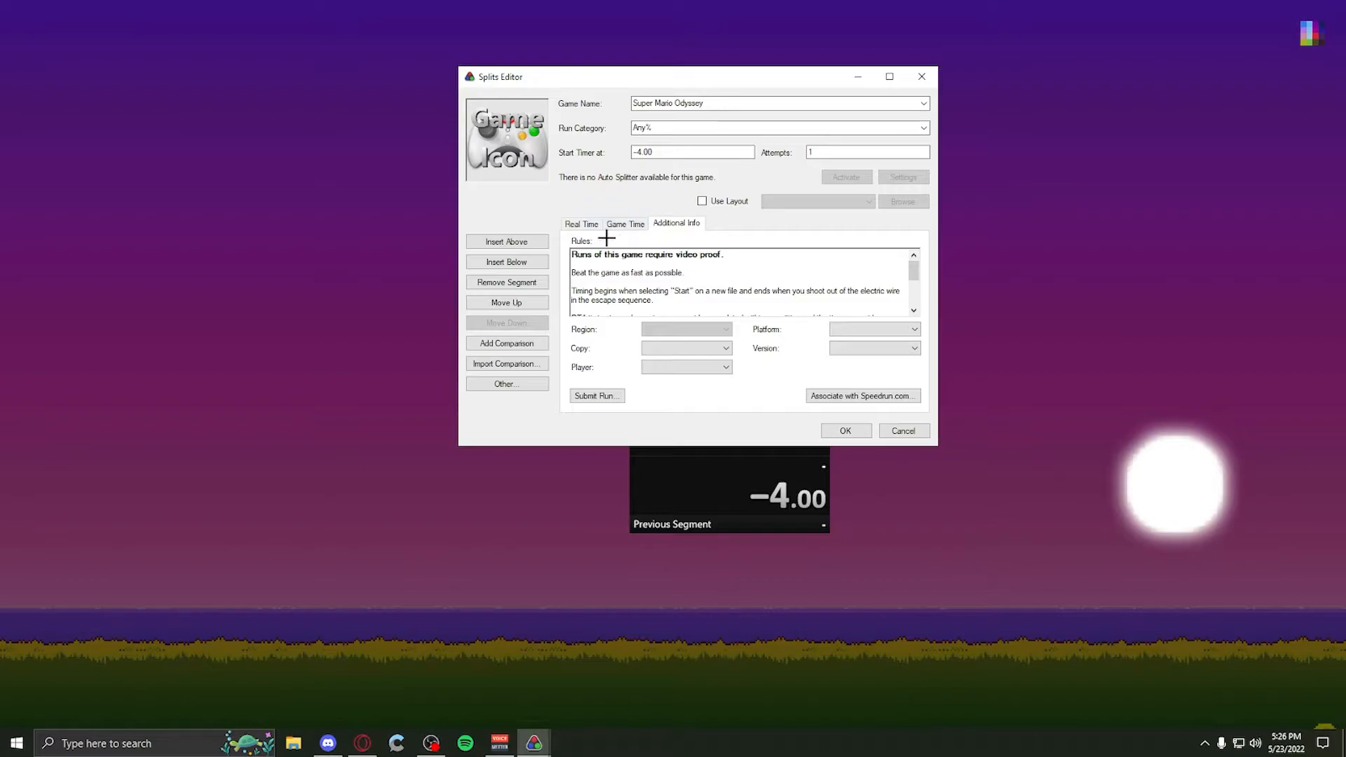
pyautogui.scroll(-3)
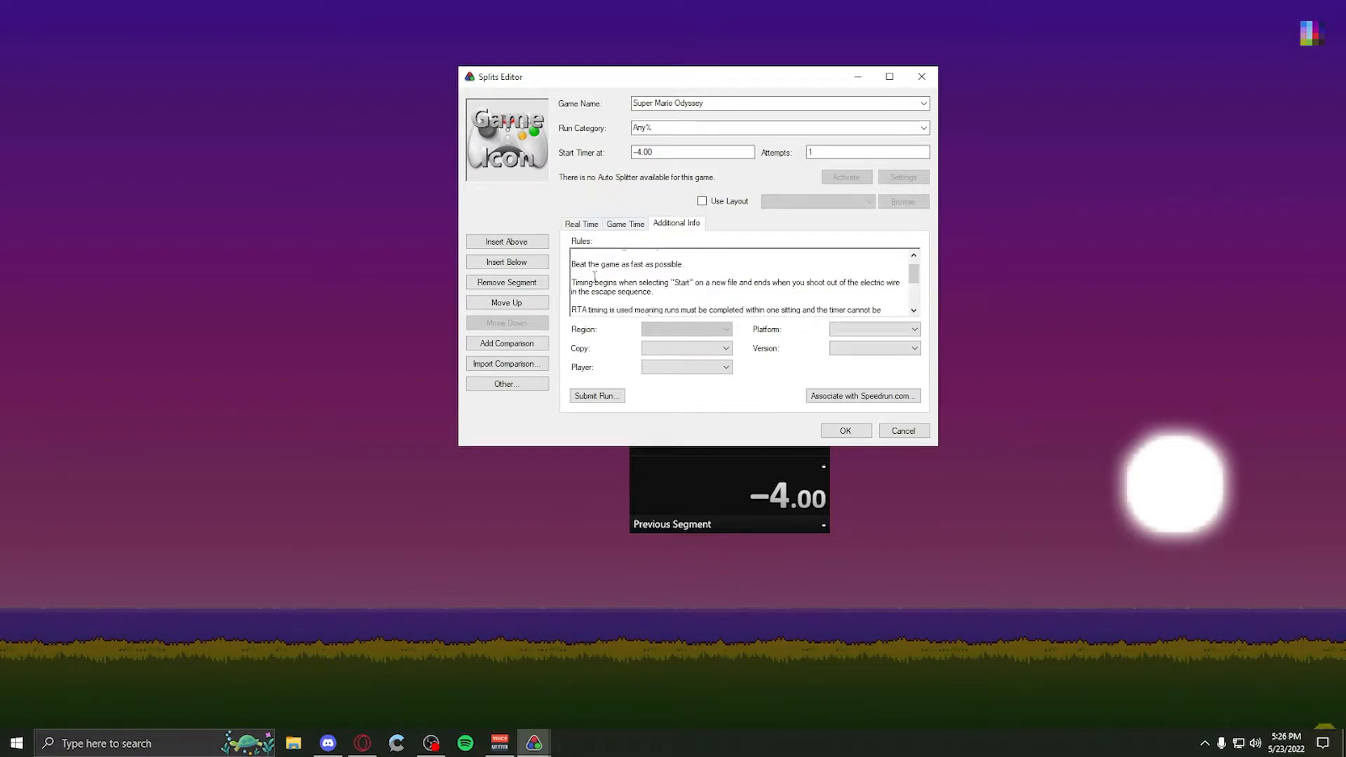
pyautogui.scroll(-3)
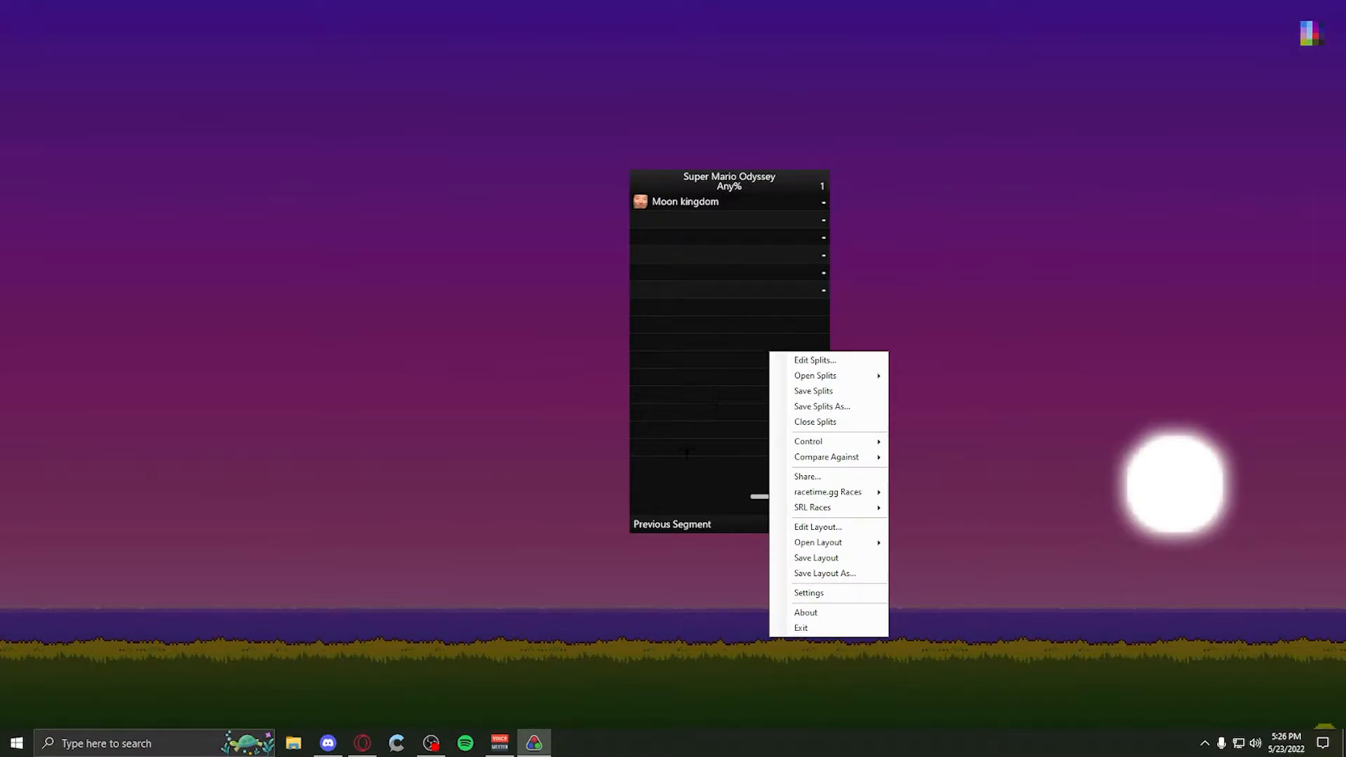
# - Open the layout editor and select the Previous Segment component
pyautogui.click(818, 526)
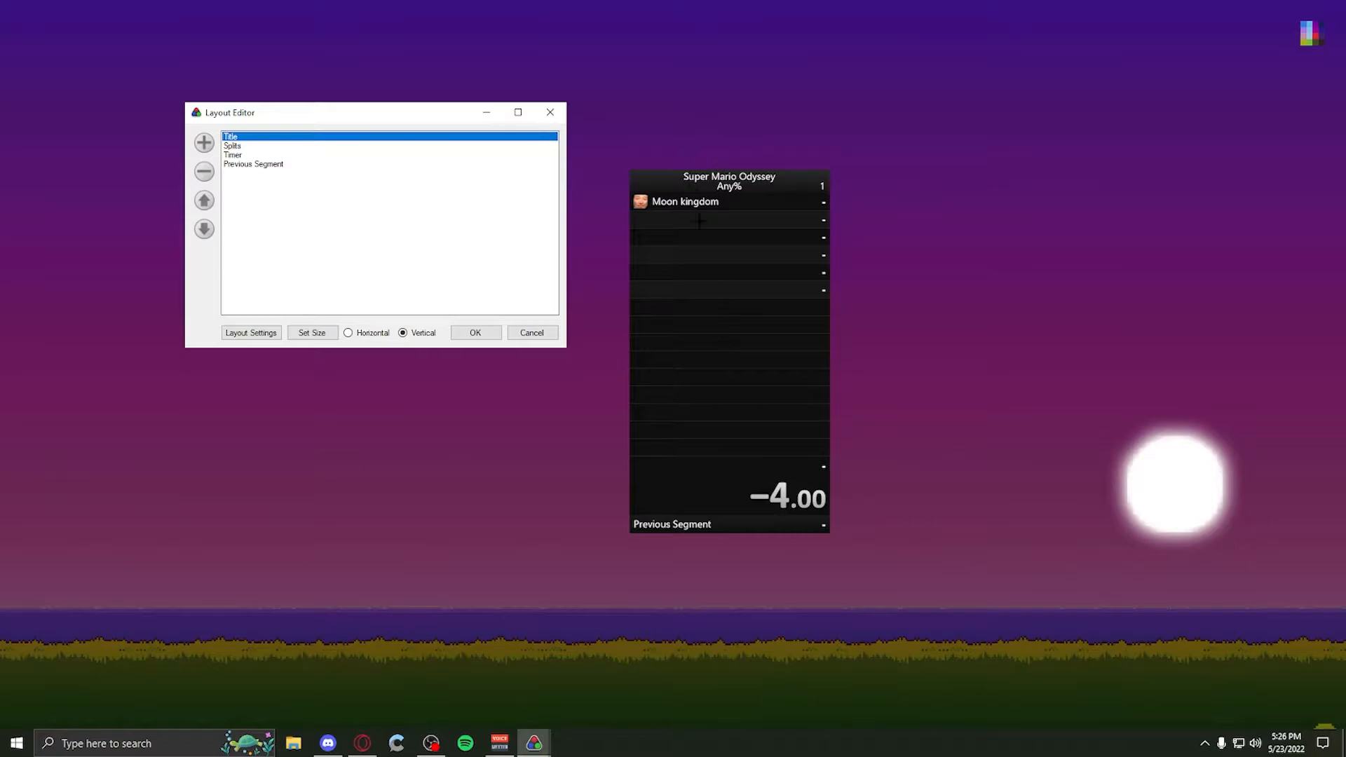
pyautogui.moveTo(256, 149)
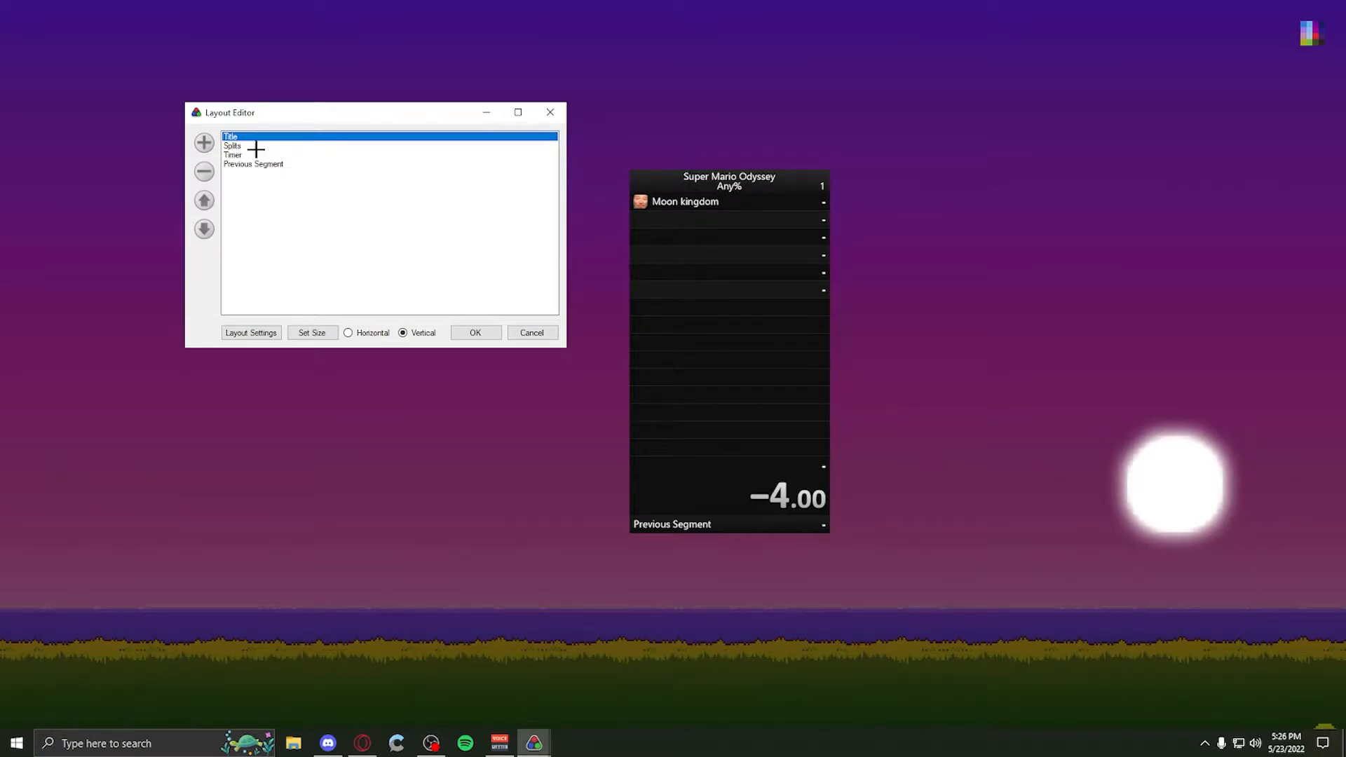
pyautogui.moveTo(480, 161)
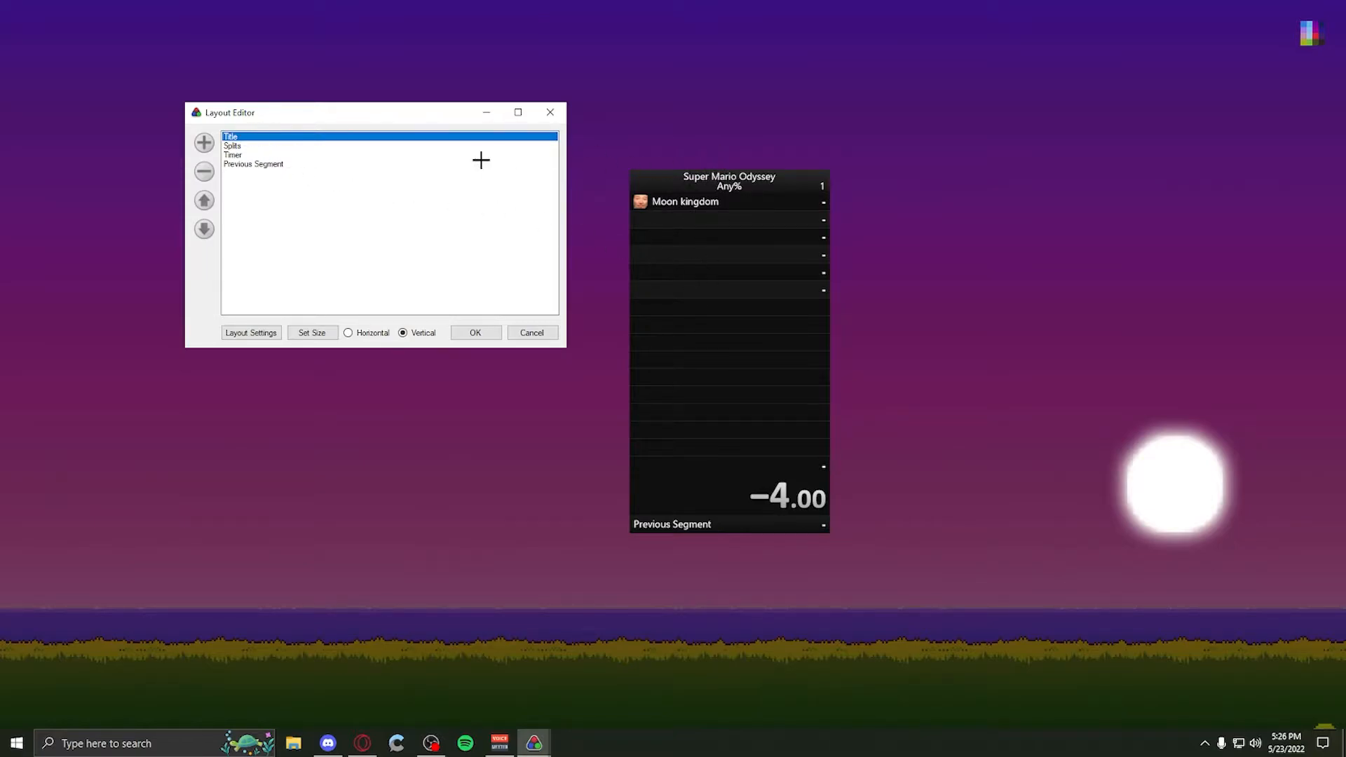
pyautogui.click(253, 164)
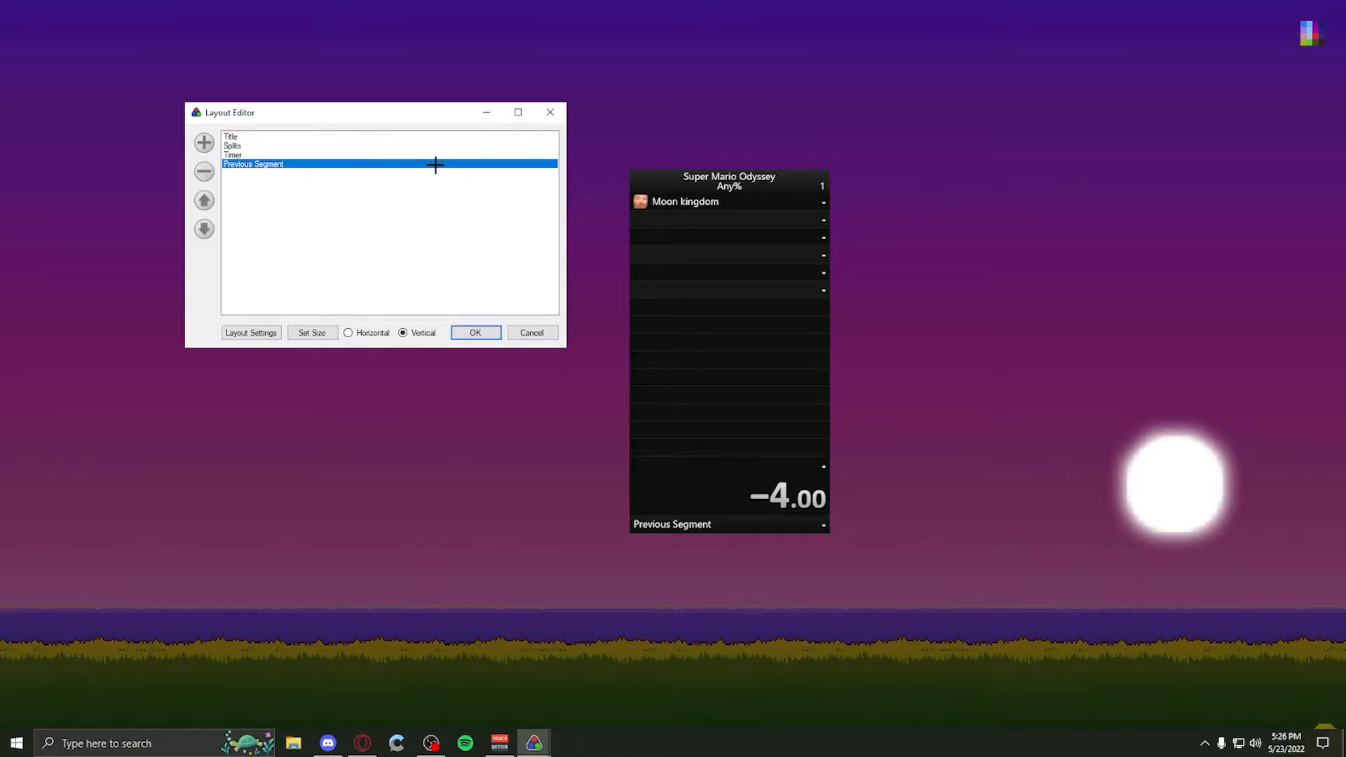
pyautogui.moveTo(726, 283)
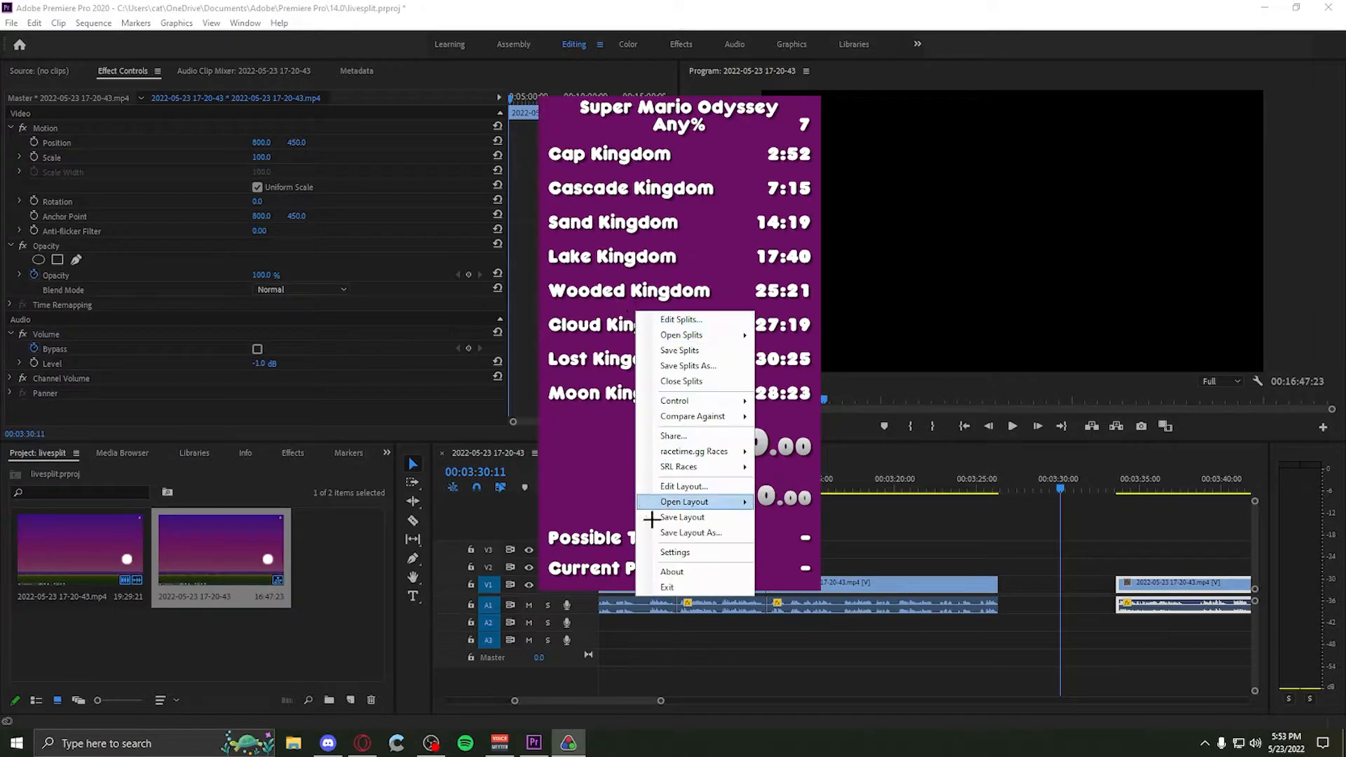
# - Open LiveSplit Settings to view hotkeys like Start/Split on Space and Reset on D6
pyautogui.click(674, 552)
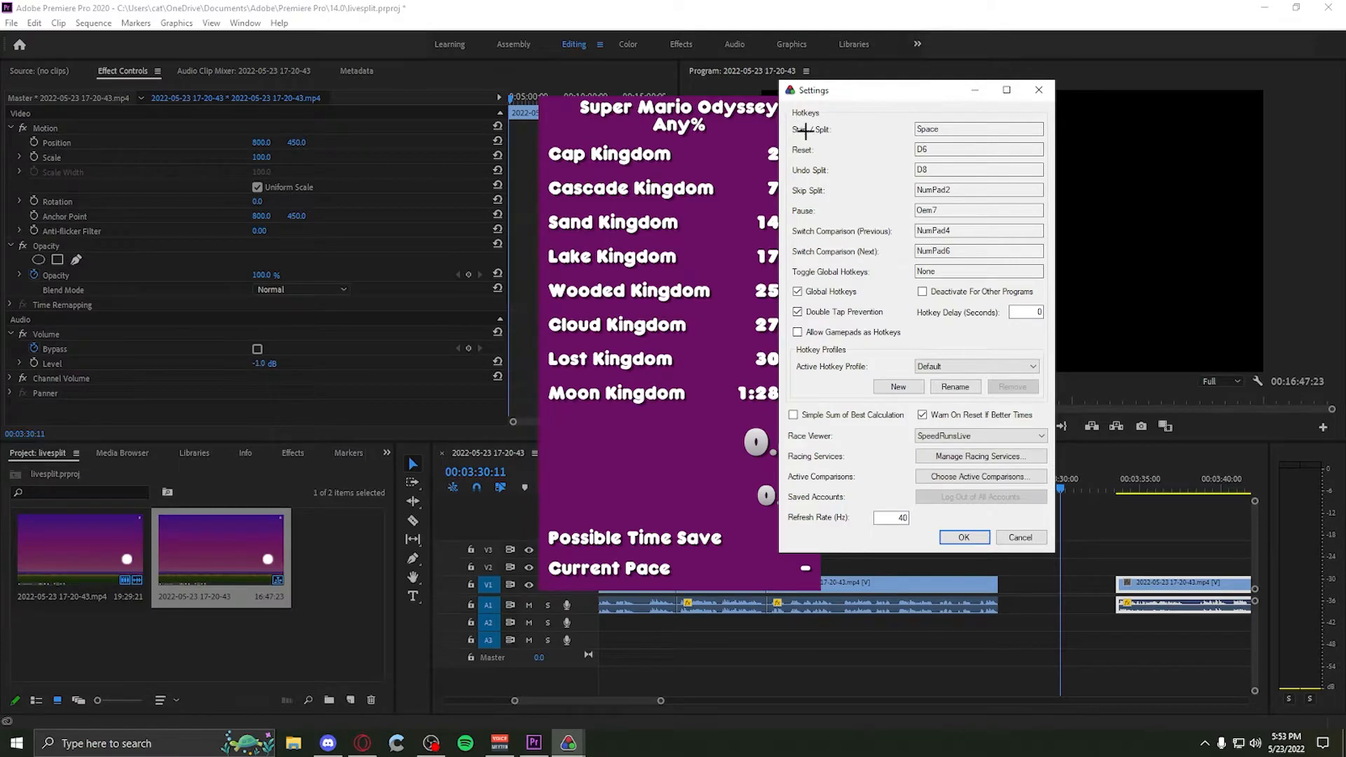
pyautogui.moveTo(910, 199)
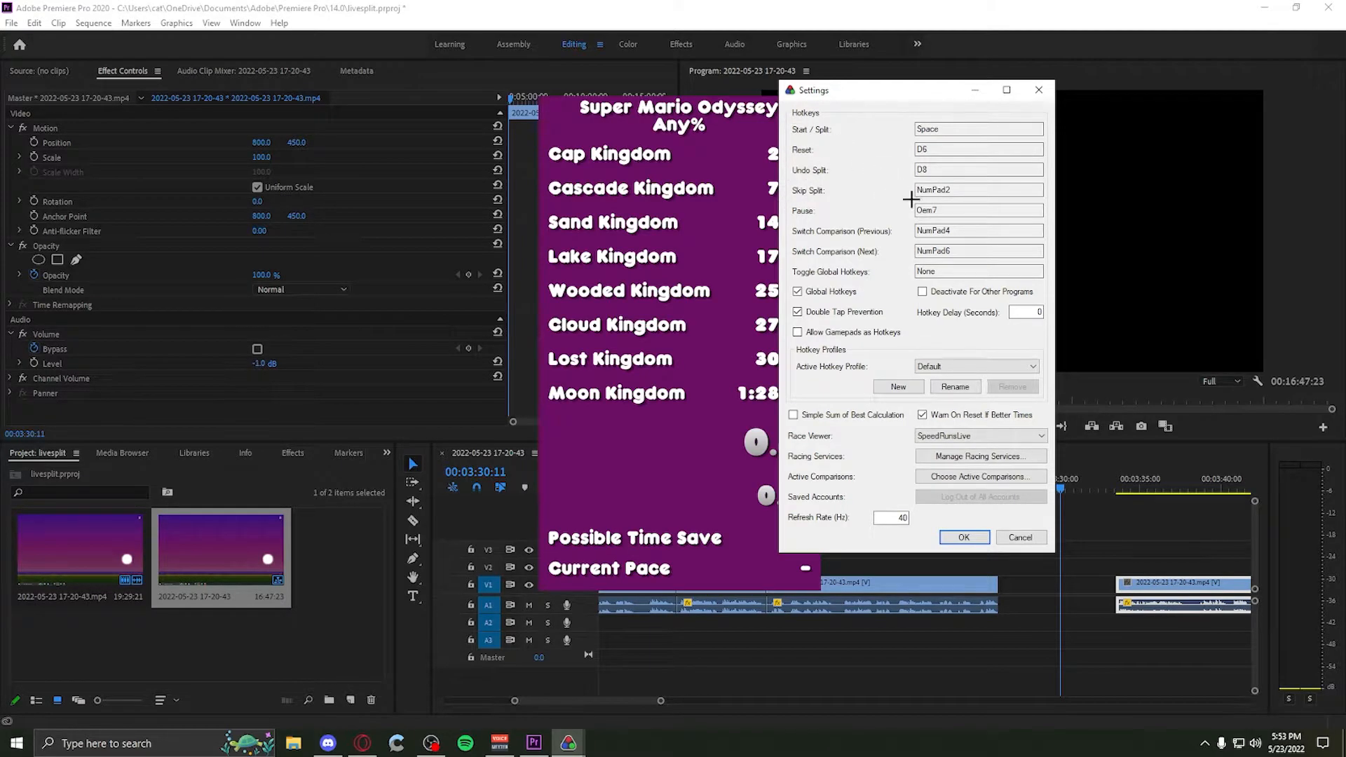
pyautogui.moveTo(842, 254)
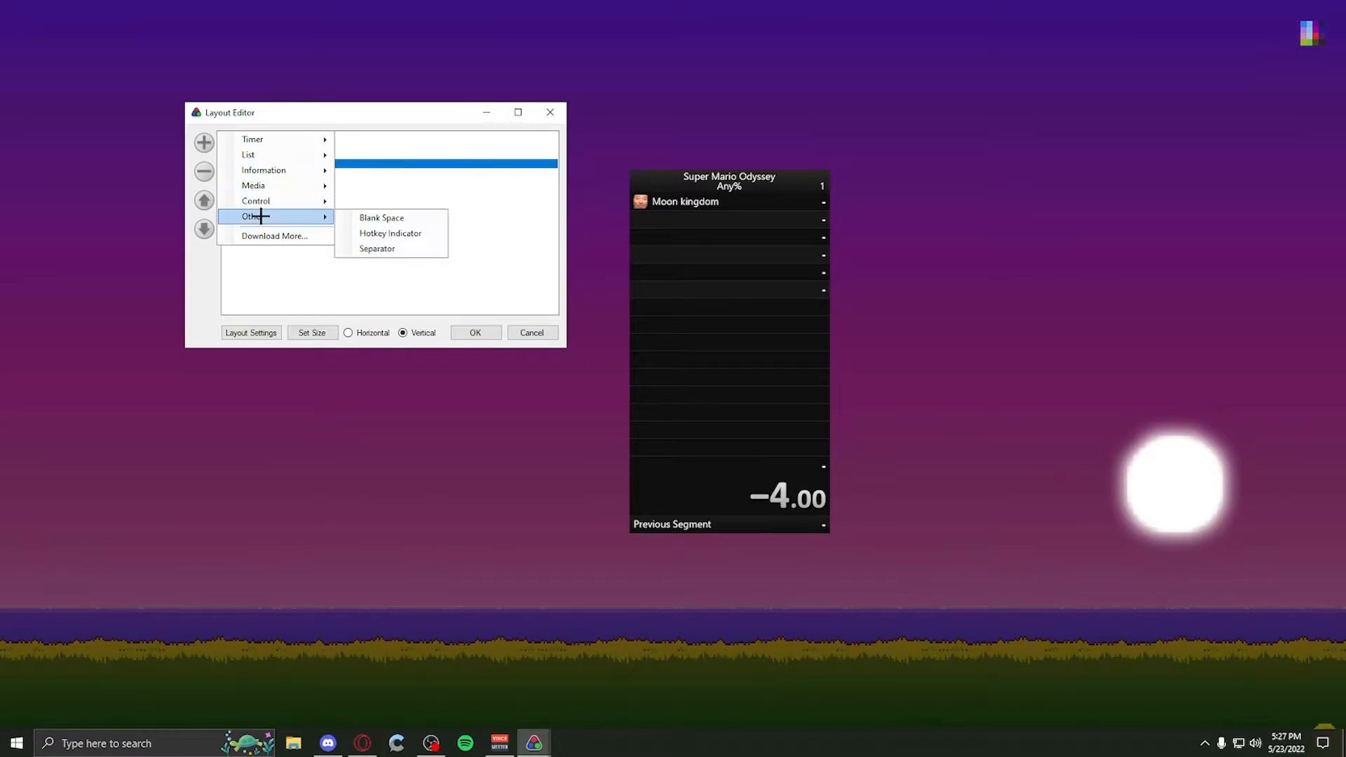
pyautogui.moveTo(253, 139)
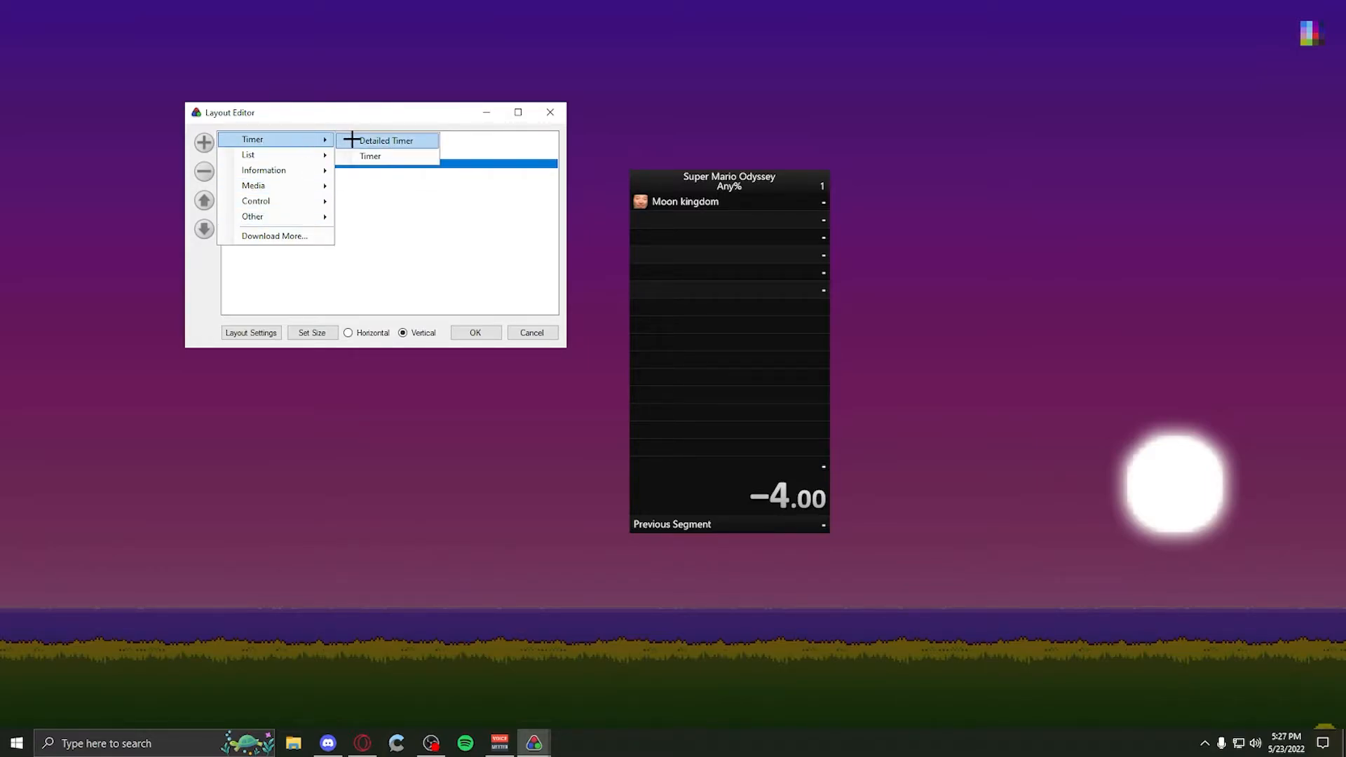
# - Add and remove a trial Detailed Timer, then add a Video component
pyautogui.click(387, 140)
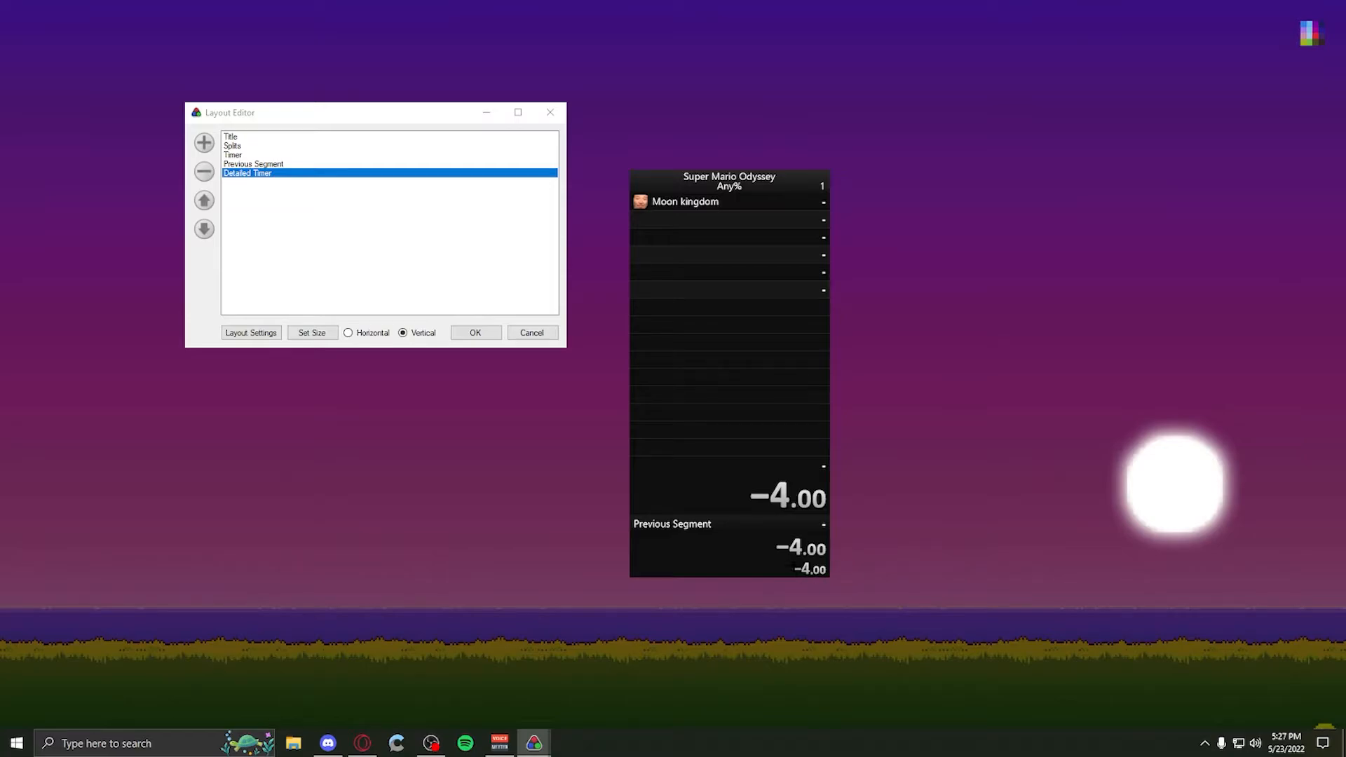
pyautogui.click(204, 141)
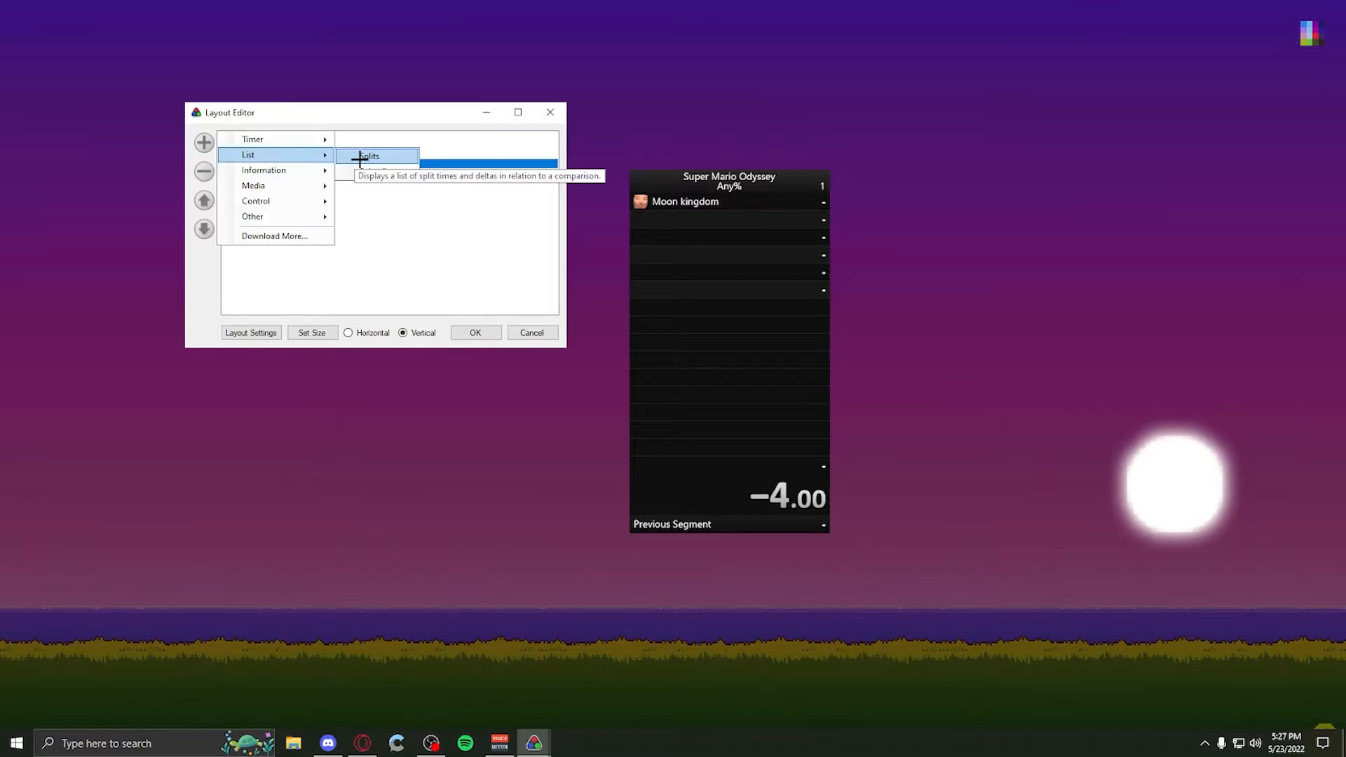
pyautogui.moveTo(375, 171)
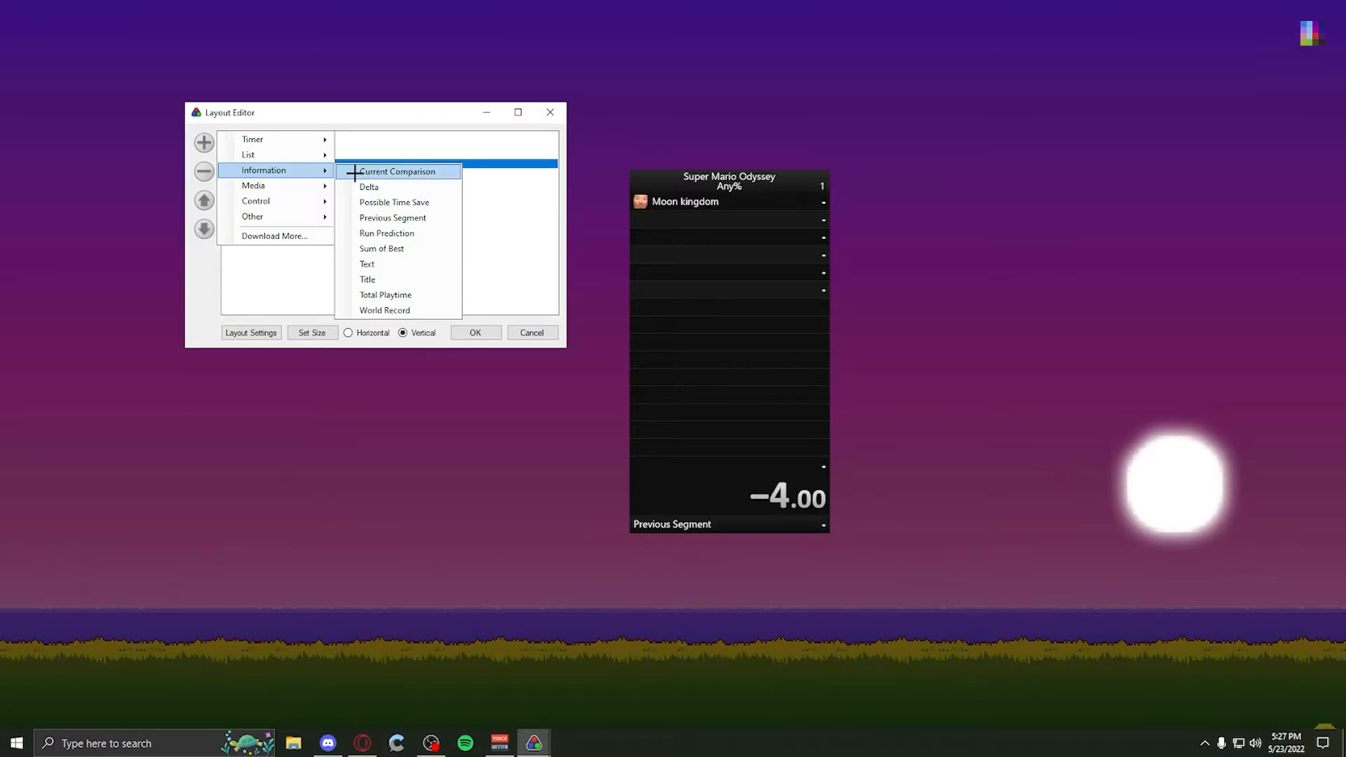
pyautogui.moveTo(401, 202)
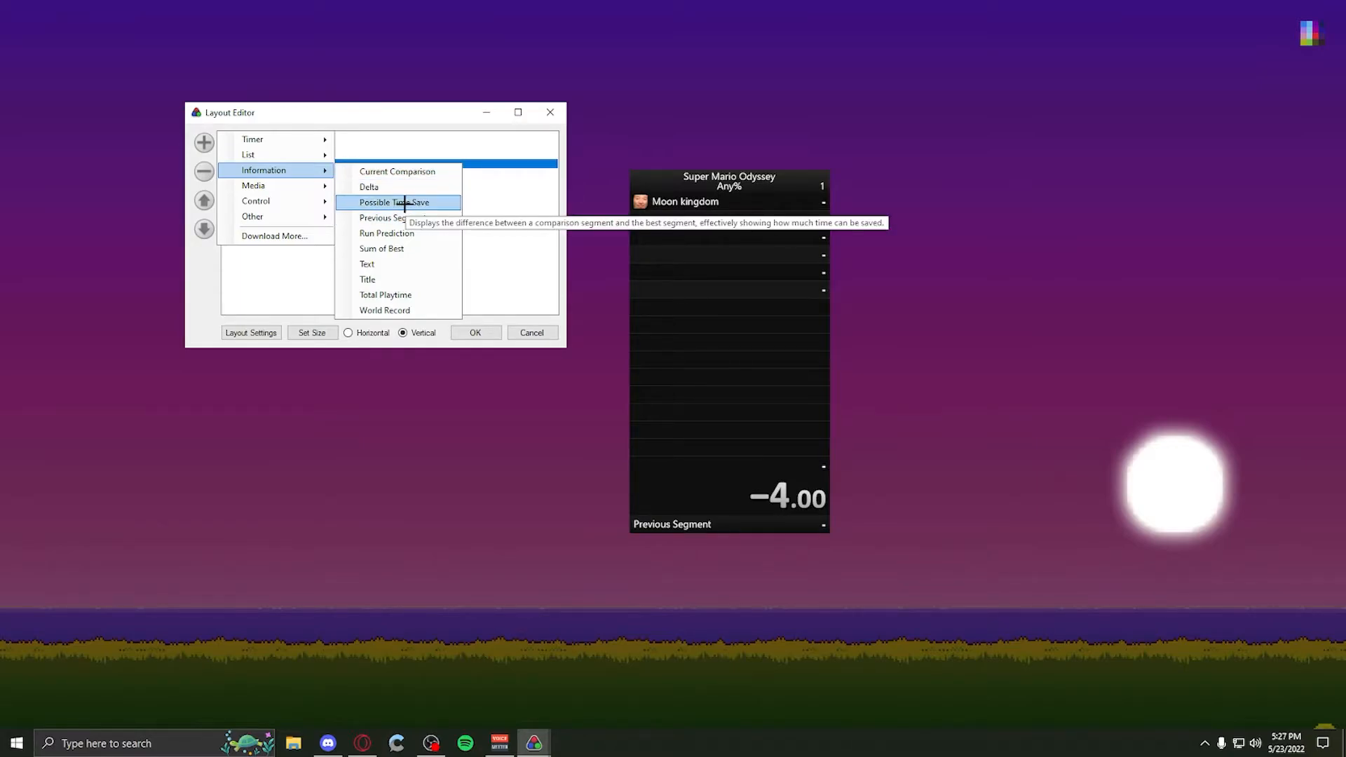
pyautogui.moveTo(368, 112)
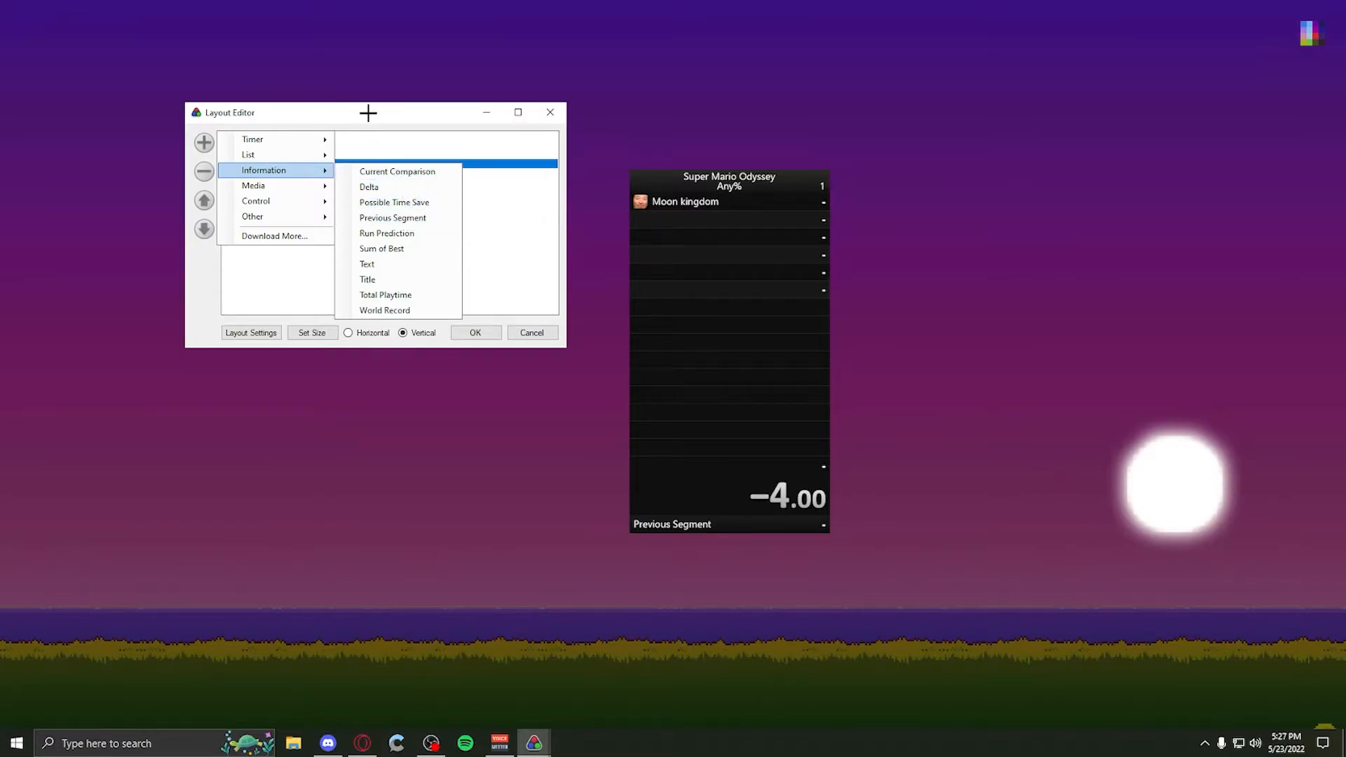
pyautogui.moveTo(368, 187)
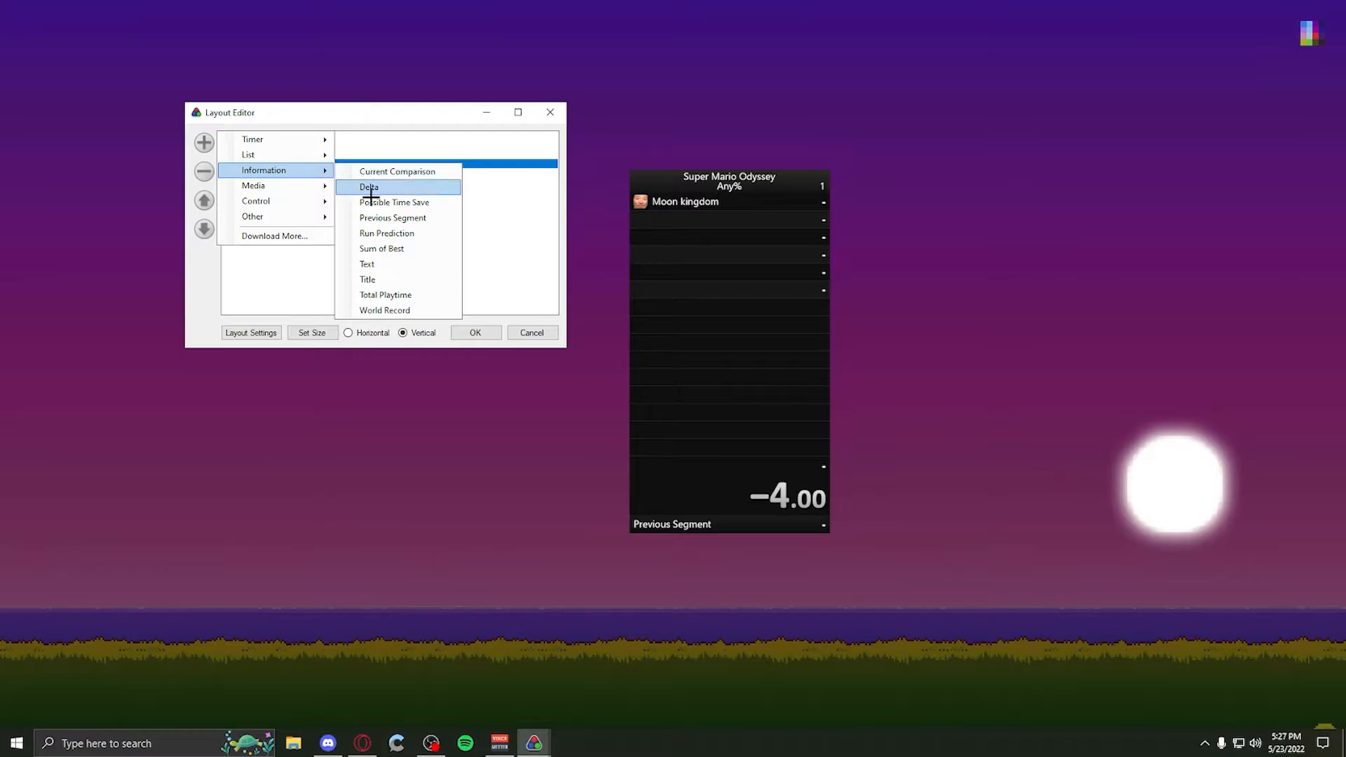
pyautogui.moveTo(283, 185)
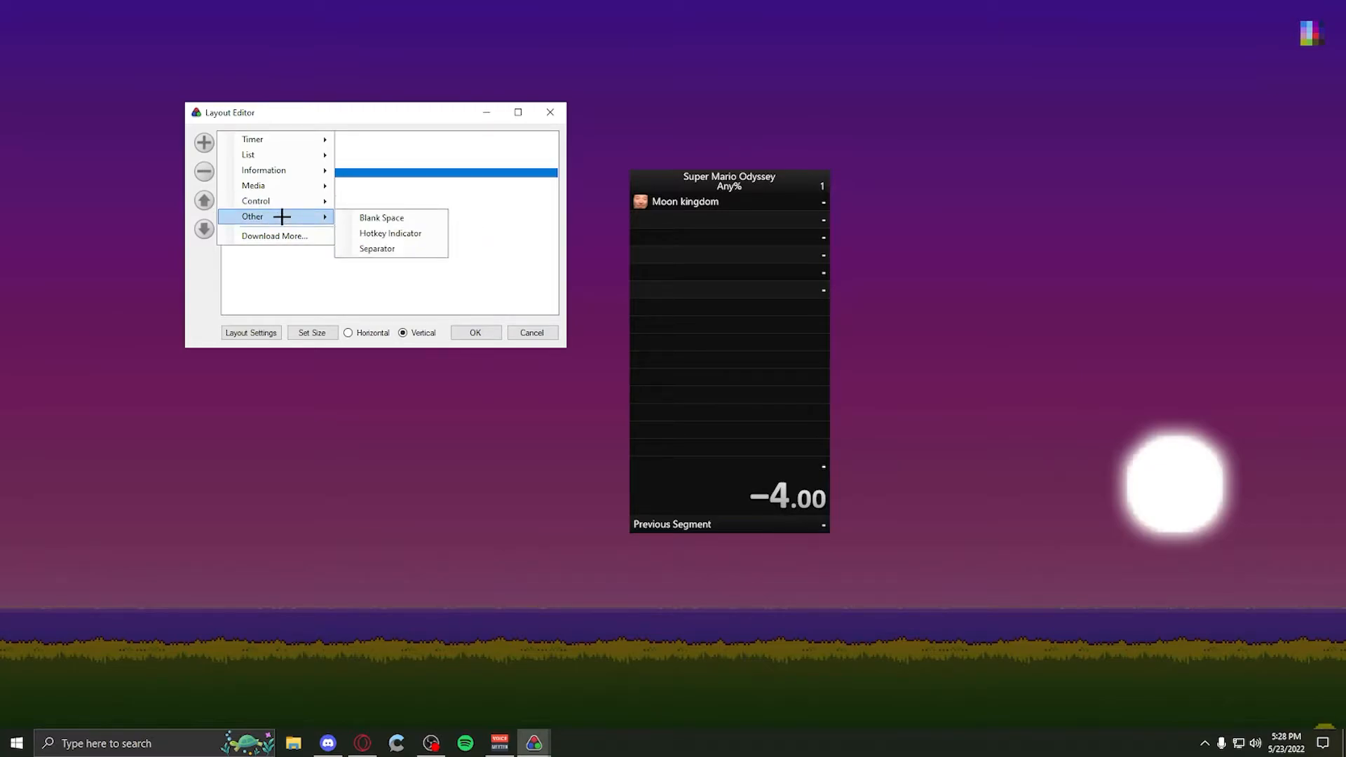
pyautogui.click(382, 217)
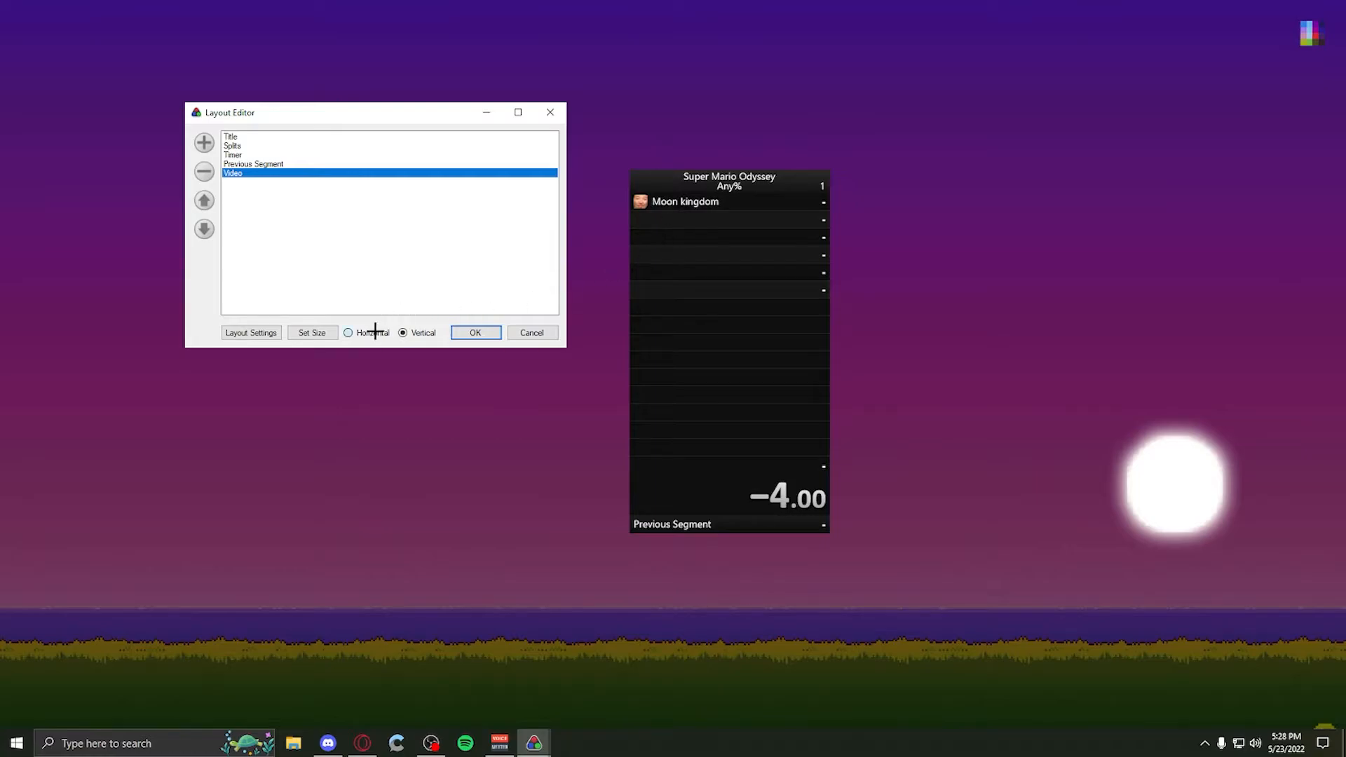
# - Try horizontal layout orientation, then return to vertical
pyautogui.click(347, 333)
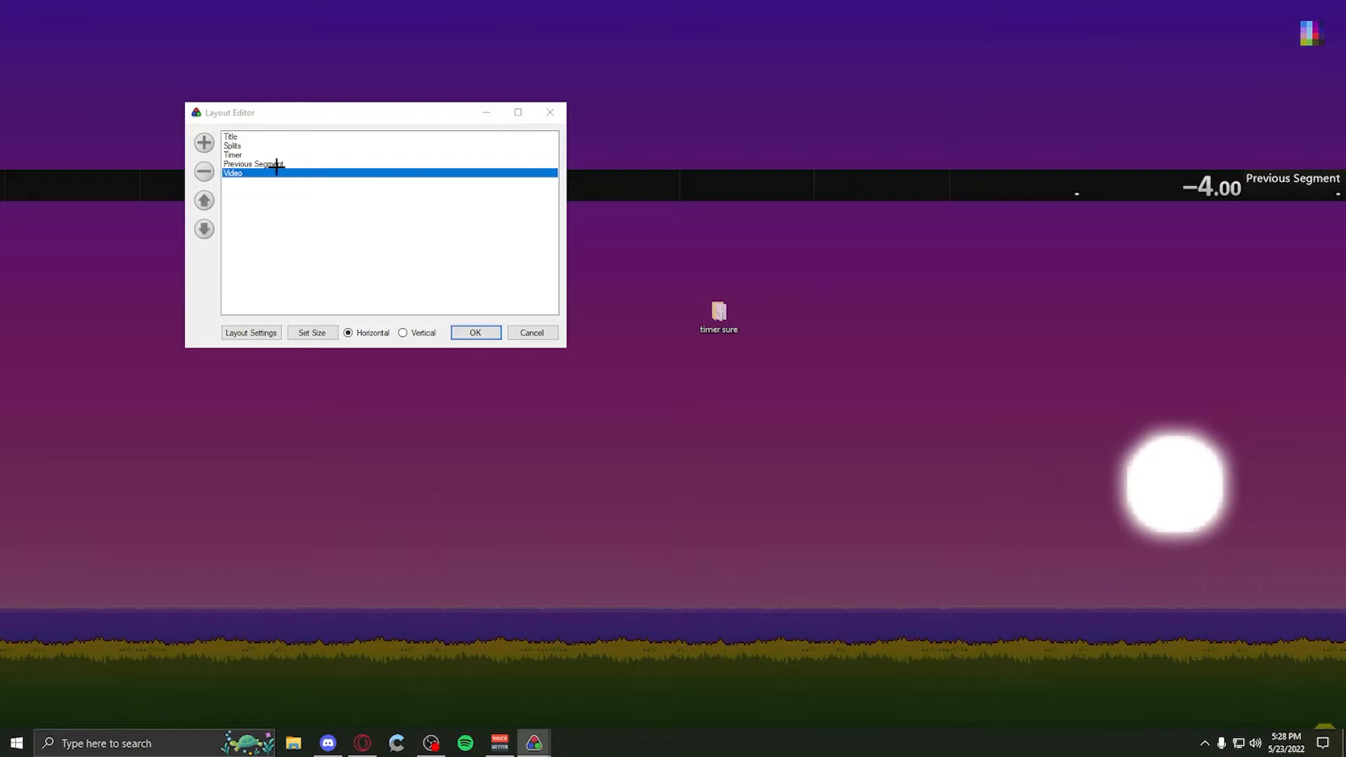
pyautogui.click(402, 333)
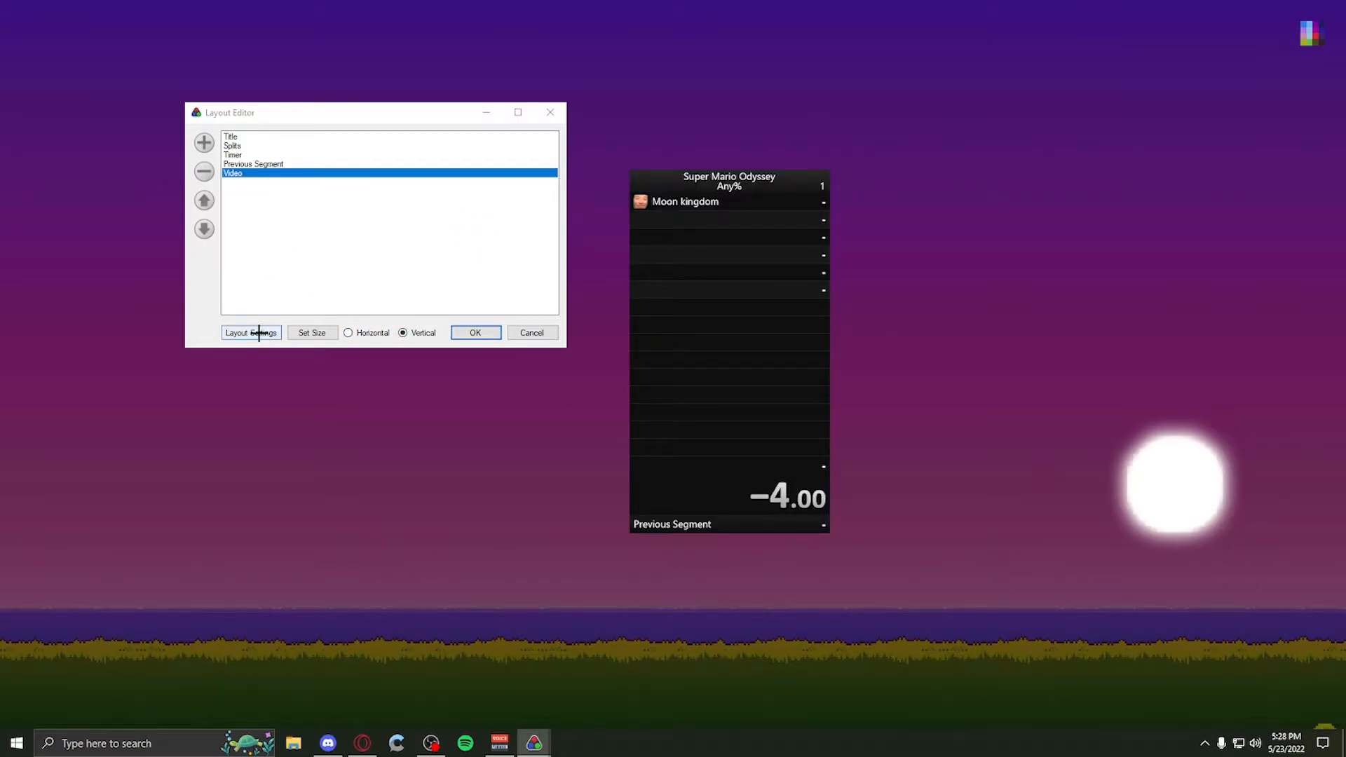
# - Open the layout-wide settings and leave Always On Top enabled after toggling it
pyautogui.click(249, 333)
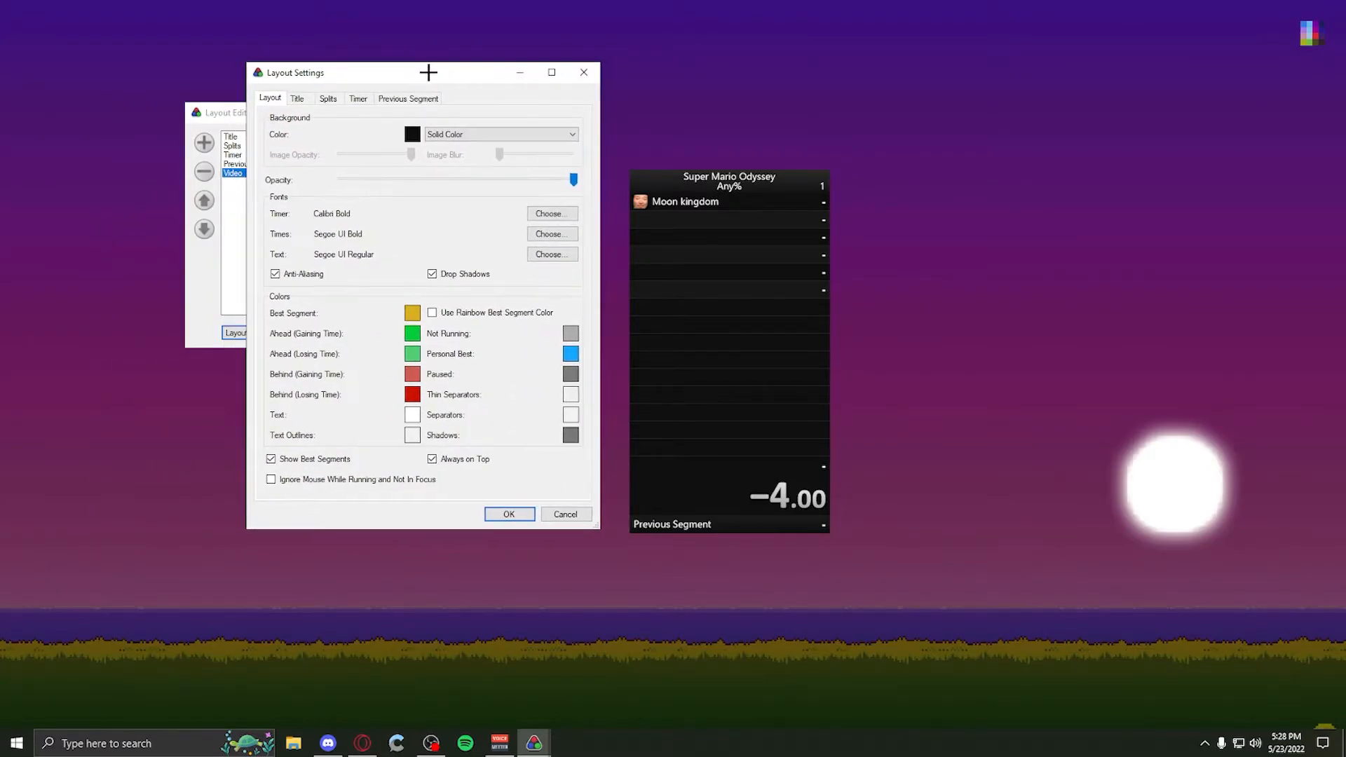
pyautogui.moveTo(280, 126)
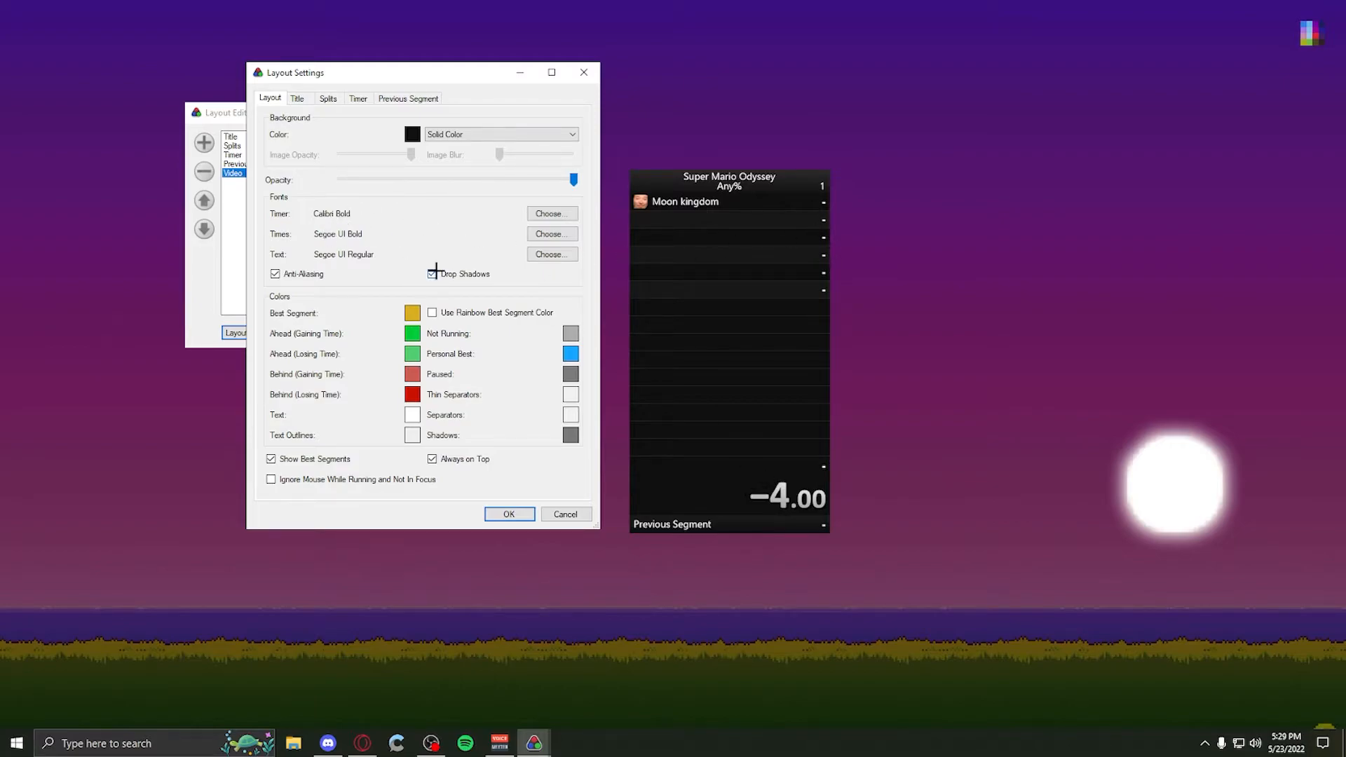
pyautogui.click(431, 273)
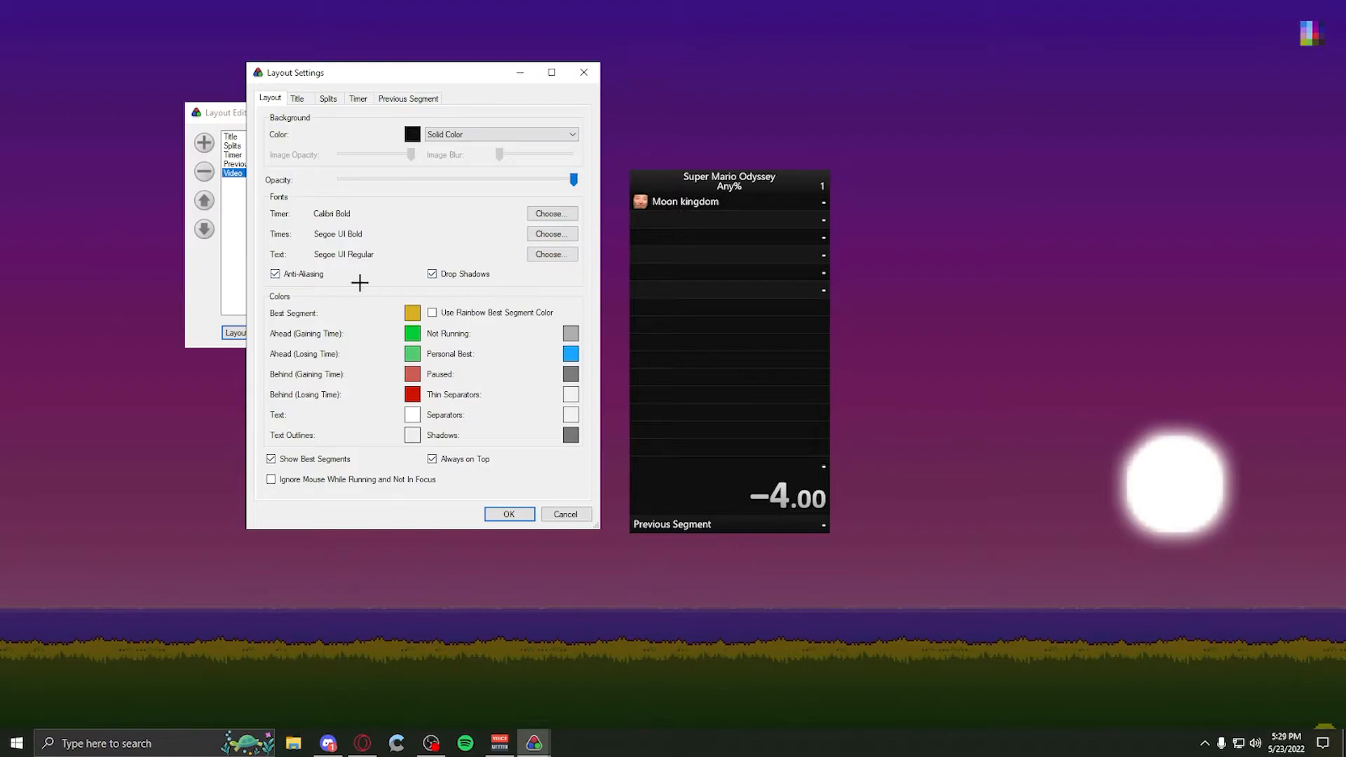
pyautogui.moveTo(286, 261)
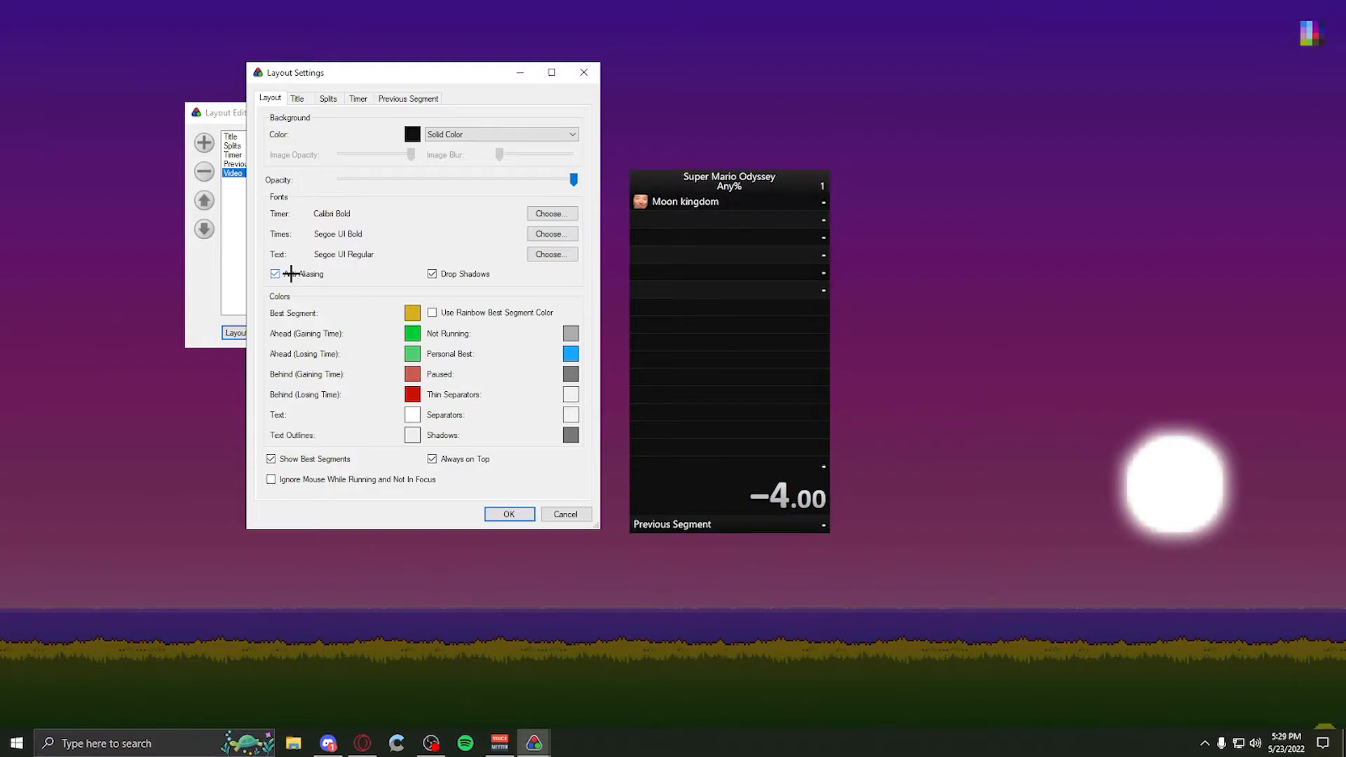
pyautogui.moveTo(275, 313)
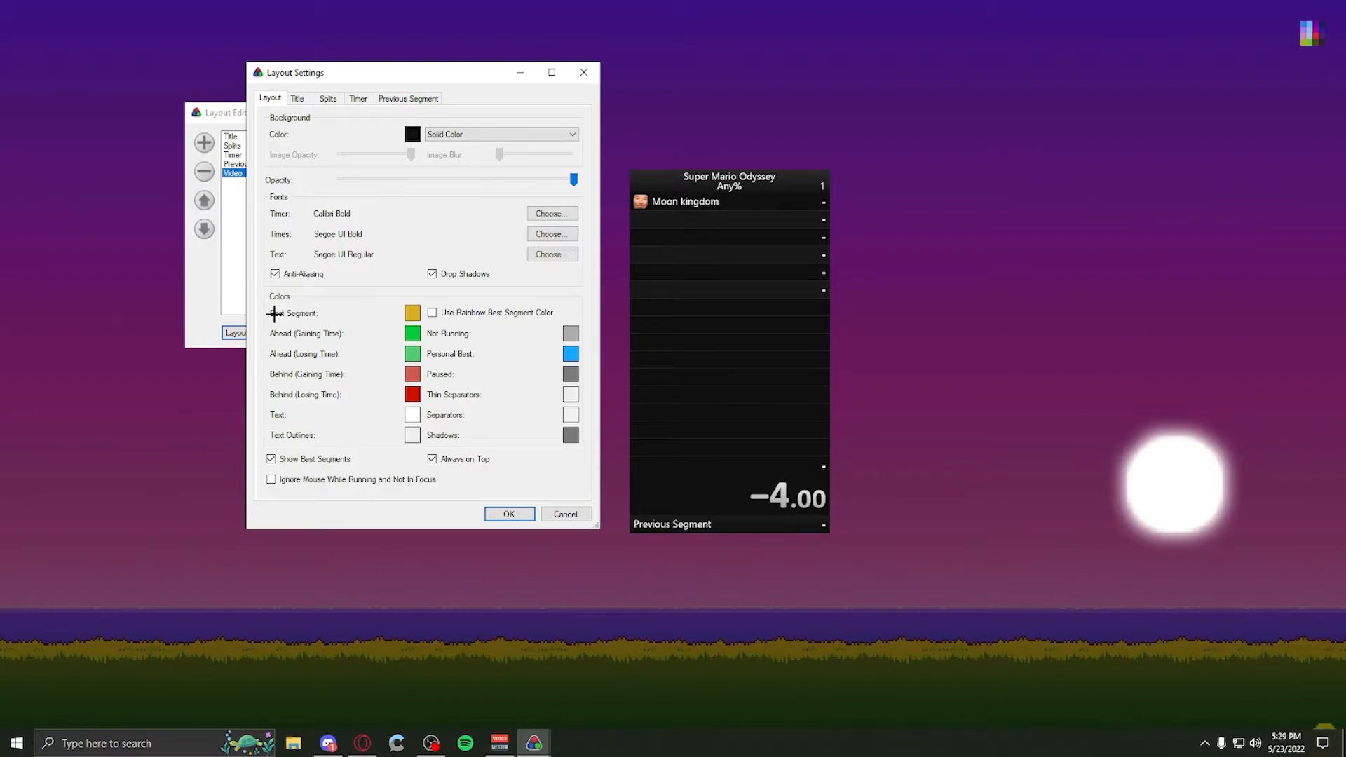
pyautogui.moveTo(428, 311)
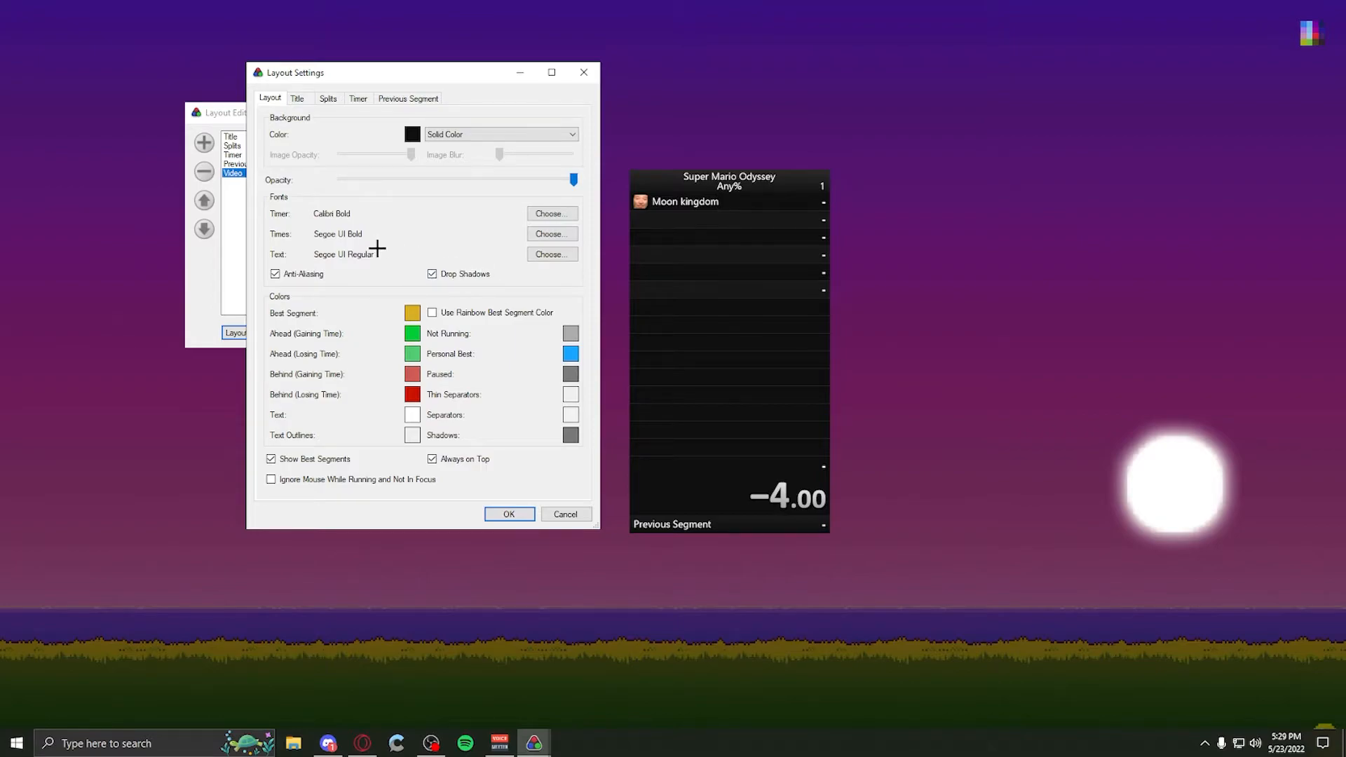
pyautogui.moveTo(436, 458)
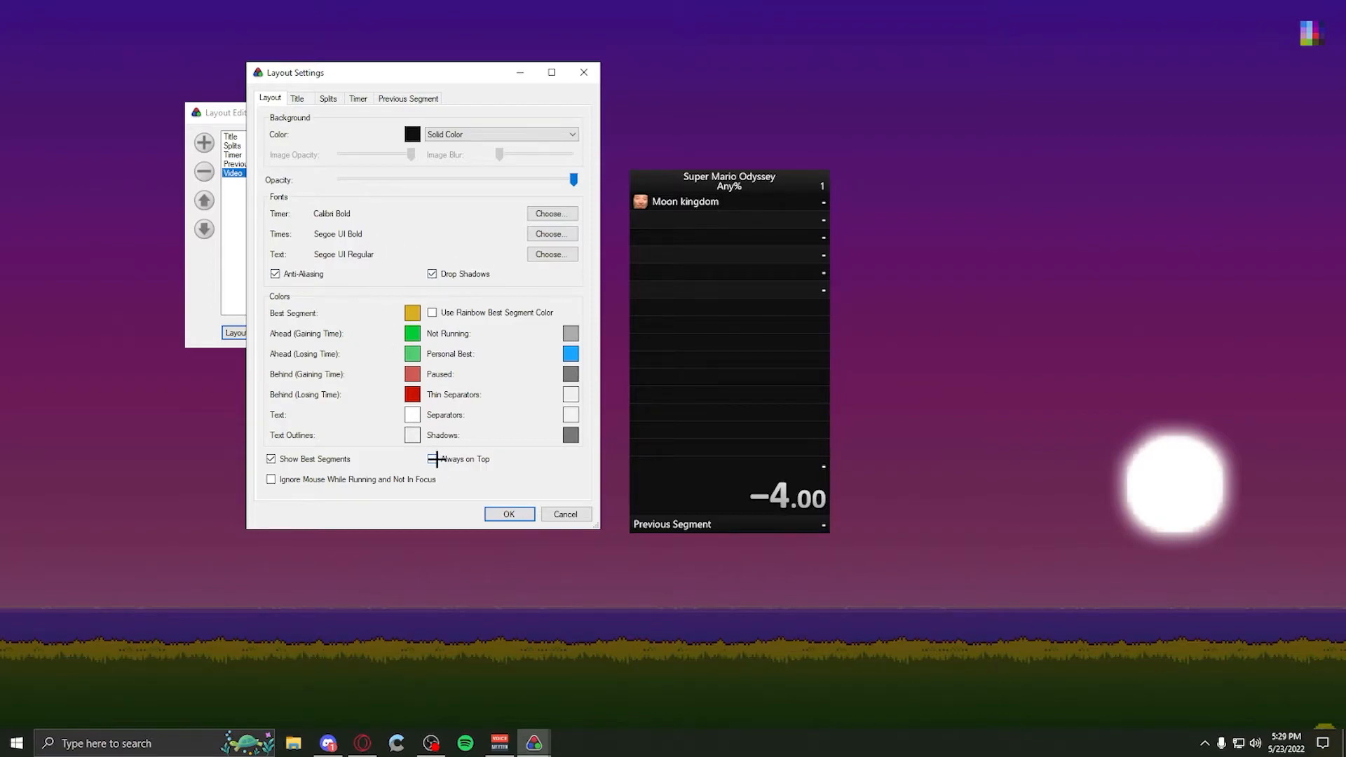
pyautogui.click(432, 459)
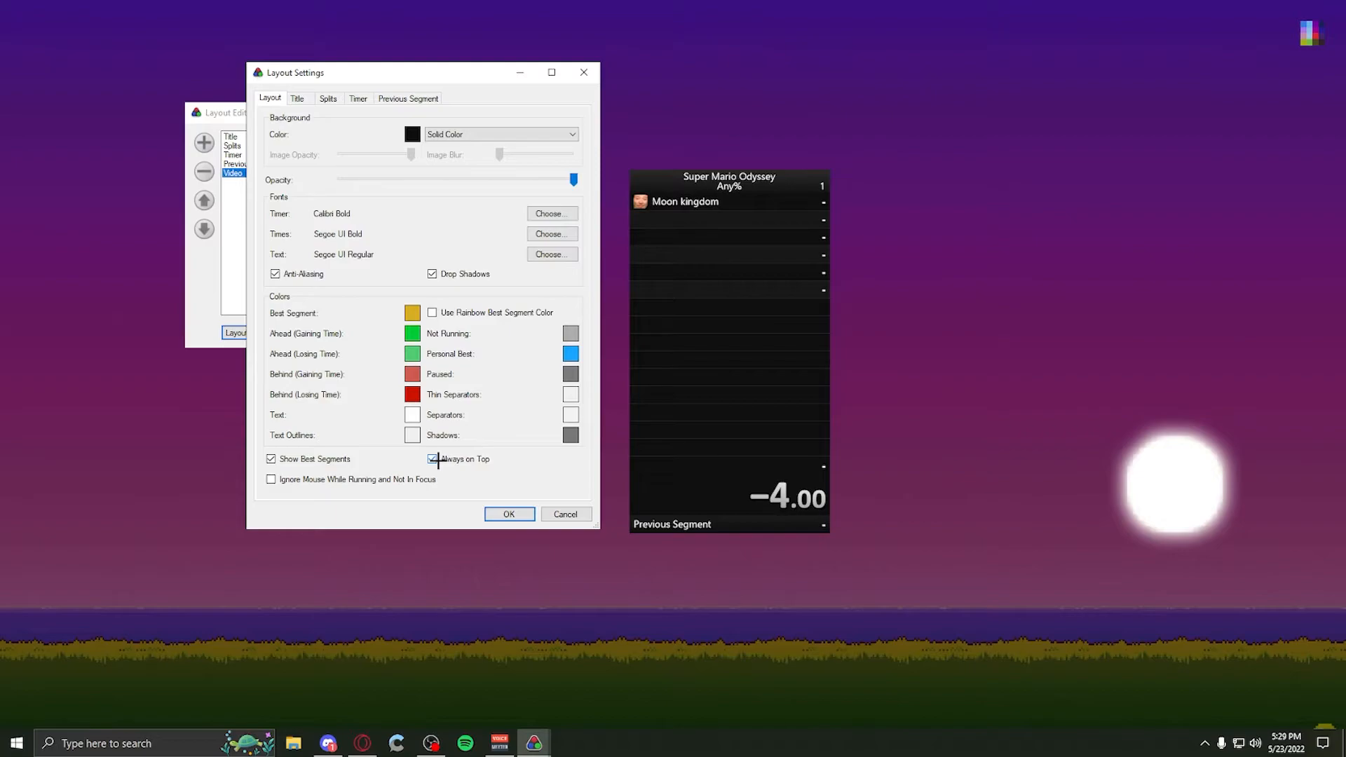
pyautogui.click(431, 459)
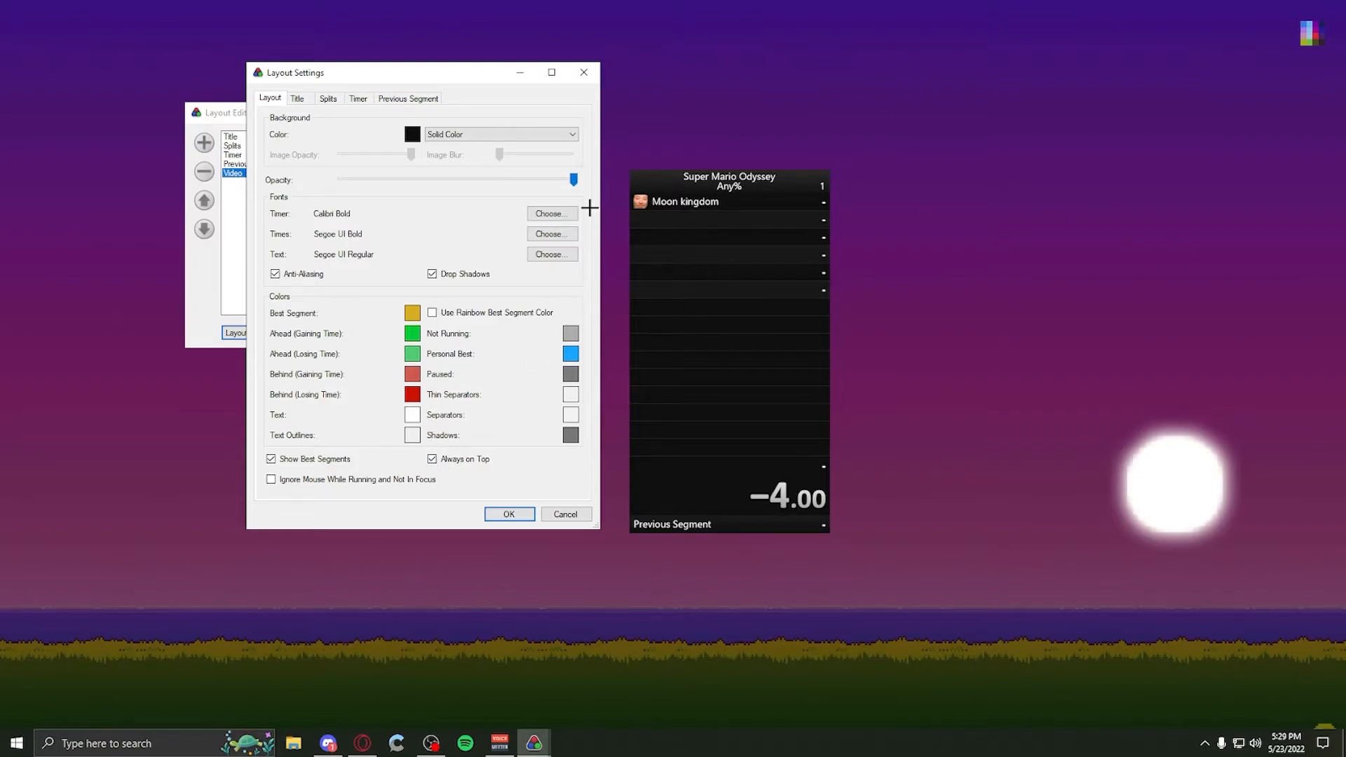
pyautogui.moveTo(493, 271)
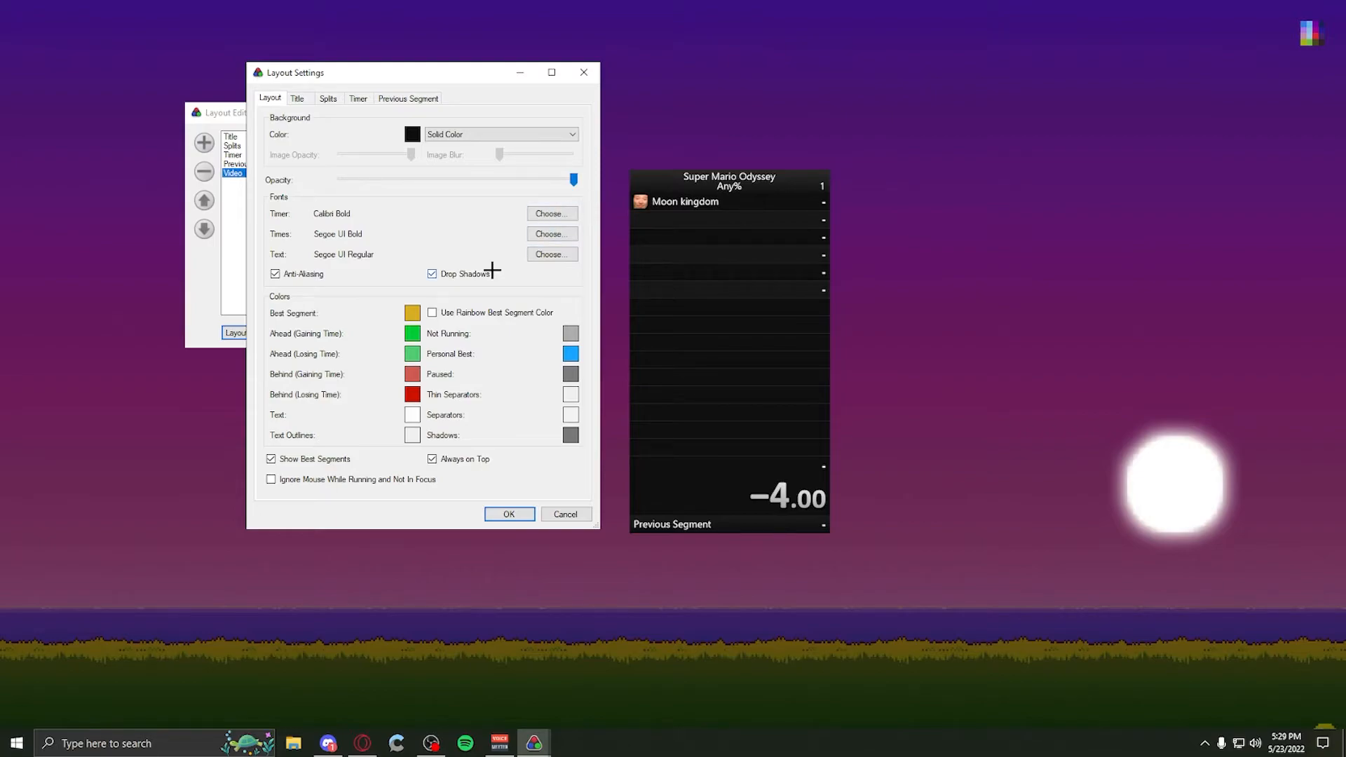
# - Switch the Title background from Vertical to Plain and toggle Show Finished Runs Count on and off
pyautogui.click(297, 98)
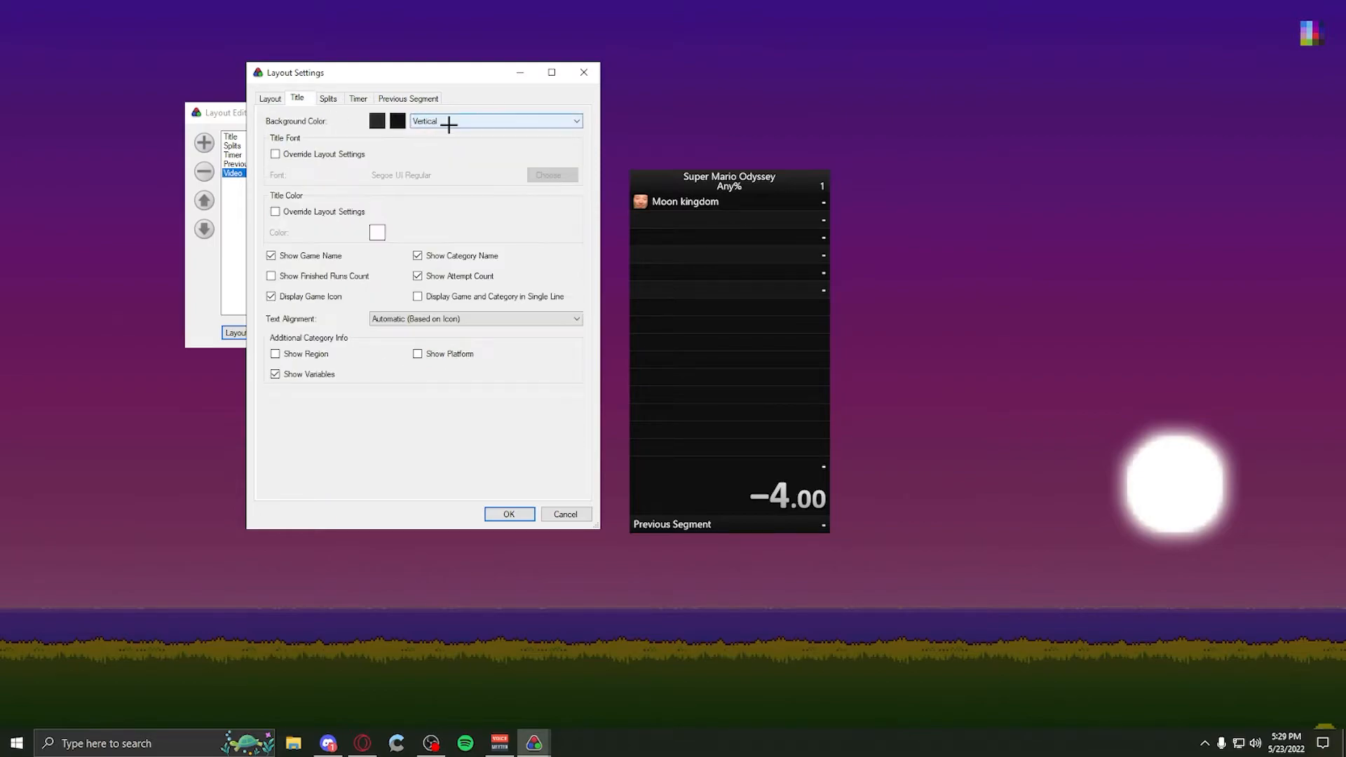
pyautogui.click(575, 120)
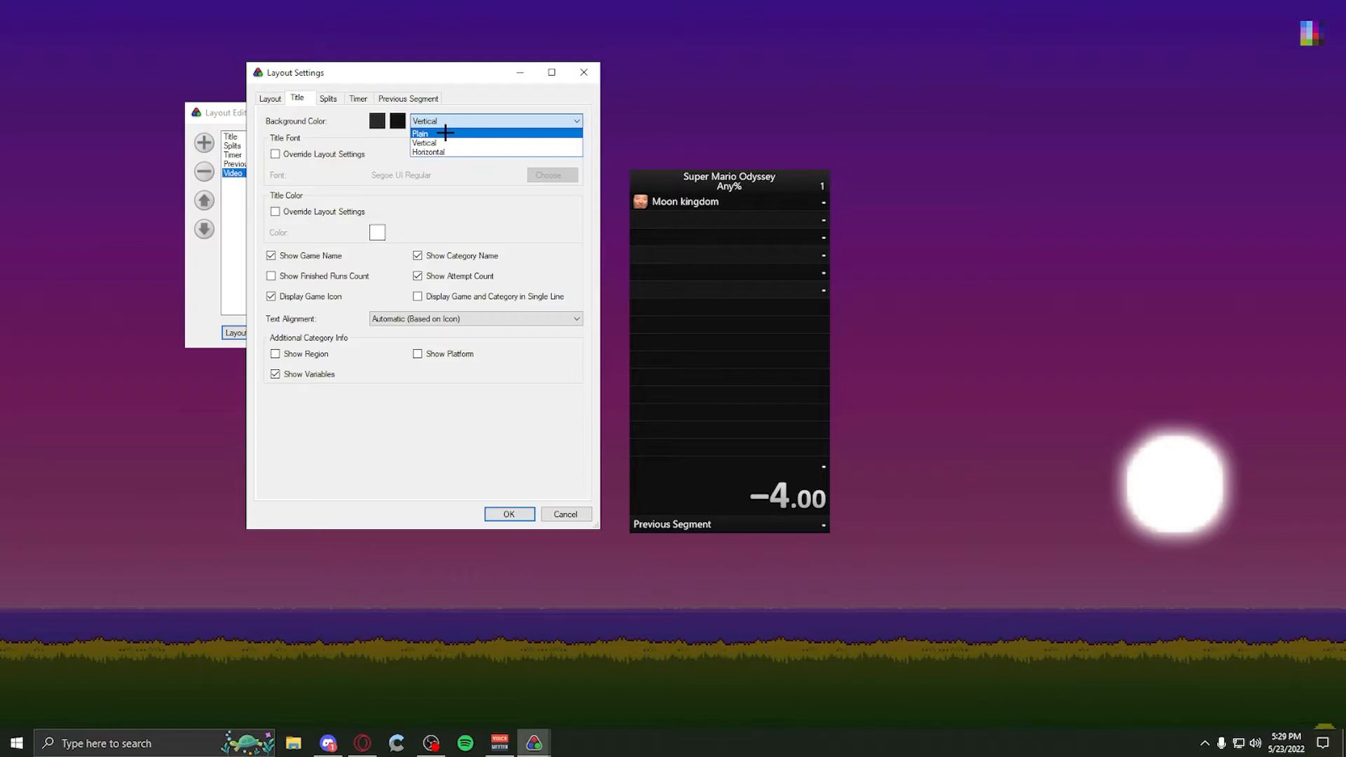
pyautogui.click(421, 133)
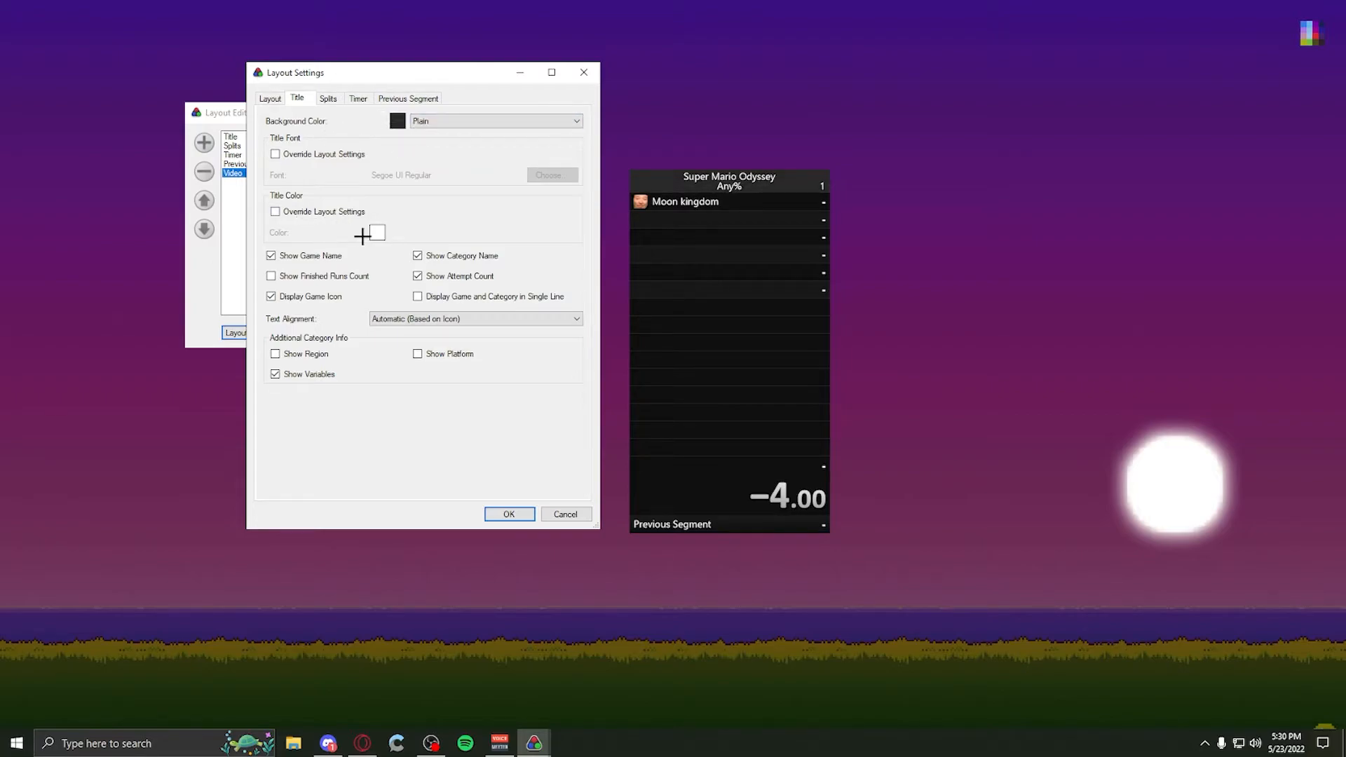
pyautogui.moveTo(290, 264)
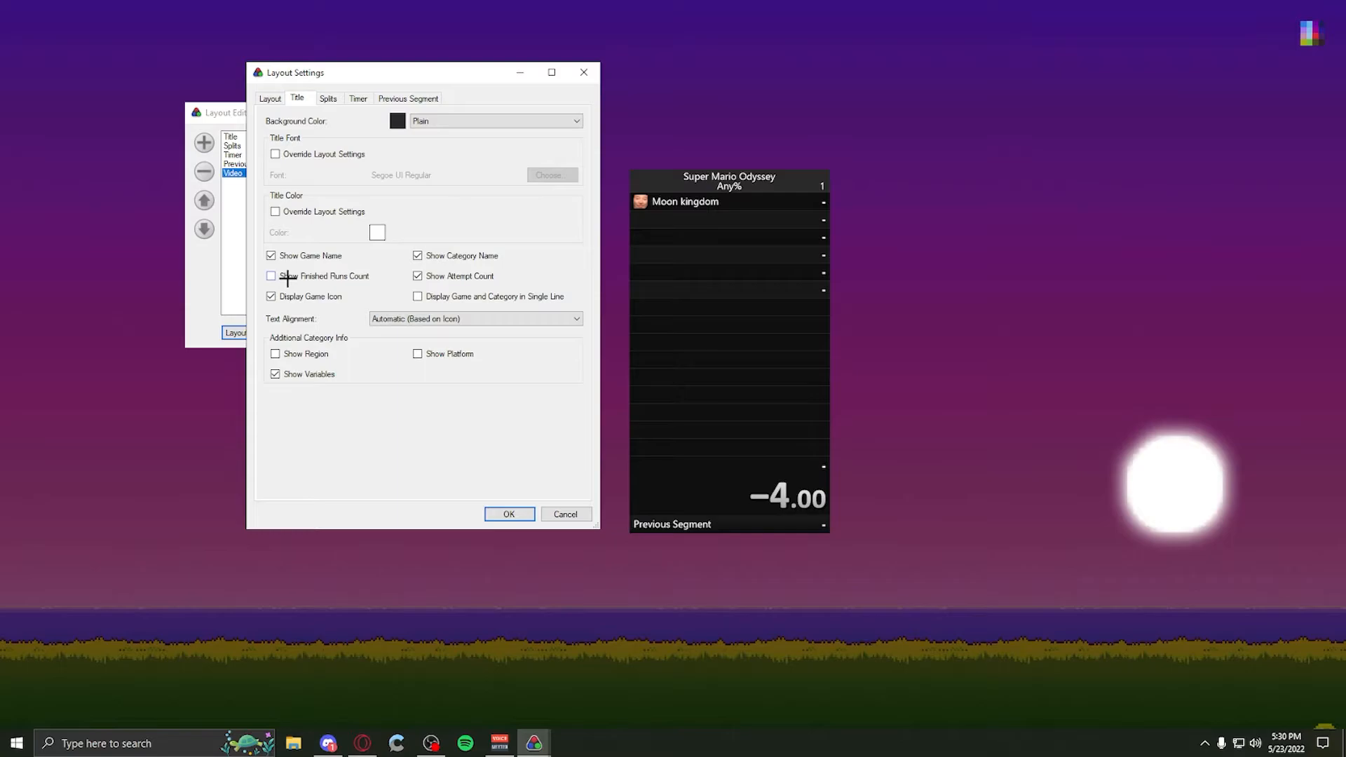
pyautogui.click(272, 275)
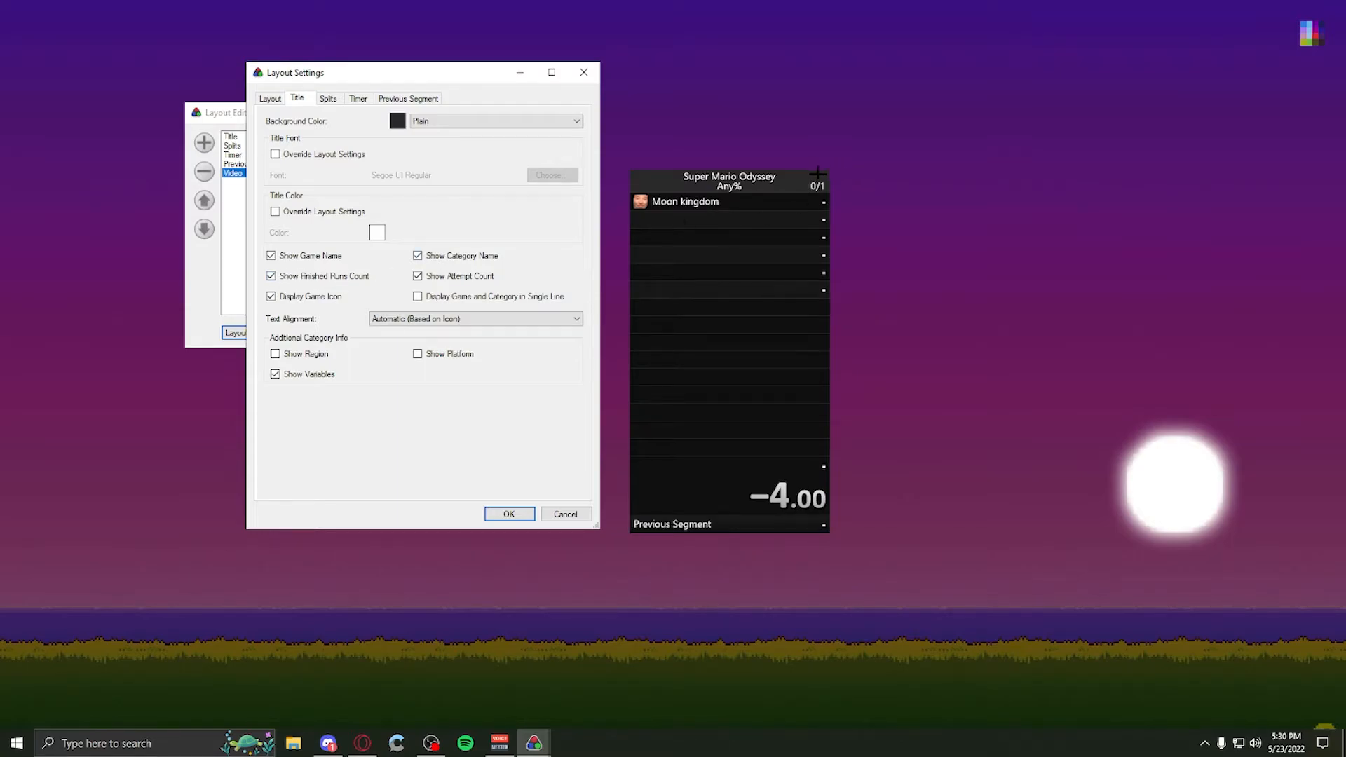
pyautogui.moveTo(482, 225)
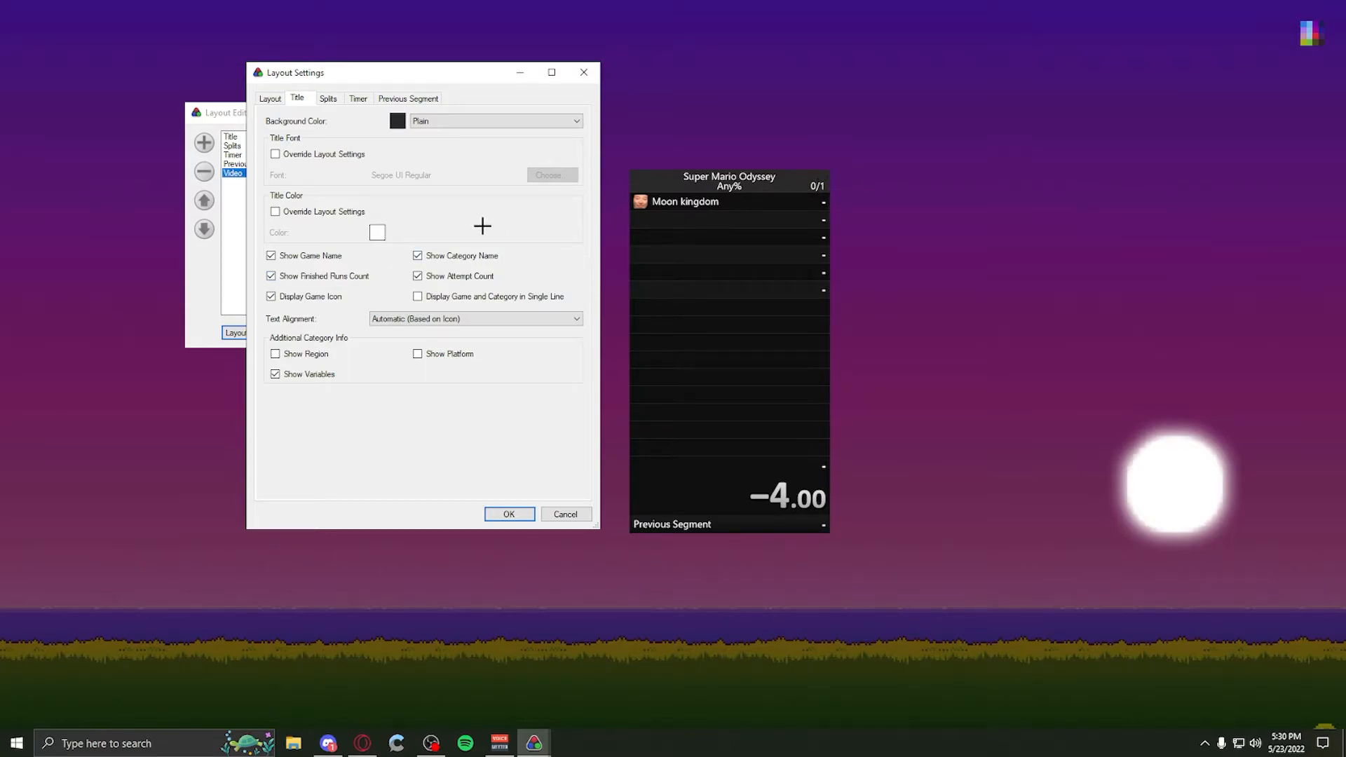
pyautogui.click(271, 275)
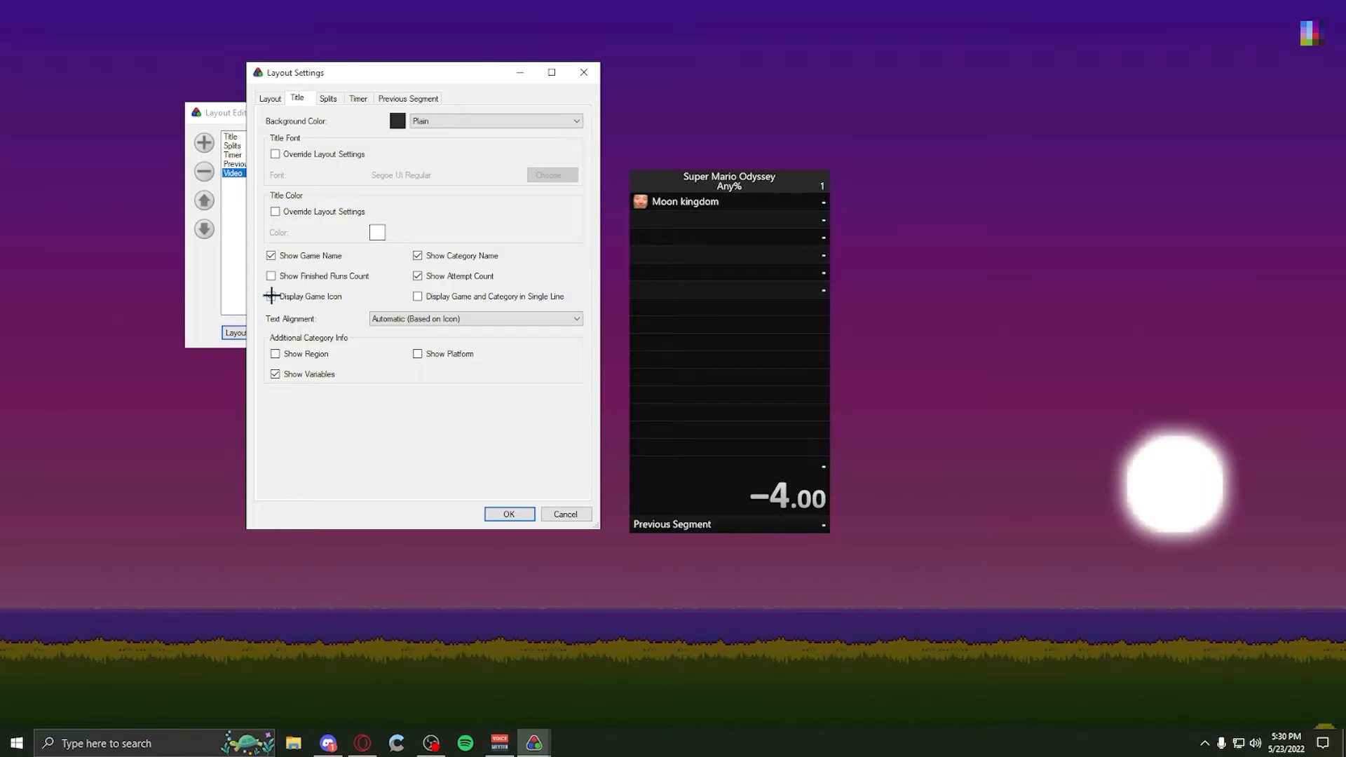
pyautogui.click(271, 296)
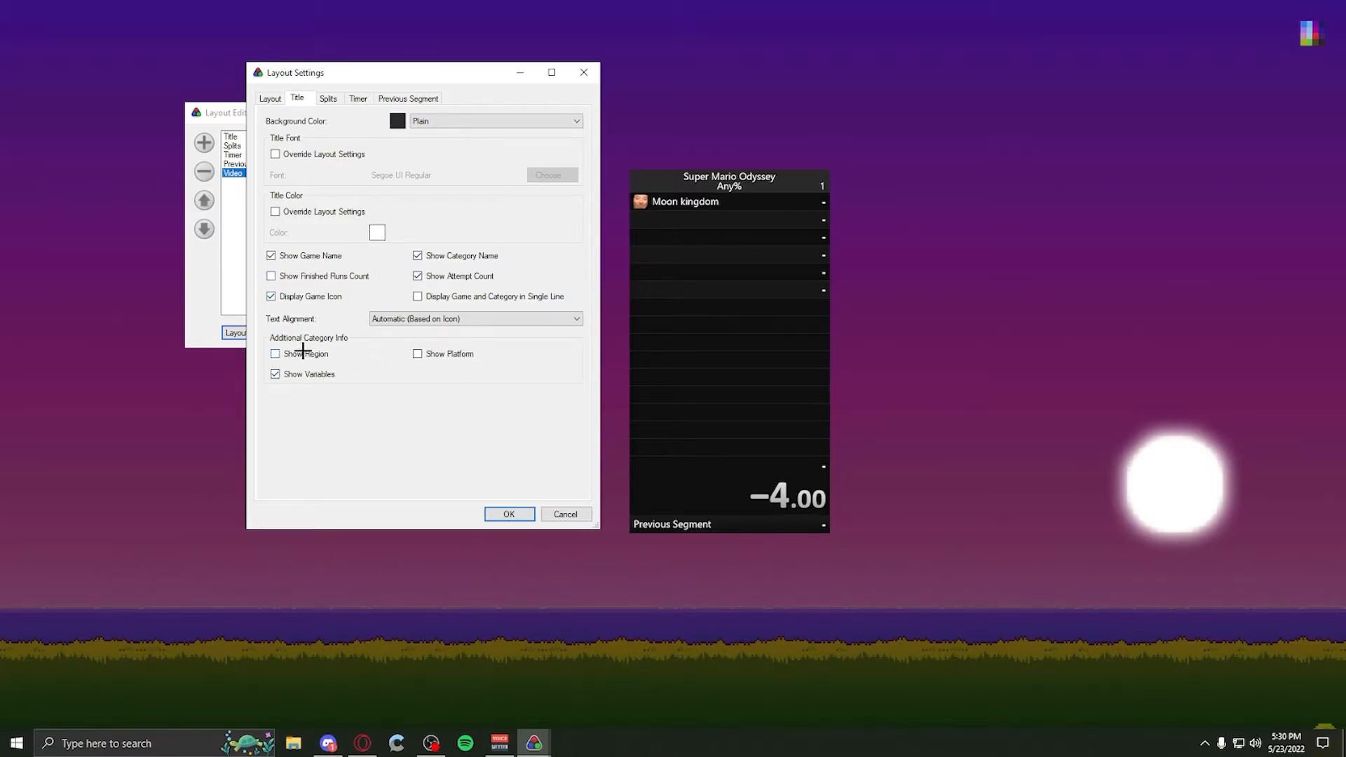
# - Give the Splits section a plain background and show 5 total splits
pyautogui.click(328, 99)
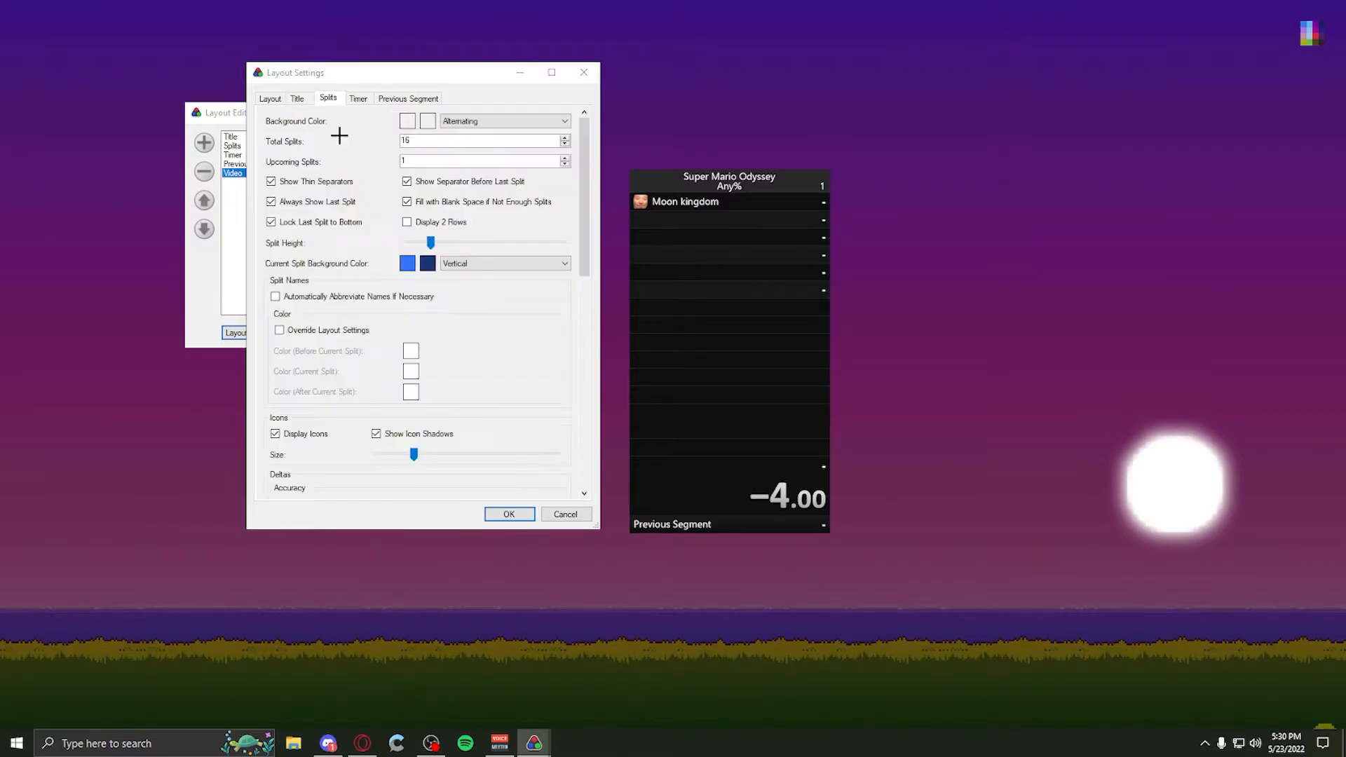
pyautogui.click(563, 122)
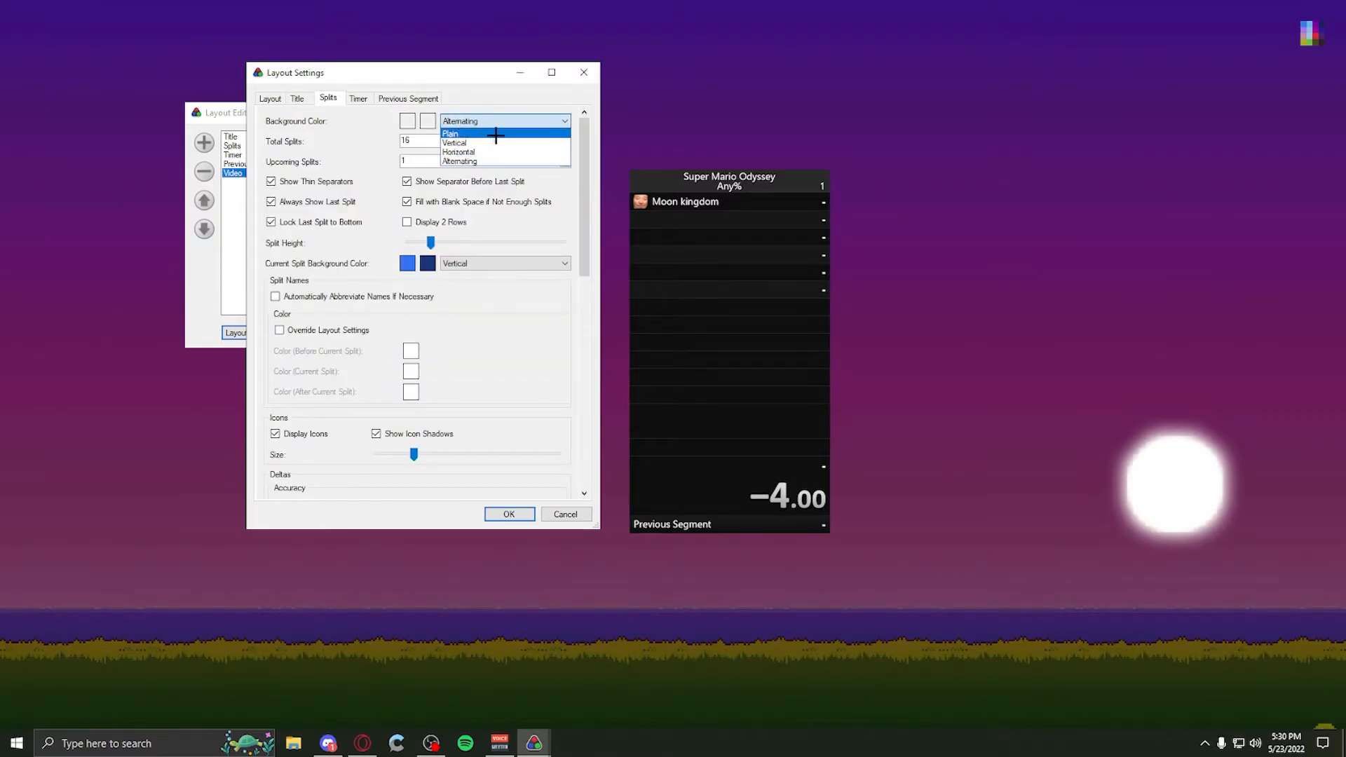
pyautogui.click(451, 133)
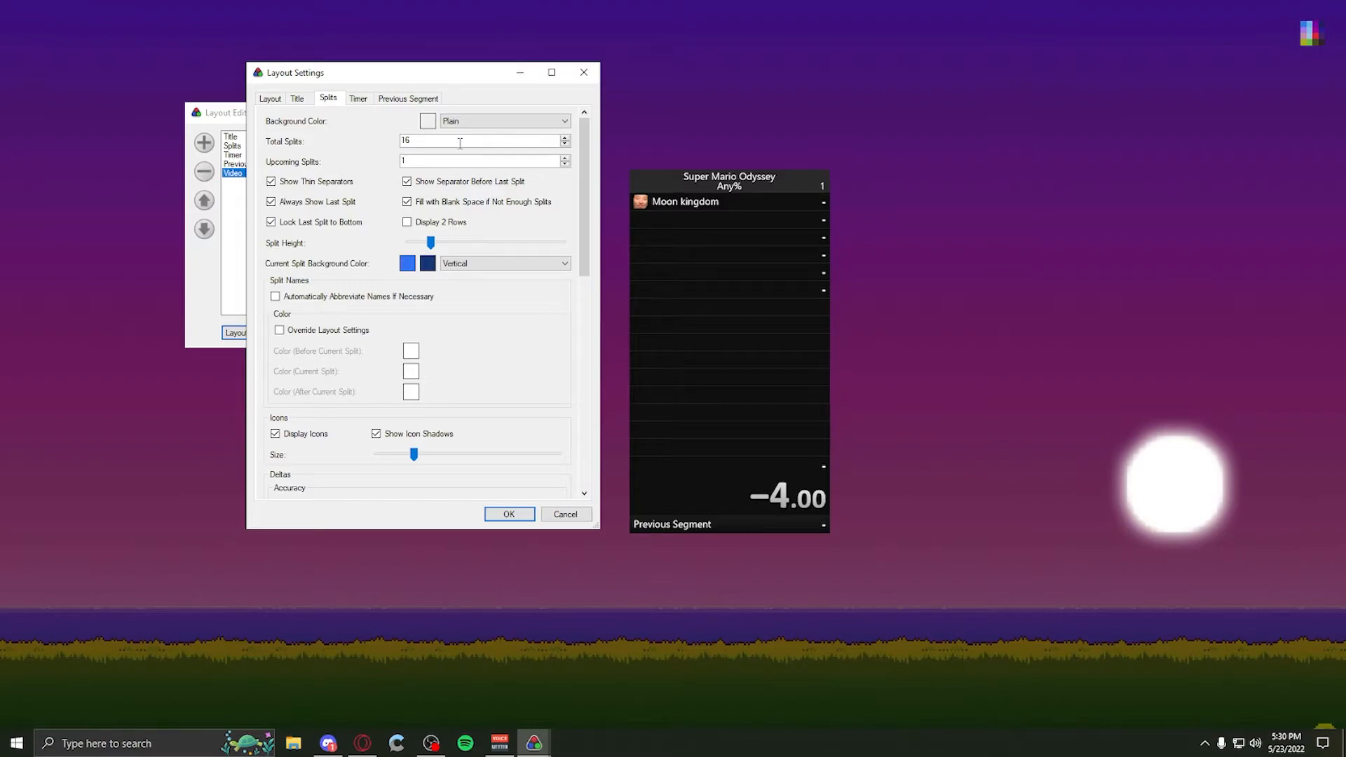
pyautogui.moveTo(311, 137)
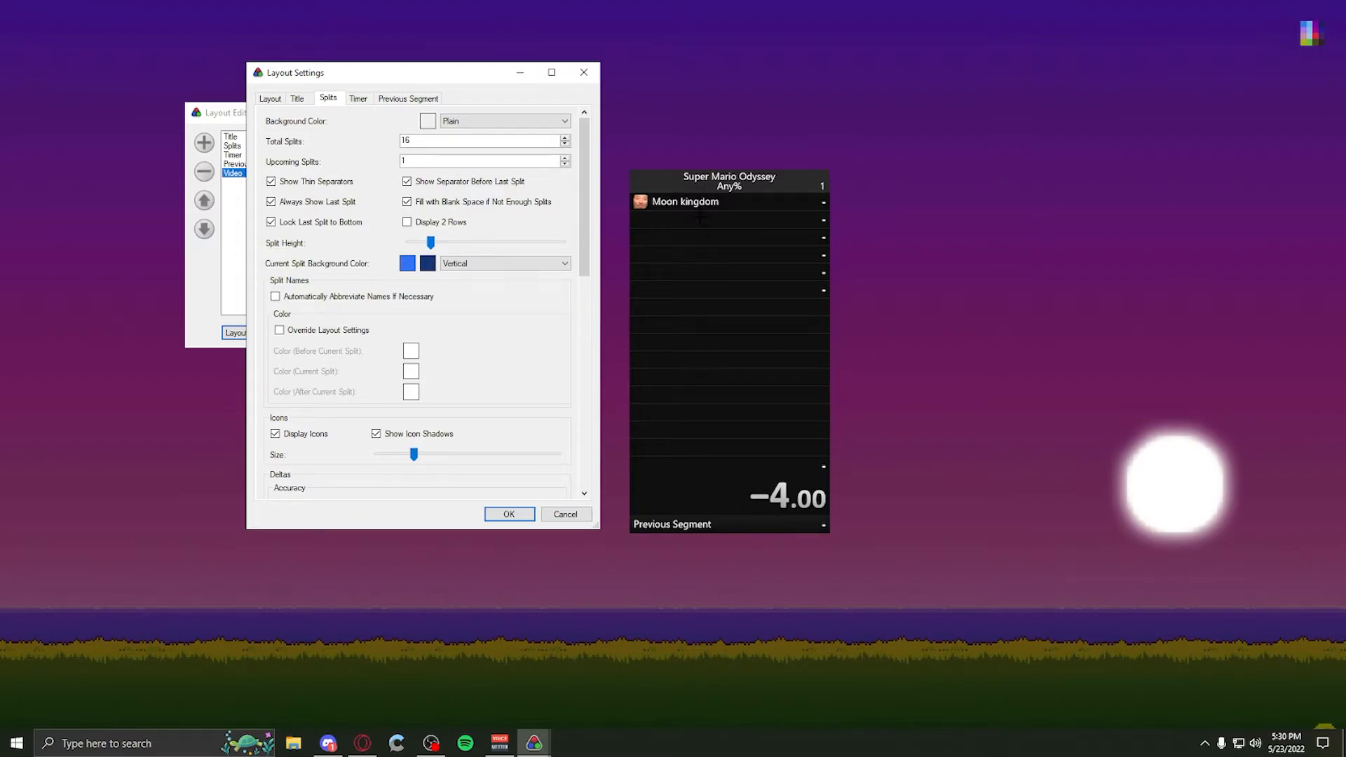
pyautogui.click(565, 145)
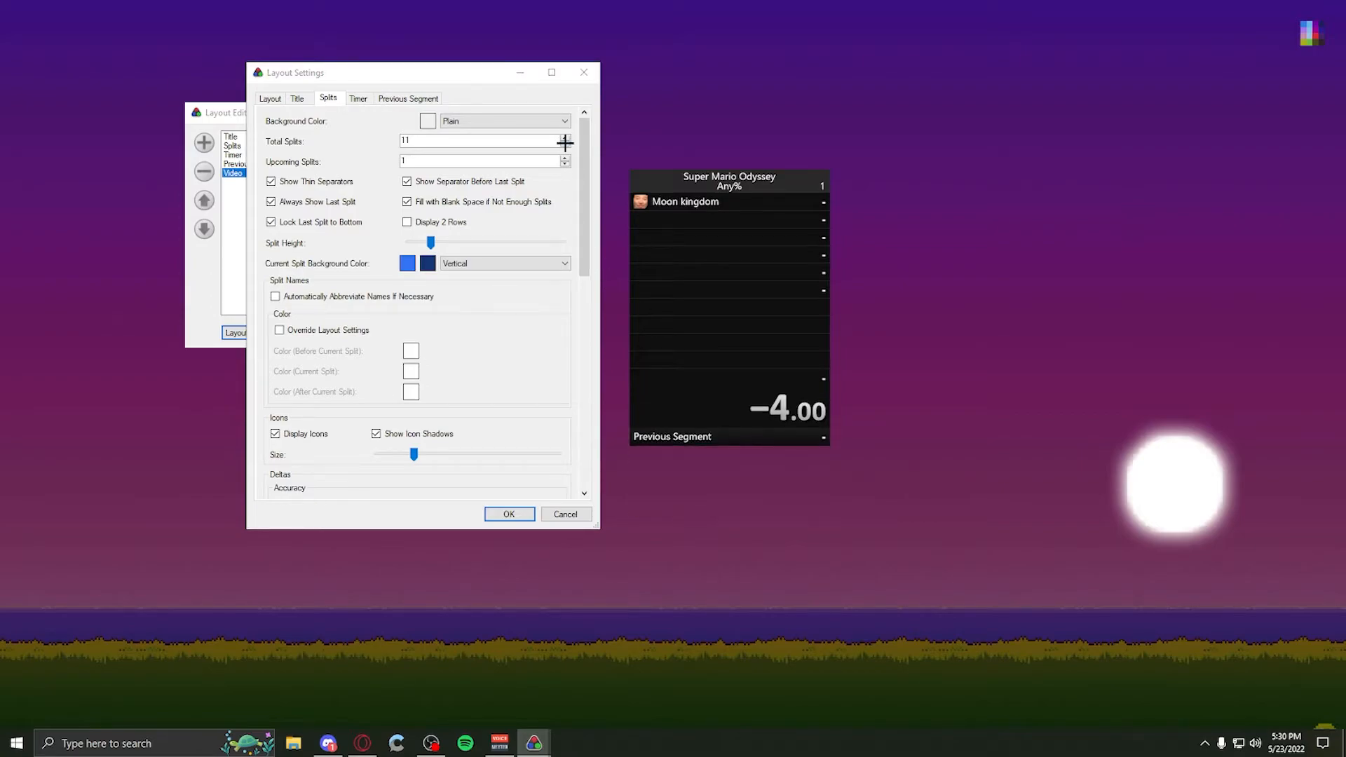
pyautogui.click(566, 144)
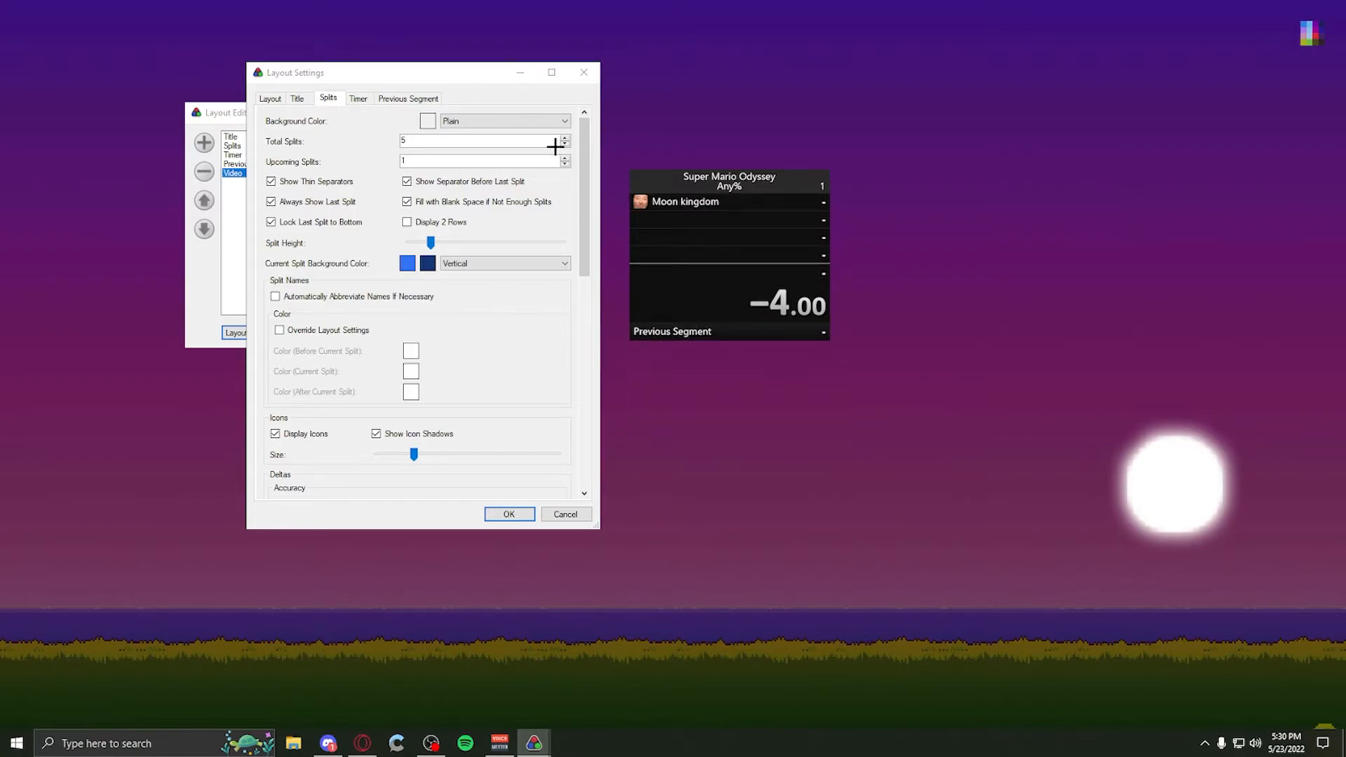
pyautogui.moveTo(592, 175)
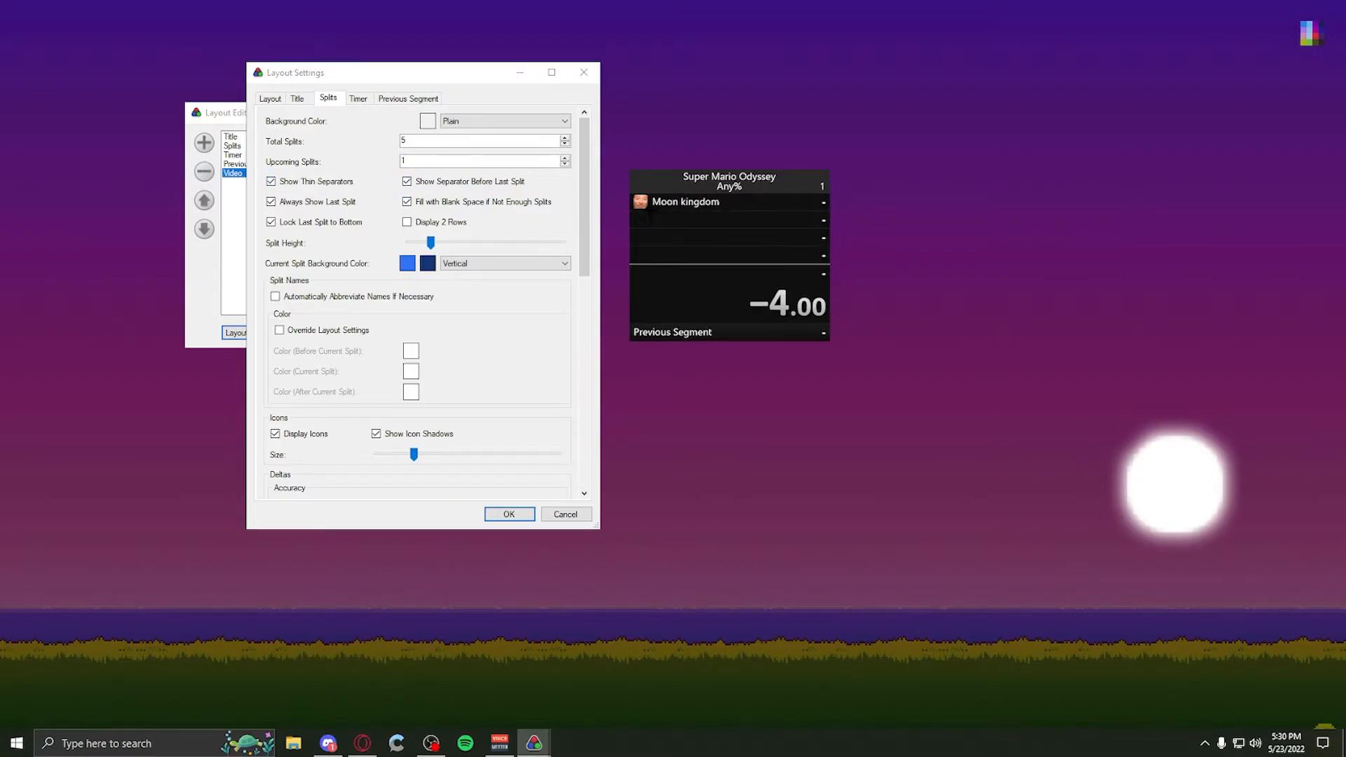
# - Turn off thin separators and set a moderately taller split row height
pyautogui.click(271, 180)
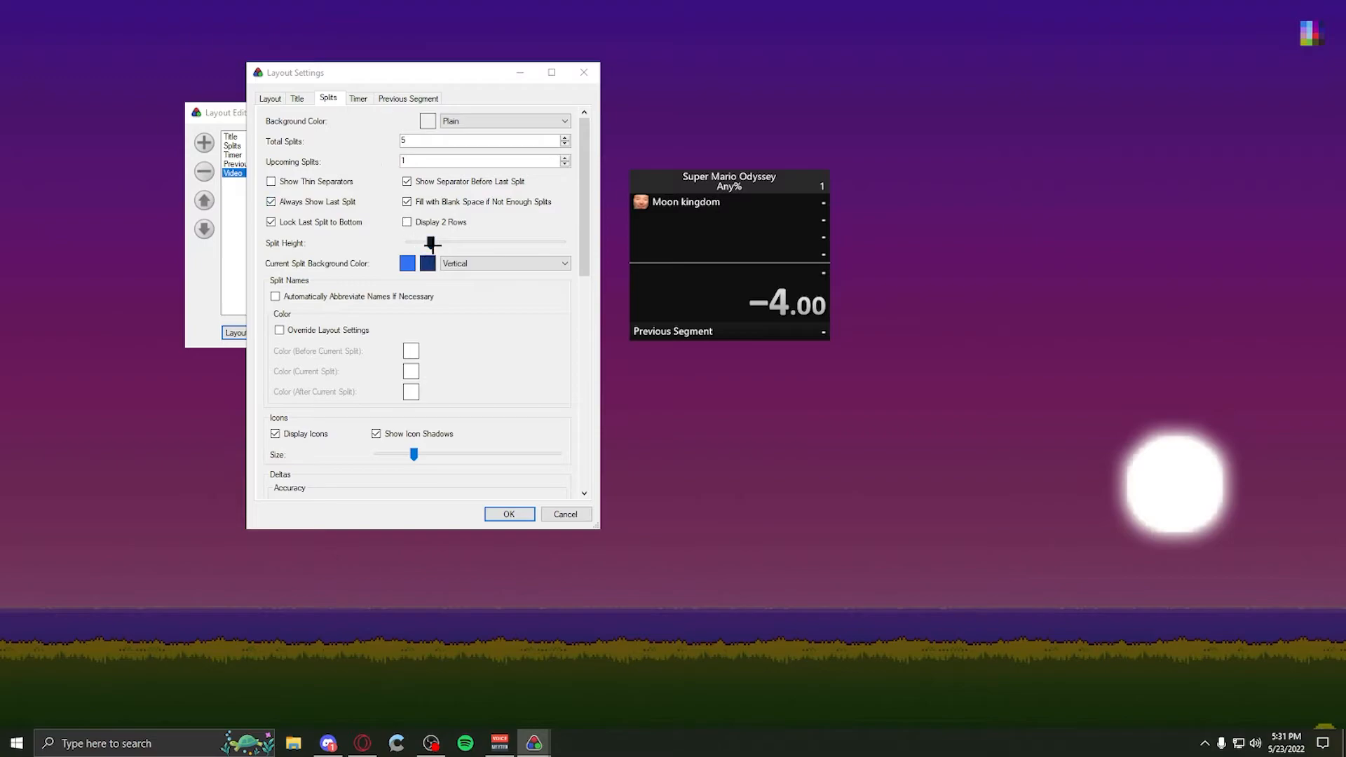
pyautogui.moveTo(432, 245); pyautogui.dragTo(552, 246)
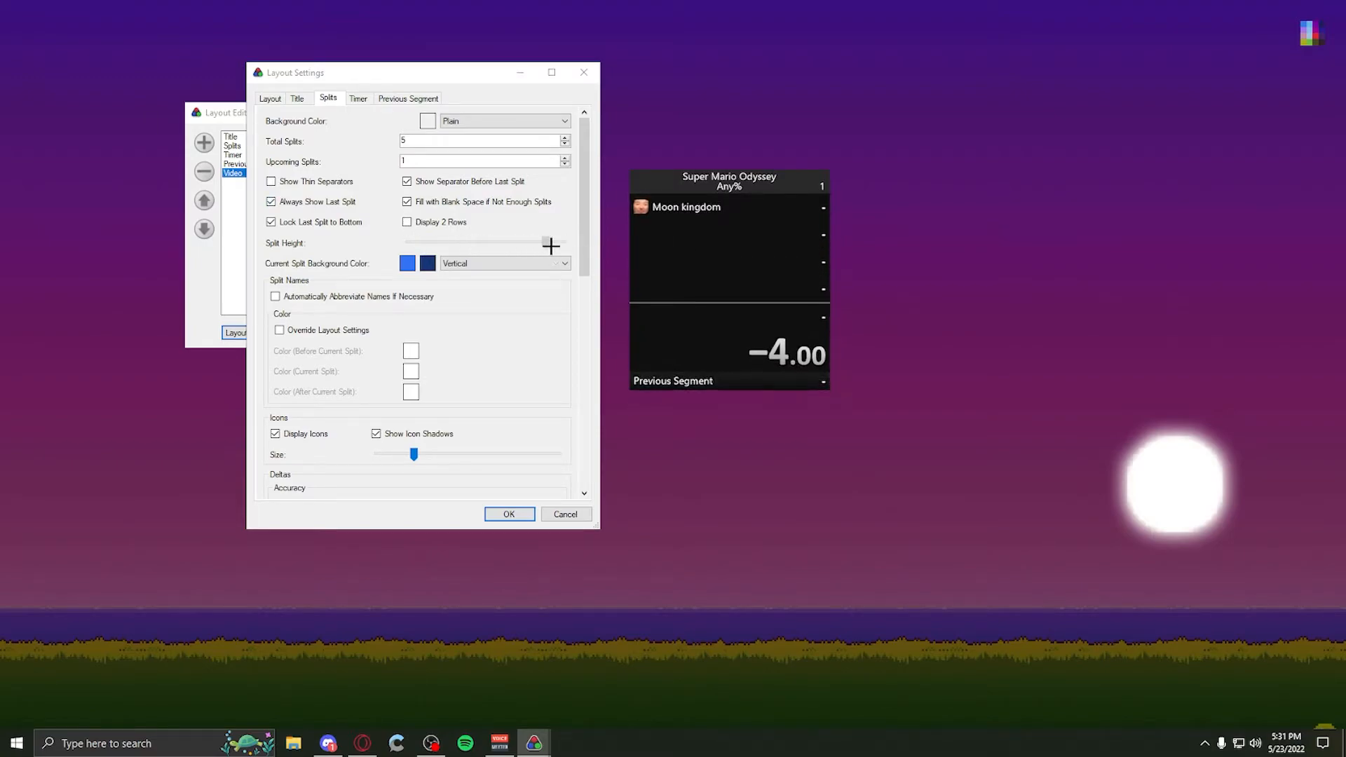
pyautogui.moveTo(400, 242); pyautogui.dragTo(452, 242)
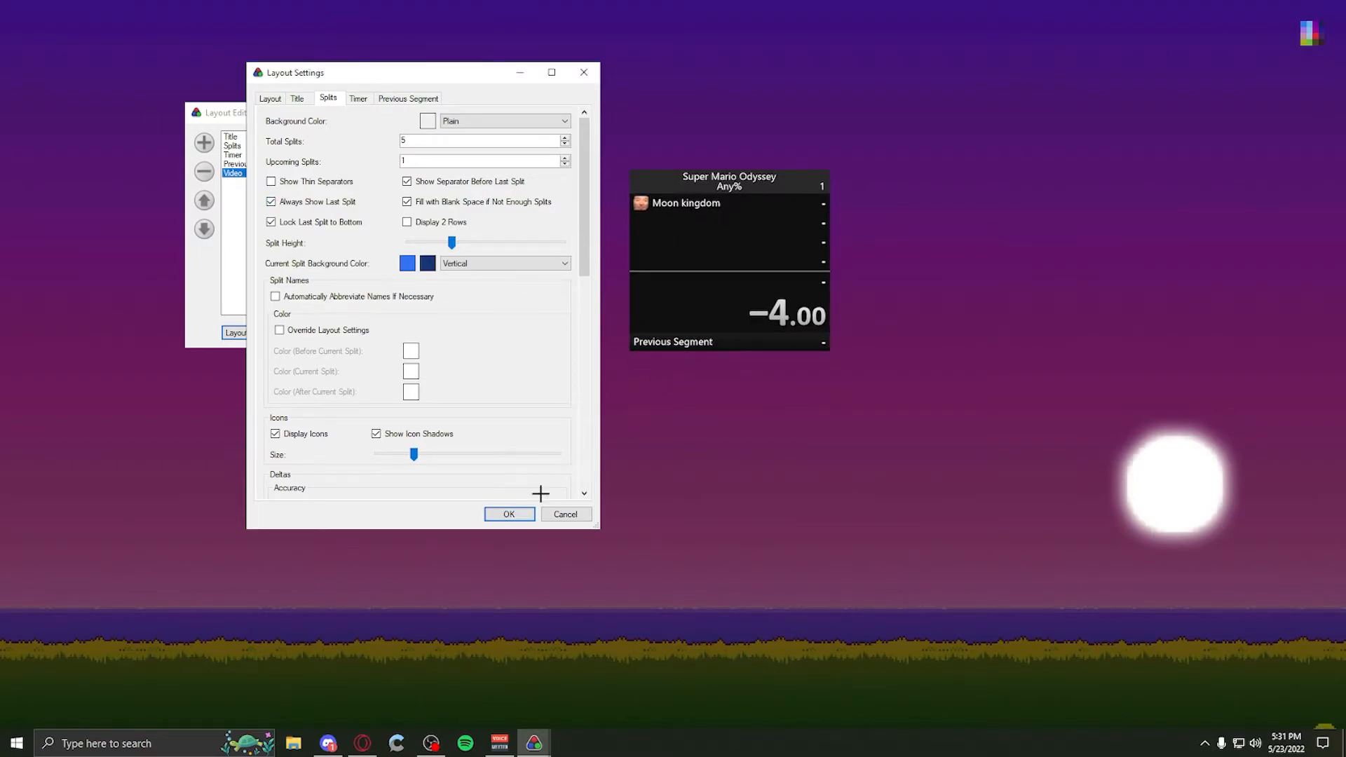
pyautogui.moveTo(356, 264)
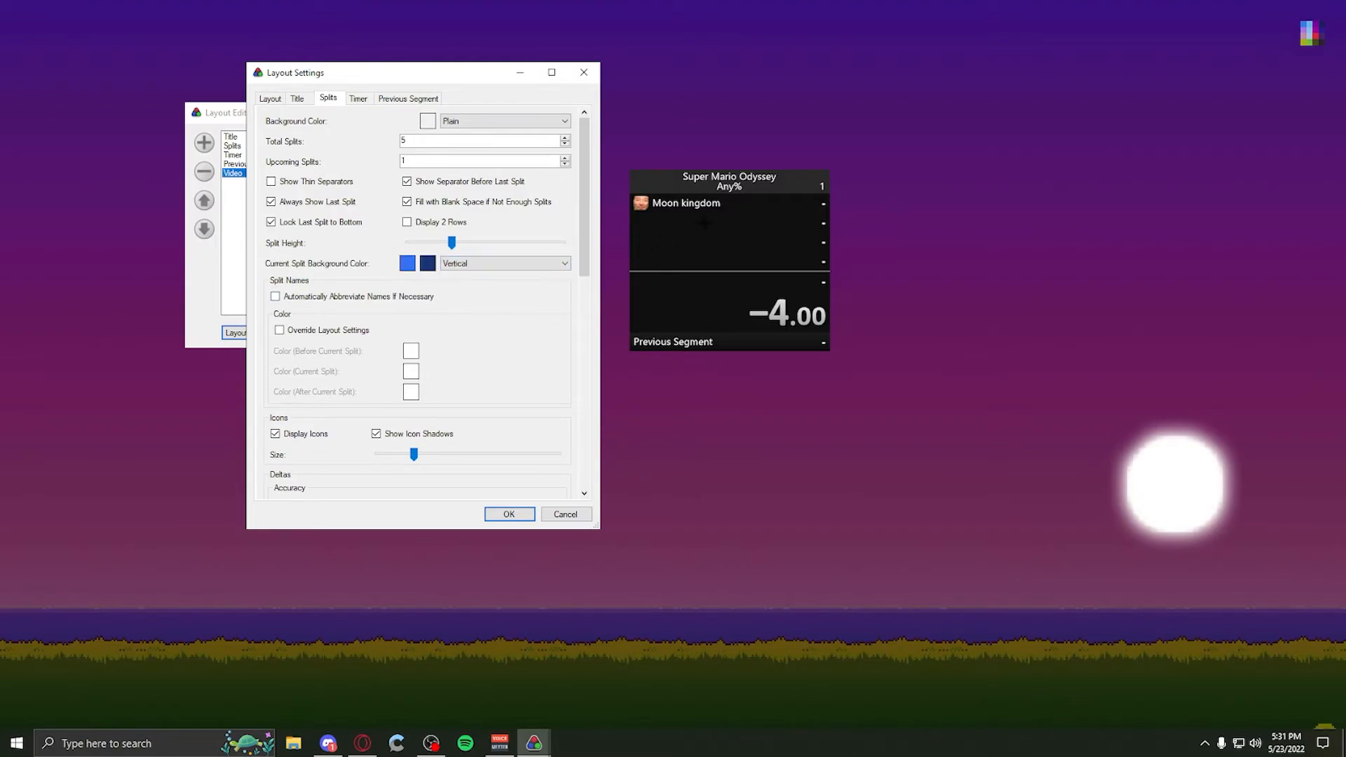
pyautogui.moveTo(570, 390)
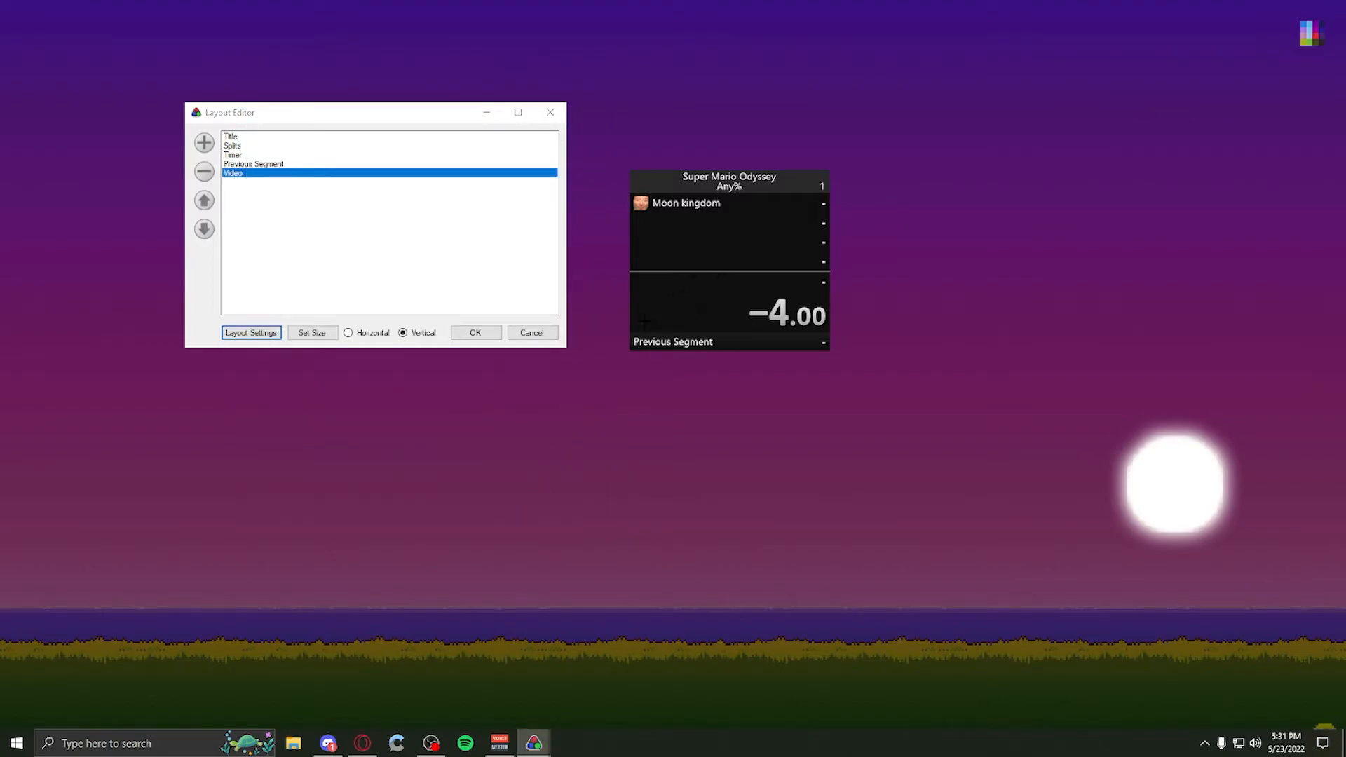
# - Close the Layout Editor with OK
pyautogui.click(474, 333)
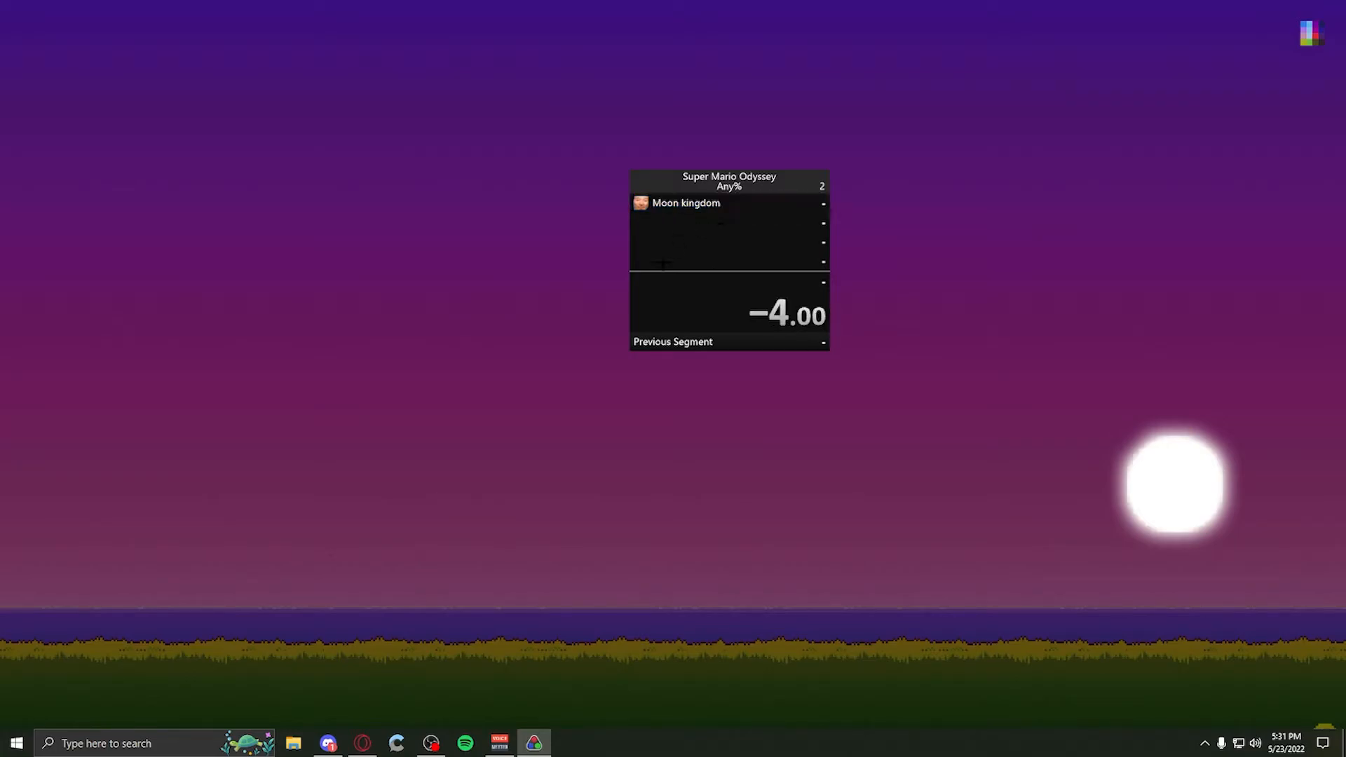
pyautogui.moveTo(570, 305)
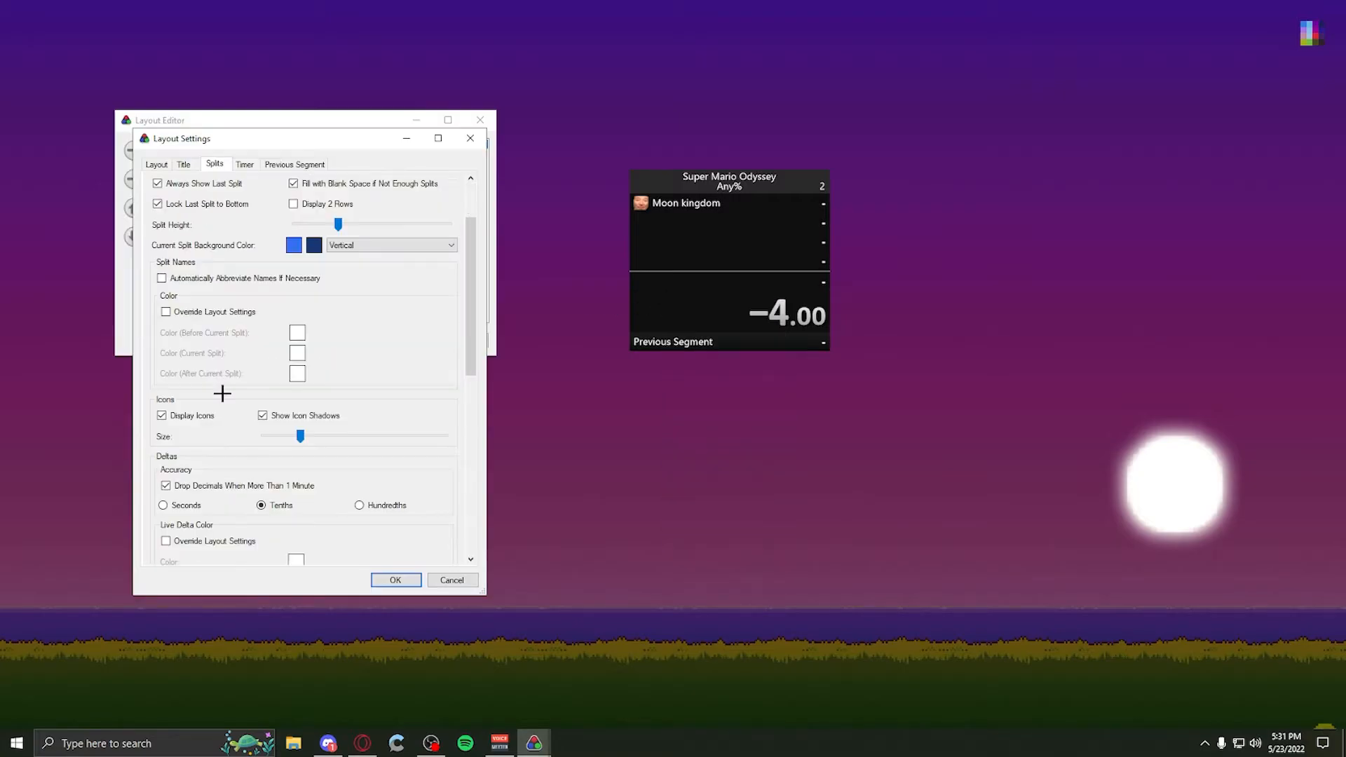
# - Try Hundredths and Seconds for the splits' delta accuracy, then return to Tenths
pyautogui.scroll(-3)
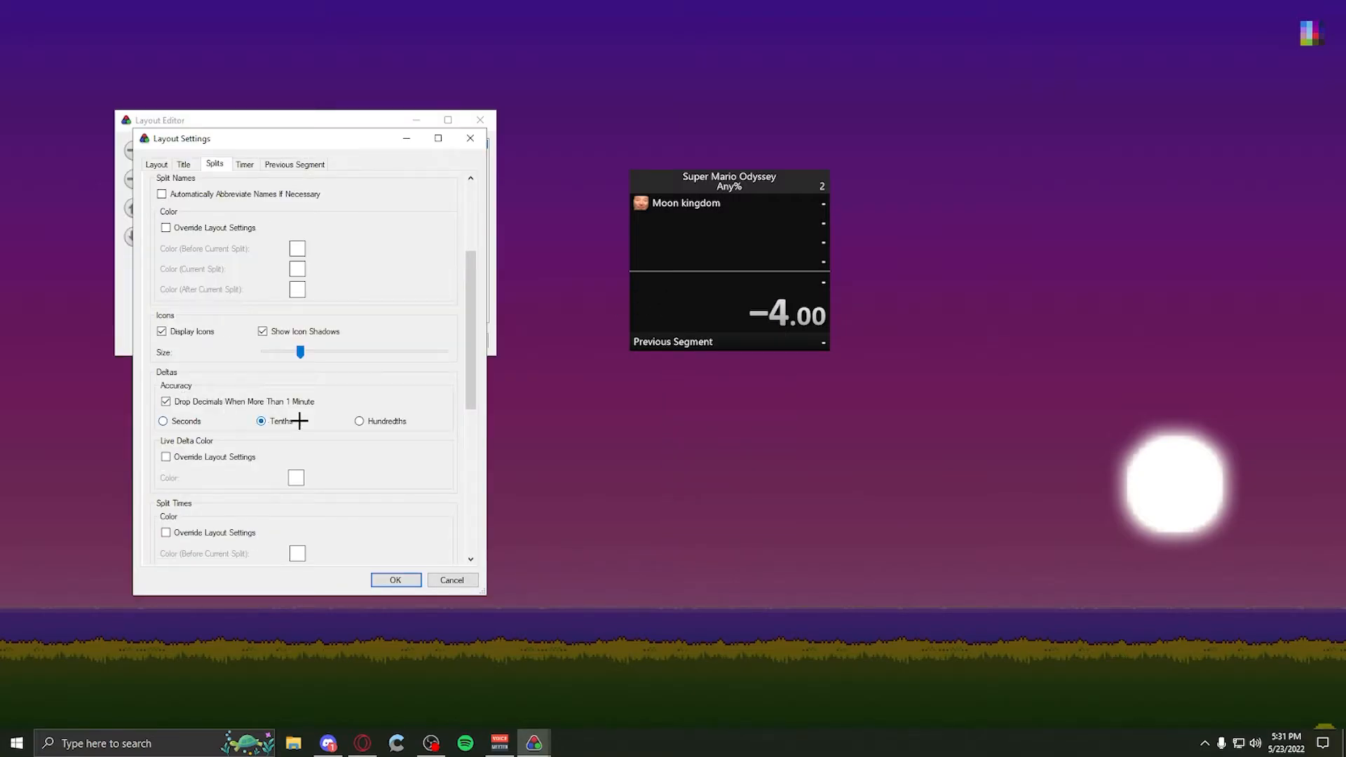
pyautogui.click(359, 420)
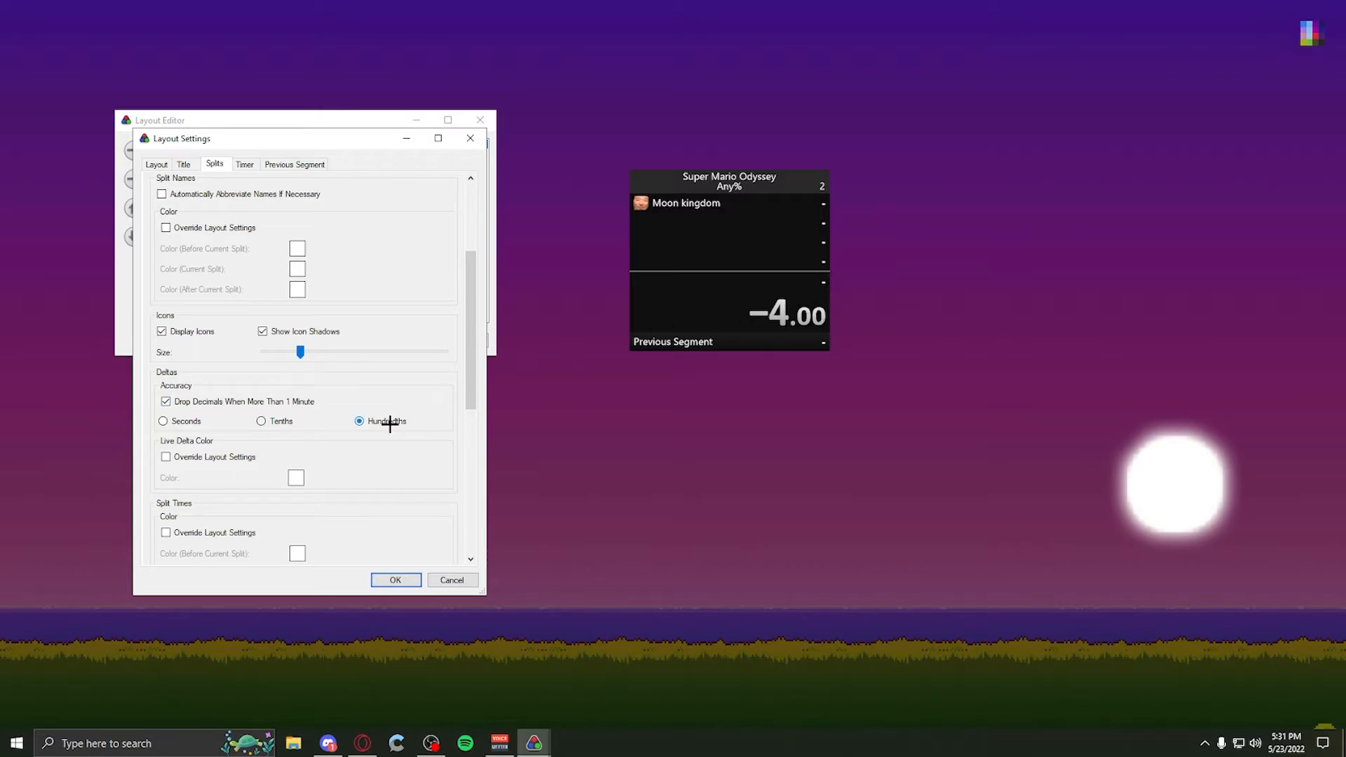
pyautogui.click(162, 421)
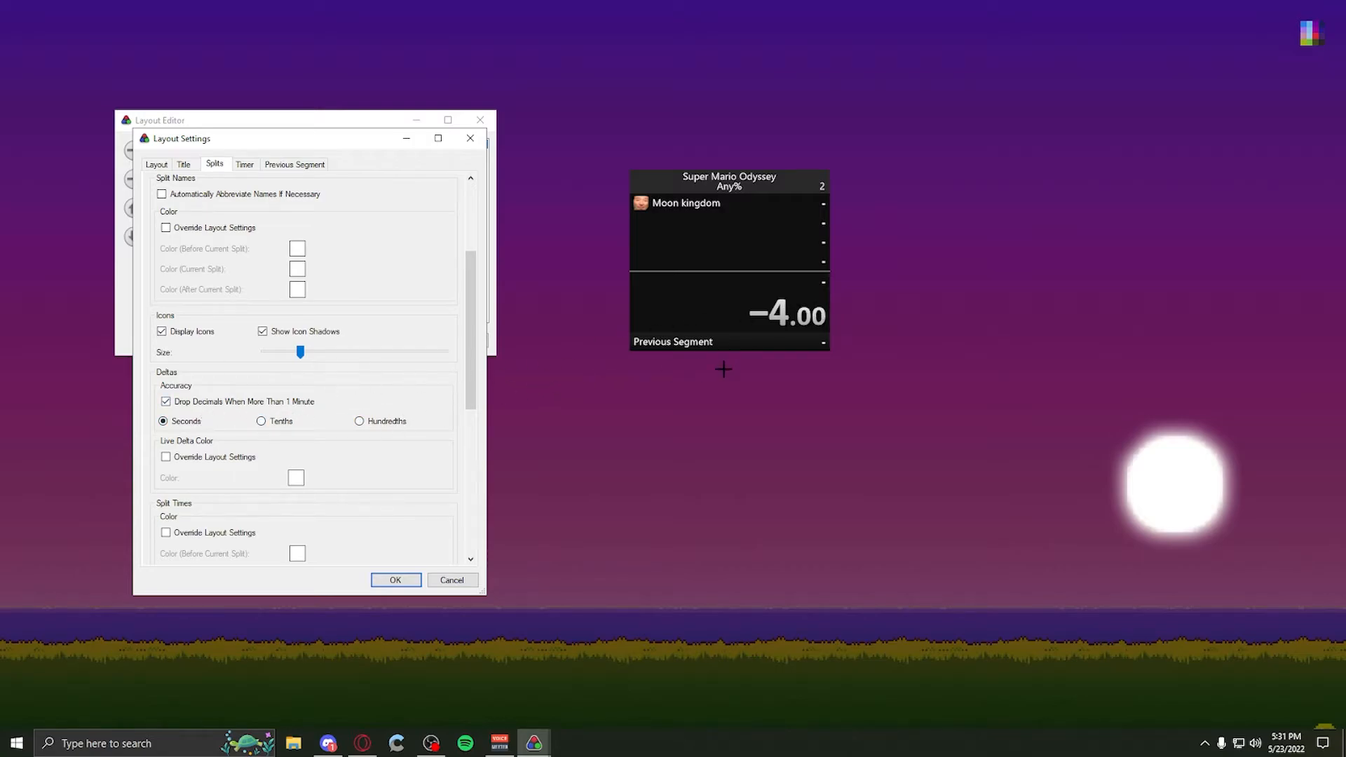
pyautogui.click(261, 420)
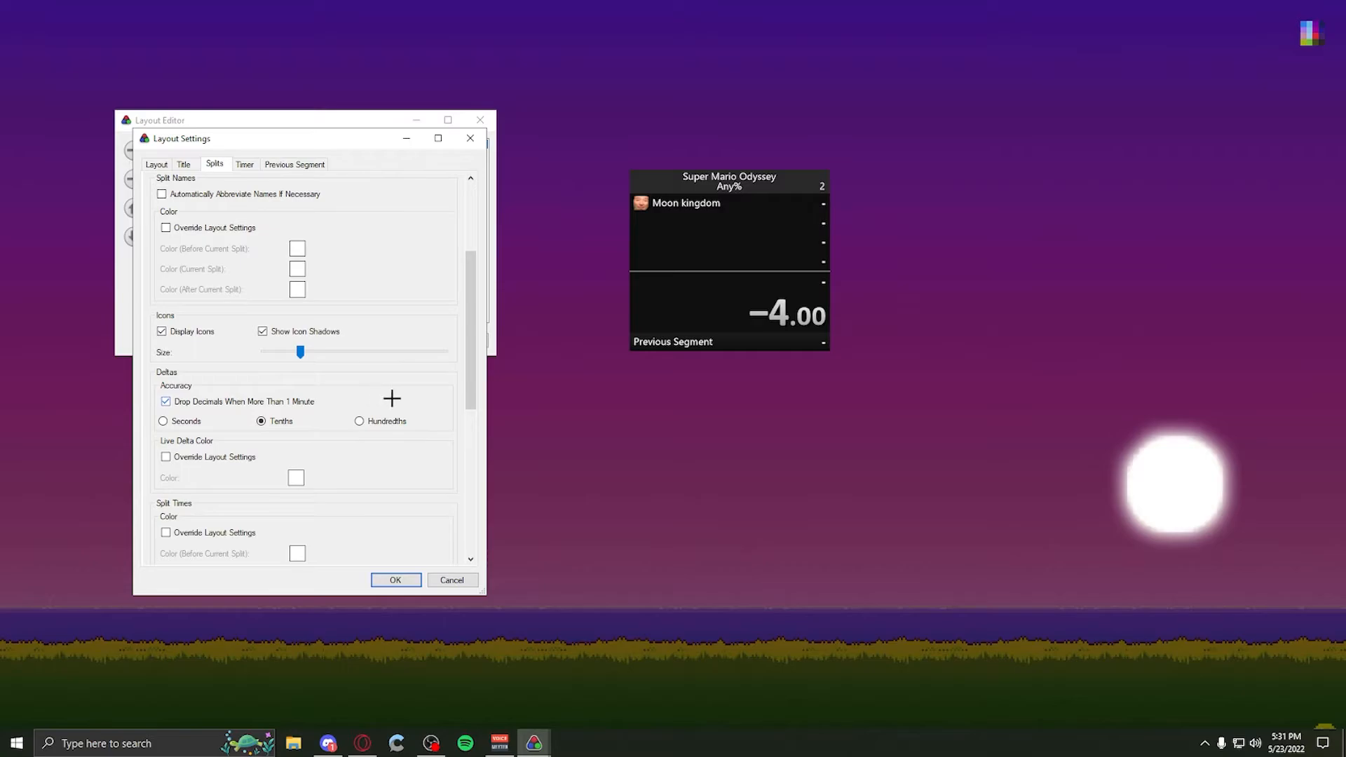
pyautogui.scroll(-3)
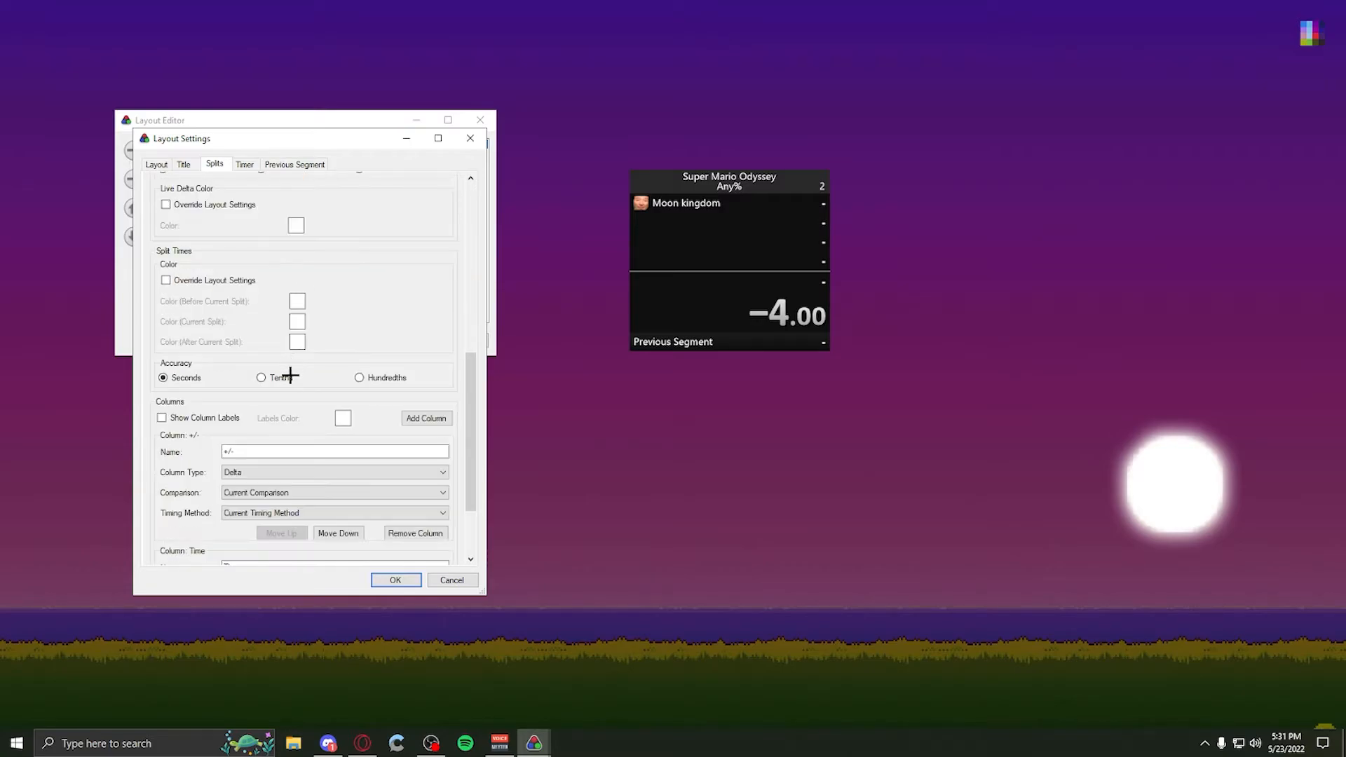
pyautogui.moveTo(272, 404)
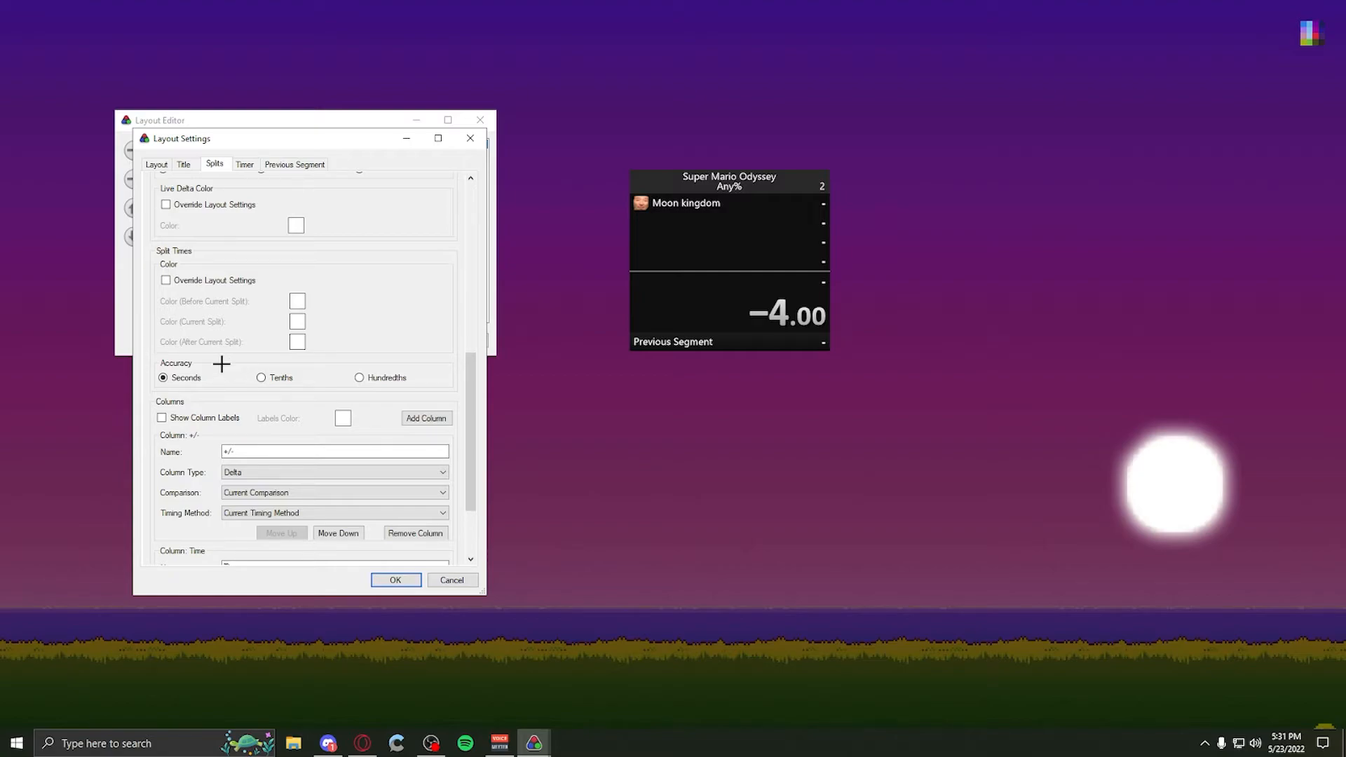
pyautogui.moveTo(208, 400)
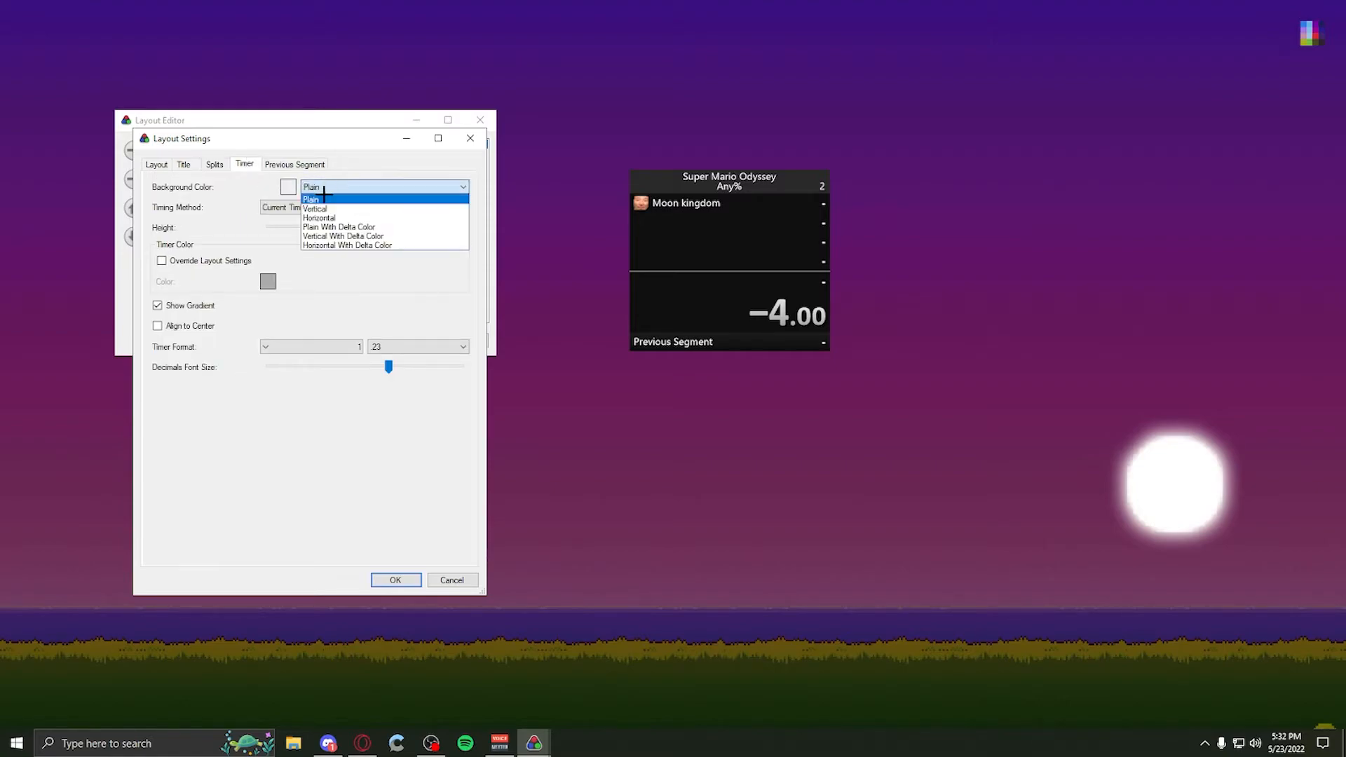
# - On the Timer tab, toggle the gradient off and on and keep the two-decimal format
pyautogui.click(311, 199)
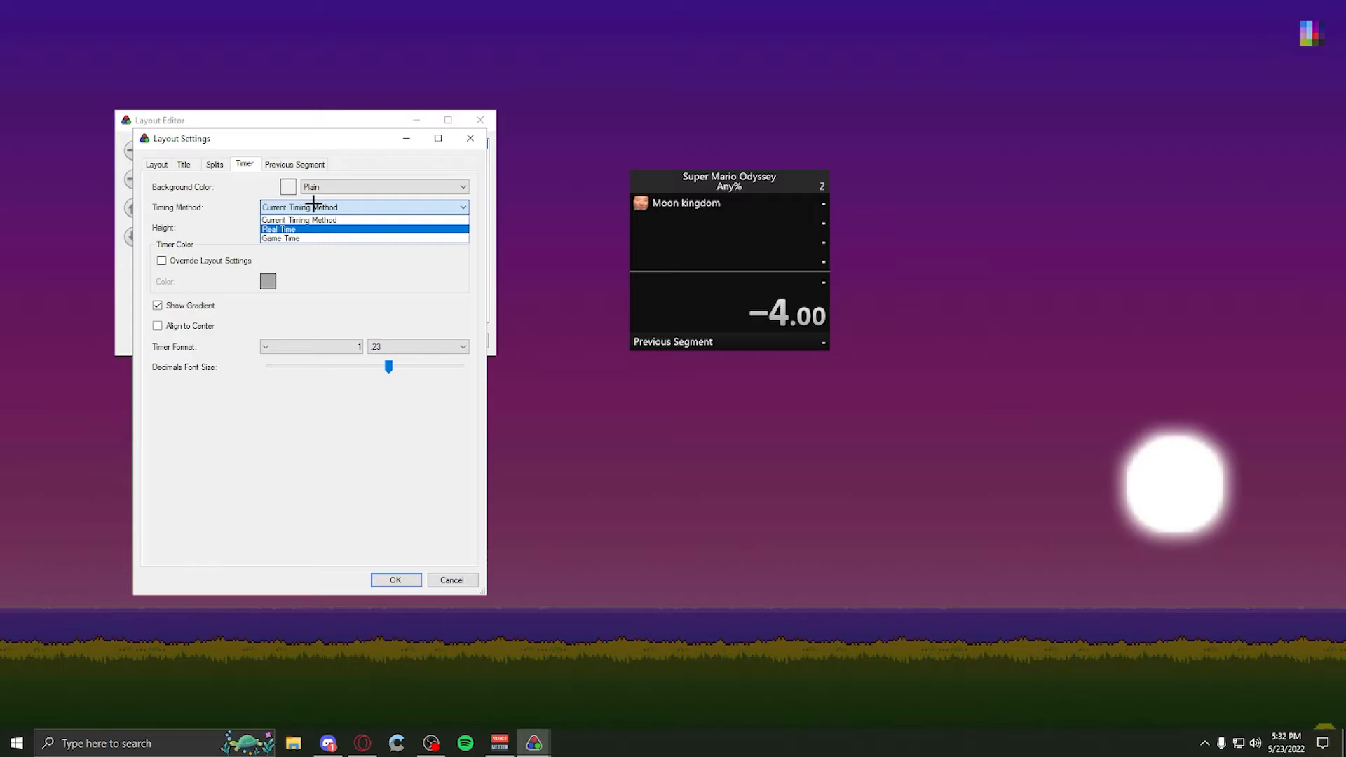
pyautogui.click(299, 220)
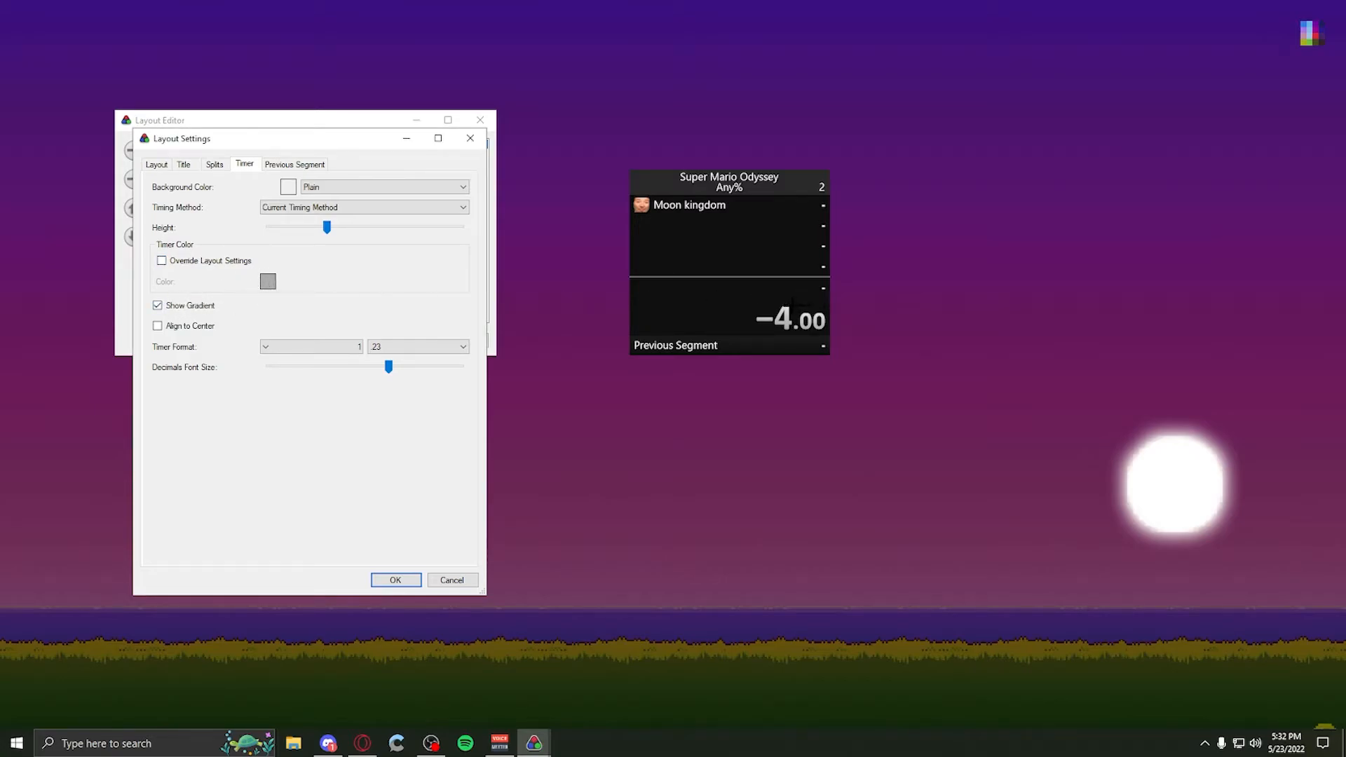
pyautogui.click(158, 306)
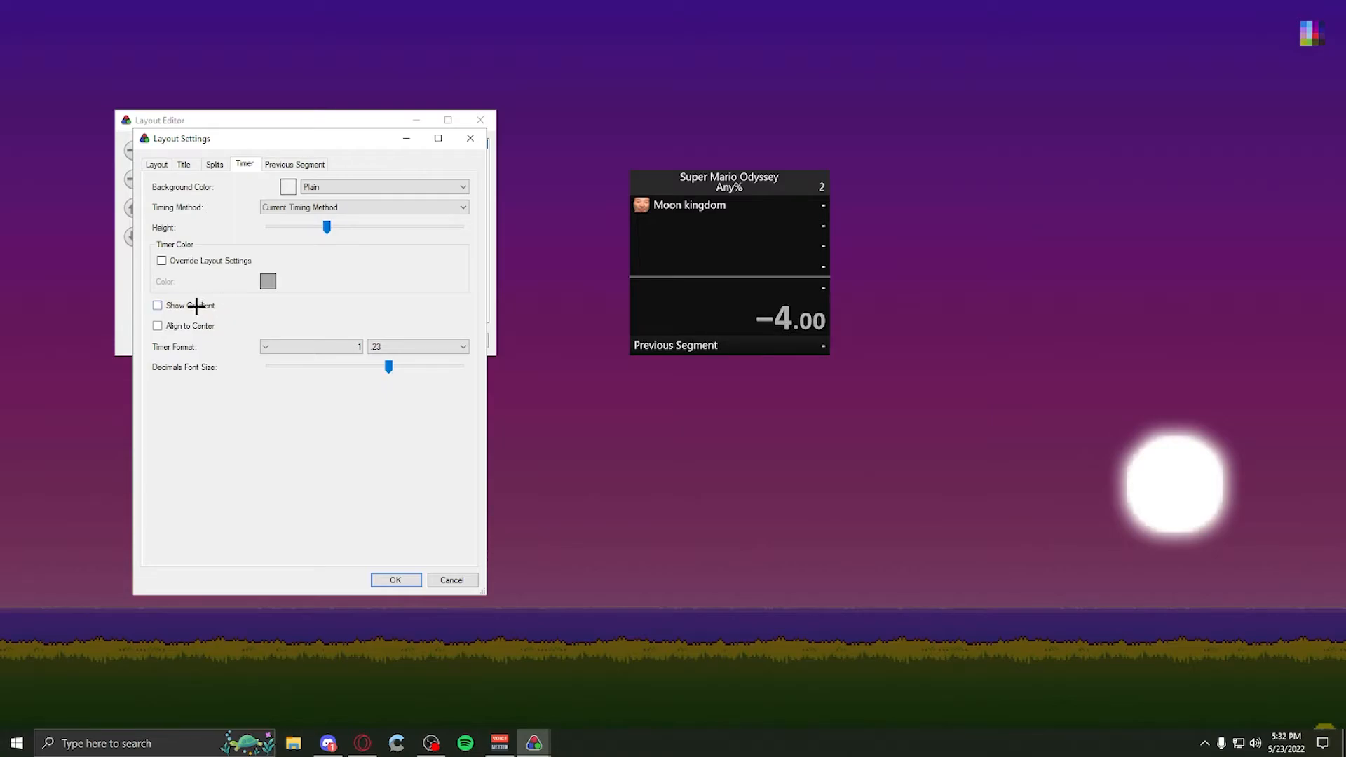
pyautogui.click(462, 346)
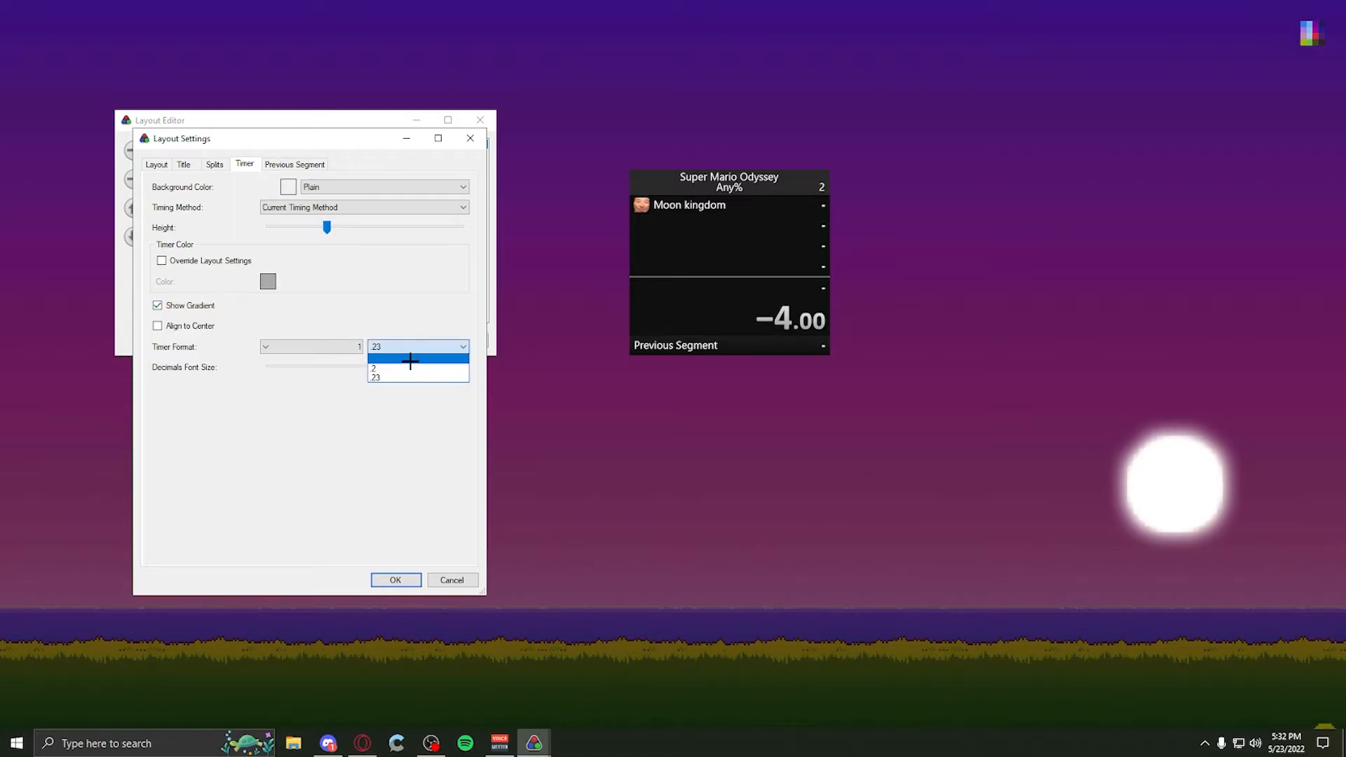
pyautogui.click(417, 369)
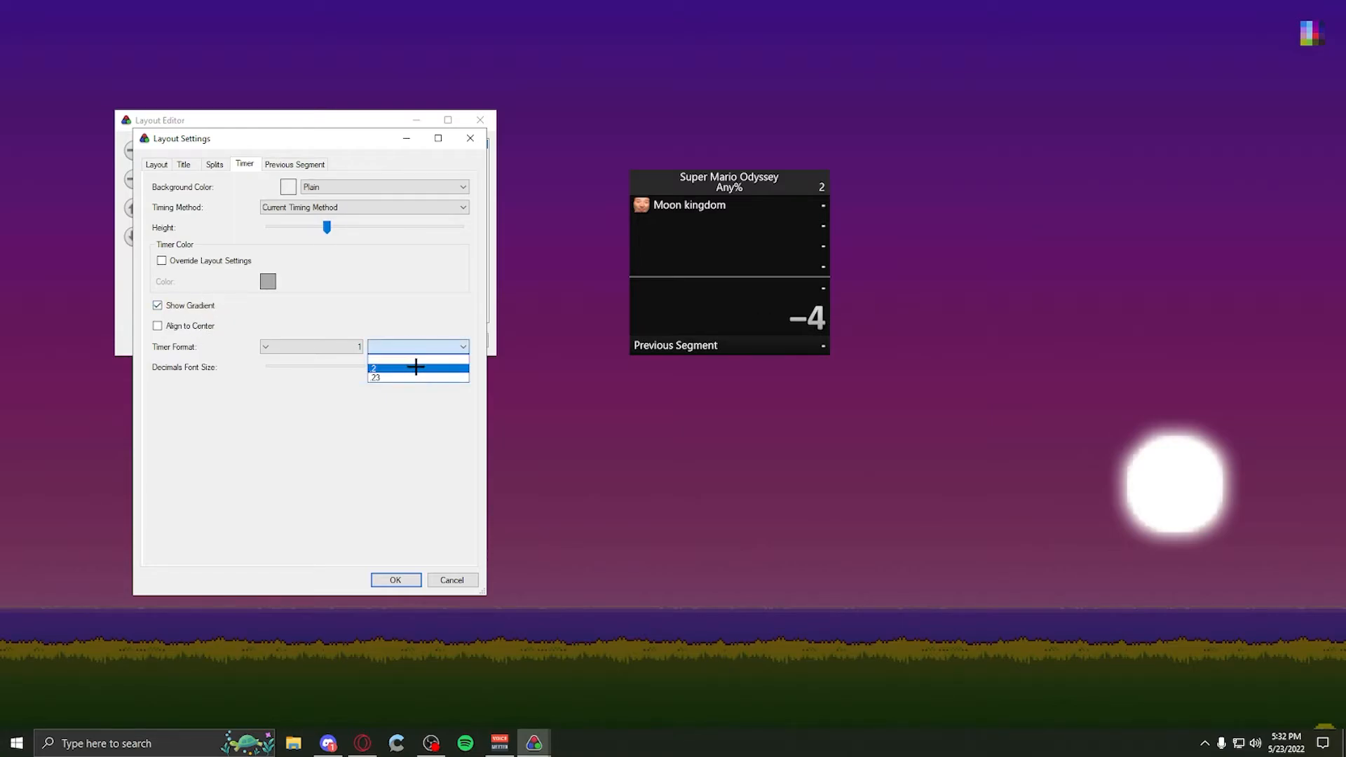
pyautogui.click(417, 376)
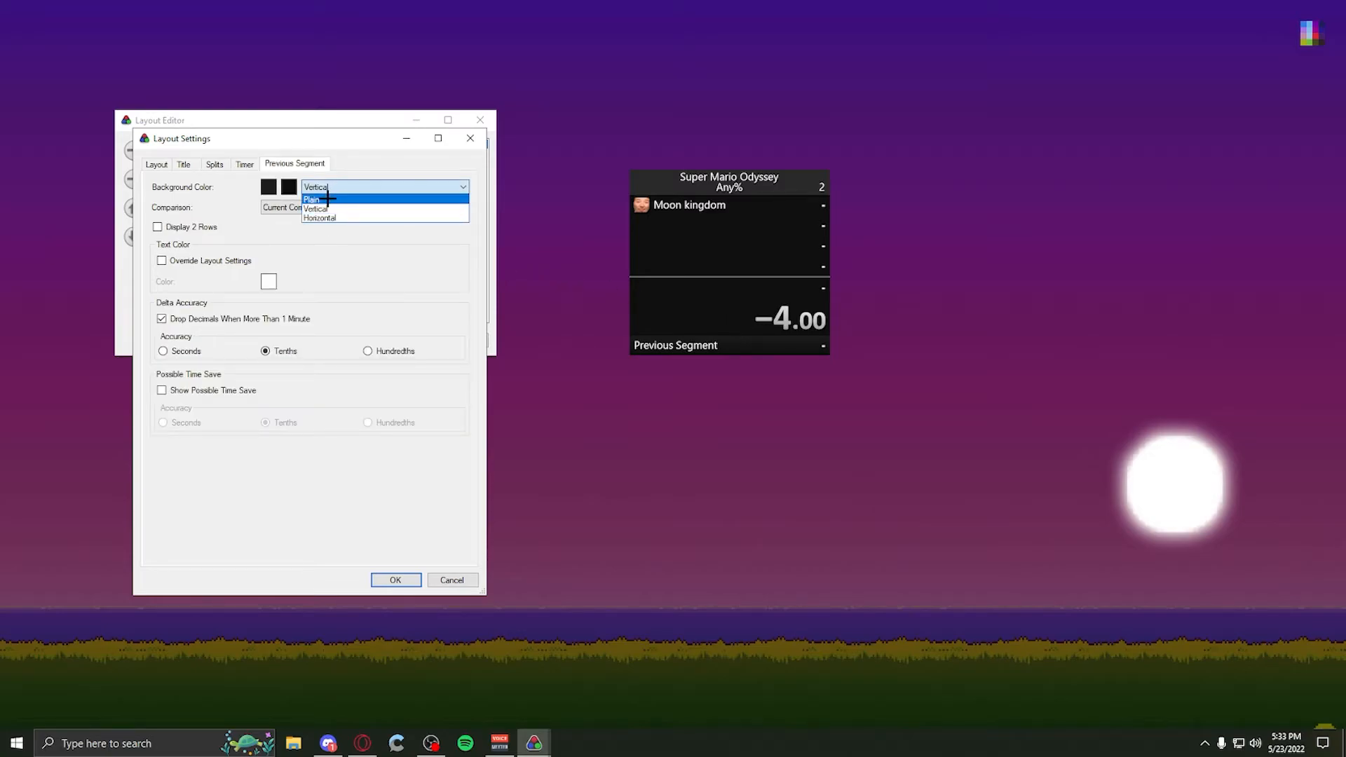
# - Make the Previous Segment background plain, trying Personal Best, Best and Average Segments before Current Comparison
pyautogui.click(311, 199)
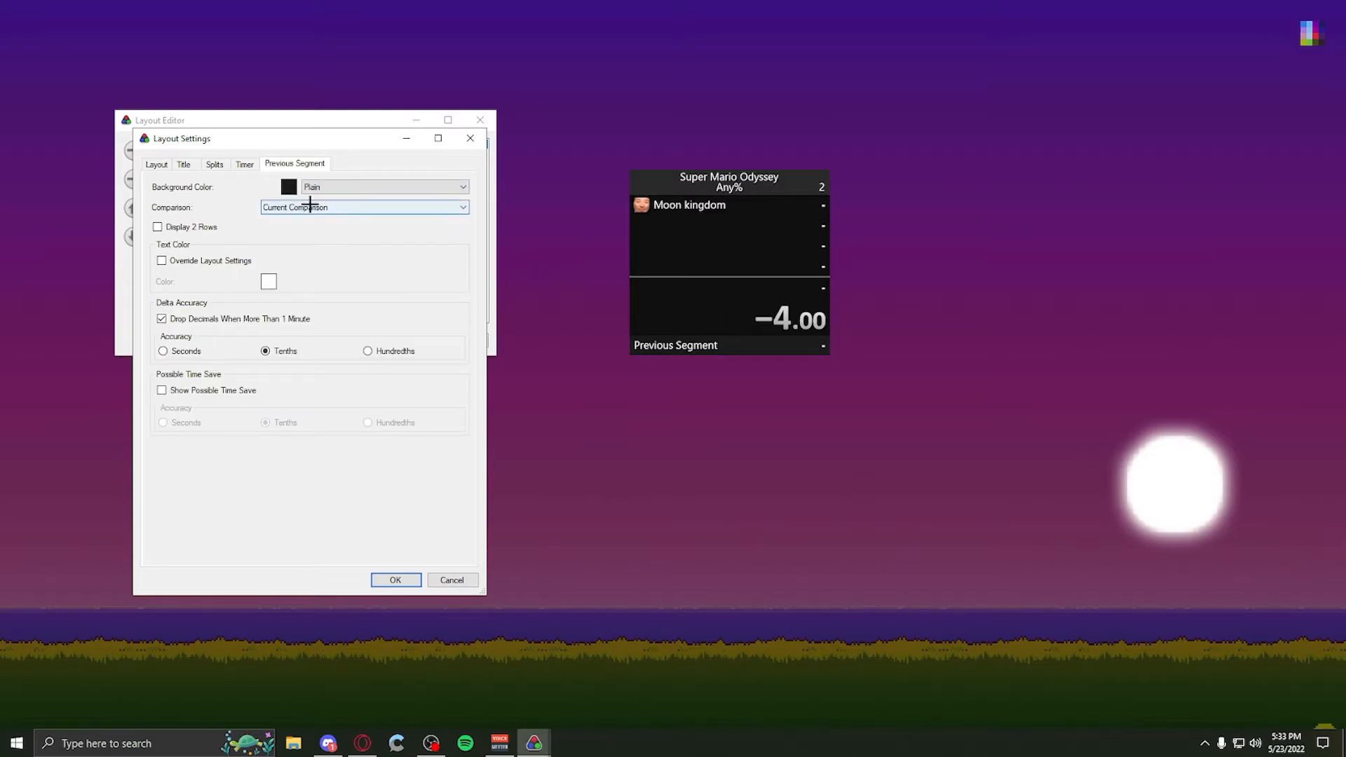
pyautogui.click(462, 207)
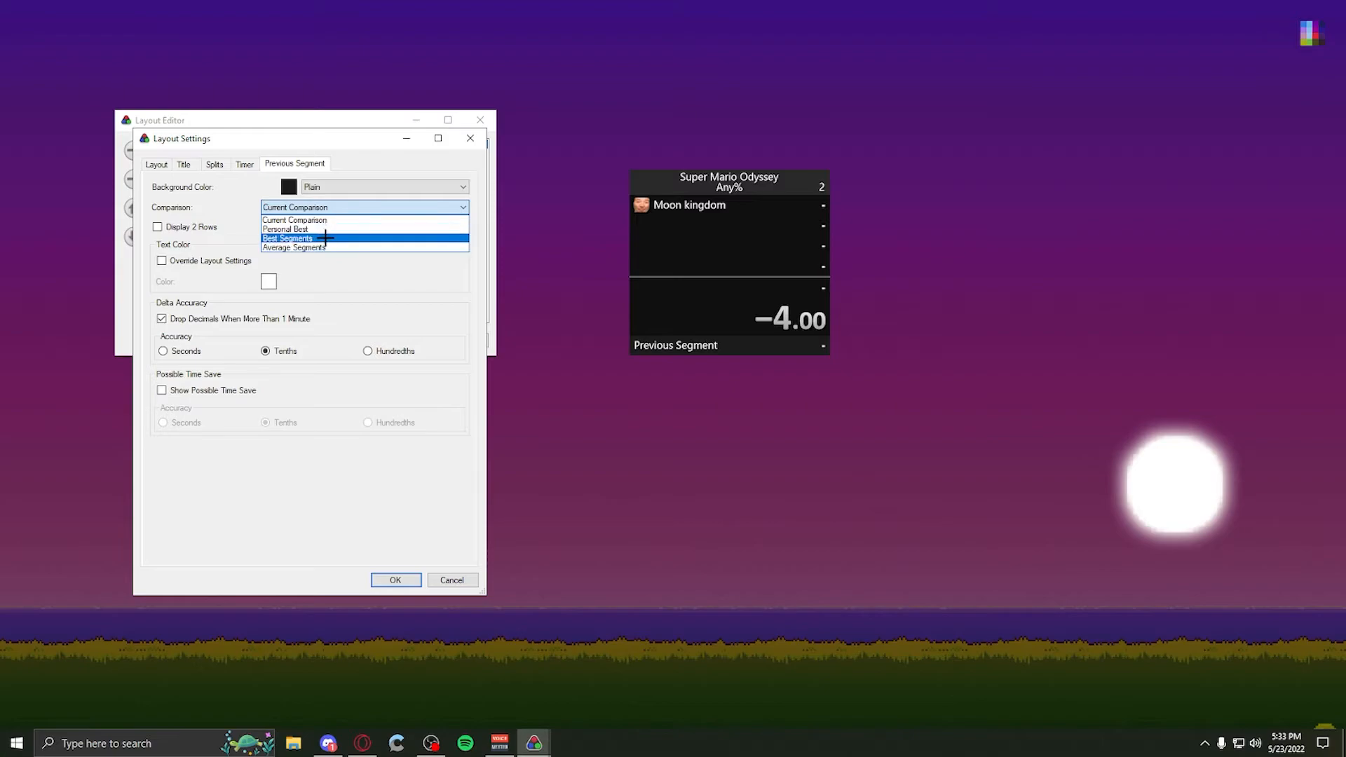
pyautogui.click(286, 229)
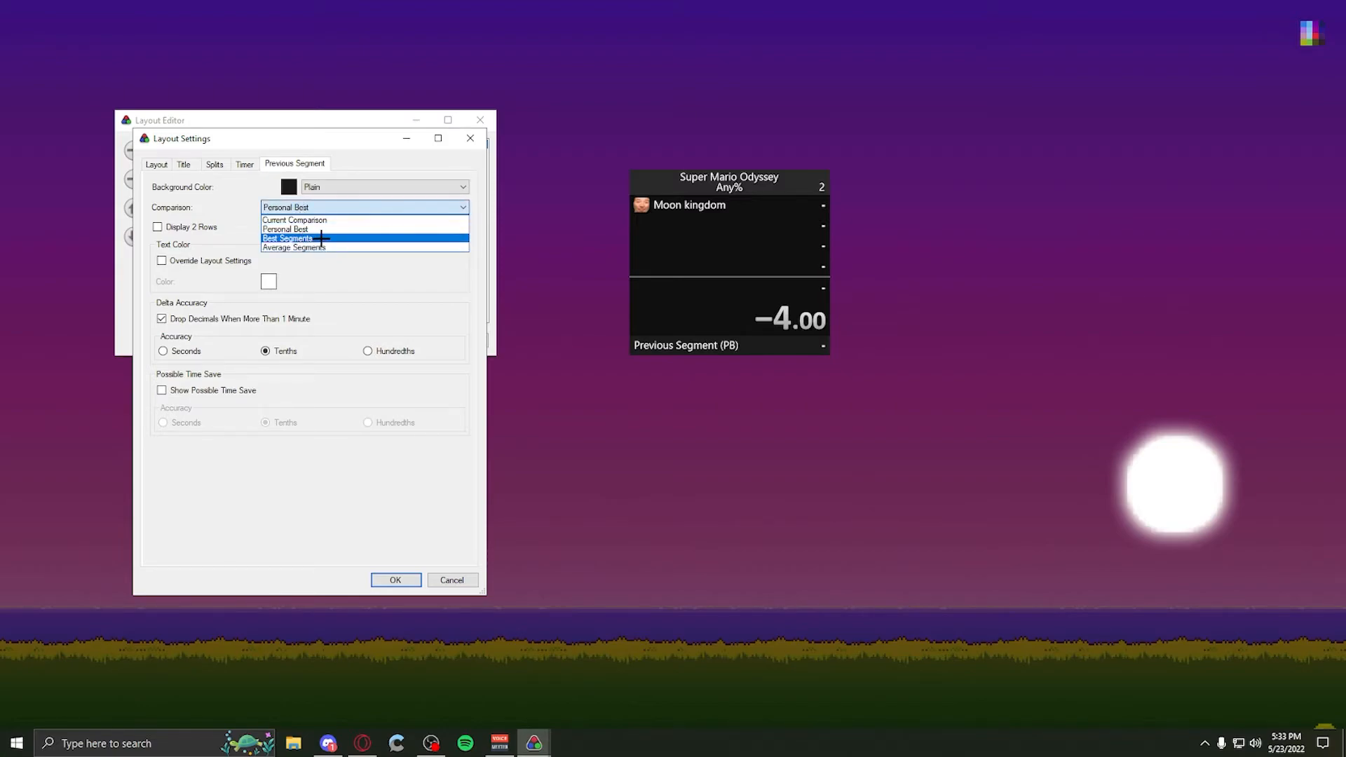
pyautogui.click(287, 238)
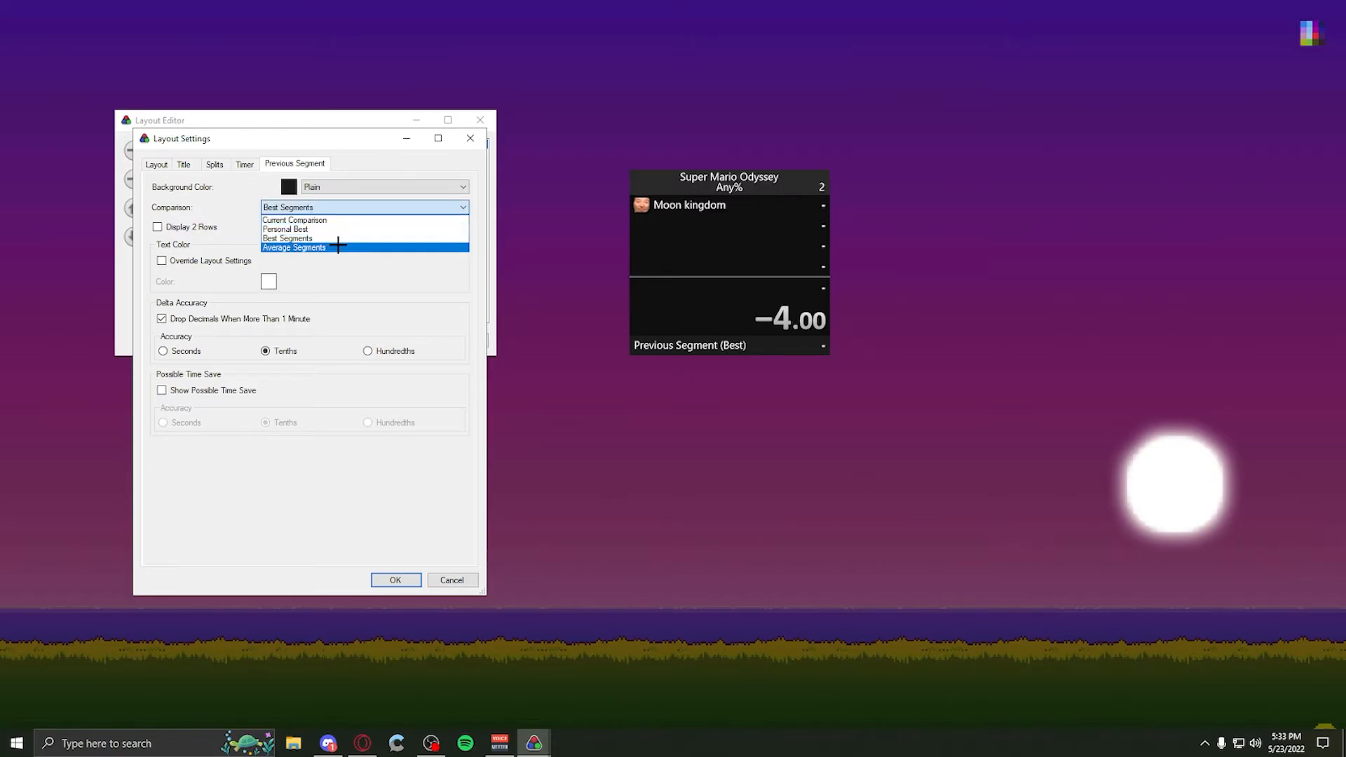
pyautogui.click(293, 248)
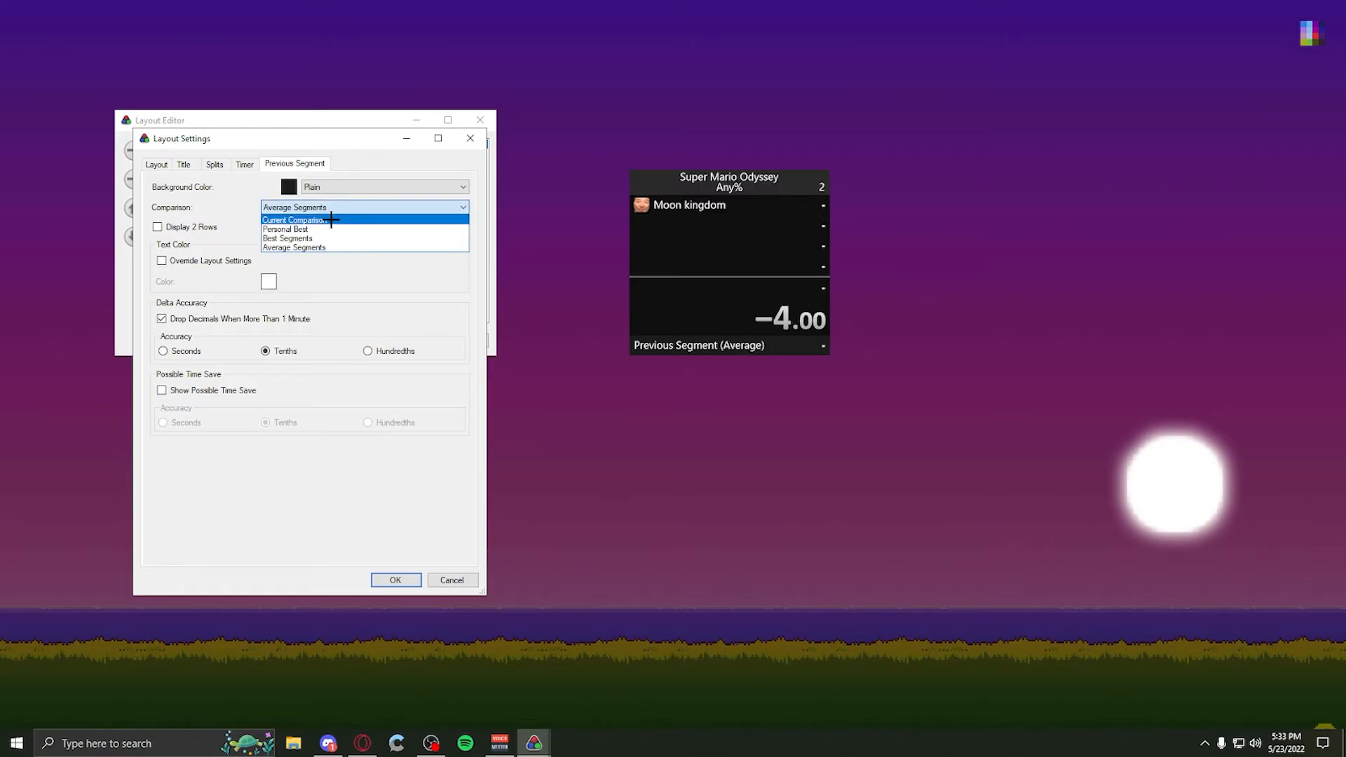
pyautogui.click(294, 220)
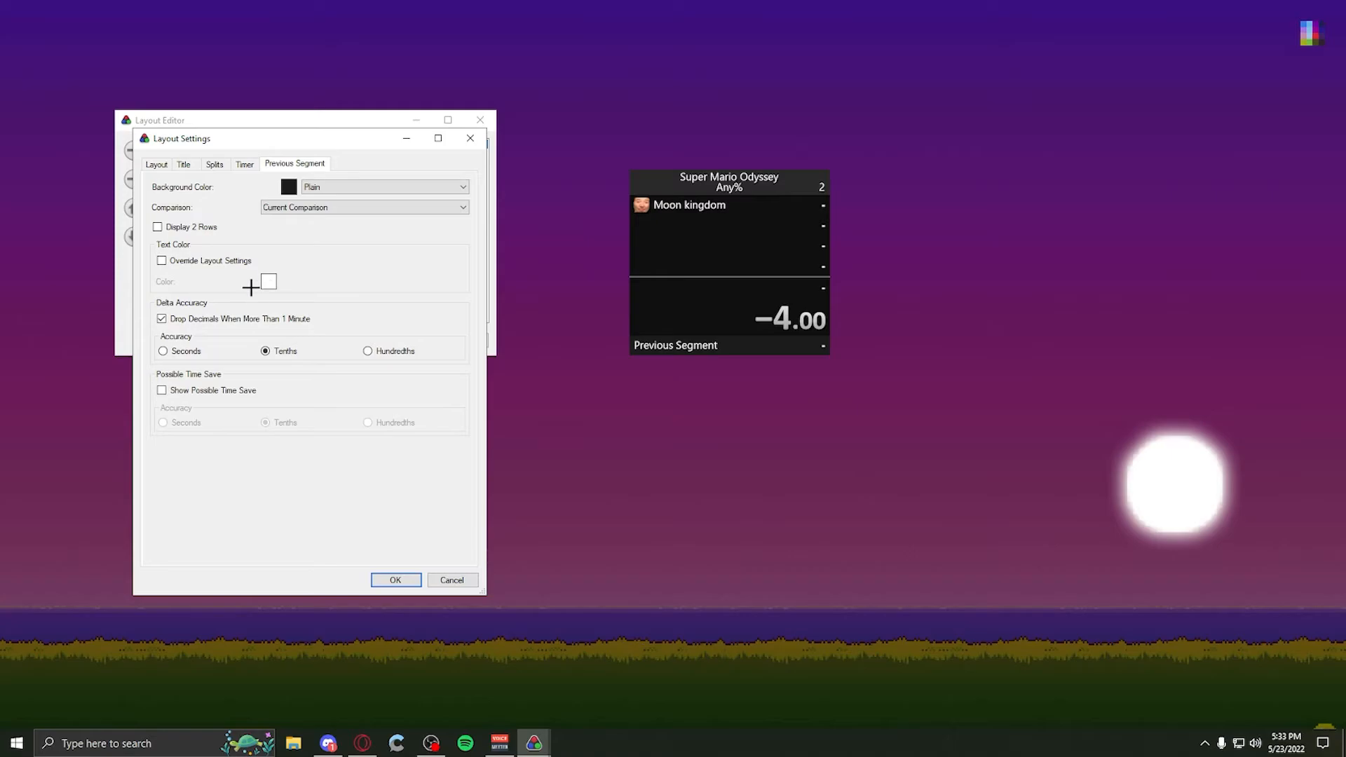
pyautogui.moveTo(226, 249)
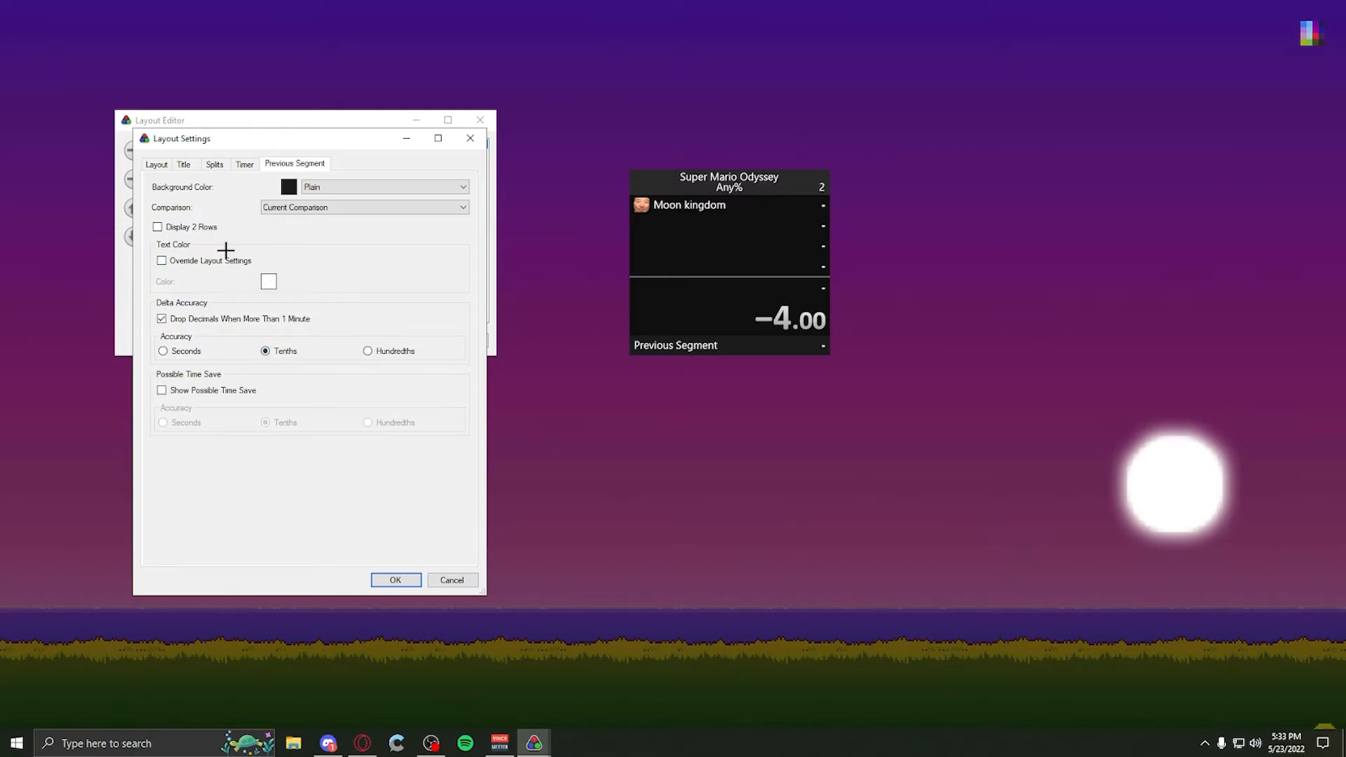
pyautogui.moveTo(234, 354)
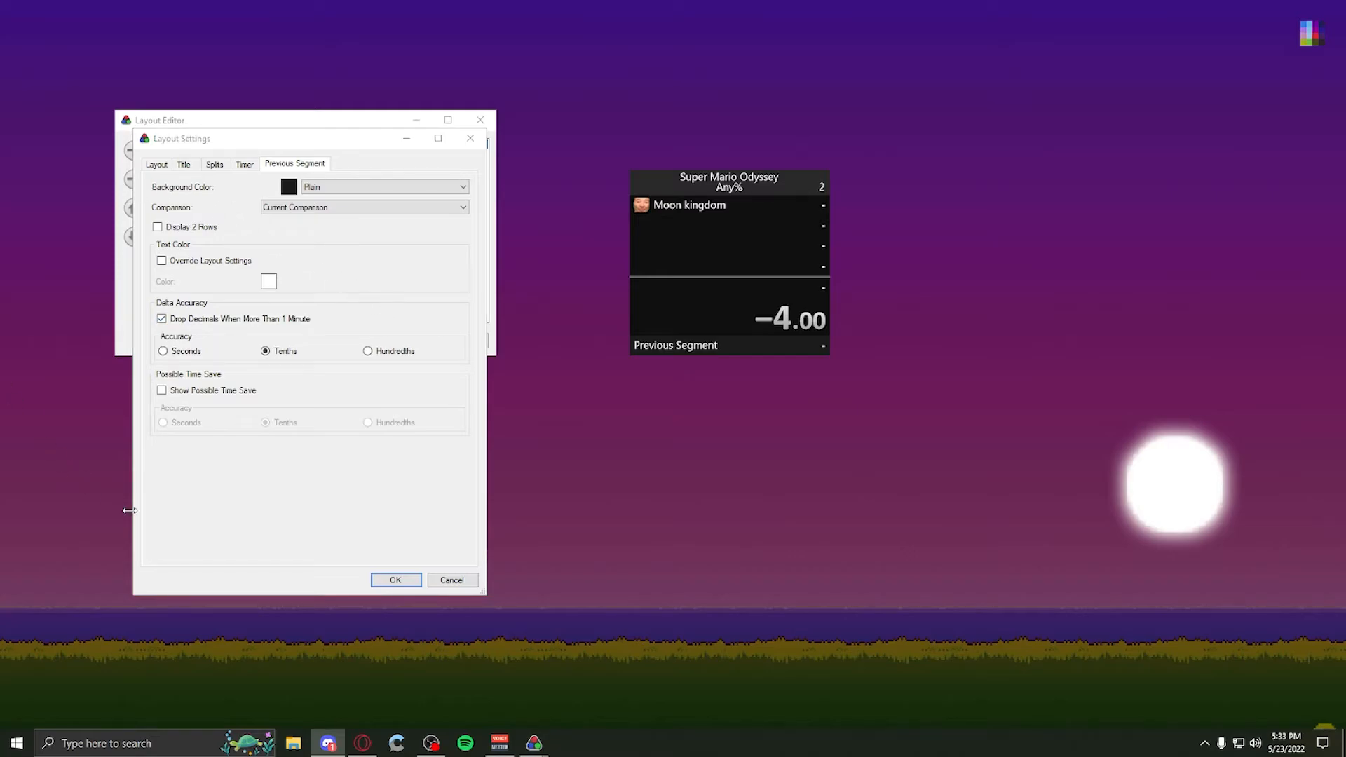
pyautogui.moveTo(245, 550)
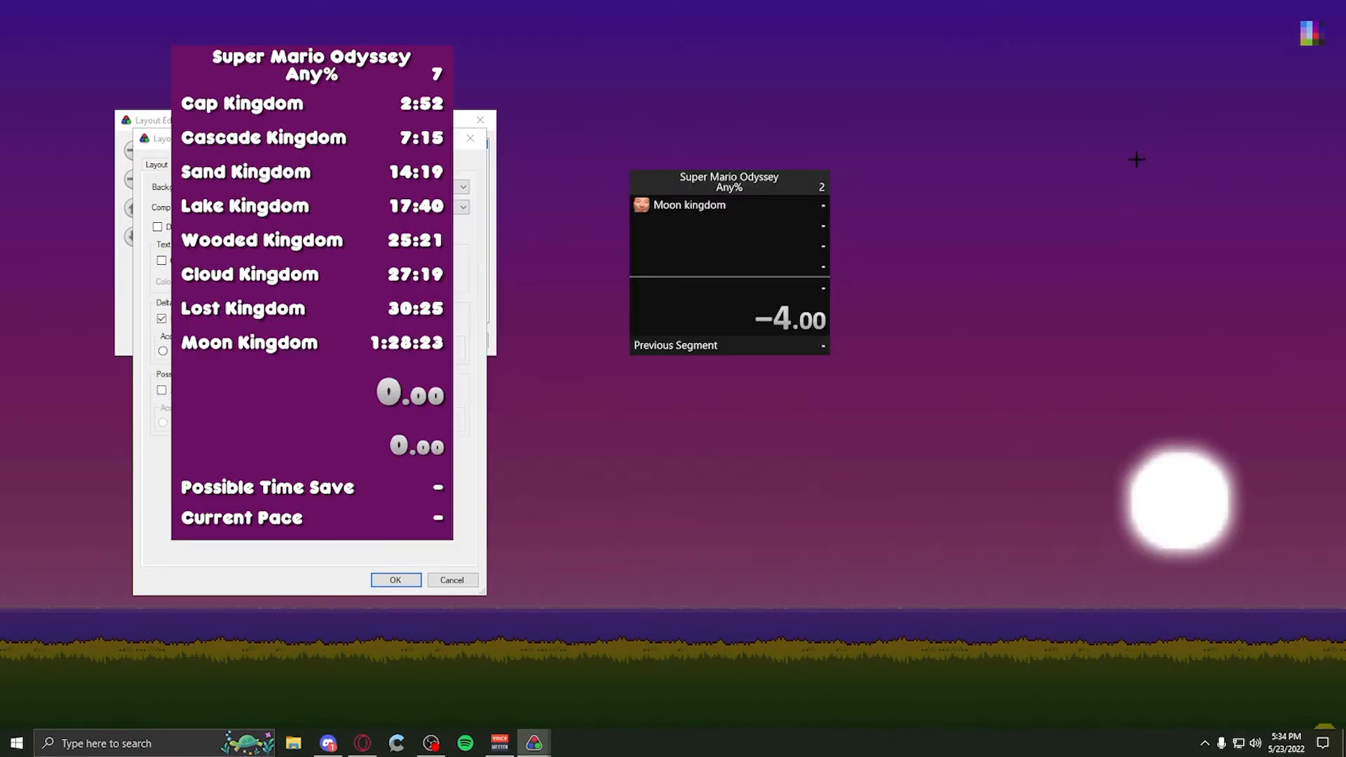
pyautogui.moveTo(466, 533)
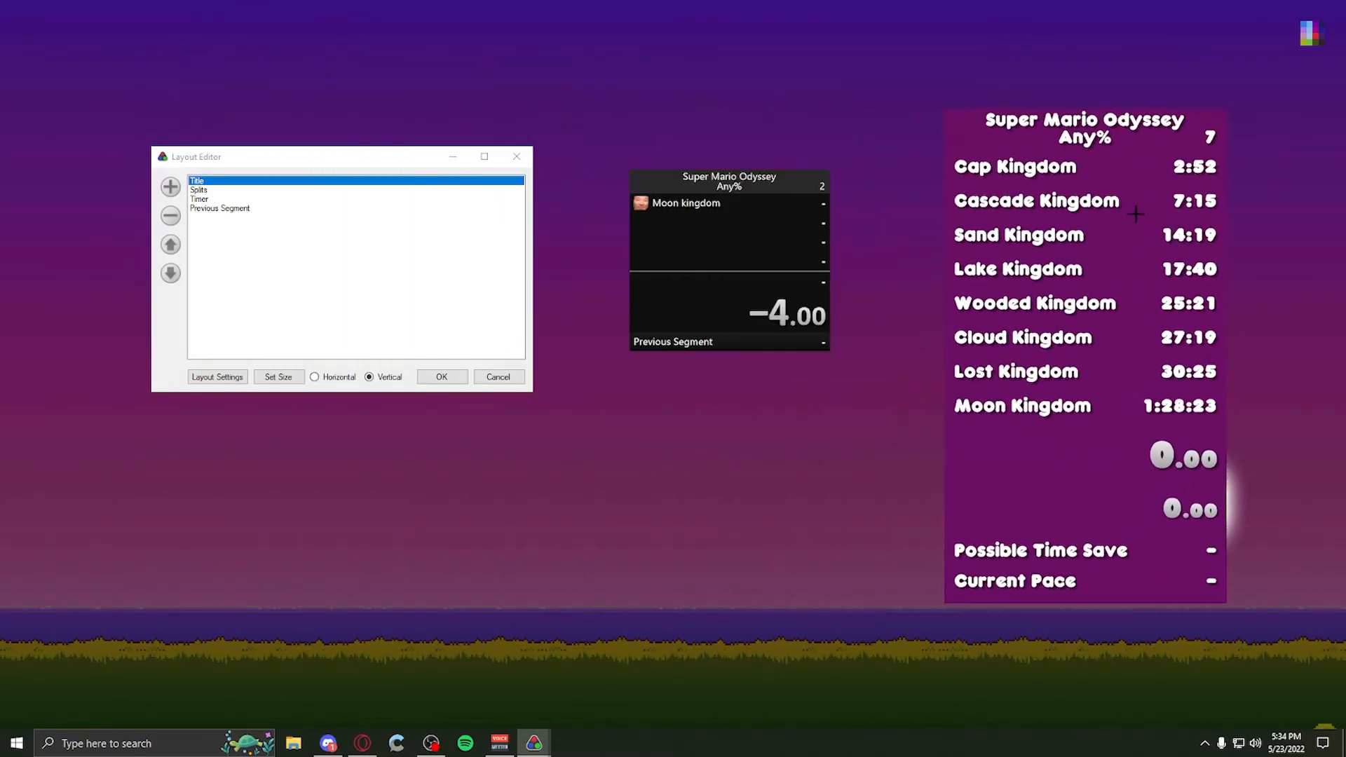
# - Open Layout Settings and browse the Layout and Splits tabs
pyautogui.click(218, 376)
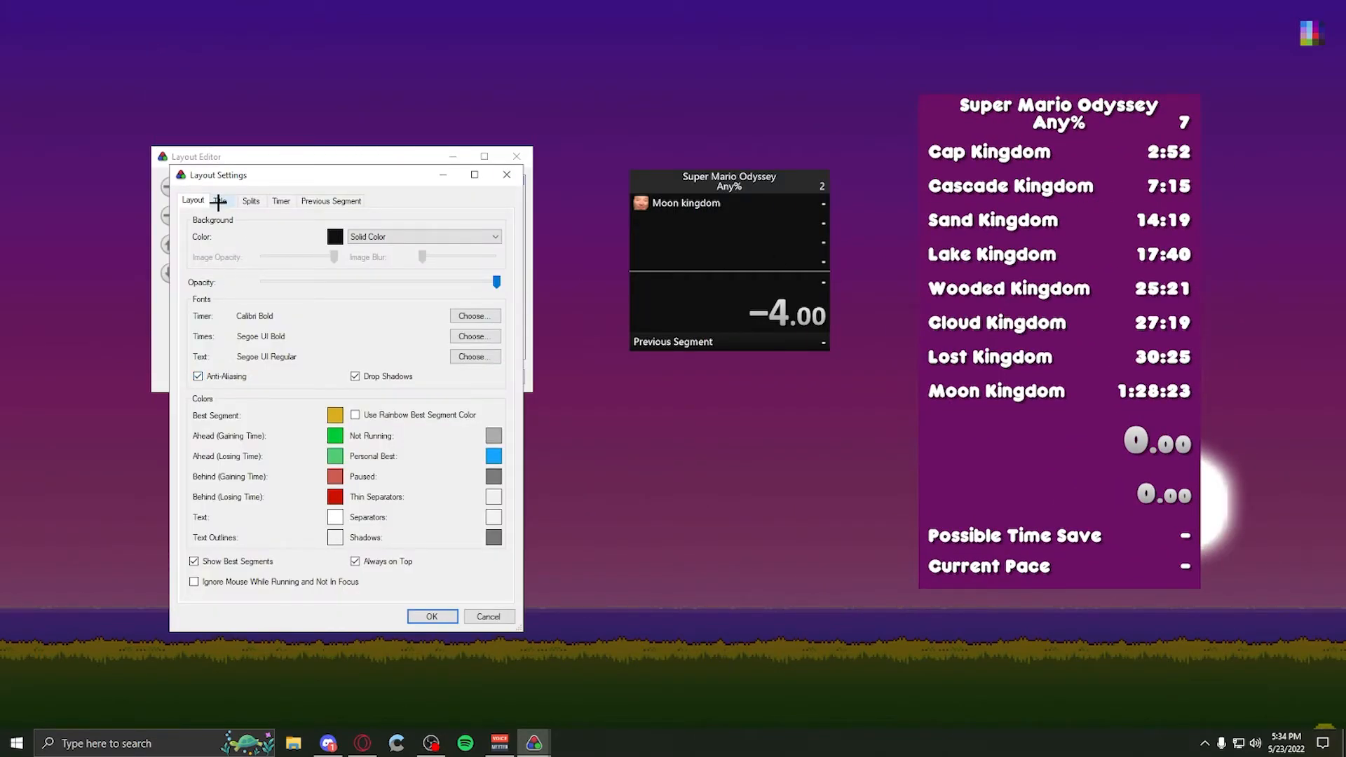
pyautogui.click(250, 201)
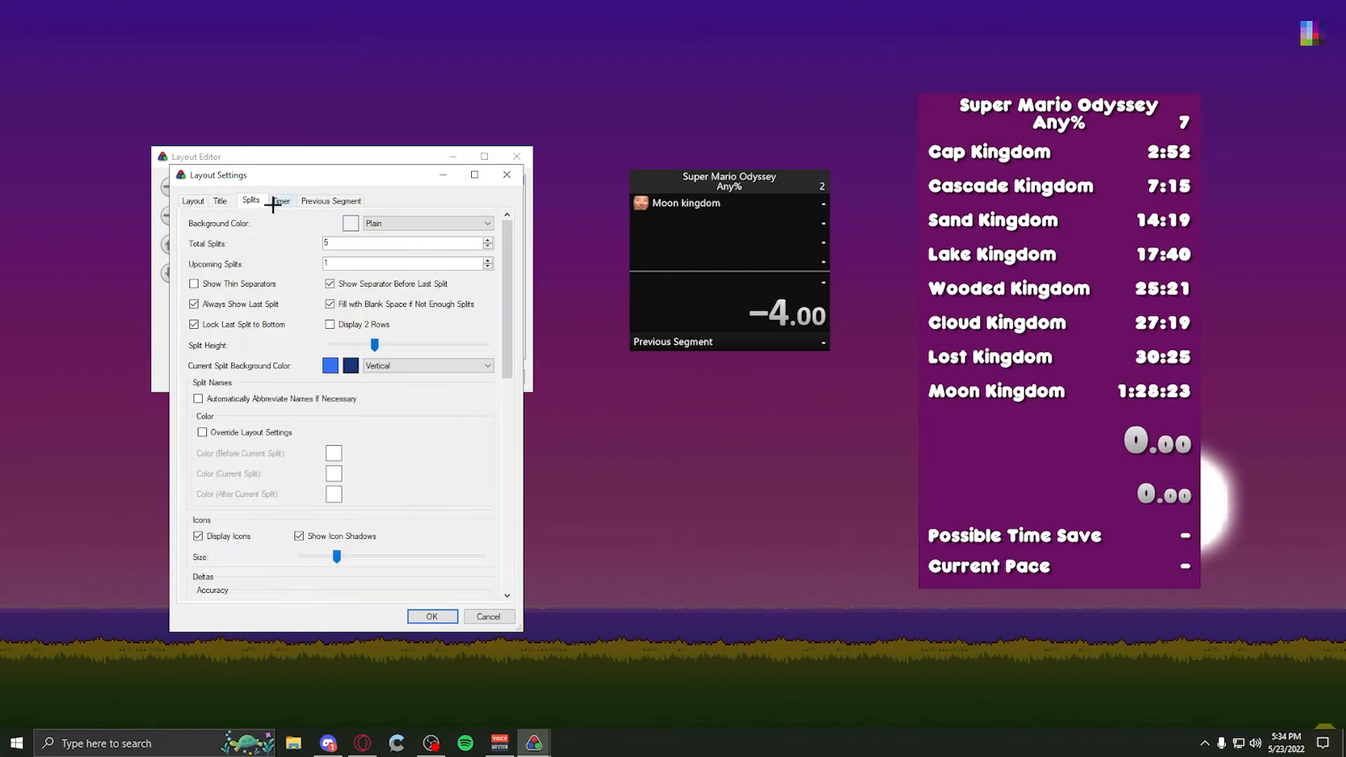
pyautogui.click(332, 199)
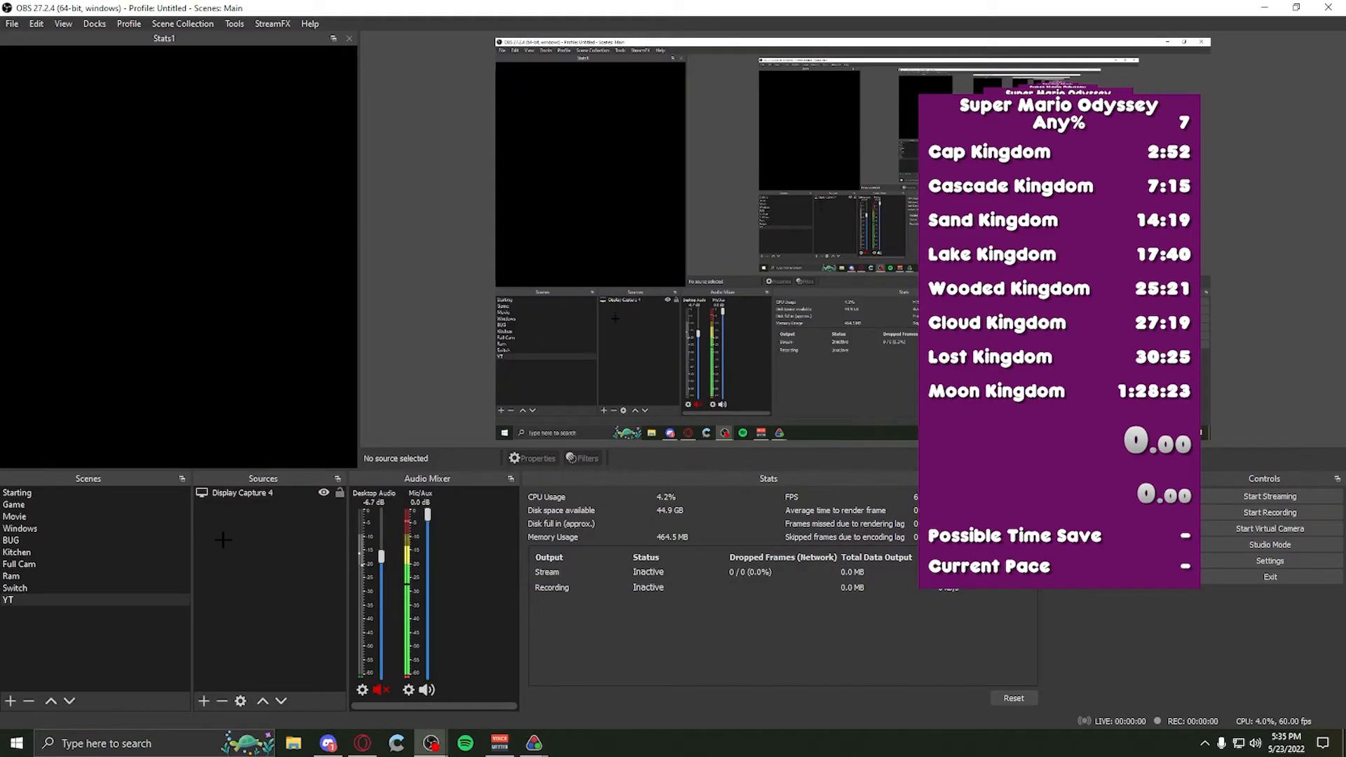
# - Add a Window Capture source of the LiveSplit window to Scene 2 without cursor capture
pyautogui.click(9, 701)
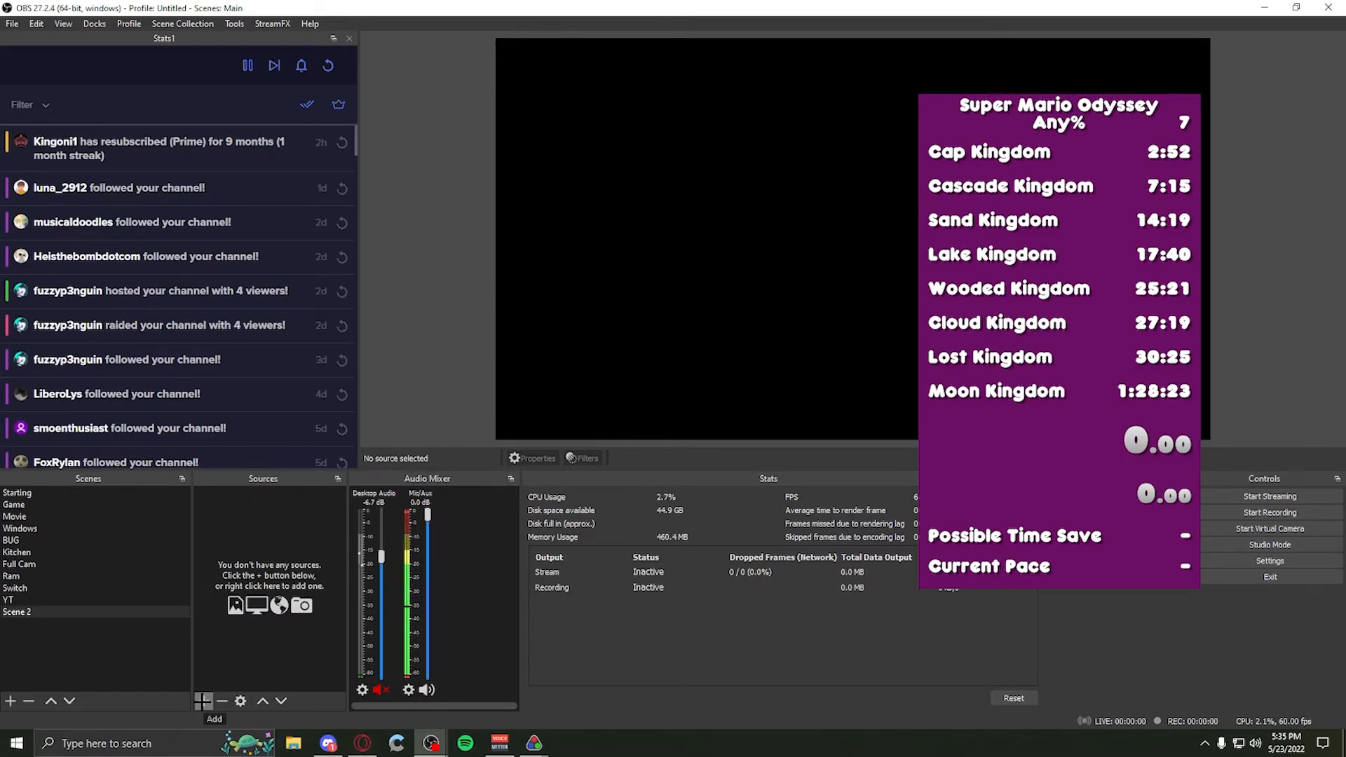
pyautogui.click(204, 701)
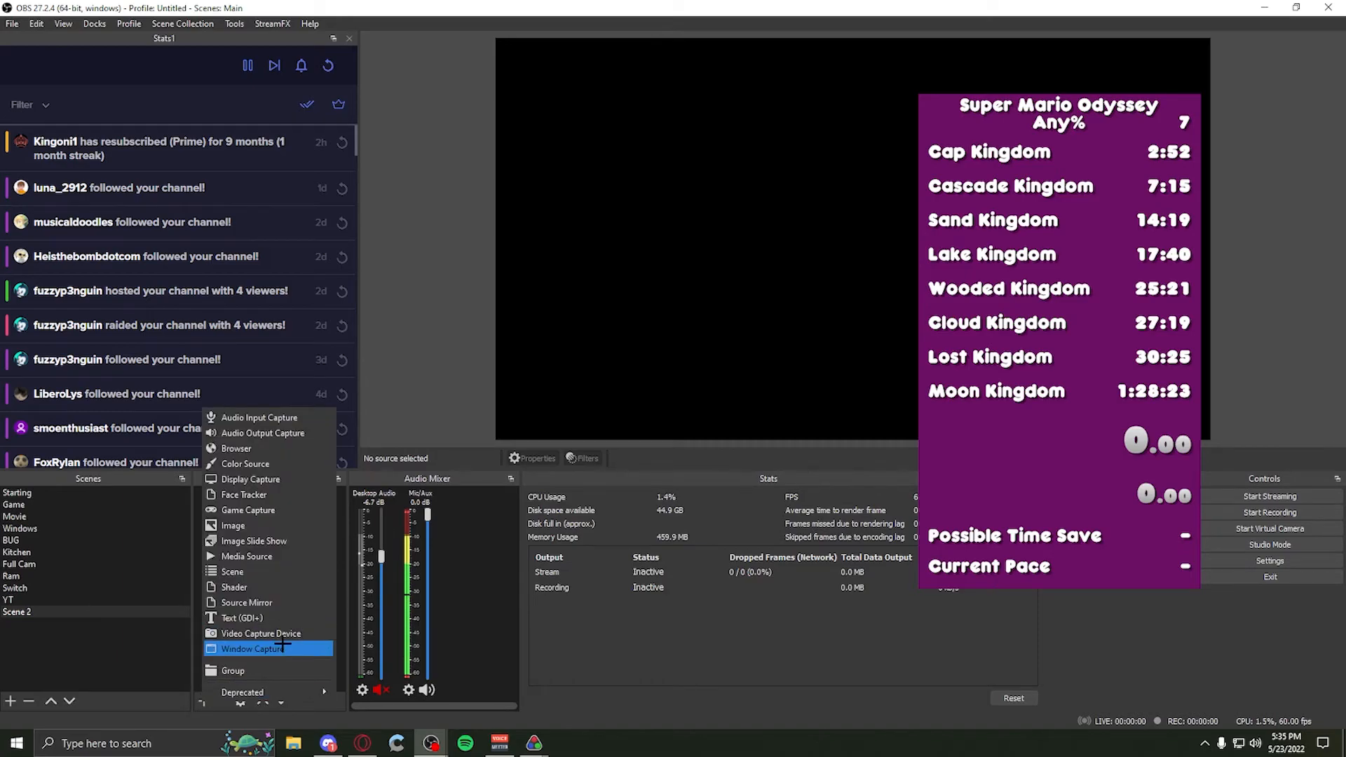
pyautogui.click(253, 648)
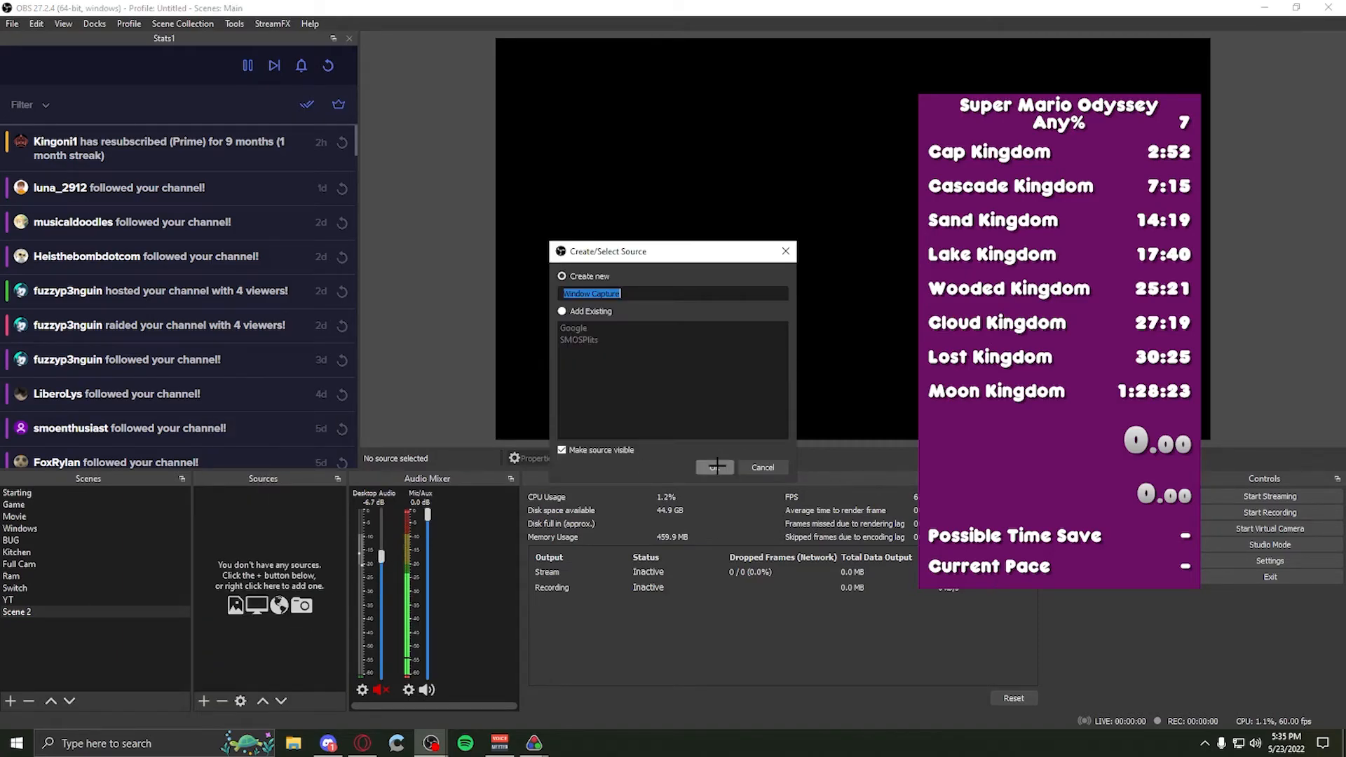
pyautogui.click(714, 467)
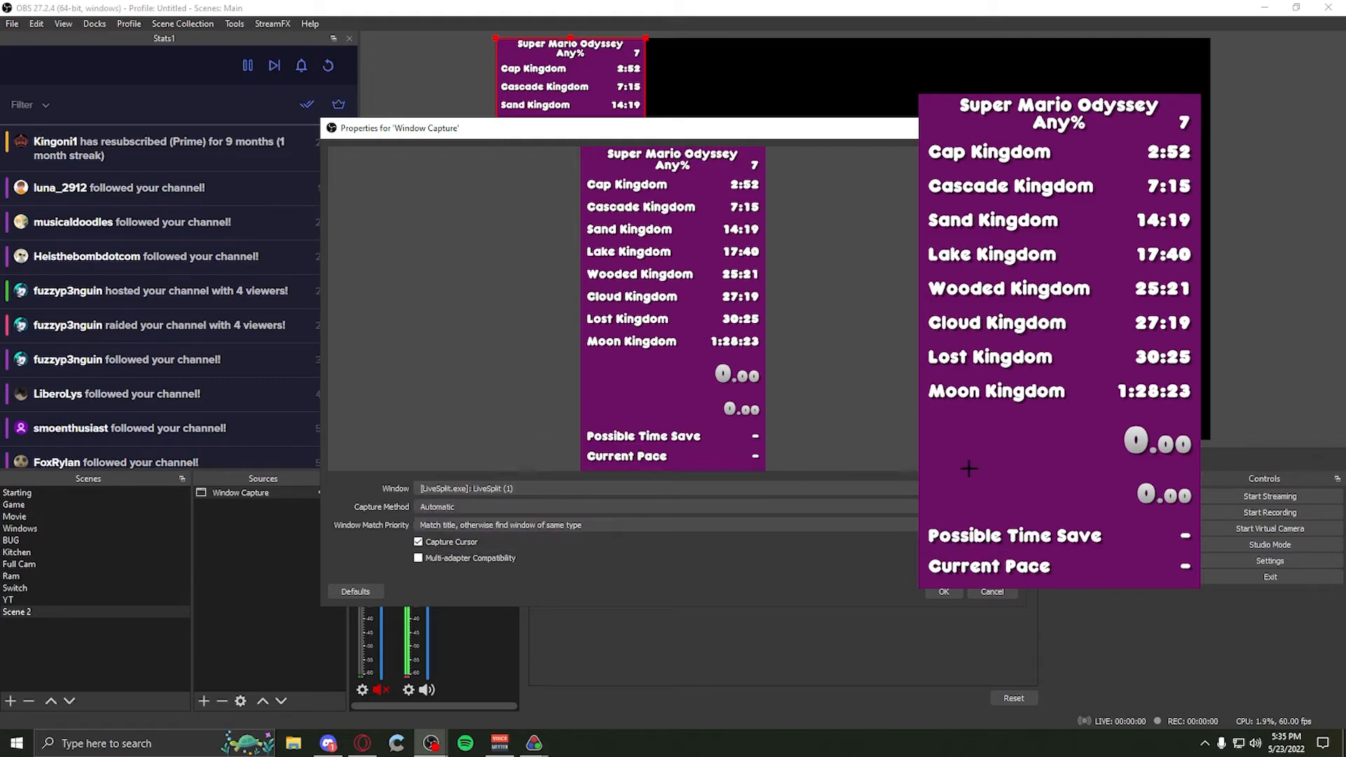
pyautogui.moveTo(398, 128); pyautogui.dragTo(364, 66)
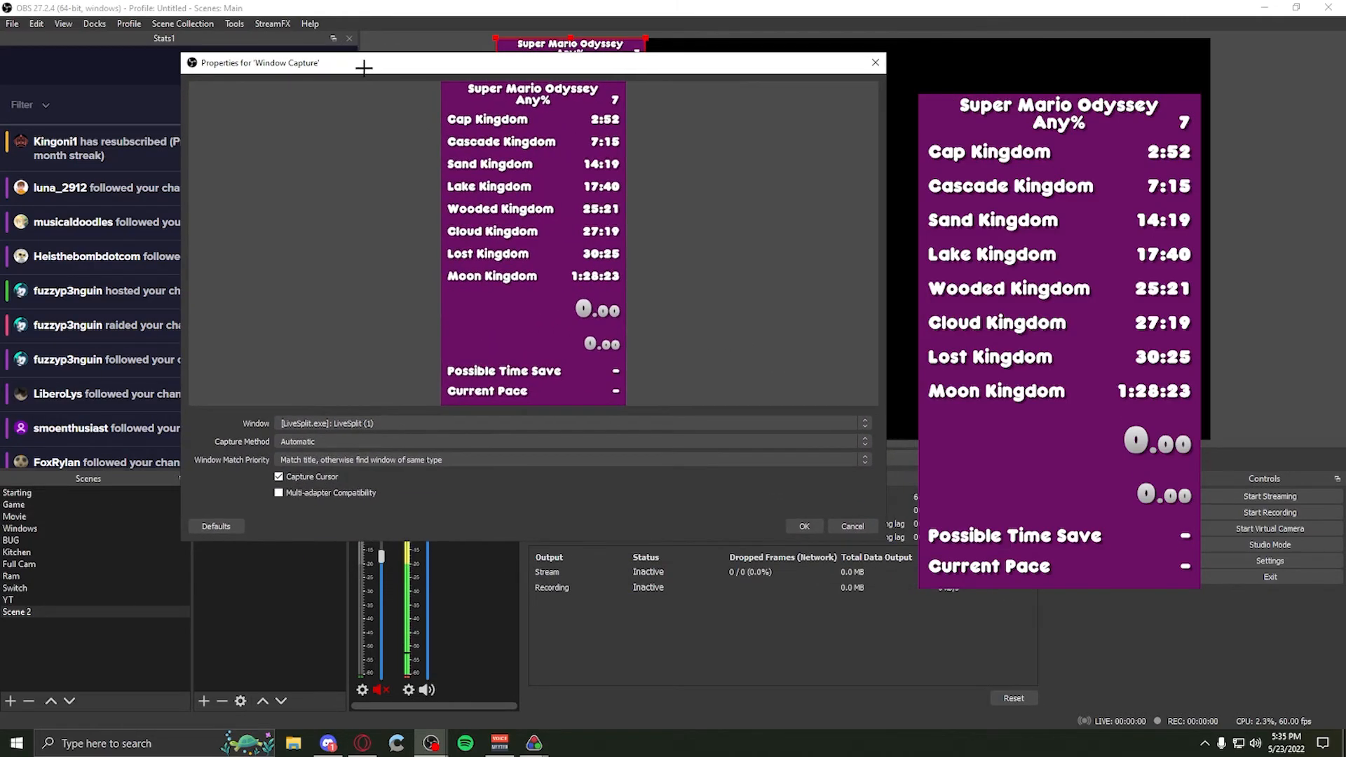
pyautogui.moveTo(356, 111)
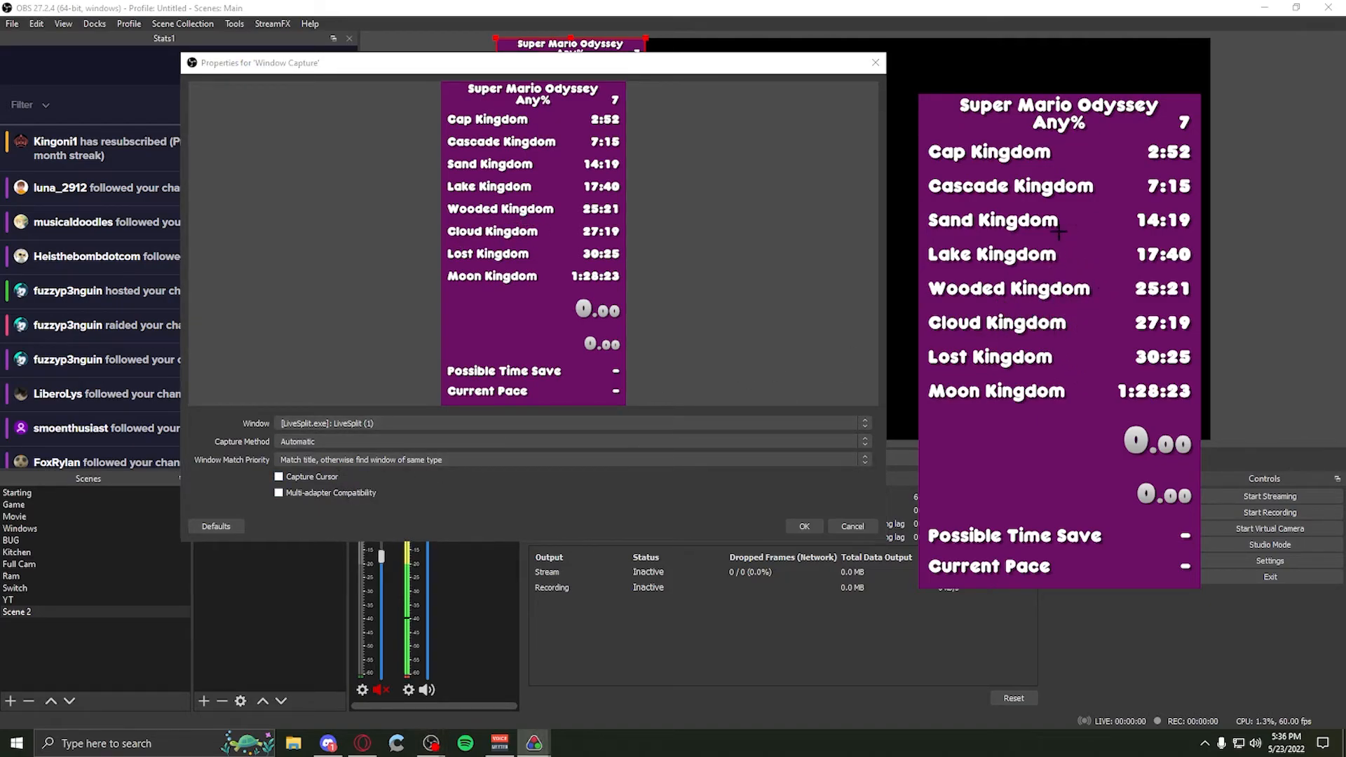
pyautogui.click(803, 526)
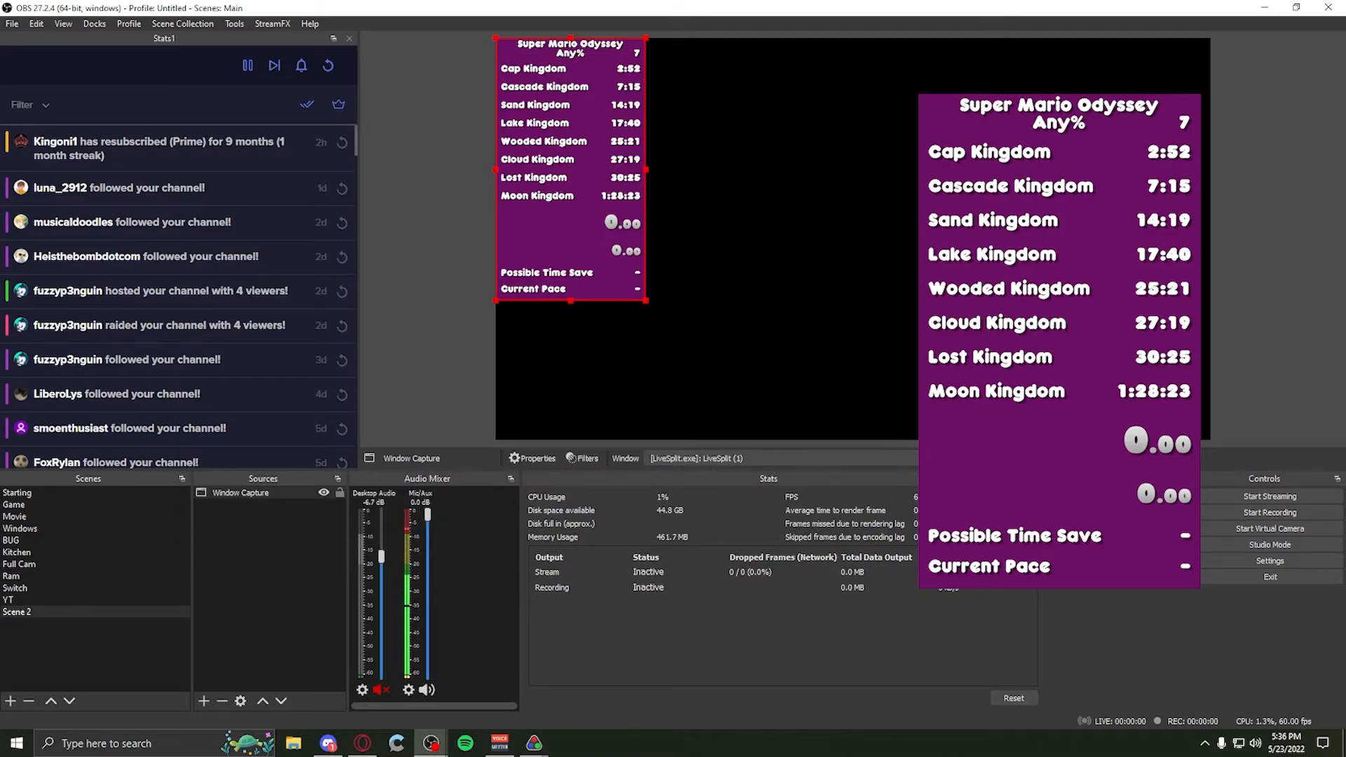
# - Add a Chroma Key effect filter to the Window Capture source, keeping its default name
pyautogui.rightClick(242, 493)
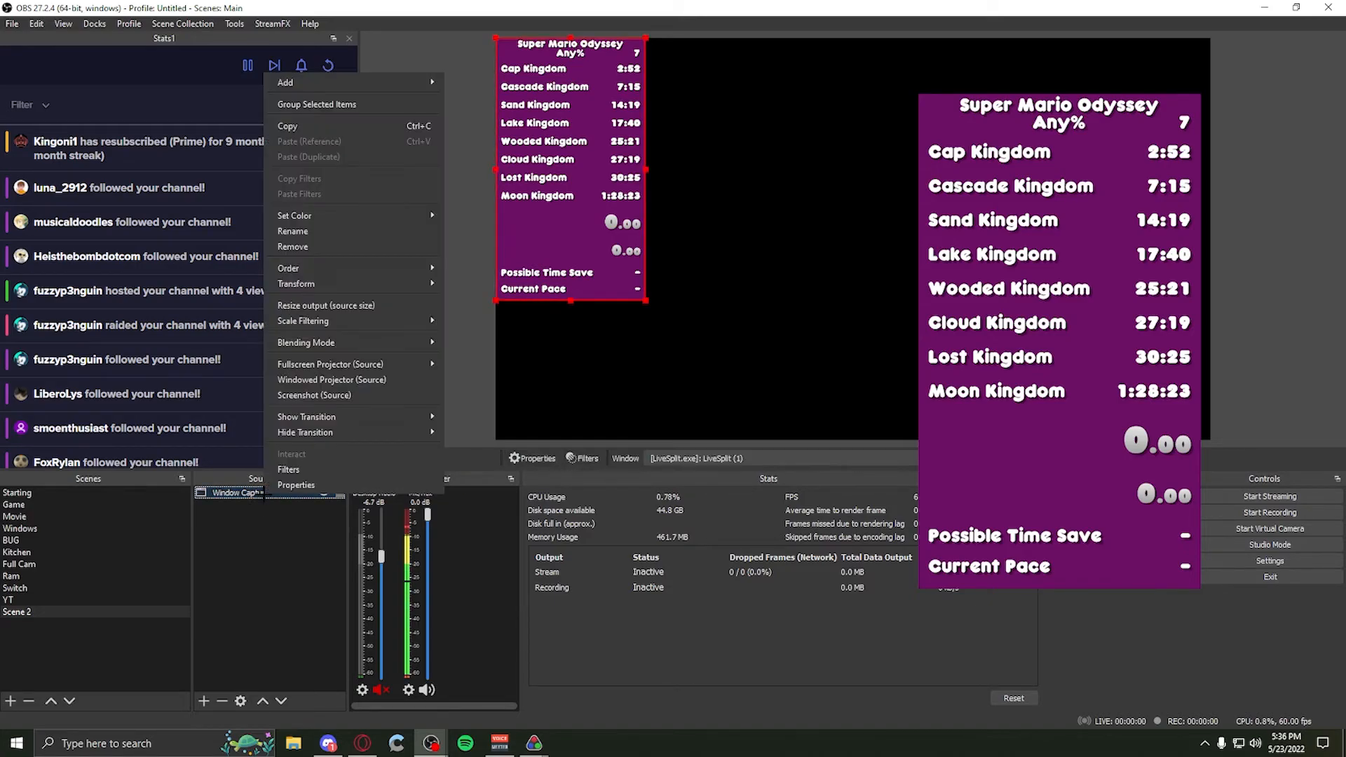
pyautogui.click(288, 469)
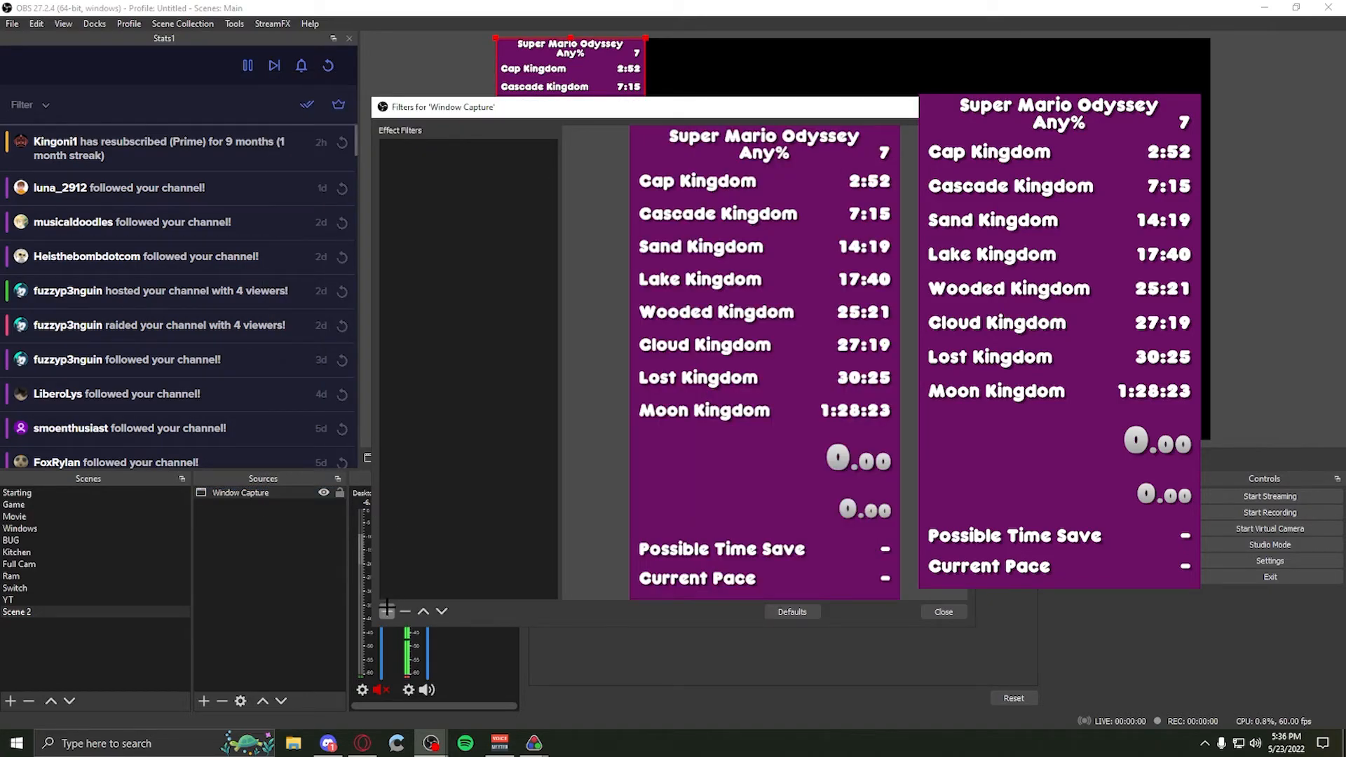
pyautogui.click(385, 610)
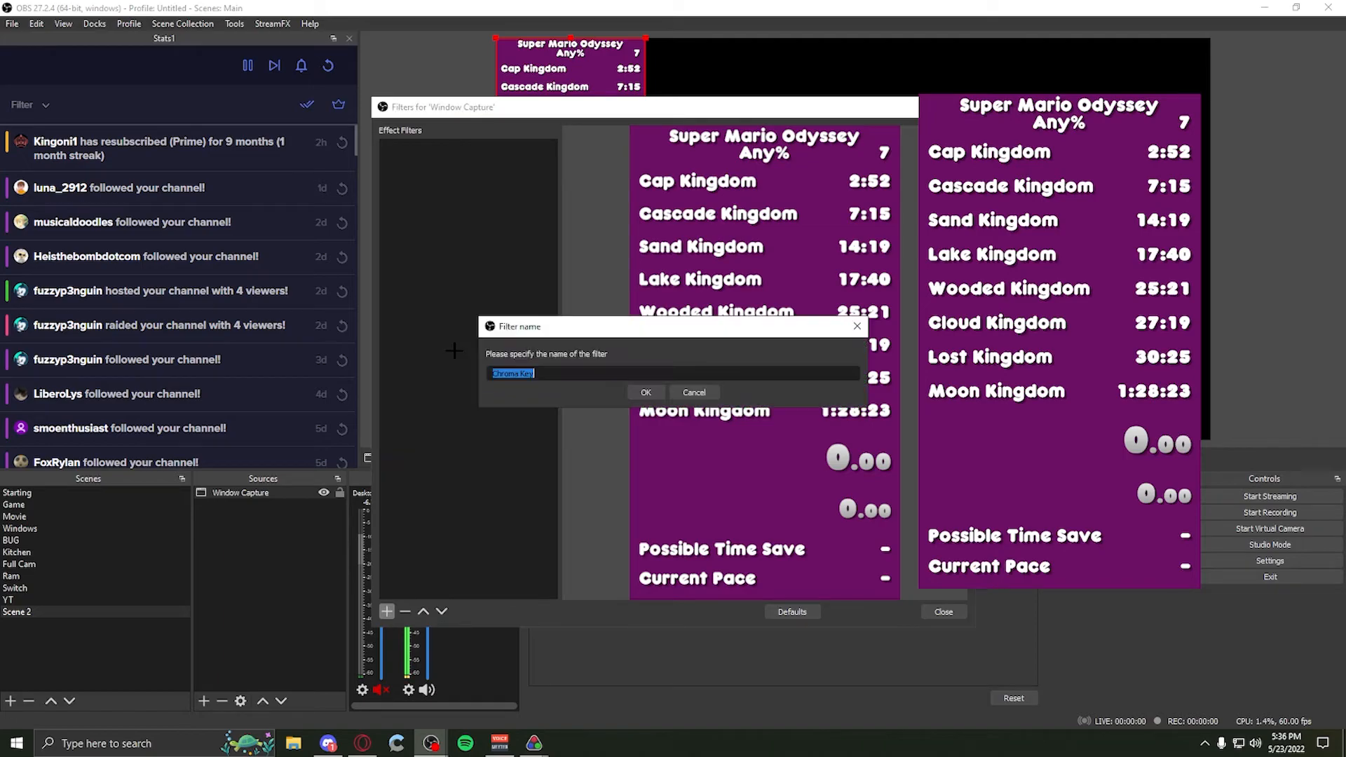
pyautogui.click(645, 393)
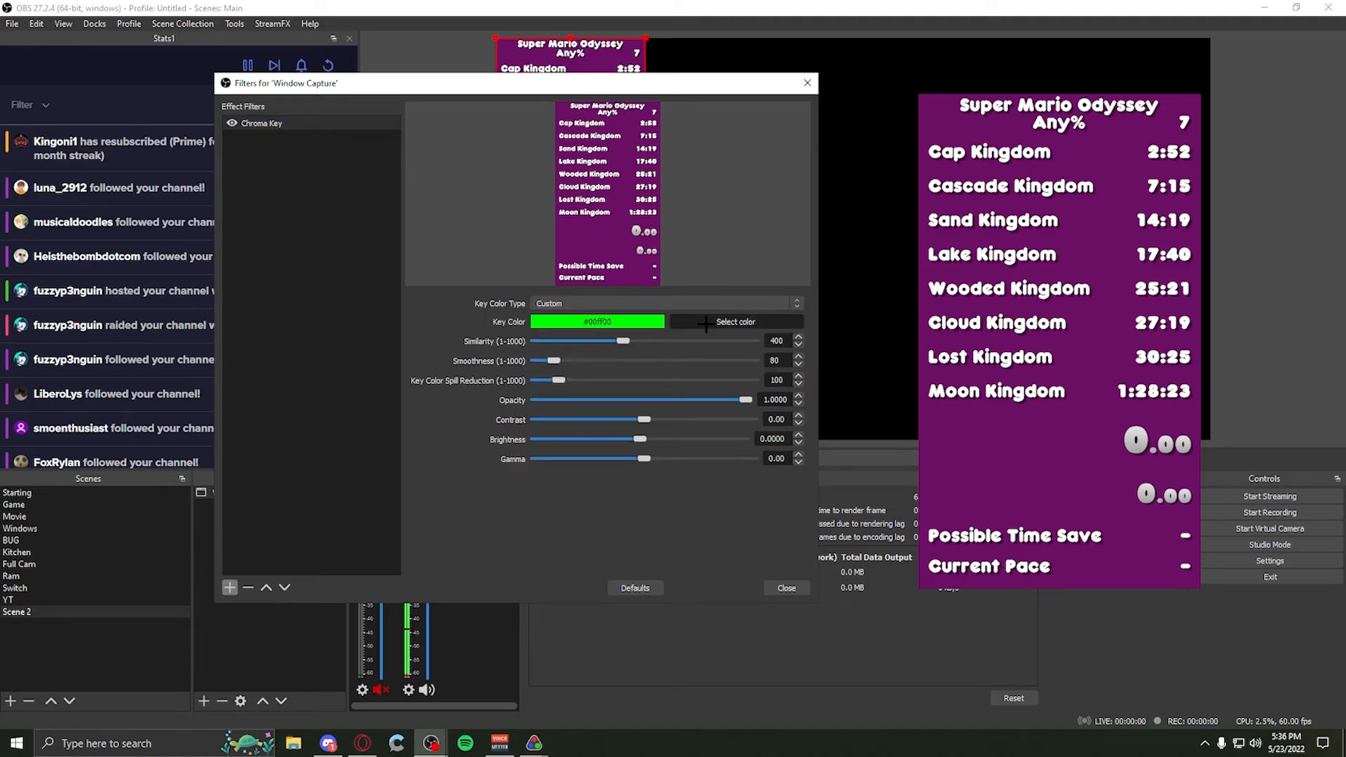
# - Key out the purple #6b0f63 background with similarity 75 and smoothness 10
pyautogui.click(735, 321)
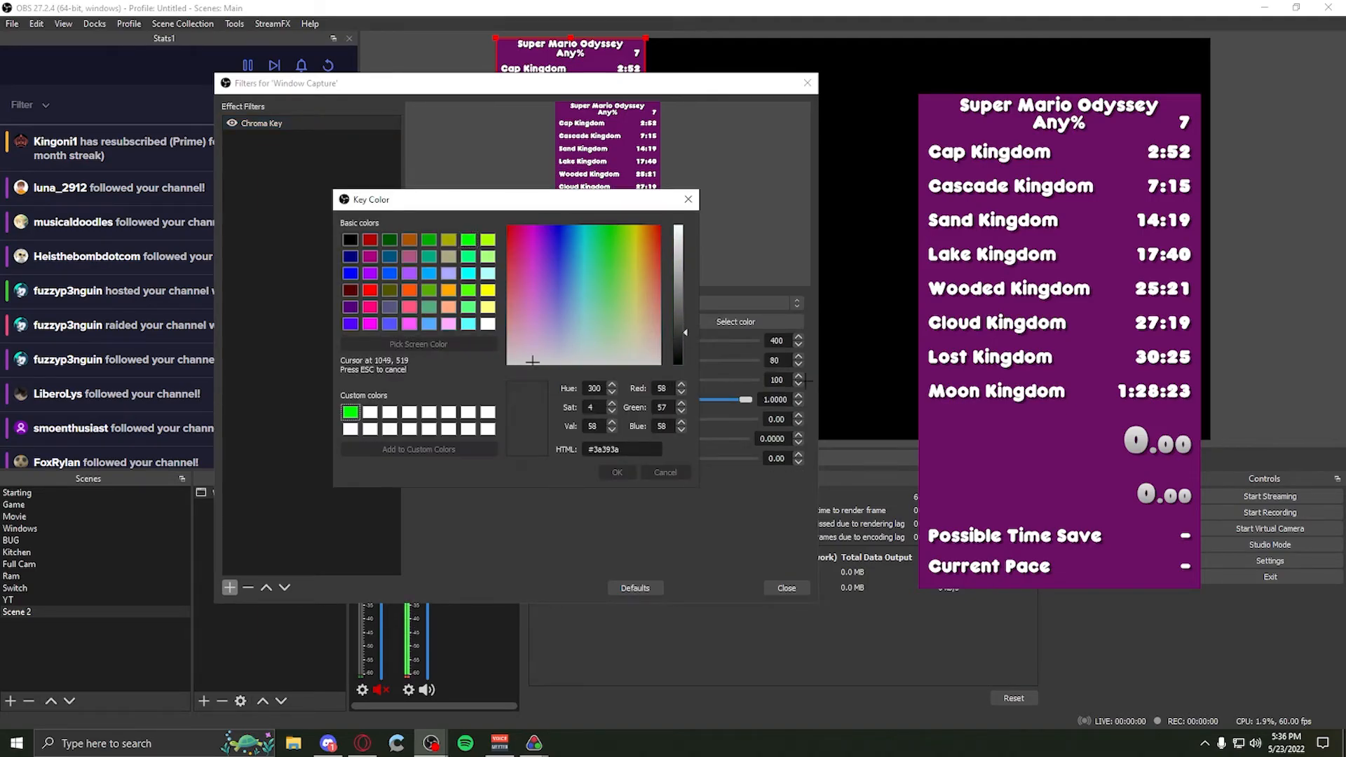
pyautogui.click(616, 472)
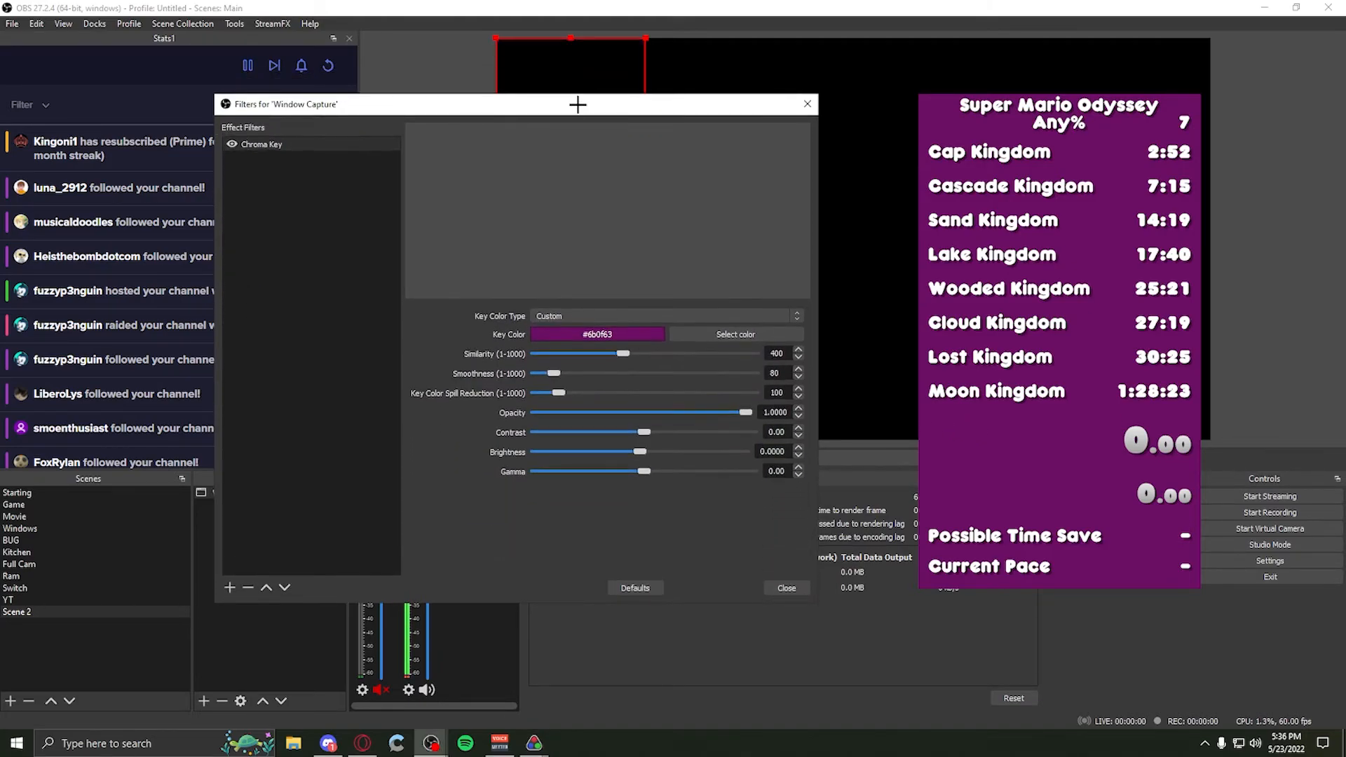
pyautogui.tripleClick(776, 353)
pyautogui.write('75')
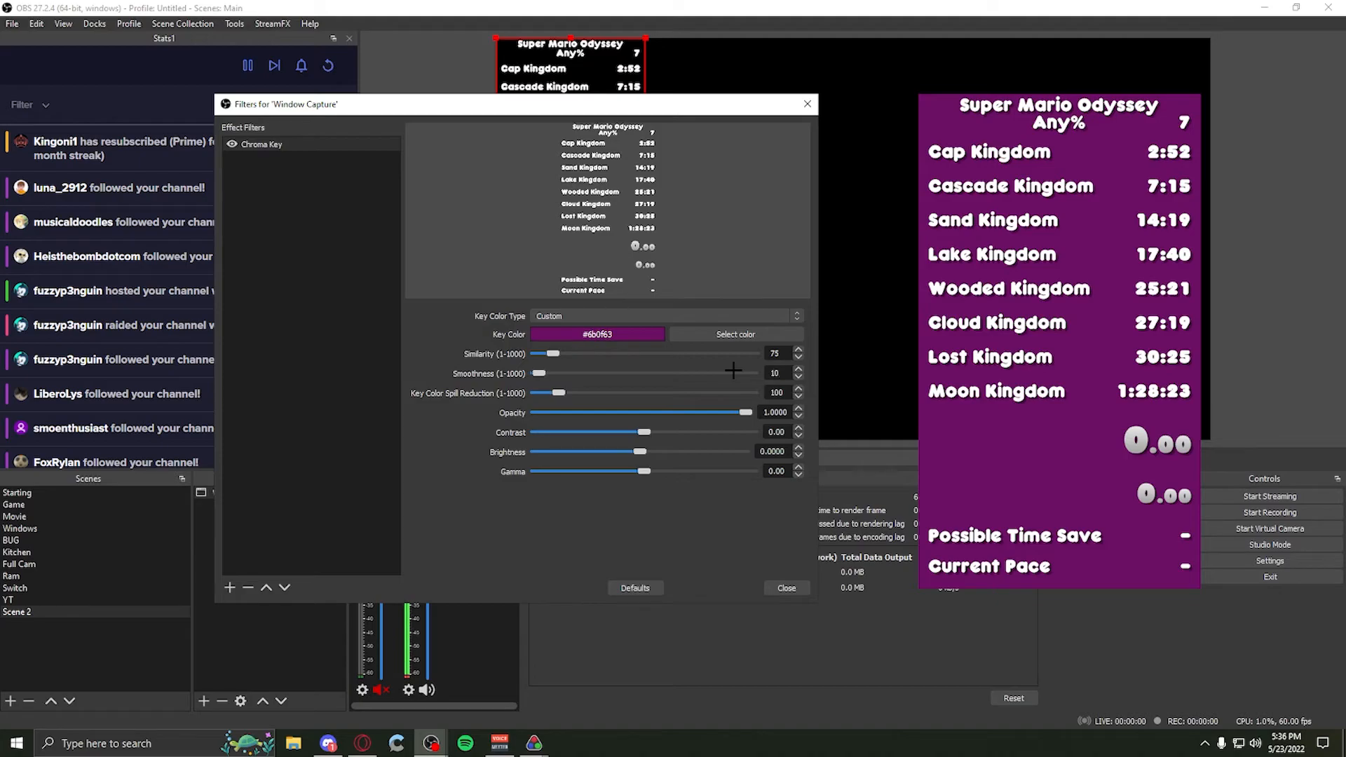
pyautogui.moveTo(433, 401)
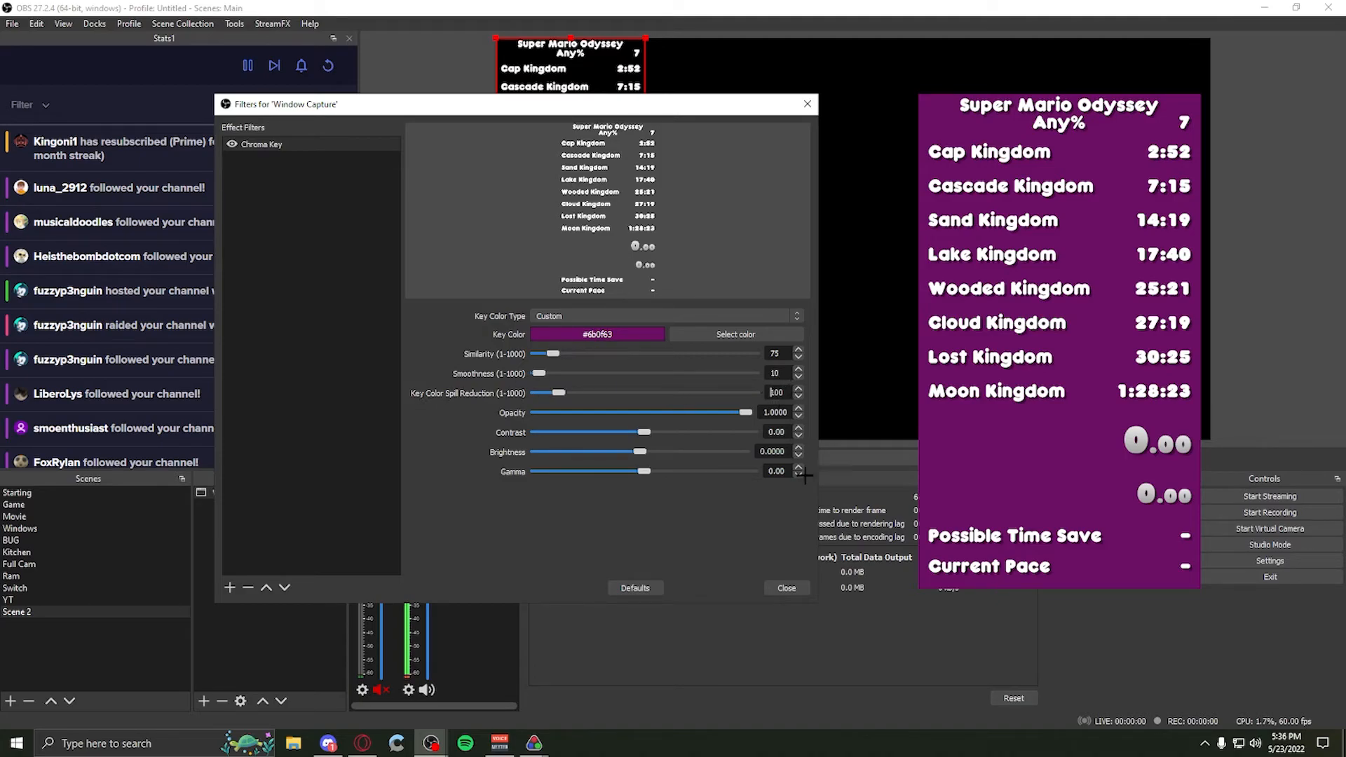
pyautogui.click(785, 588)
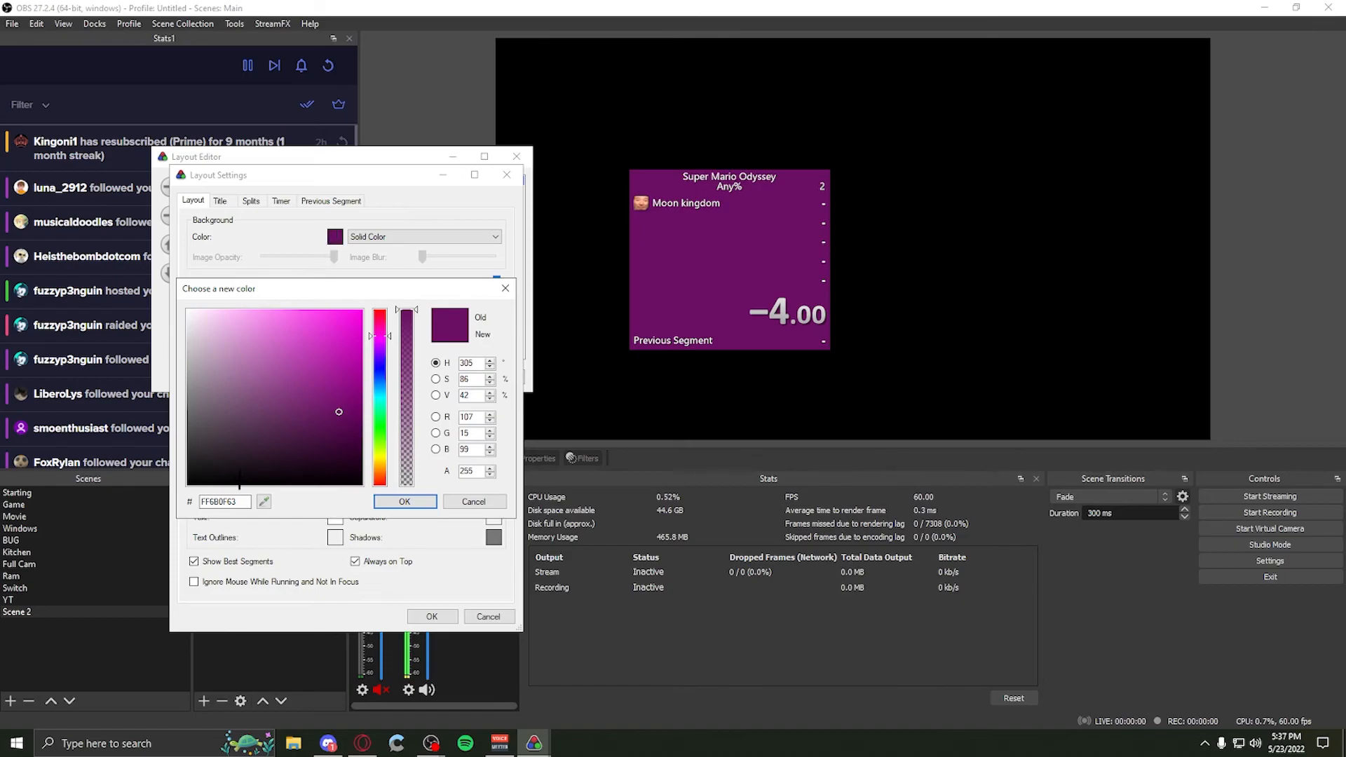
# - Change the LiveSplit layout and previous segment backgrounds to green FF196A1F
pyautogui.tripleClick(225, 501)
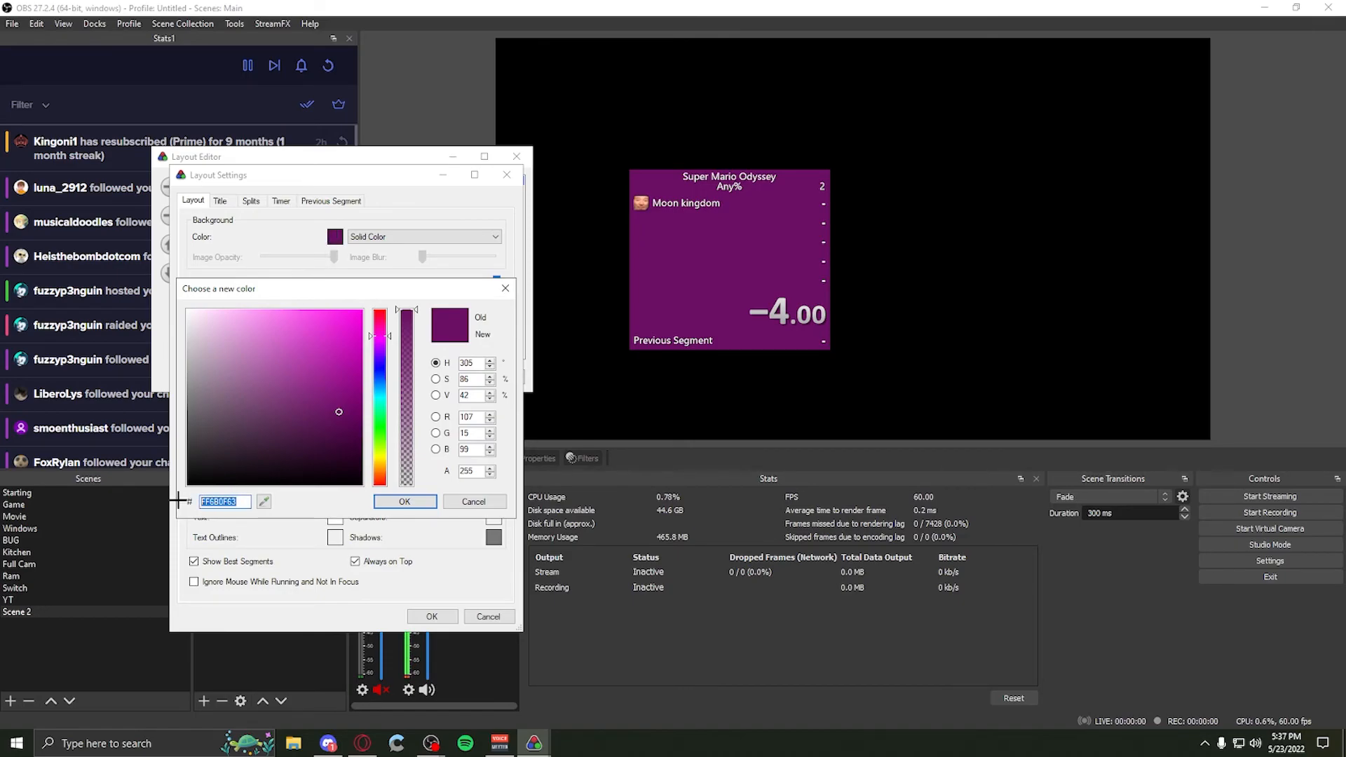
pyautogui.write('FF196A1F')
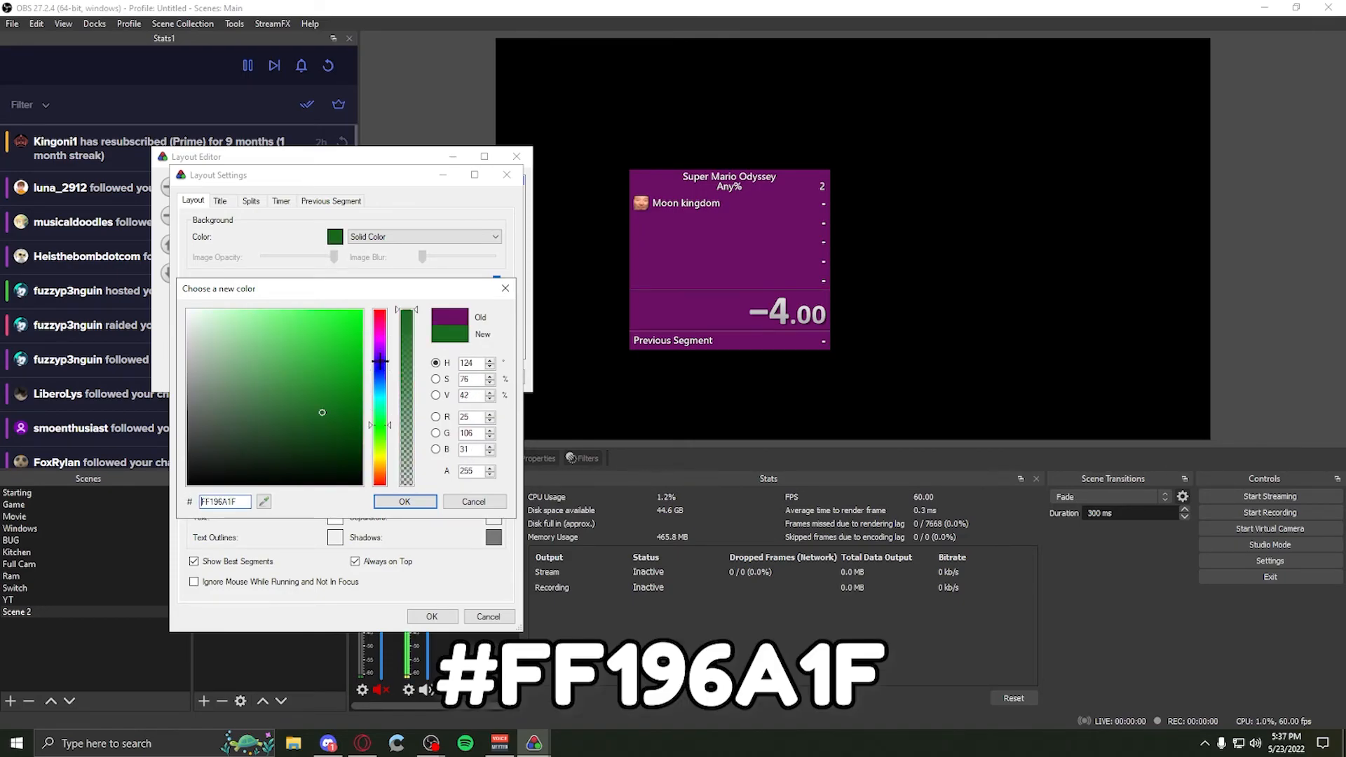
pyautogui.click(404, 501)
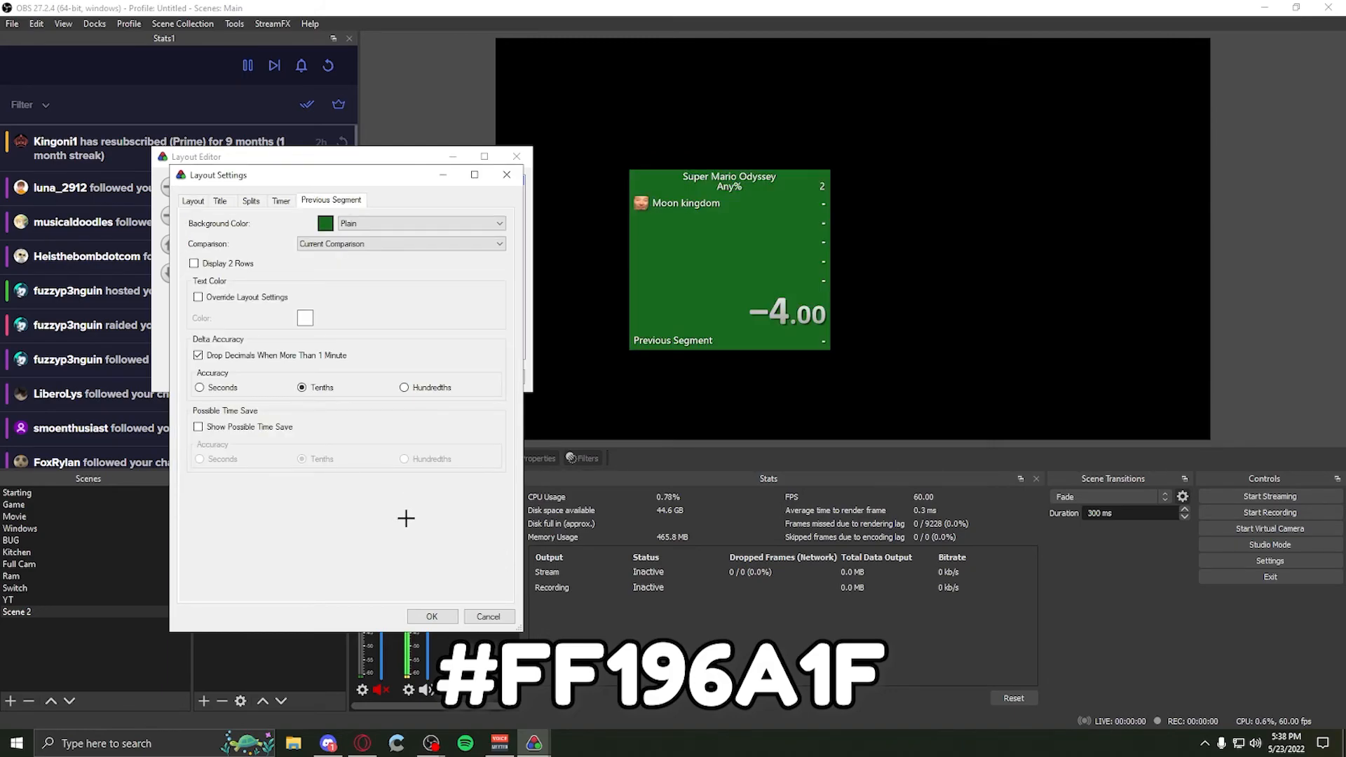
pyautogui.click(431, 617)
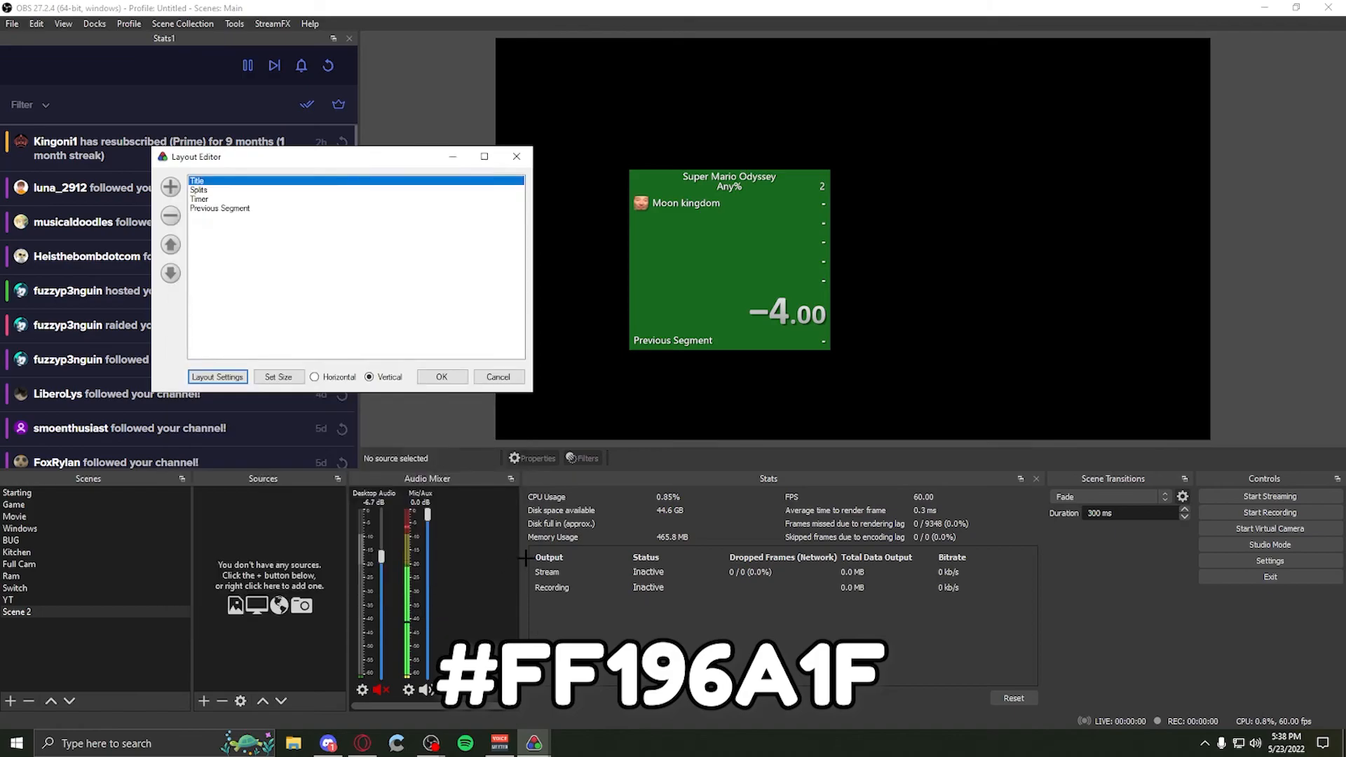
# - Add a new Window Capture of the green LiveSplit timer to Scene 2 and open its filters
pyautogui.click(203, 701)
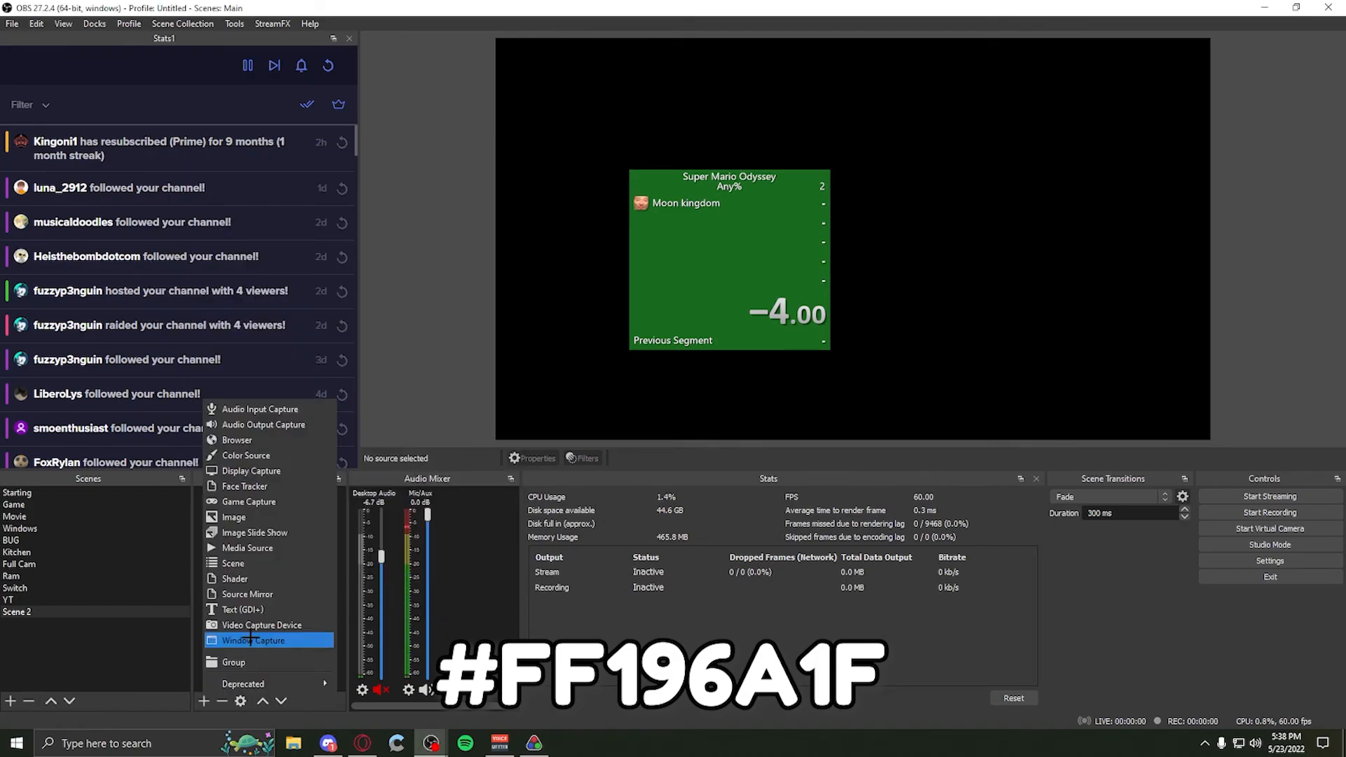
pyautogui.click(253, 639)
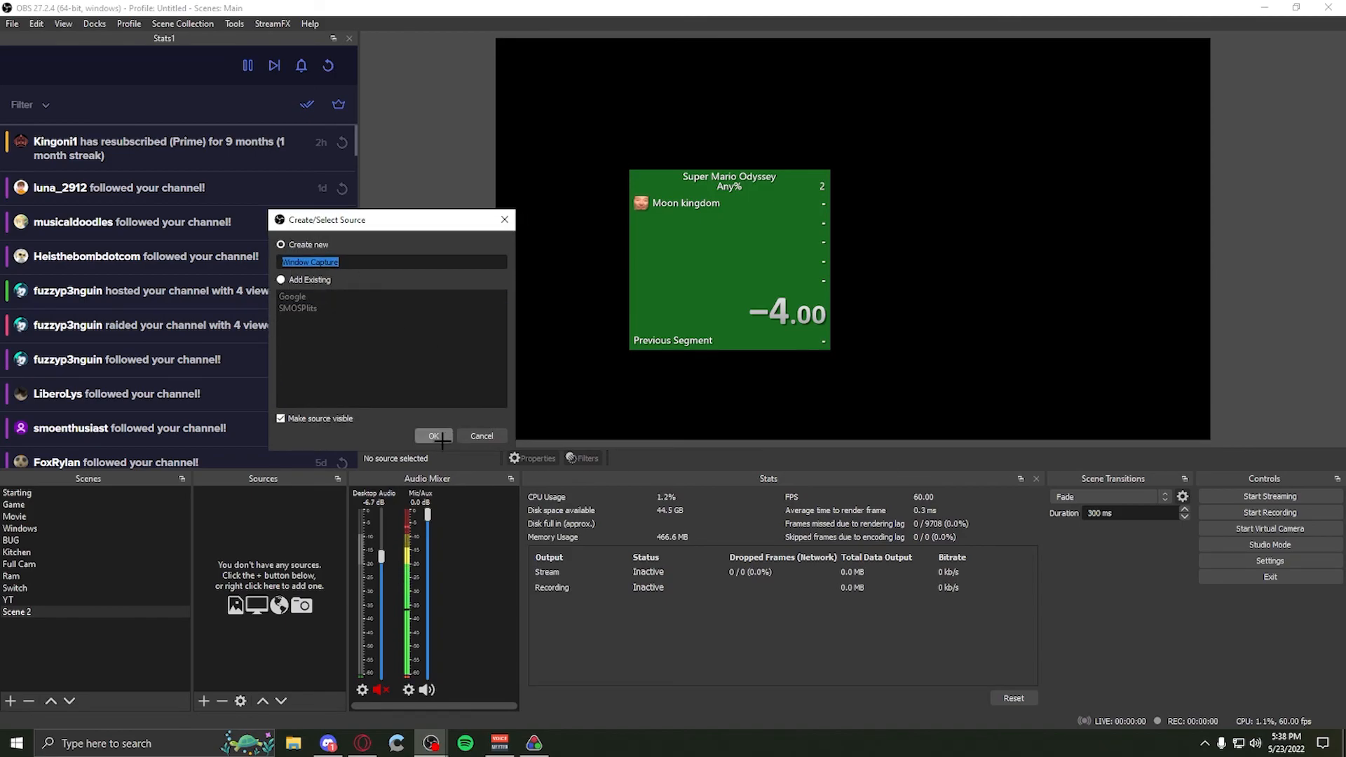
pyautogui.click(432, 436)
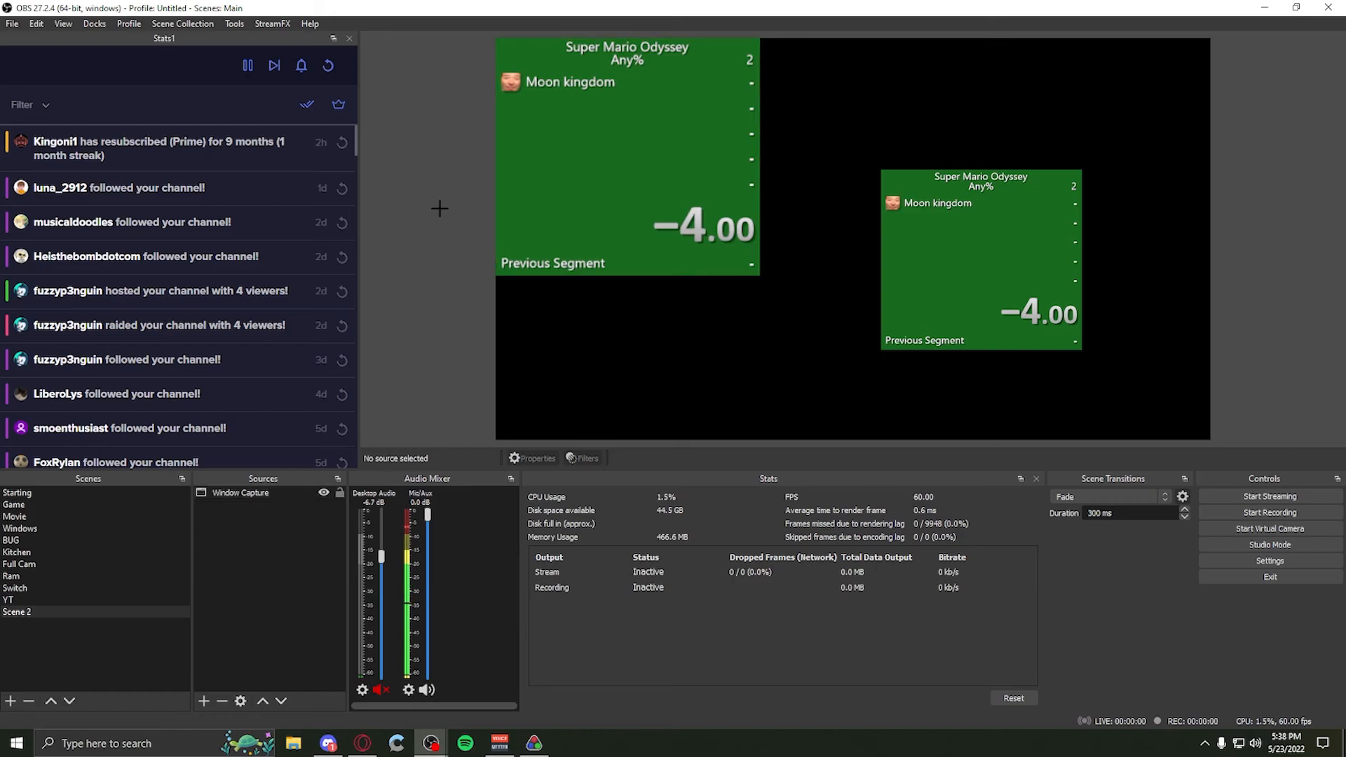
pyautogui.click(243, 492)
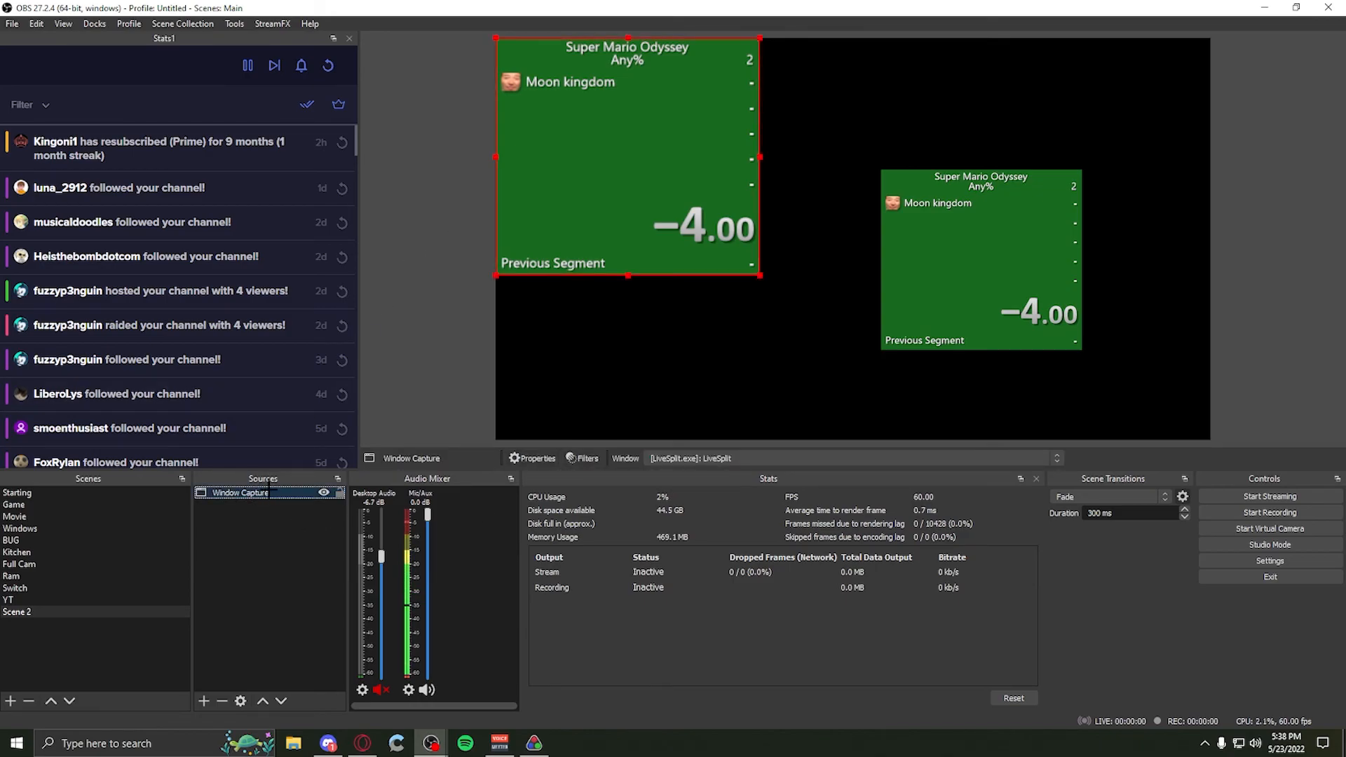
pyautogui.click(582, 458)
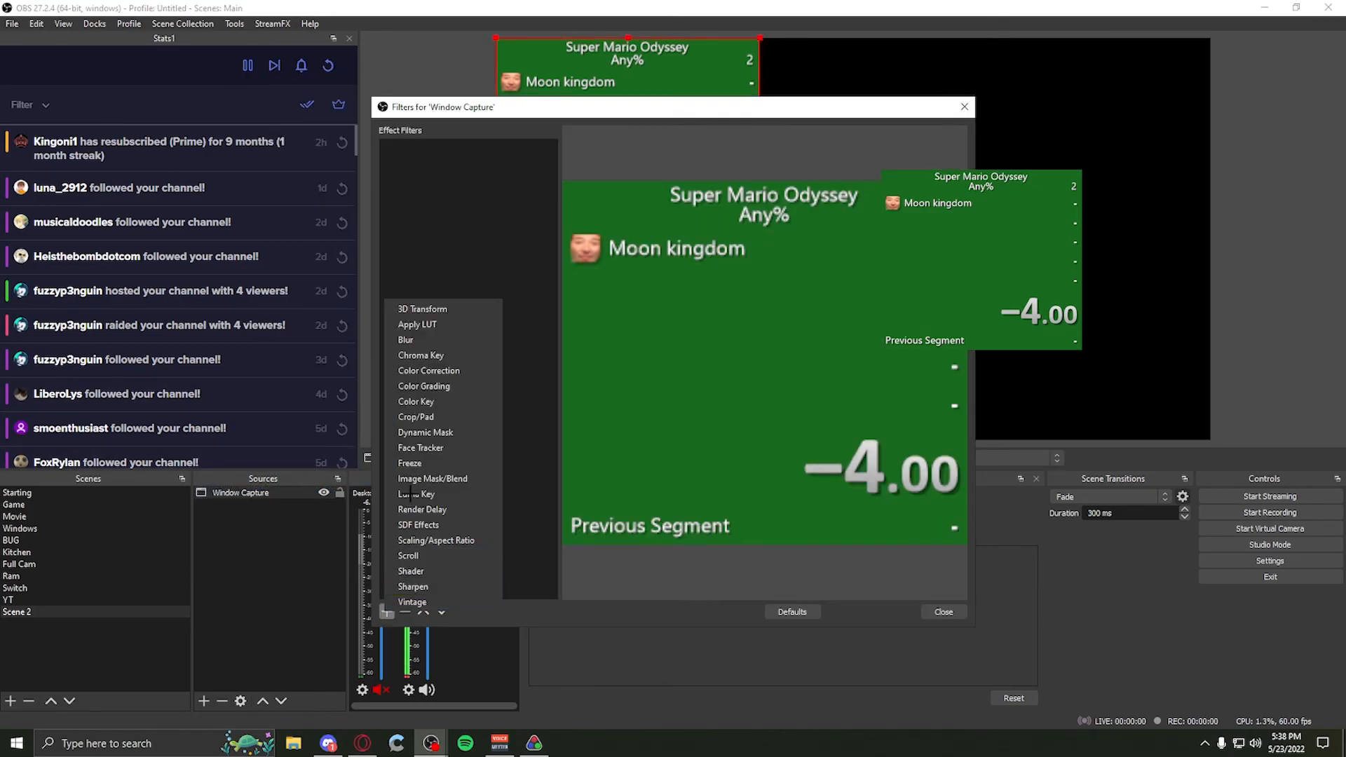
# - Add a Chroma Key filter keyed to green #196a1f at similarity and smoothness 27
pyautogui.click(420, 355)
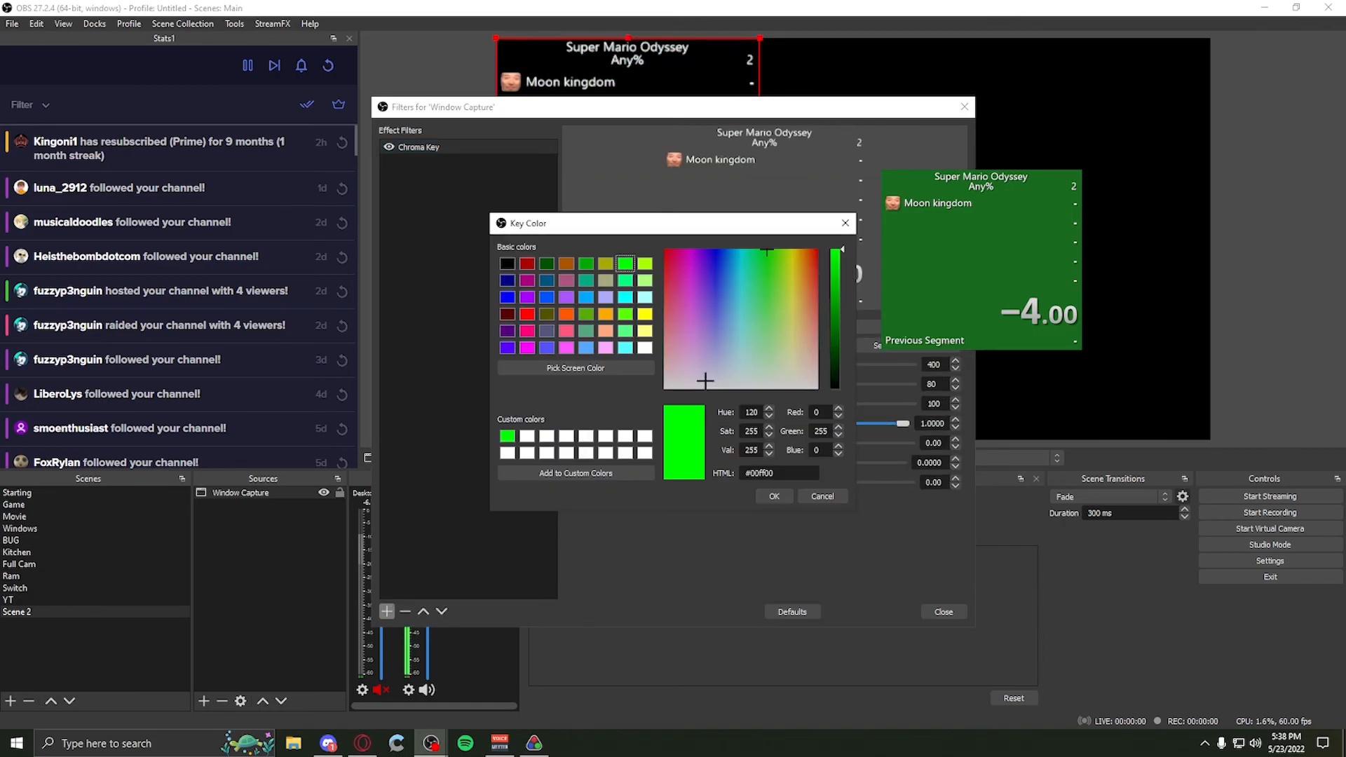
pyautogui.click(772, 497)
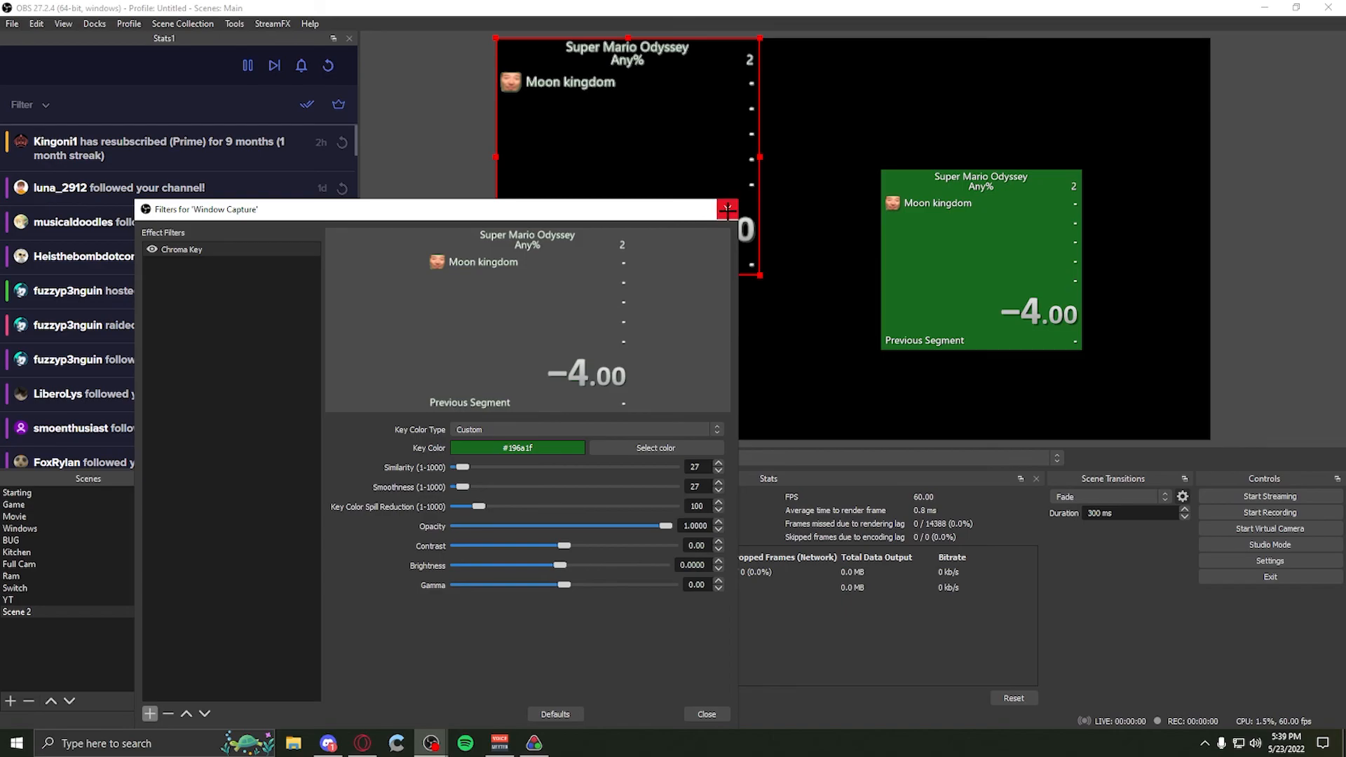
pyautogui.click(727, 209)
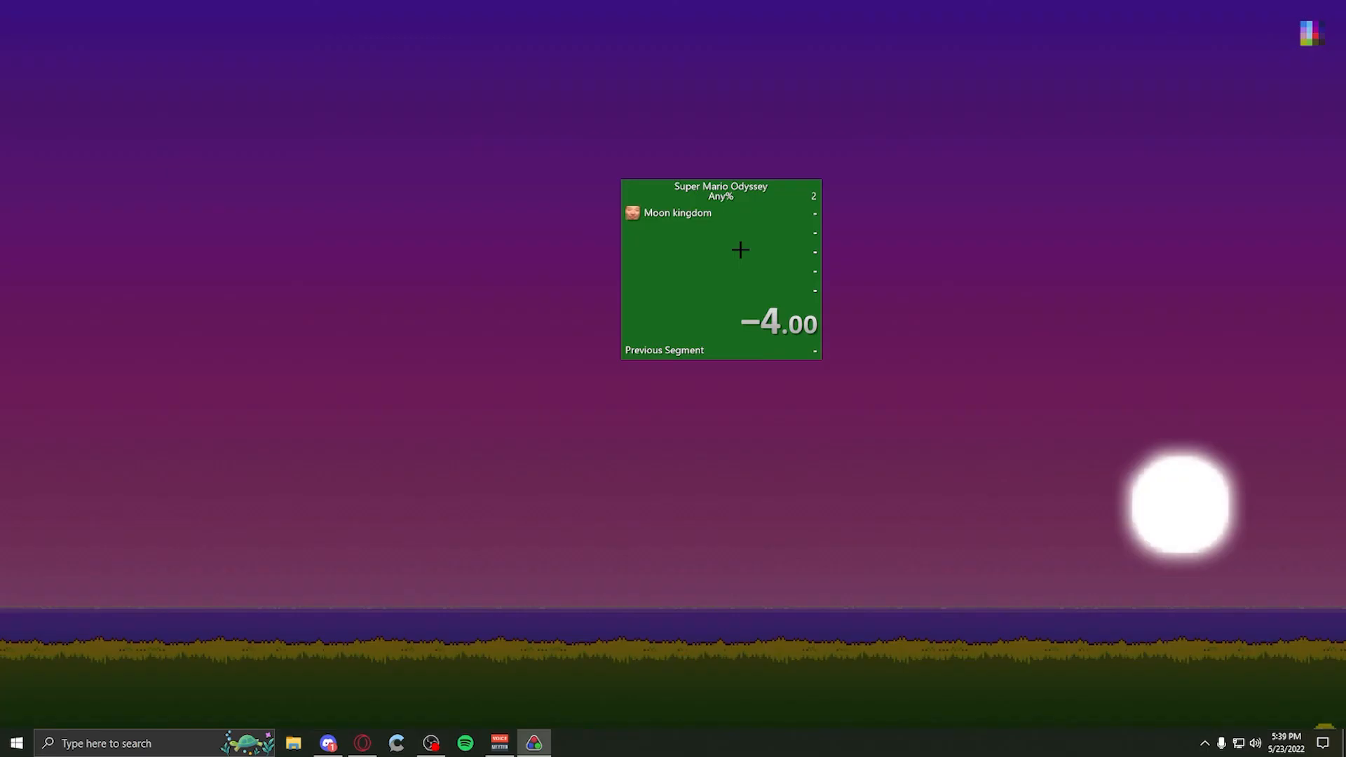
pyautogui.moveTo(653, 397)
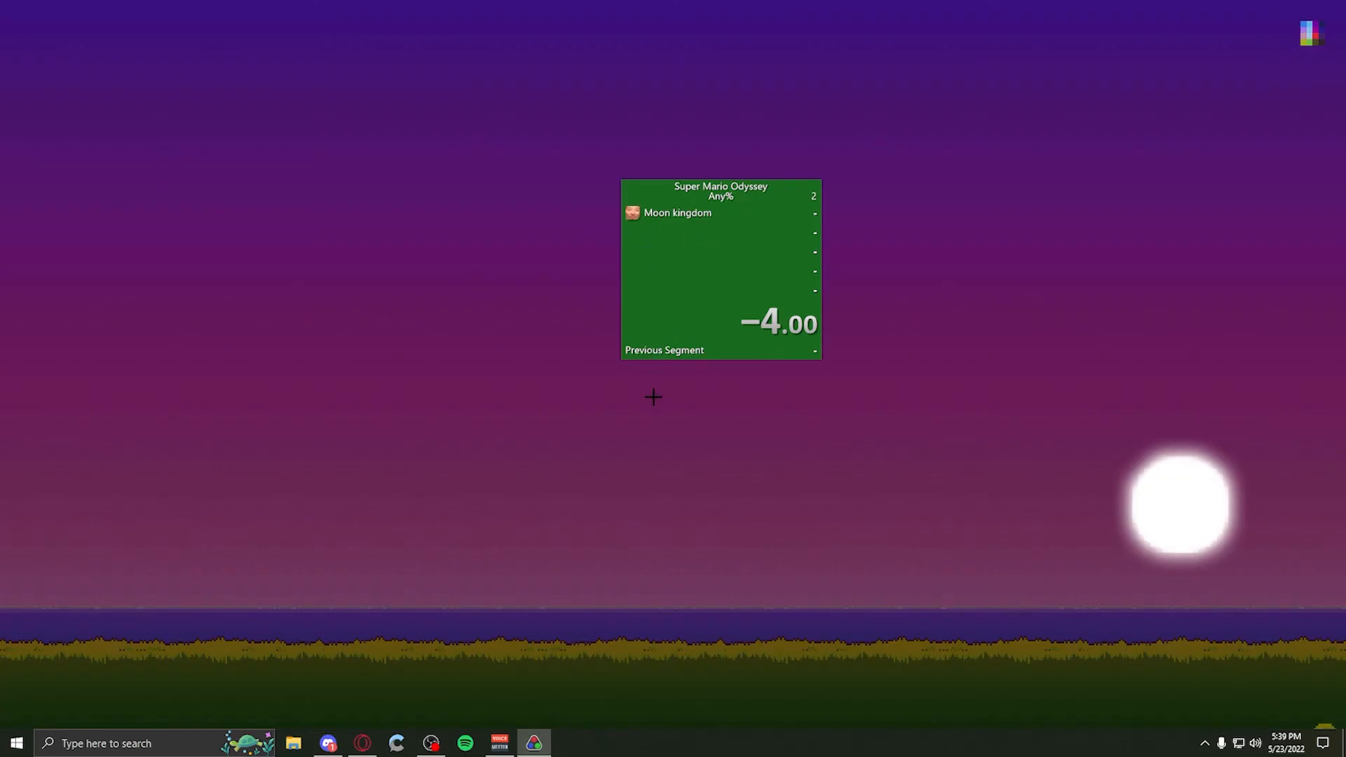
pyautogui.moveTo(741, 335)
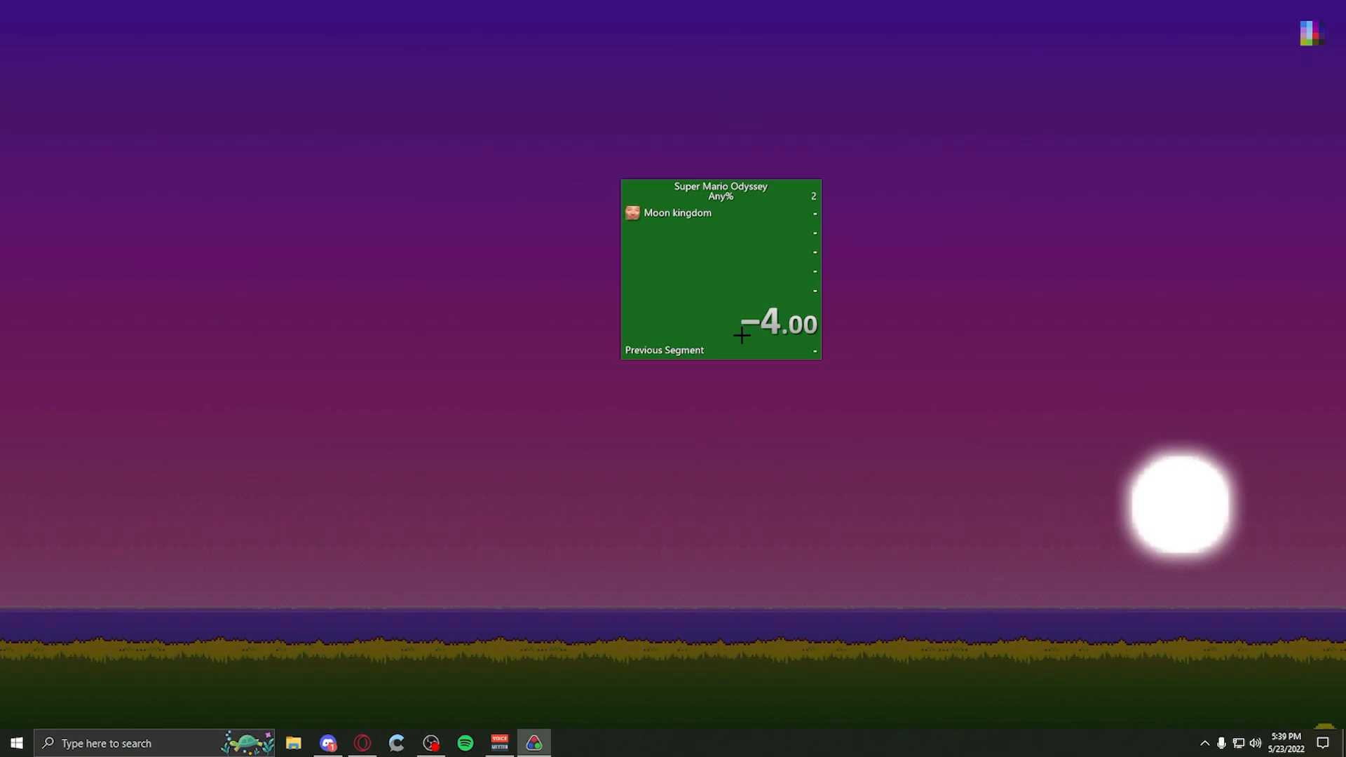